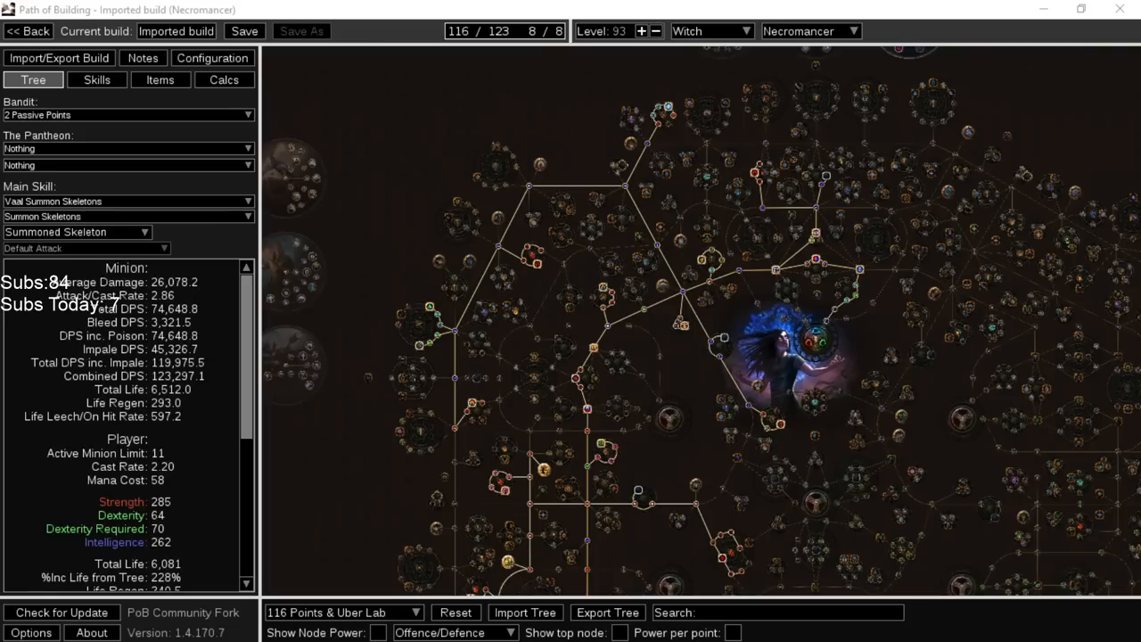
{"action": "mouse_move", "coordinate": [174, 248]}
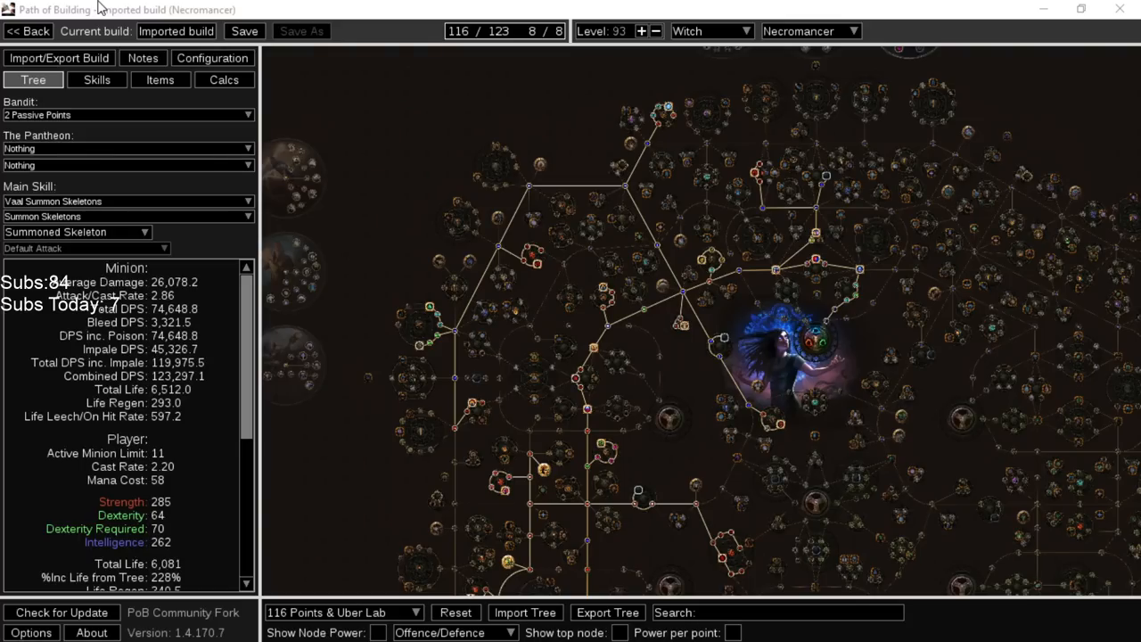
{"action": "mouse_move", "coordinate": [811, 401]}
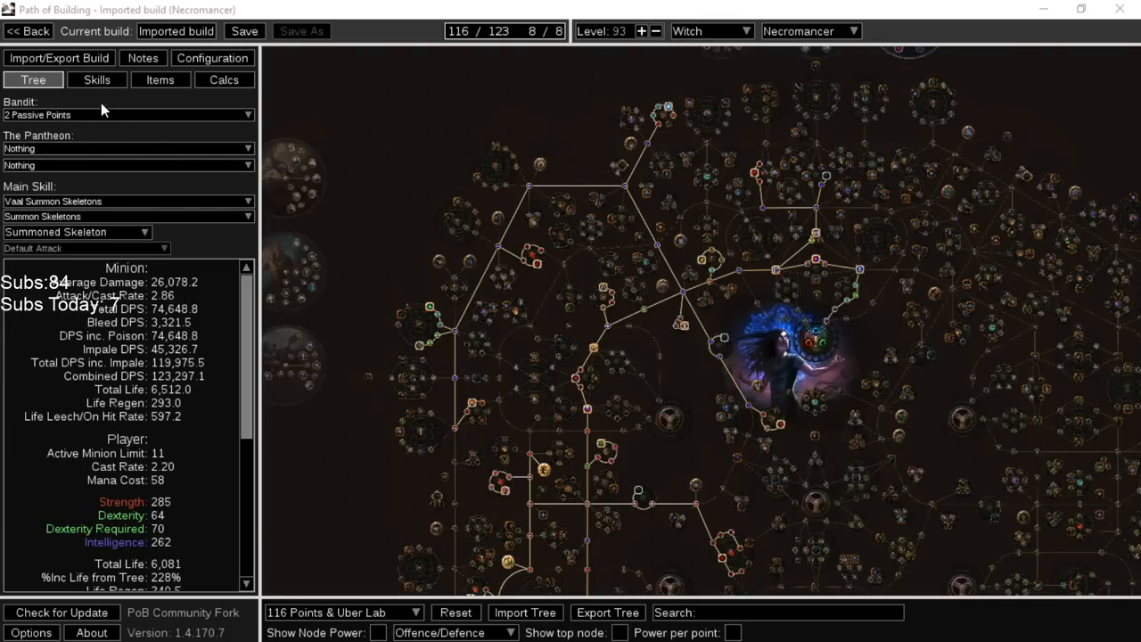
Glance at the Necromancer's skill gem groups, then bring up its equipped items list
{"action": "left_click", "coordinate": [96, 78]}
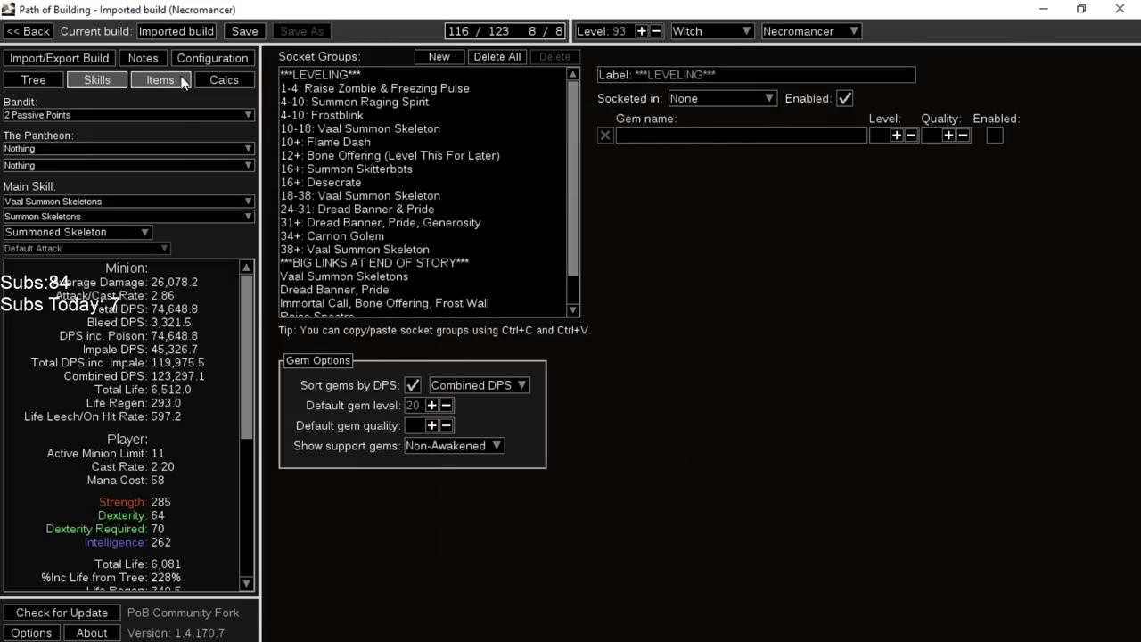
{"action": "left_click", "coordinate": [160, 78]}
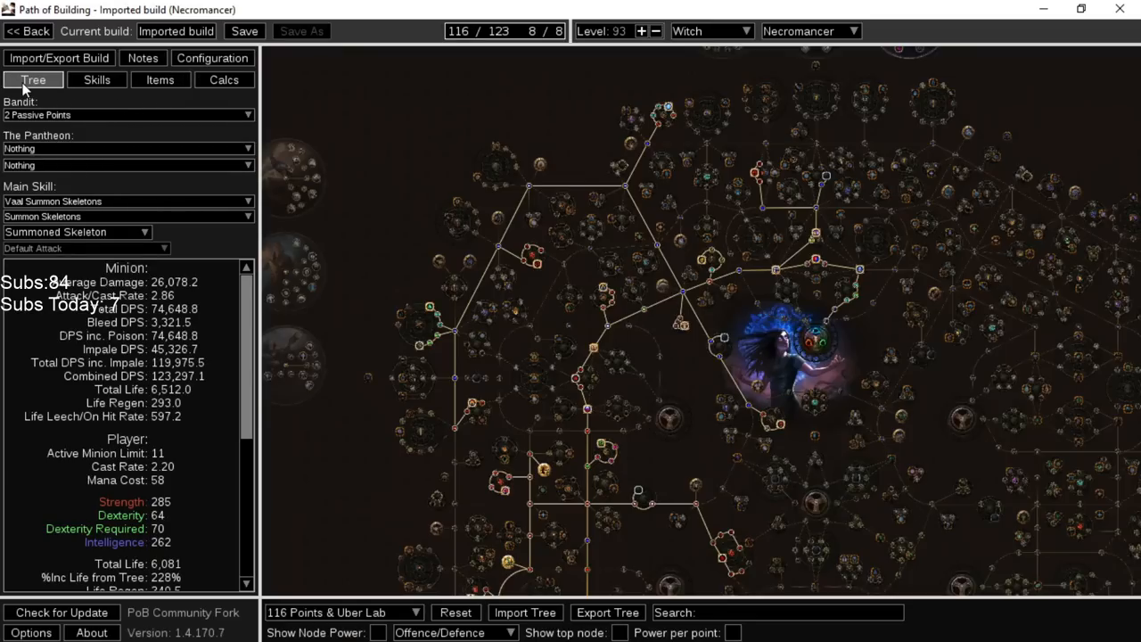
{"action": "left_click", "coordinate": [161, 79]}
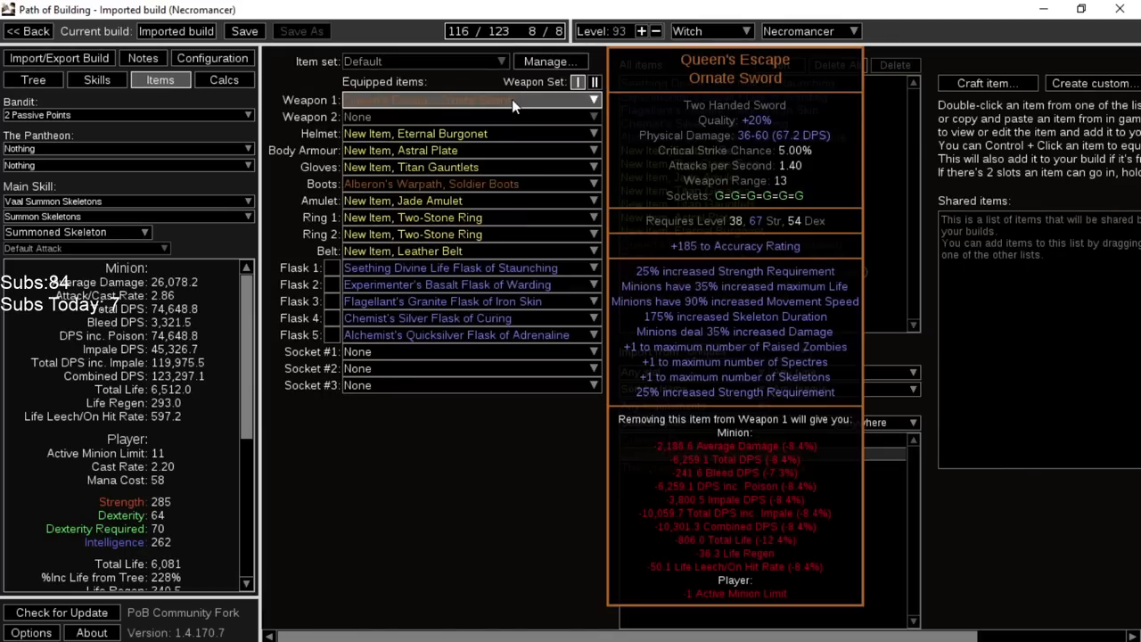
Empty the Weapon 1 slot and equip Queen's Decree as the main weapon
{"action": "left_click", "coordinate": [592, 100]}
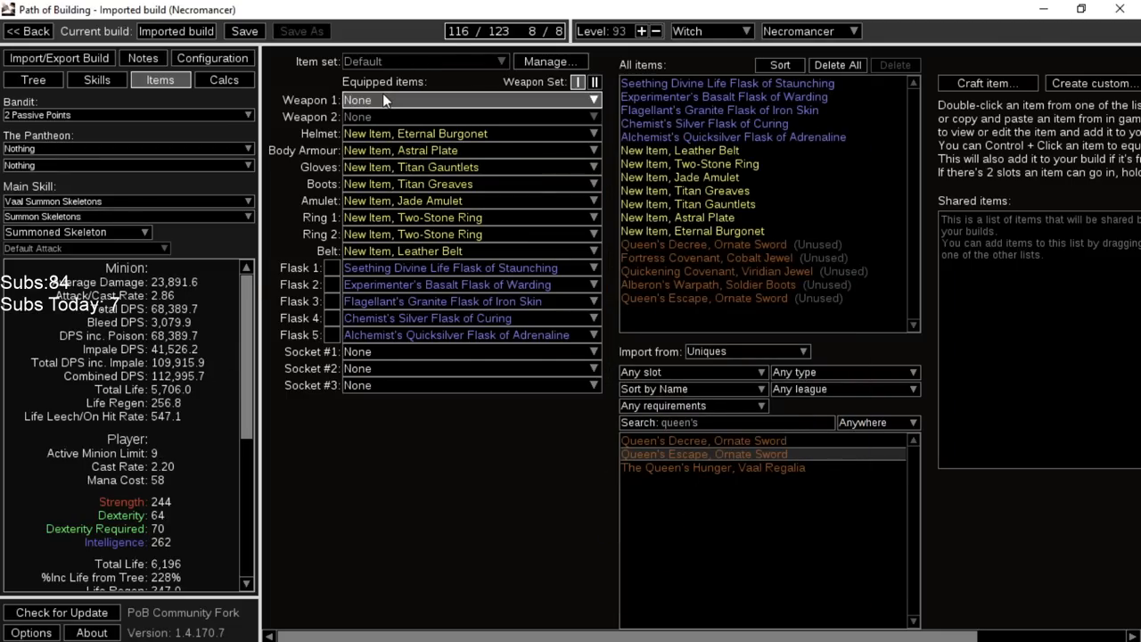
{"action": "double_click", "coordinate": [702, 441]}
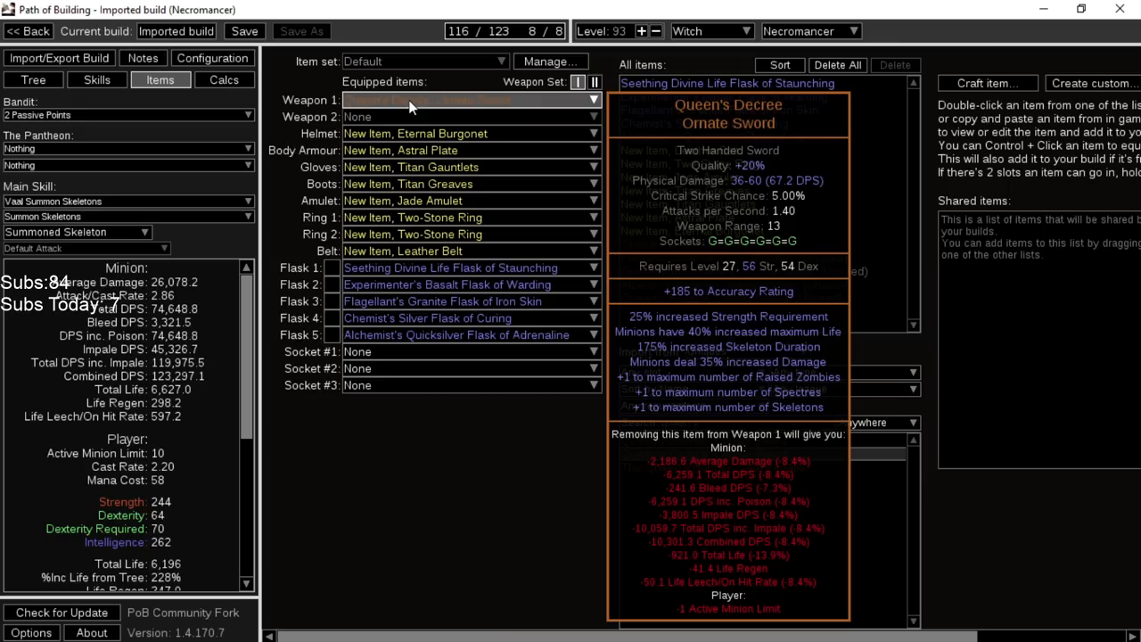
Equip Abberath's Warpath boots and set Weapon 1 back to Queen's Escape
{"action": "left_click", "coordinate": [591, 184]}
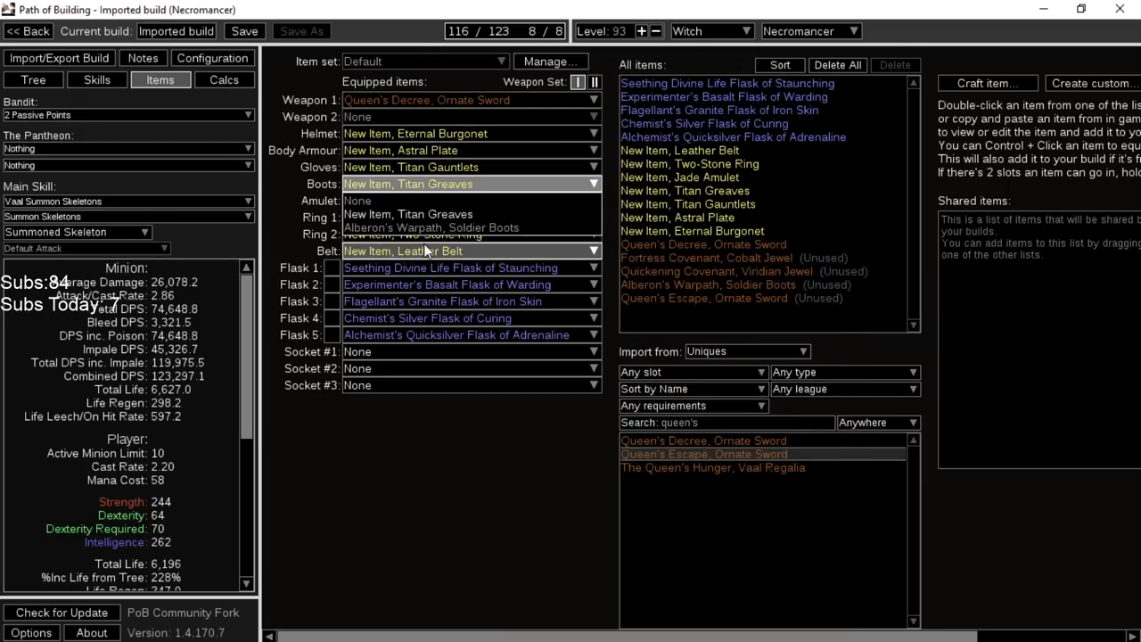
{"action": "mouse_move", "coordinate": [429, 228]}
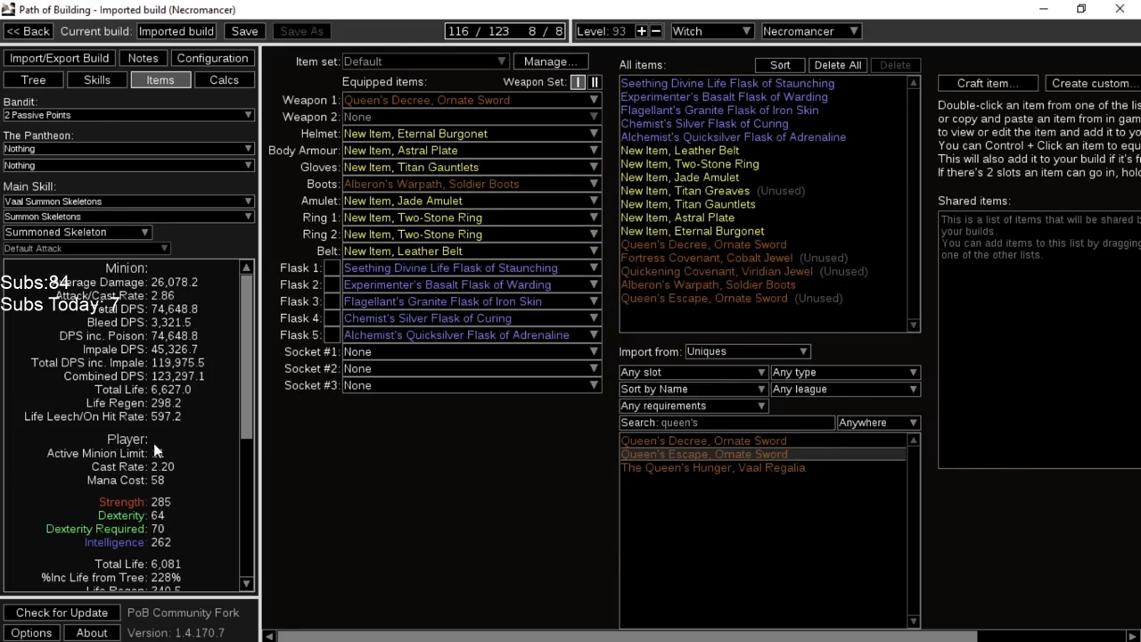
{"action": "mouse_move", "coordinate": [410, 167]}
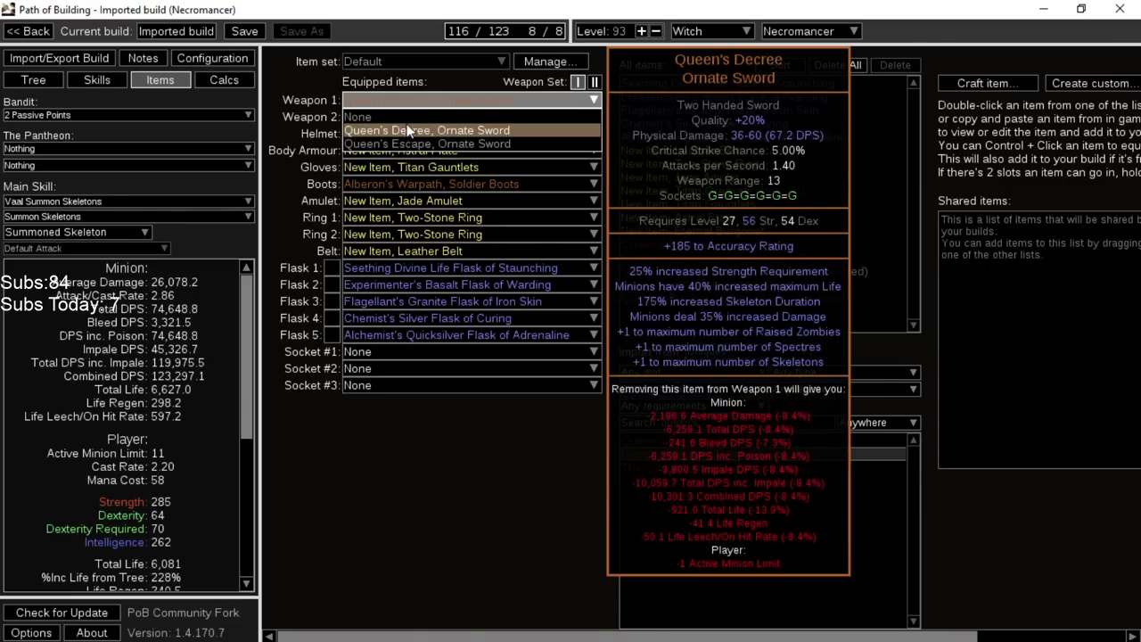
{"action": "mouse_move", "coordinate": [426, 143]}
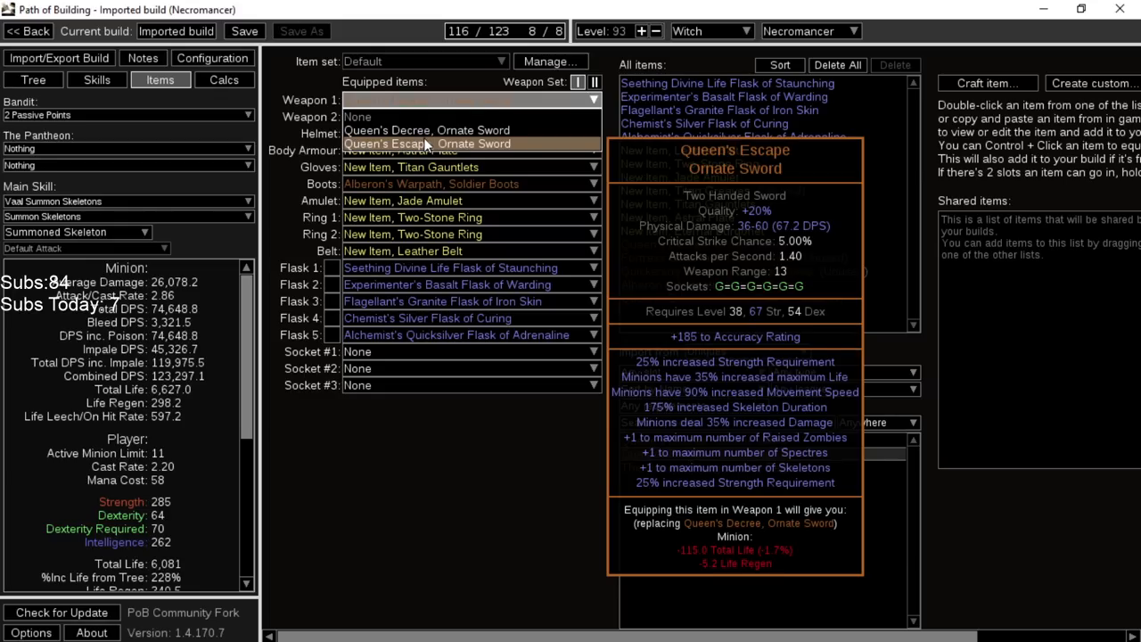
{"action": "left_click", "coordinate": [425, 143]}
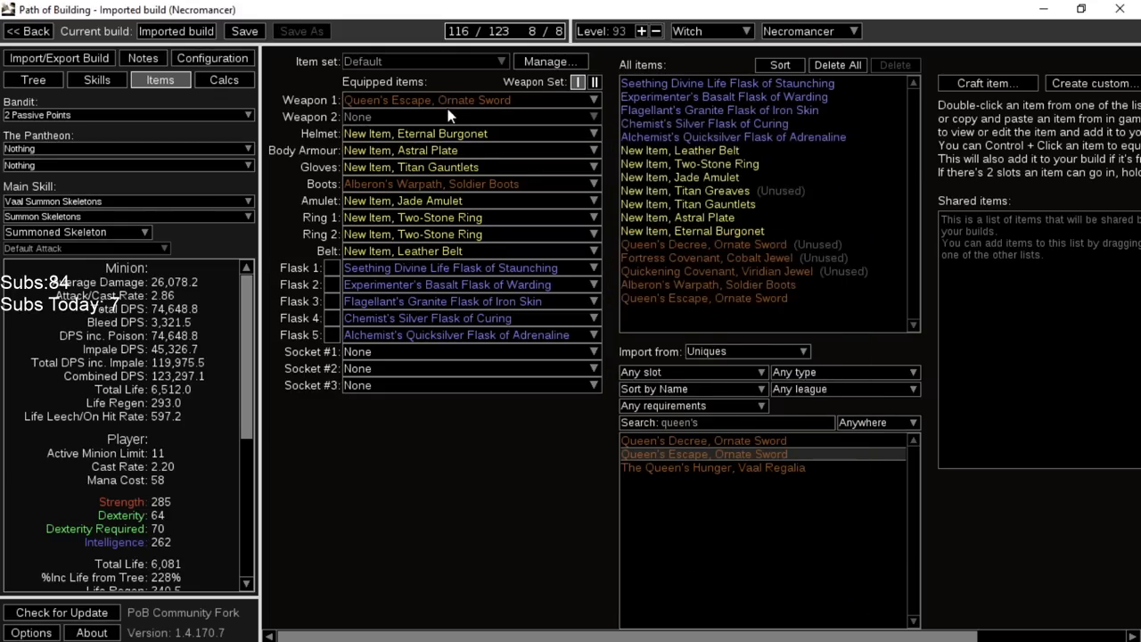
{"action": "mouse_move", "coordinate": [464, 100]}
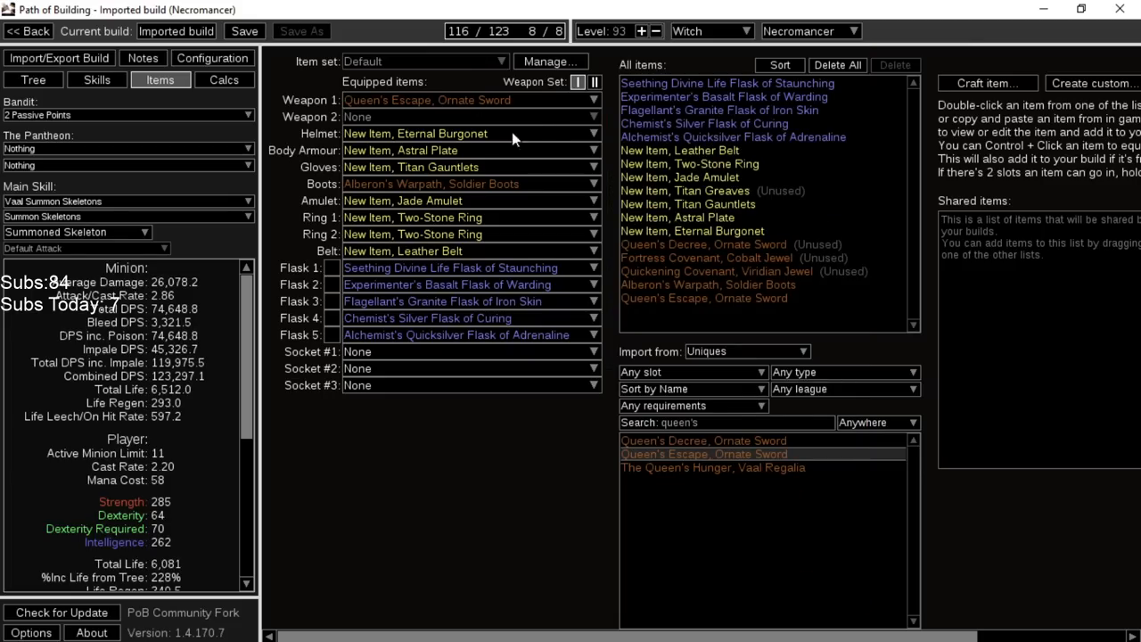
{"action": "mouse_move", "coordinate": [467, 553]}
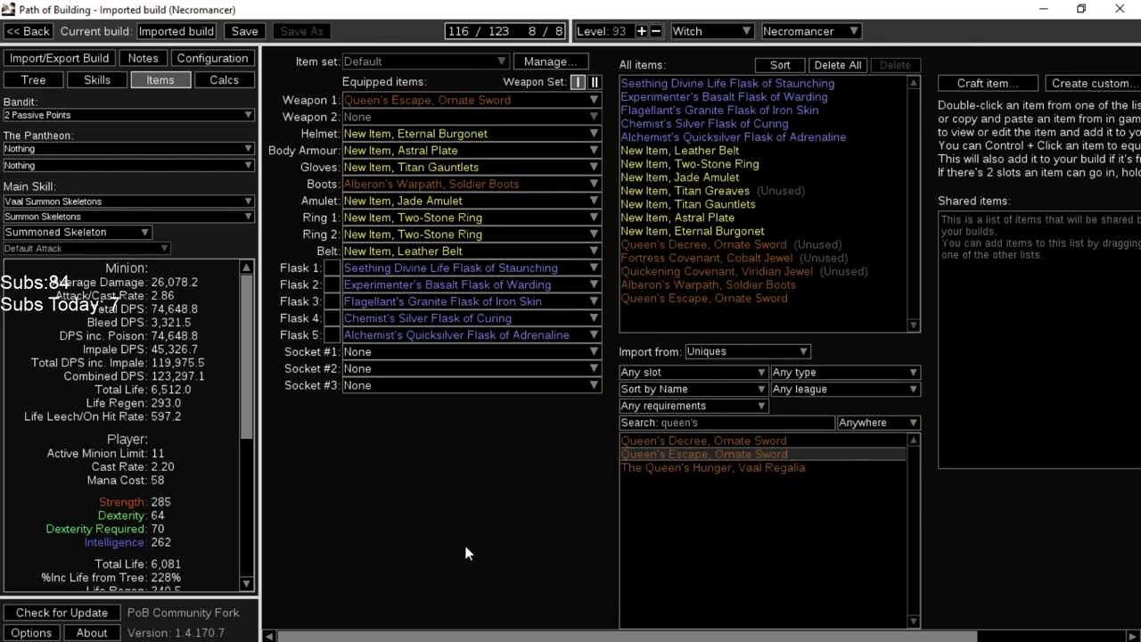
{"action": "mouse_move", "coordinate": [482, 462]}
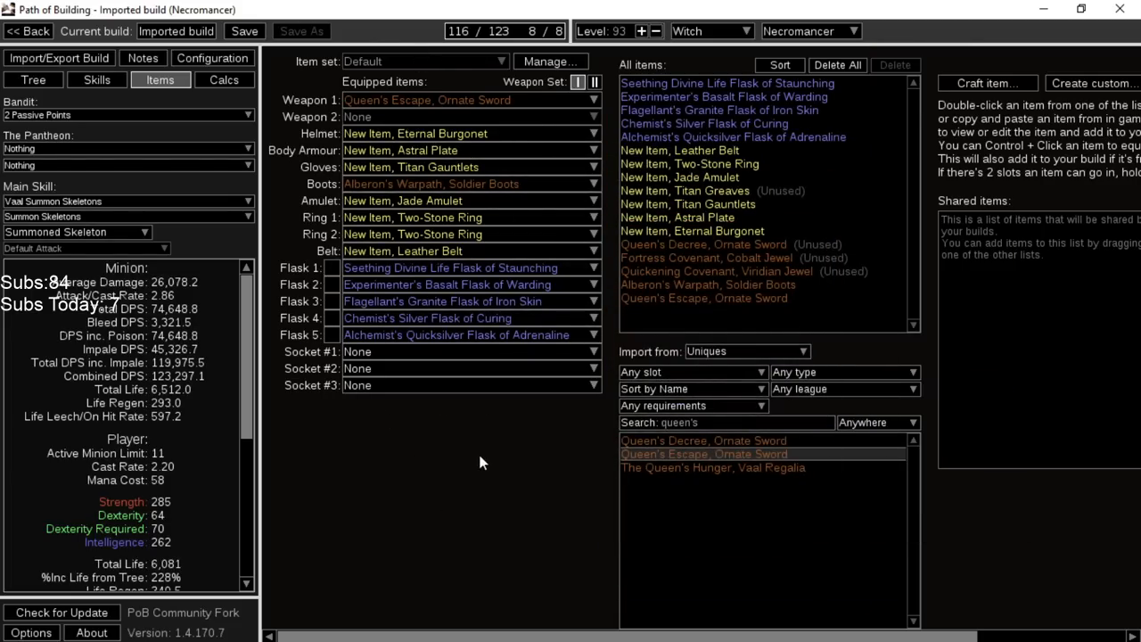
{"action": "mouse_move", "coordinate": [528, 528]}
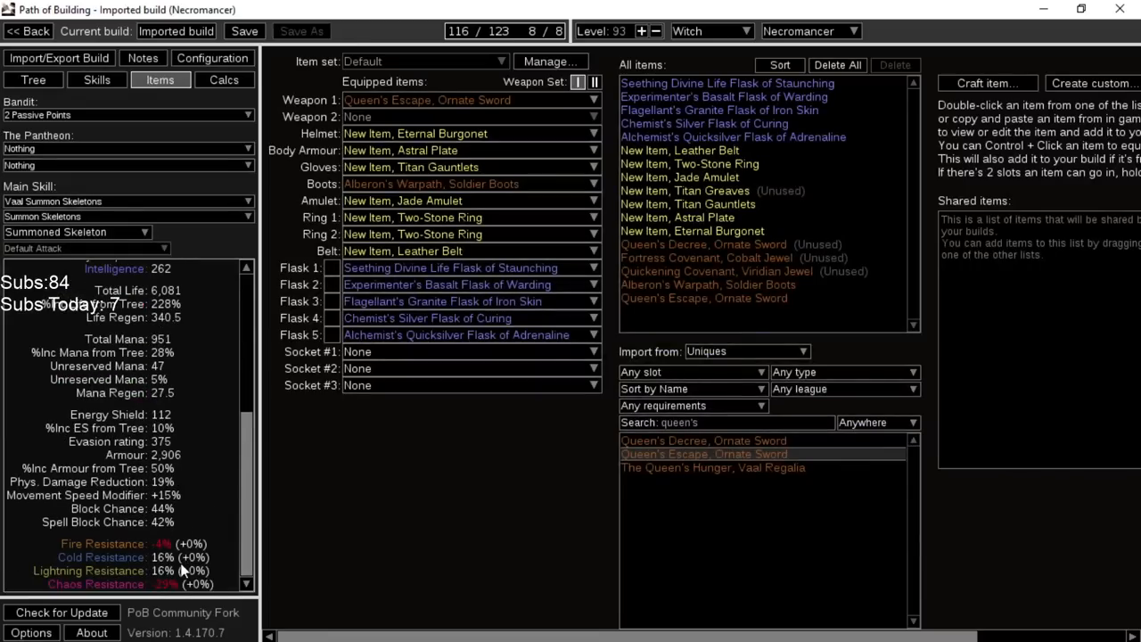
{"action": "scroll", "scroll_direction": "up", "scroll_amount": 3}
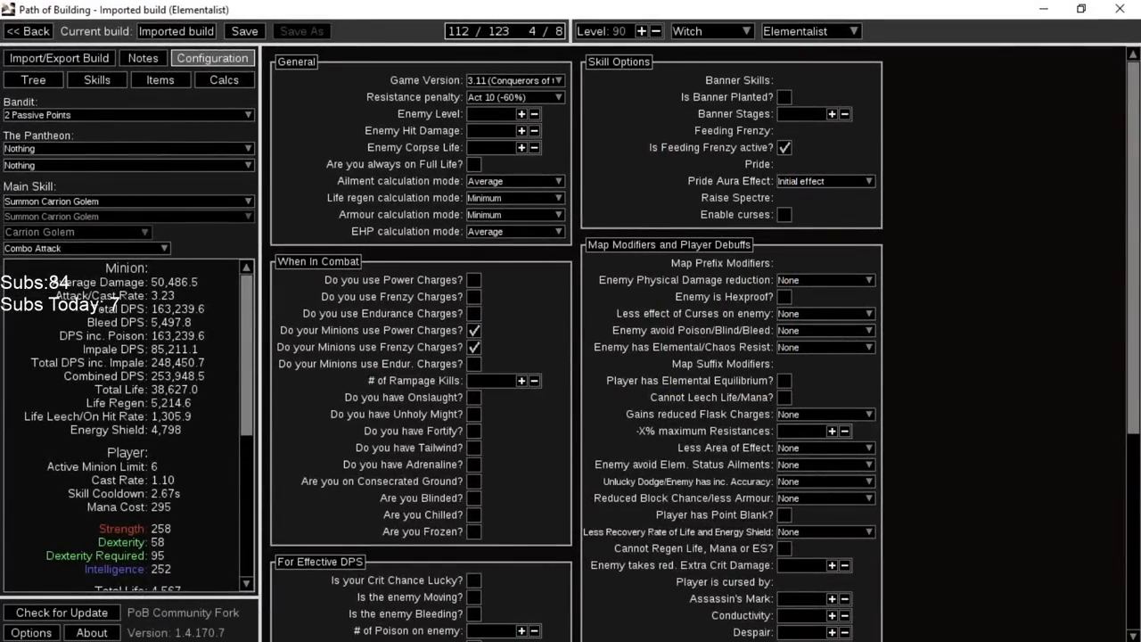
{"action": "mouse_move", "coordinate": [151, 167]}
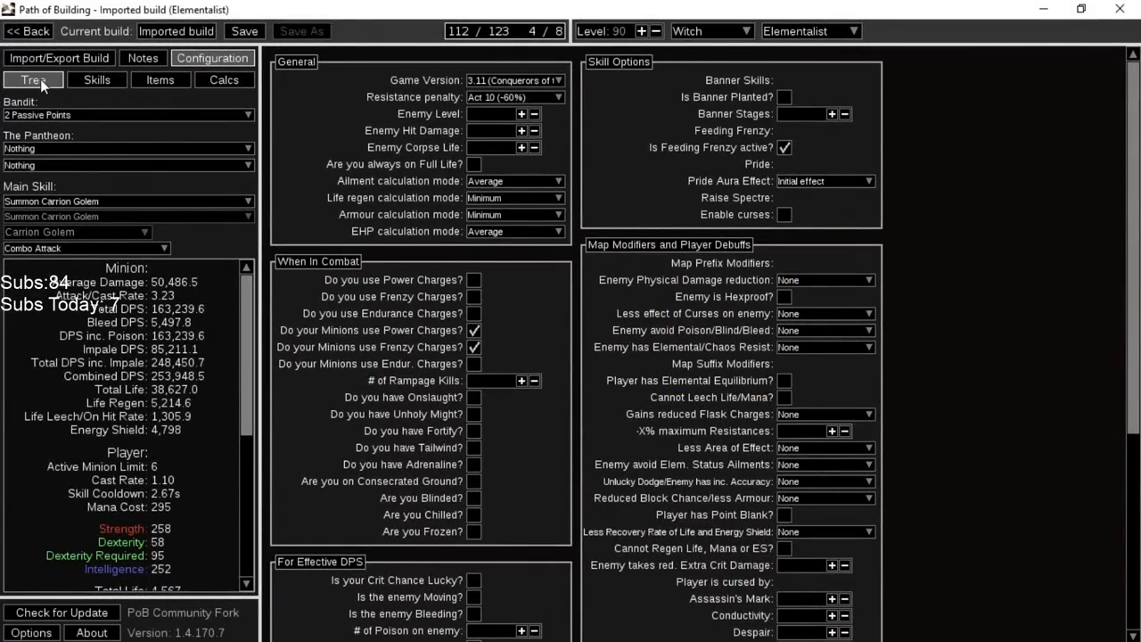
Show the Elementalist Carrion Golem build's passive tree
{"action": "left_click", "coordinate": [32, 79]}
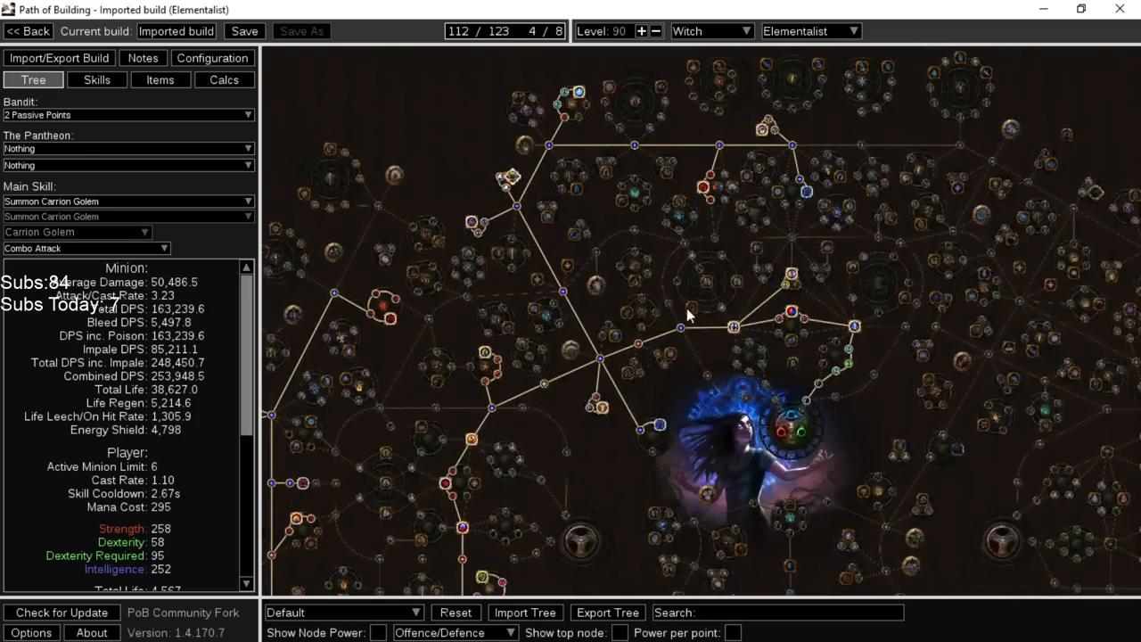
{"action": "mouse_move", "coordinate": [713, 413]}
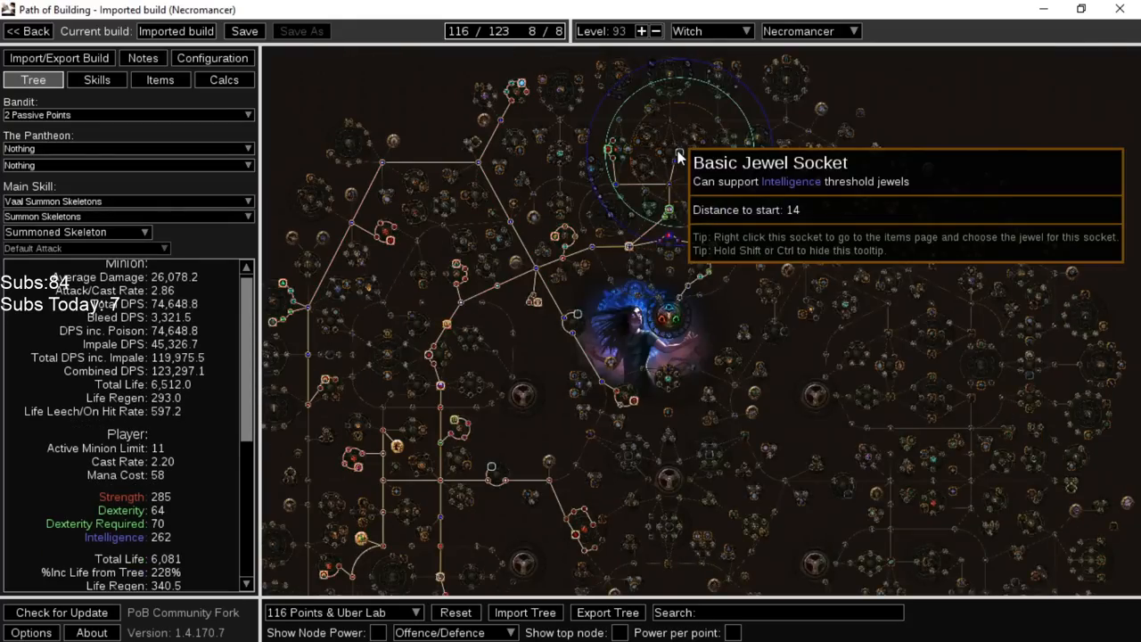
{"action": "mouse_move", "coordinate": [670, 211]}
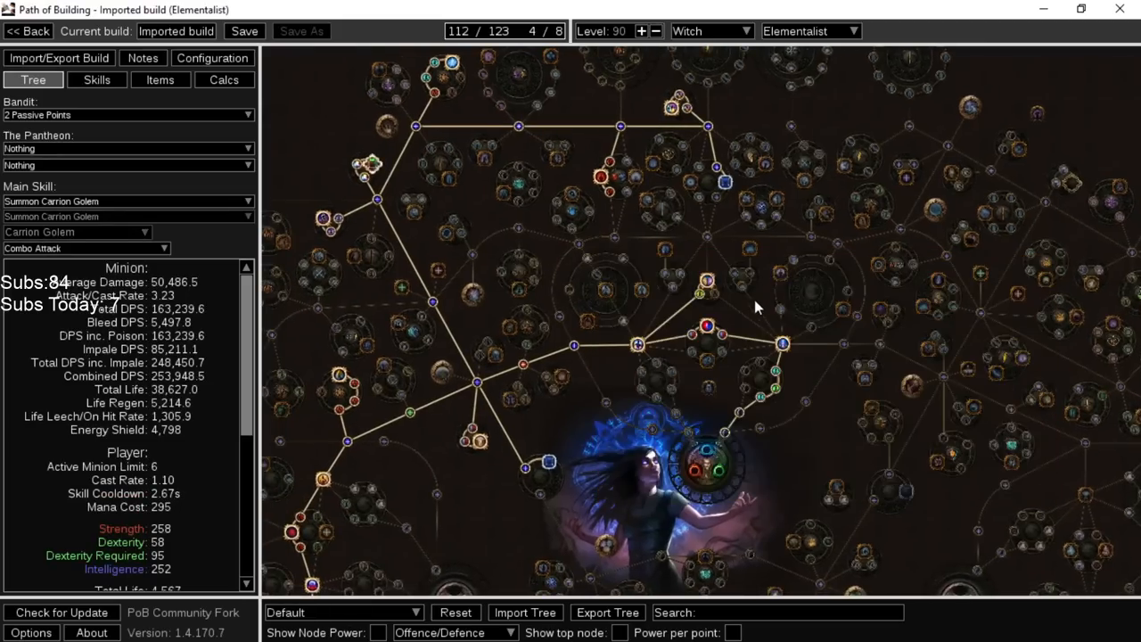
{"action": "mouse_move", "coordinate": [704, 253]}
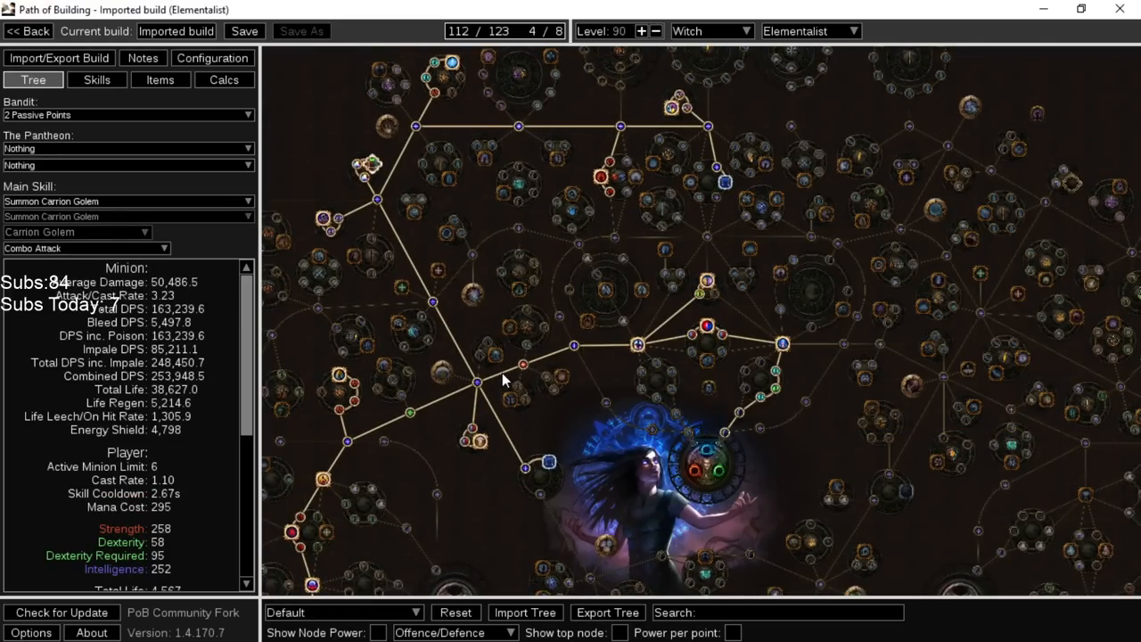
{"action": "mouse_move", "coordinate": [661, 421]}
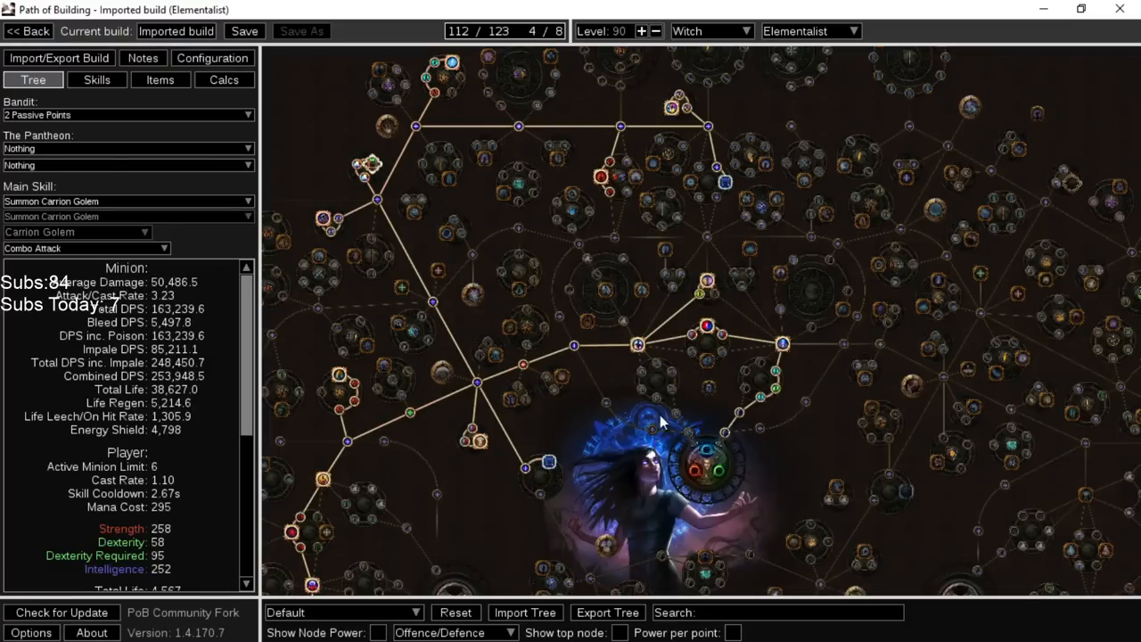
{"action": "mouse_move", "coordinate": [729, 143]}
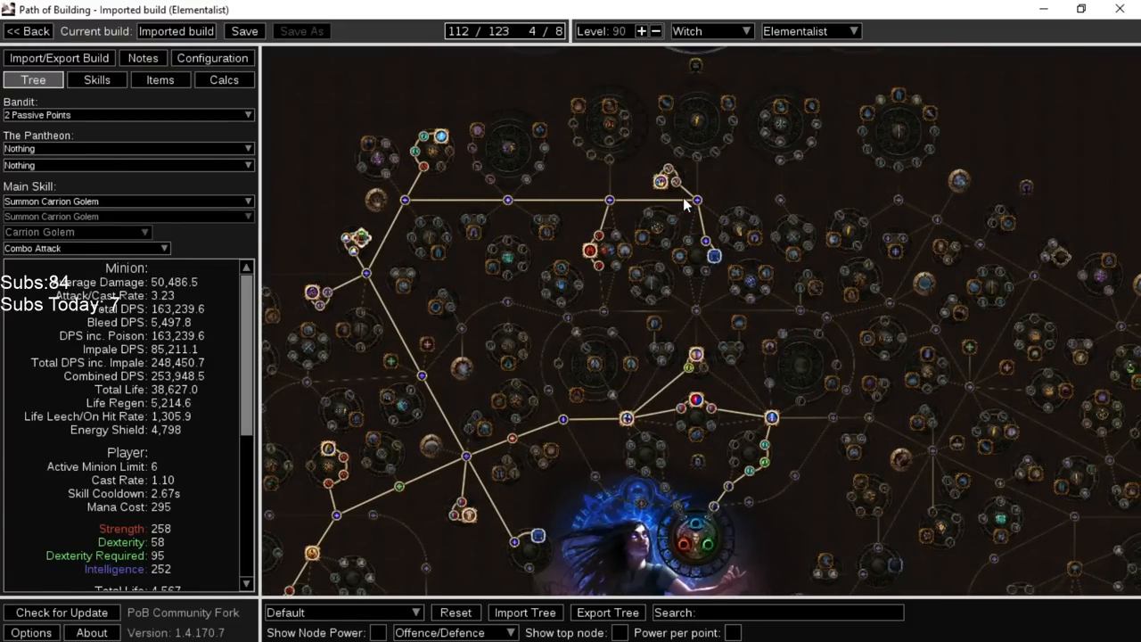
{"action": "mouse_move", "coordinate": [748, 300]}
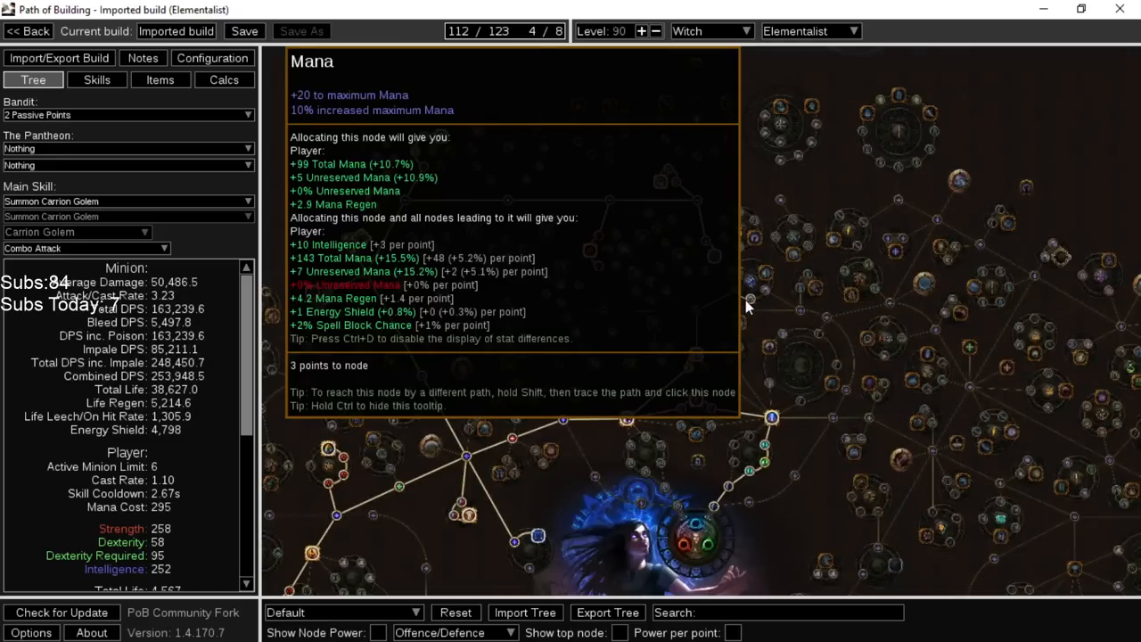
{"action": "mouse_move", "coordinate": [663, 181]}
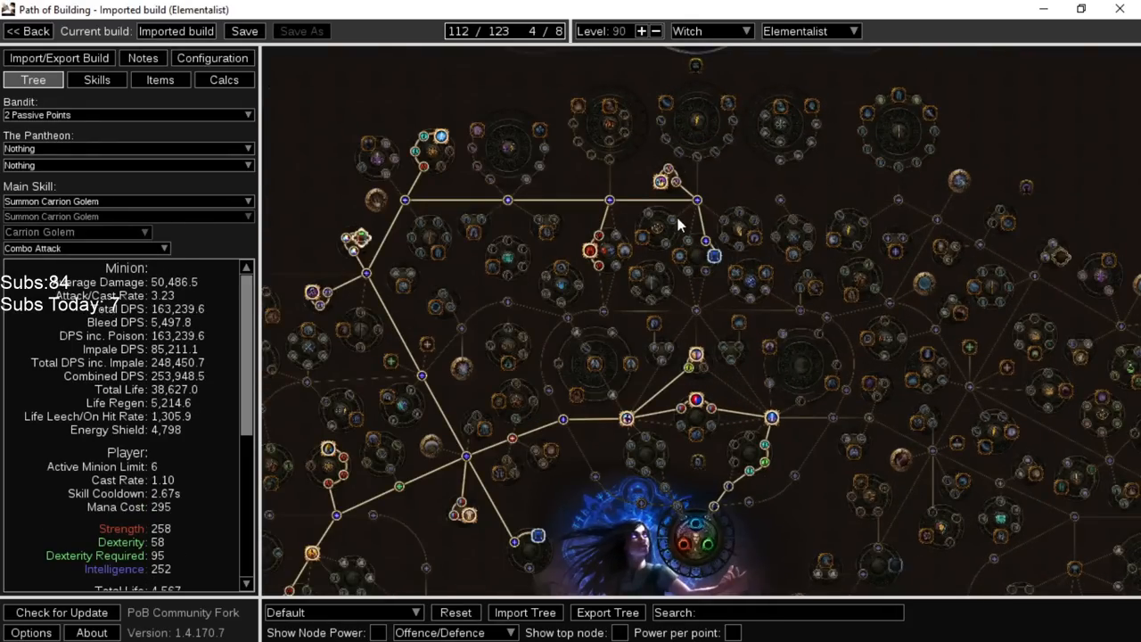
Pan across the Elementalist passive tree down to its lower-left section
{"action": "left_click_drag", "start_coordinate": [678, 223], "coordinate": [704, 276]}
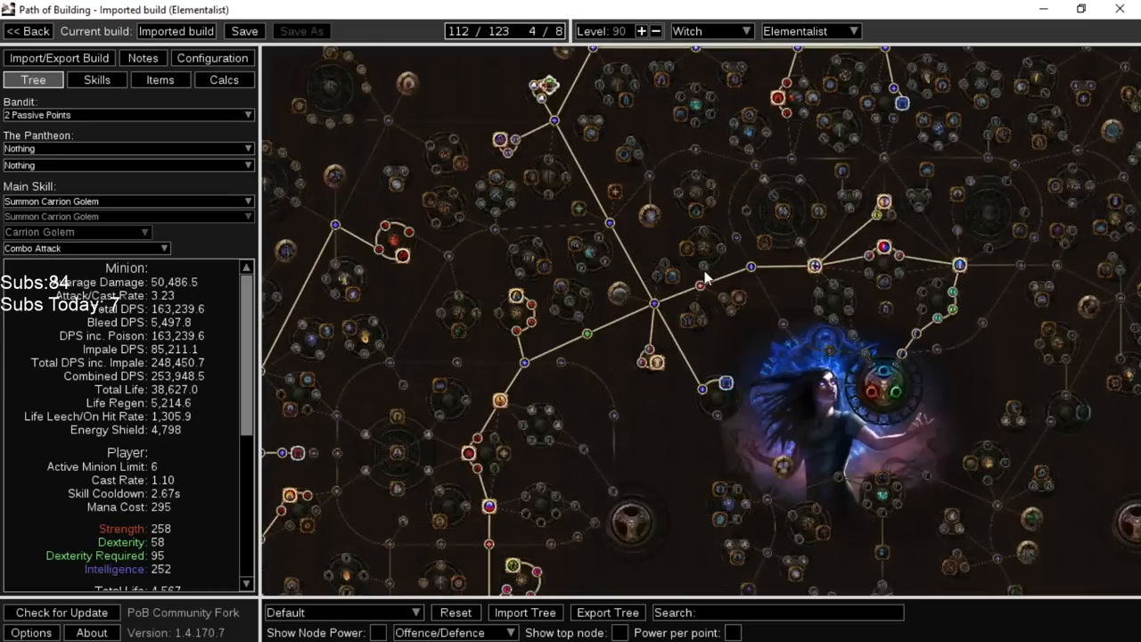
{"action": "left_click_drag", "start_coordinate": [705, 276], "coordinate": [757, 374]}
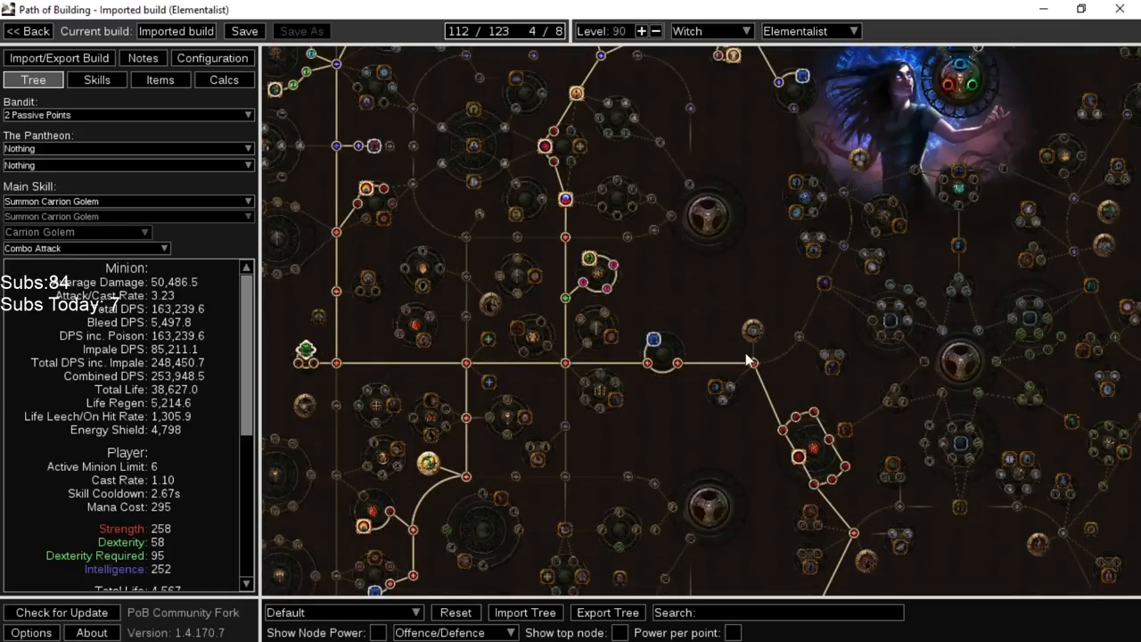
{"action": "left_click_drag", "start_coordinate": [749, 360], "coordinate": [401, 383]}
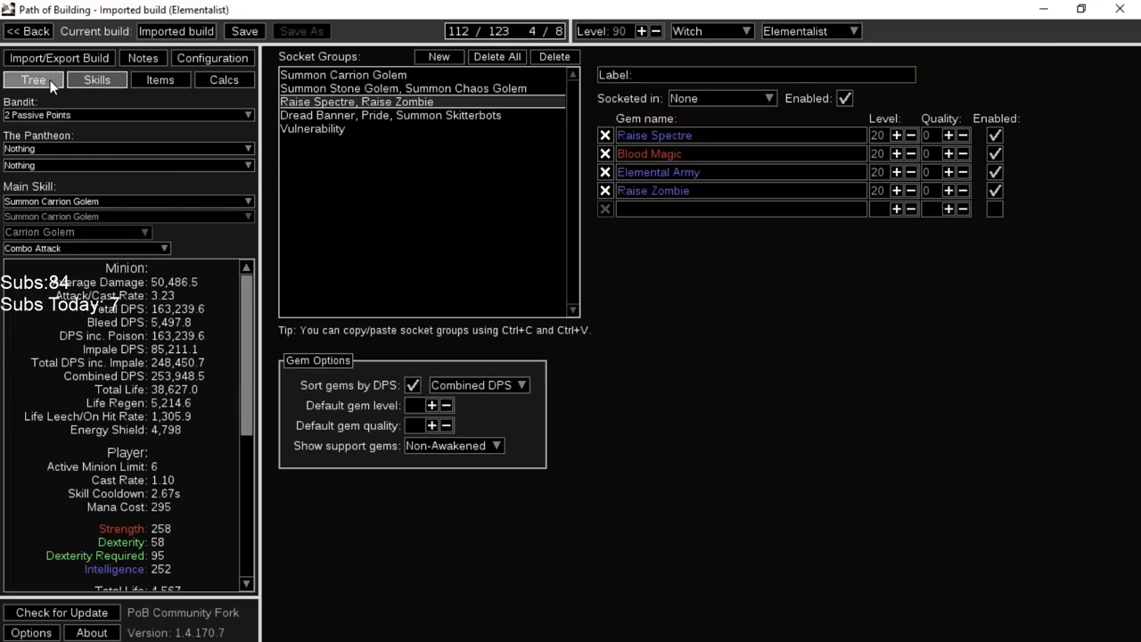
Show the Calcs breakdown for the 'Raise Spectre, Raise Zombie' socket group and its stats
{"action": "left_click", "coordinate": [32, 78]}
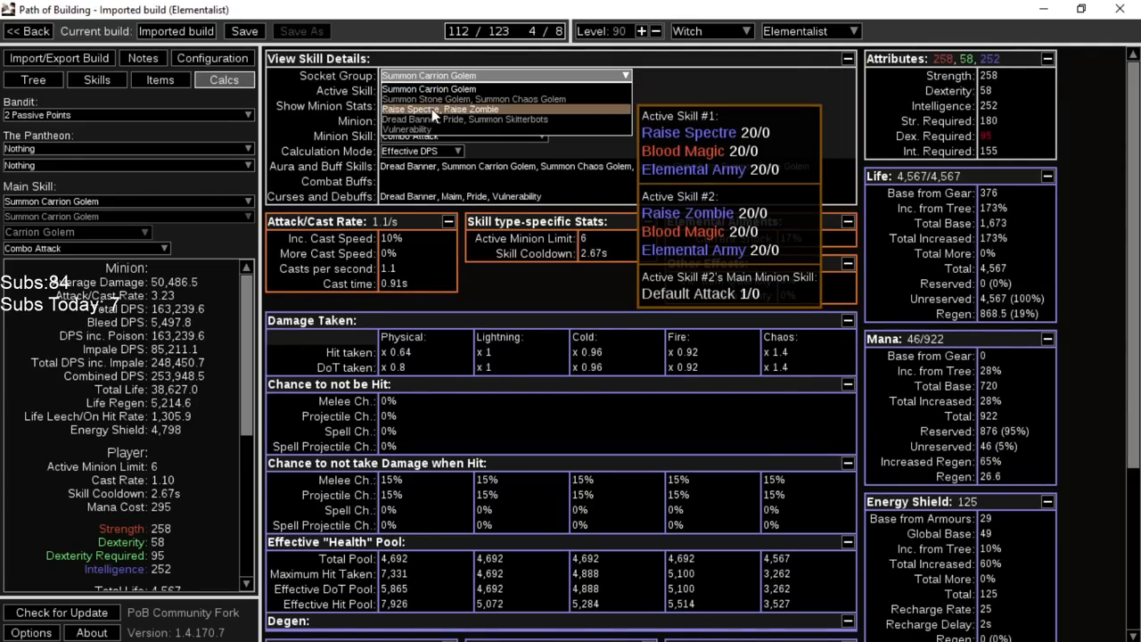
{"action": "left_click", "coordinate": [439, 109]}
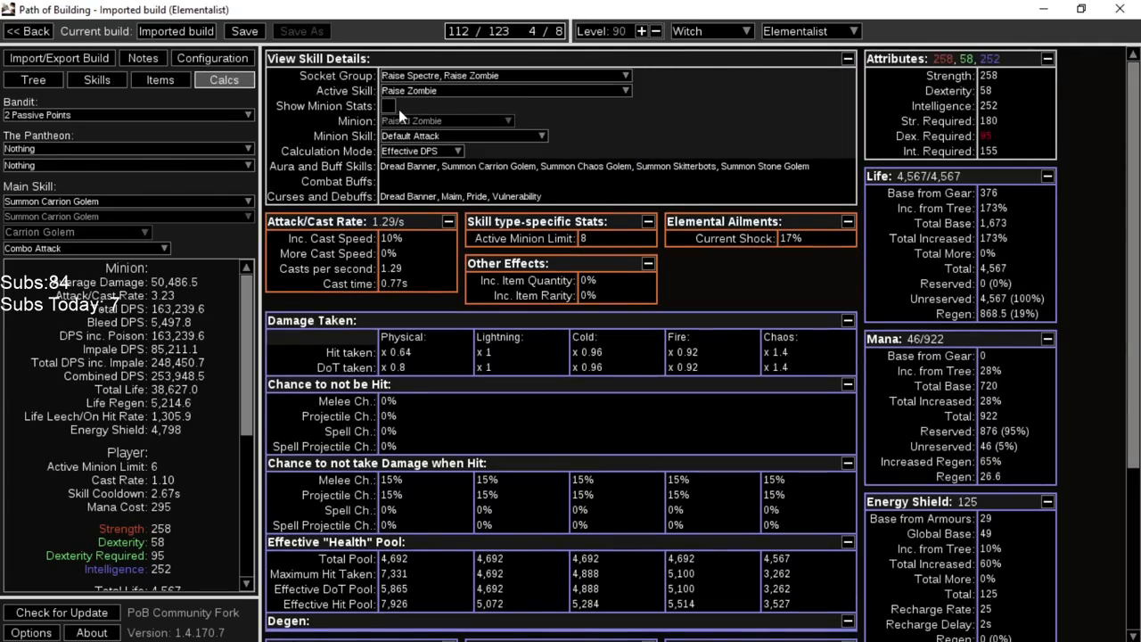
{"action": "scroll", "scroll_direction": "down", "scroll_amount": 3}
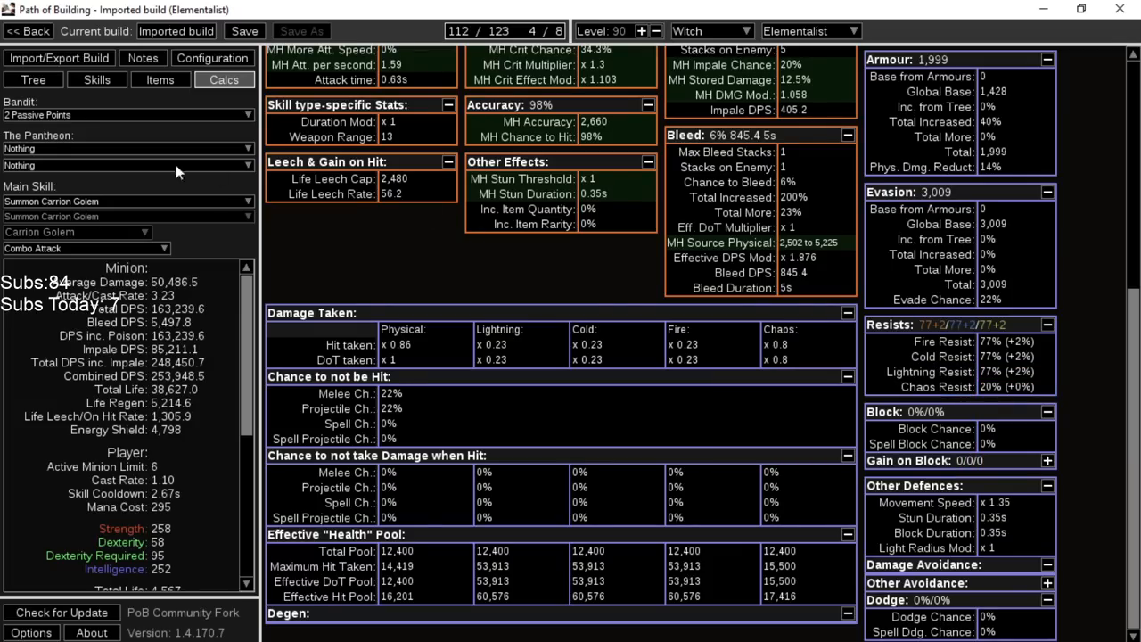
Switch to the passive tree to review the Elementalist ascendancy nodes
{"action": "left_click", "coordinate": [33, 78]}
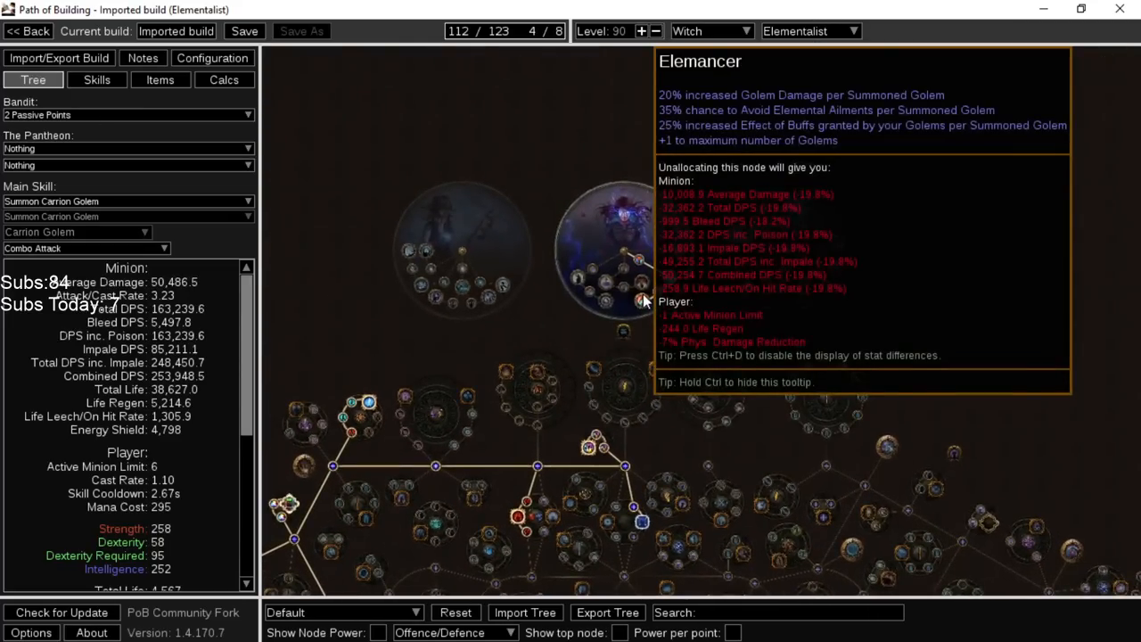
{"action": "mouse_move", "coordinate": [663, 384]}
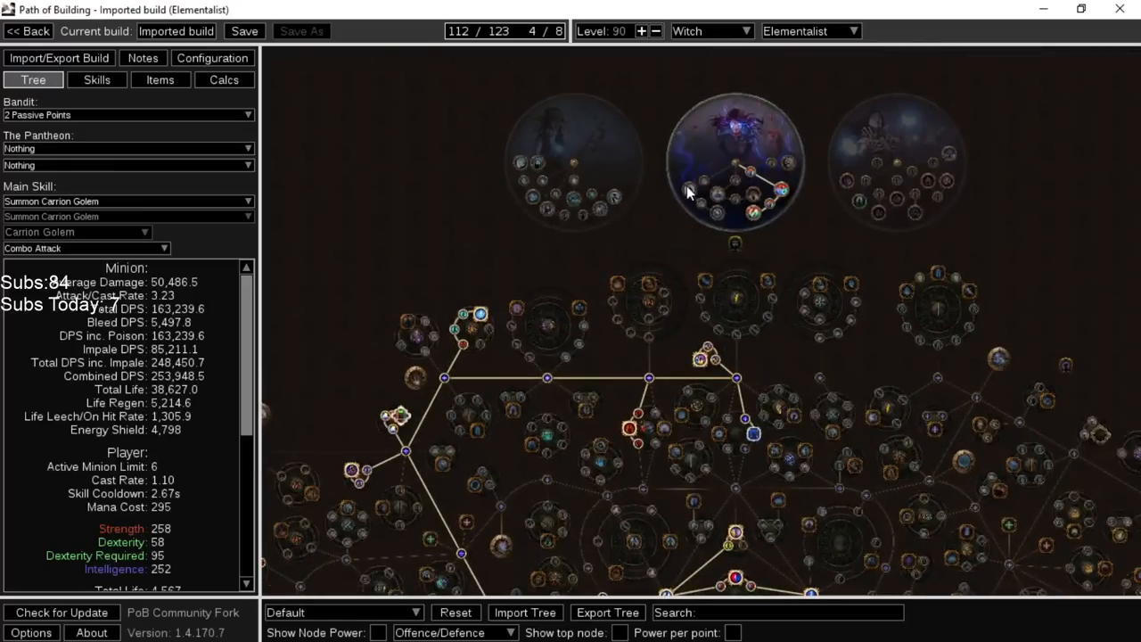
{"action": "mouse_move", "coordinate": [784, 170]}
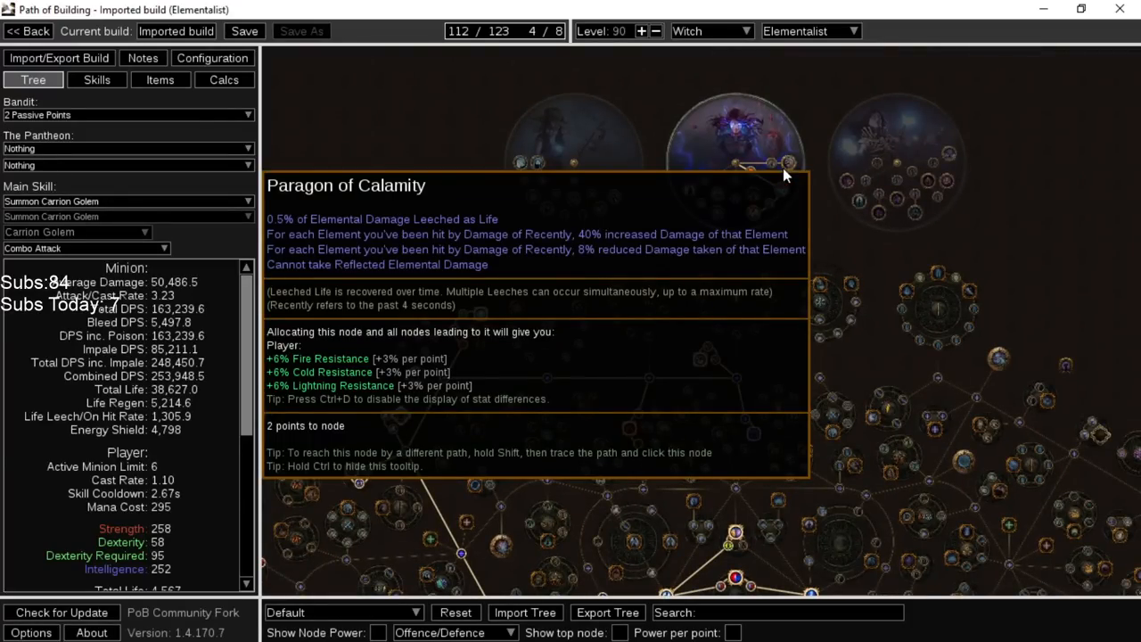
{"action": "mouse_move", "coordinate": [722, 200]}
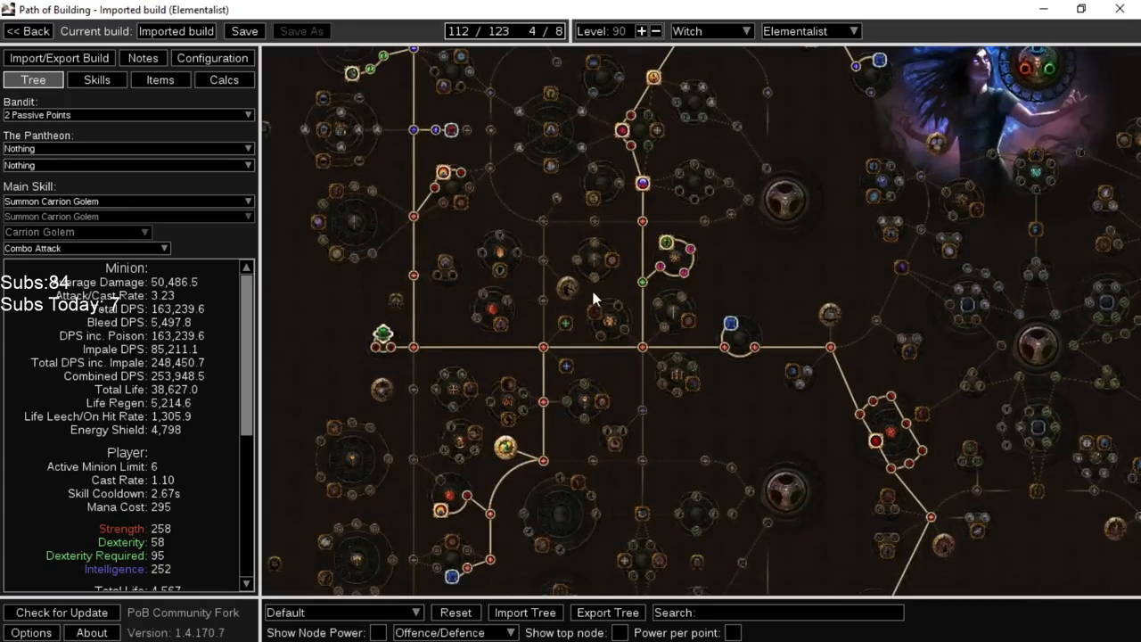
{"action": "mouse_move", "coordinate": [567, 289]}
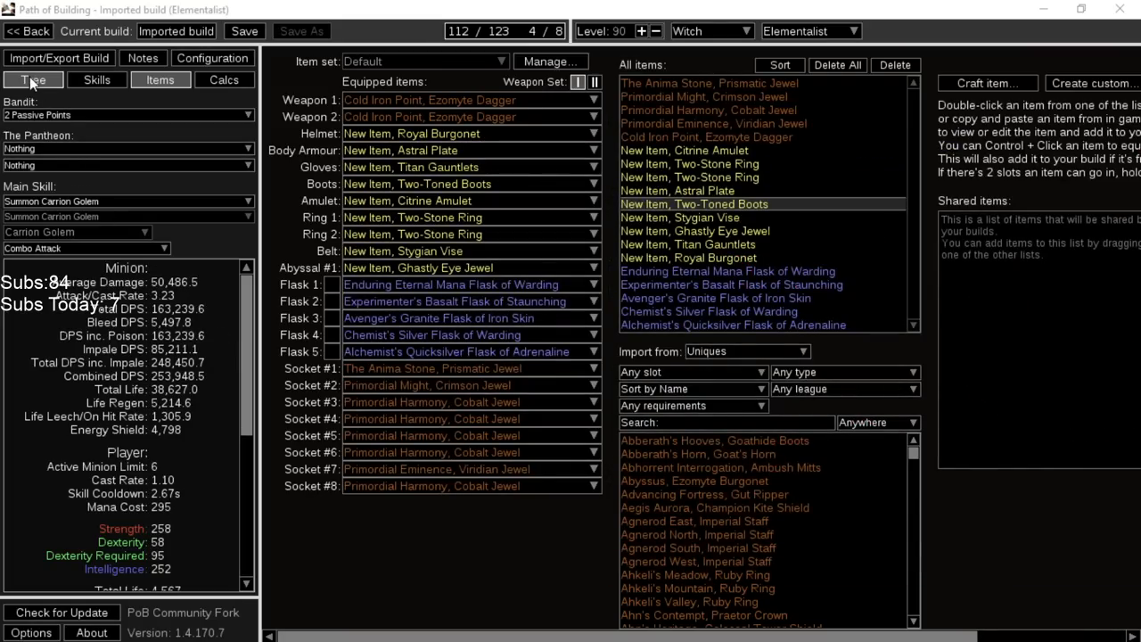
{"action": "left_click", "coordinate": [32, 78]}
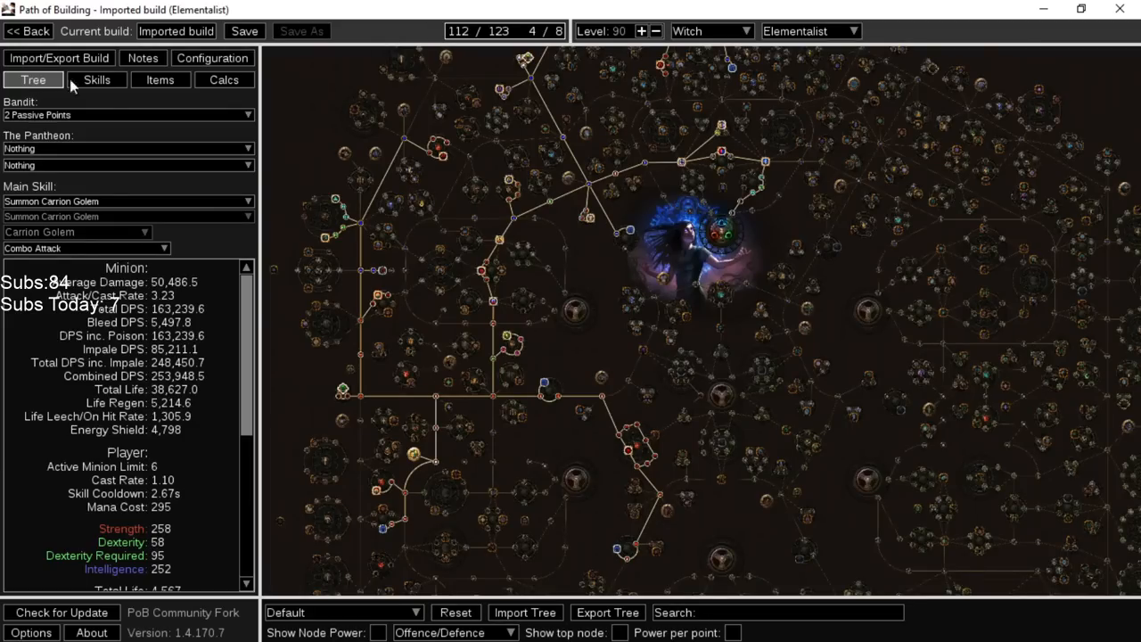
{"action": "left_click", "coordinate": [161, 78]}
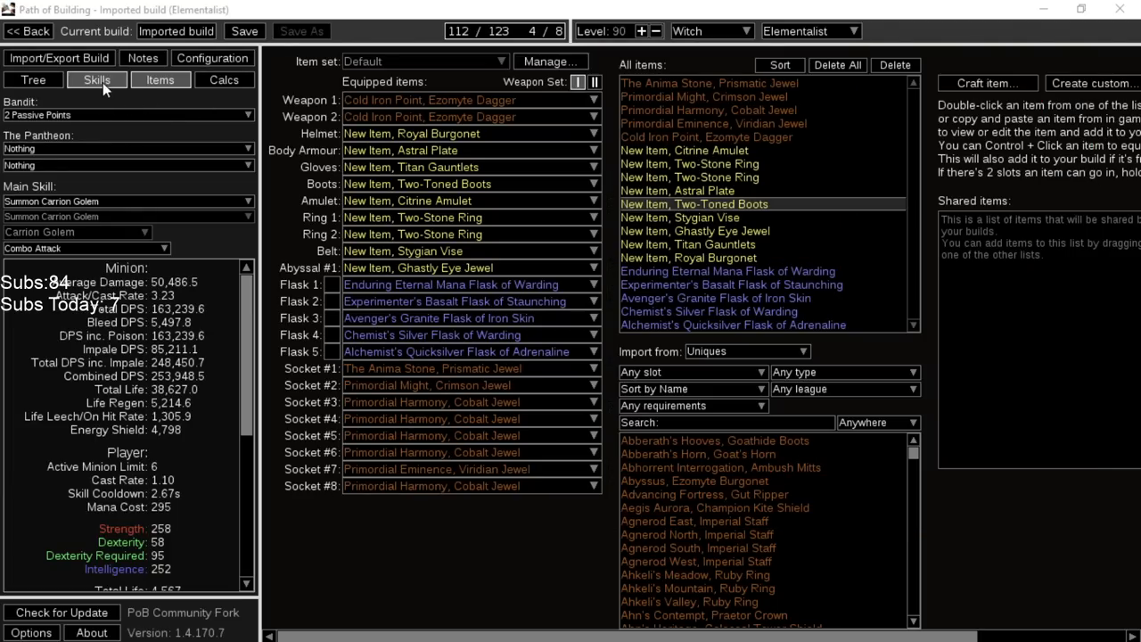
Step through the Dread Banner, Vulnerability and Summon Carrion Golem socket groups' gems
{"action": "left_click", "coordinate": [97, 79]}
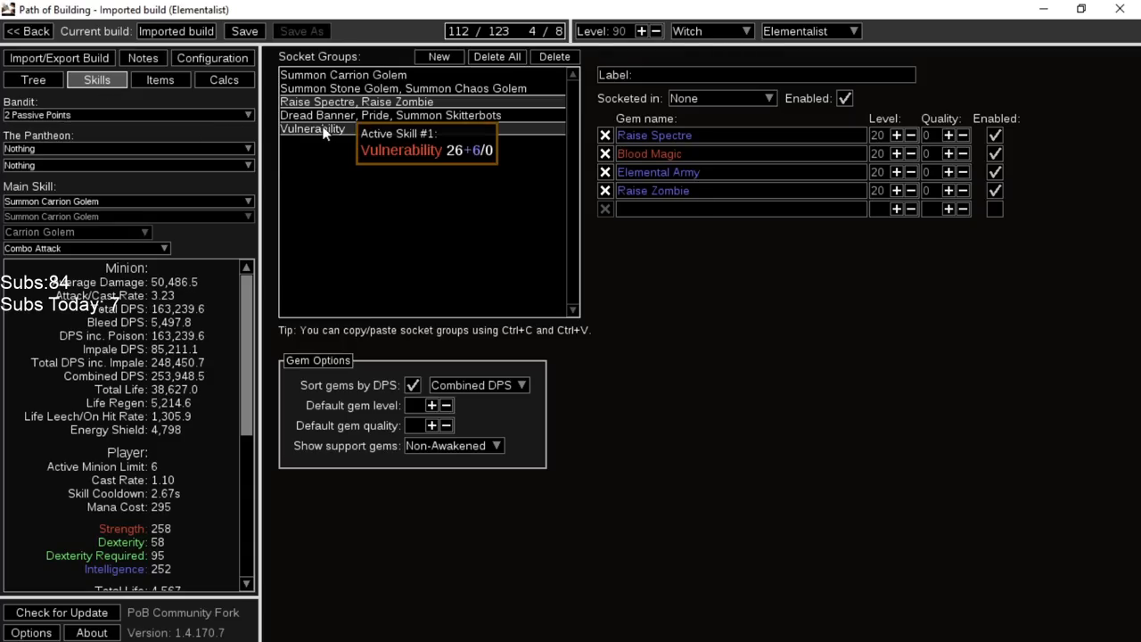
{"action": "left_click", "coordinate": [388, 114]}
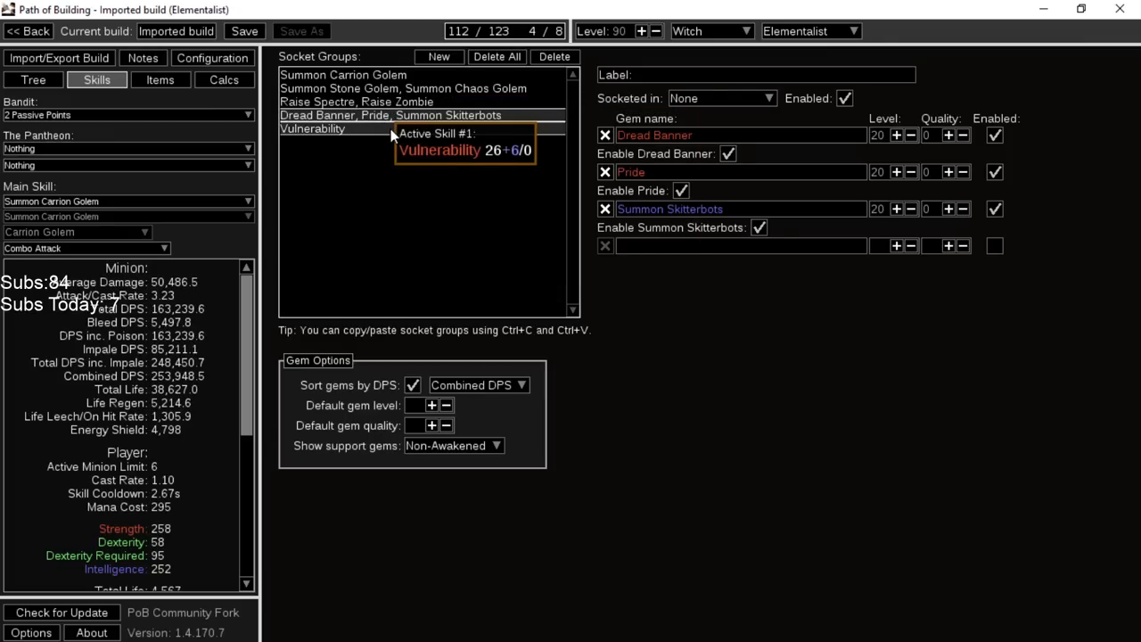
{"action": "left_click", "coordinate": [356, 102]}
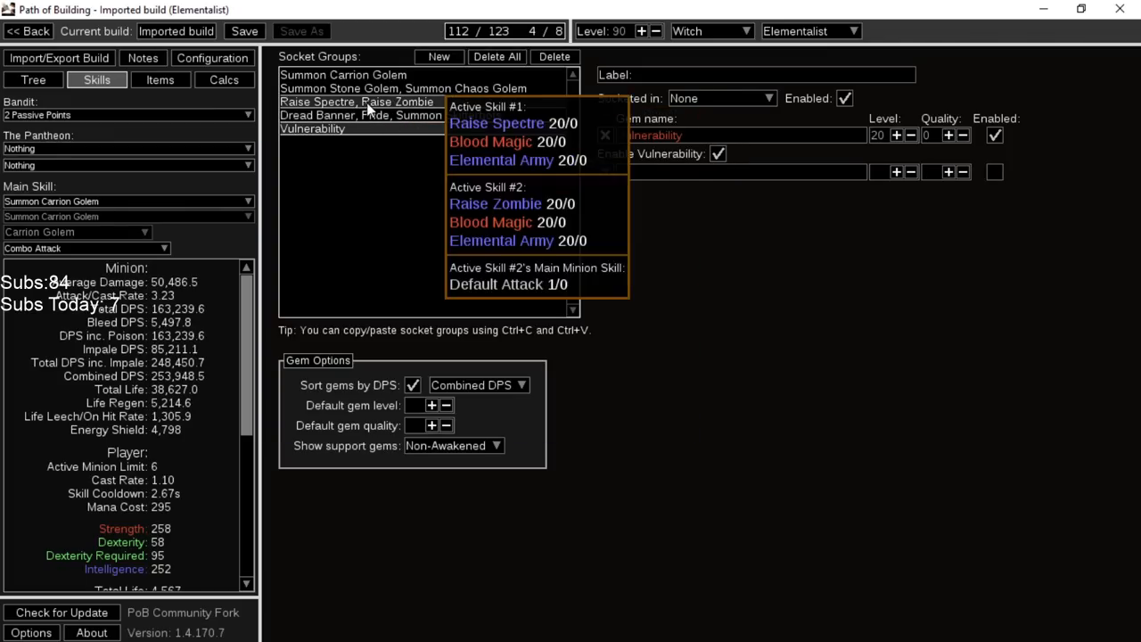
{"action": "left_click", "coordinate": [403, 90]}
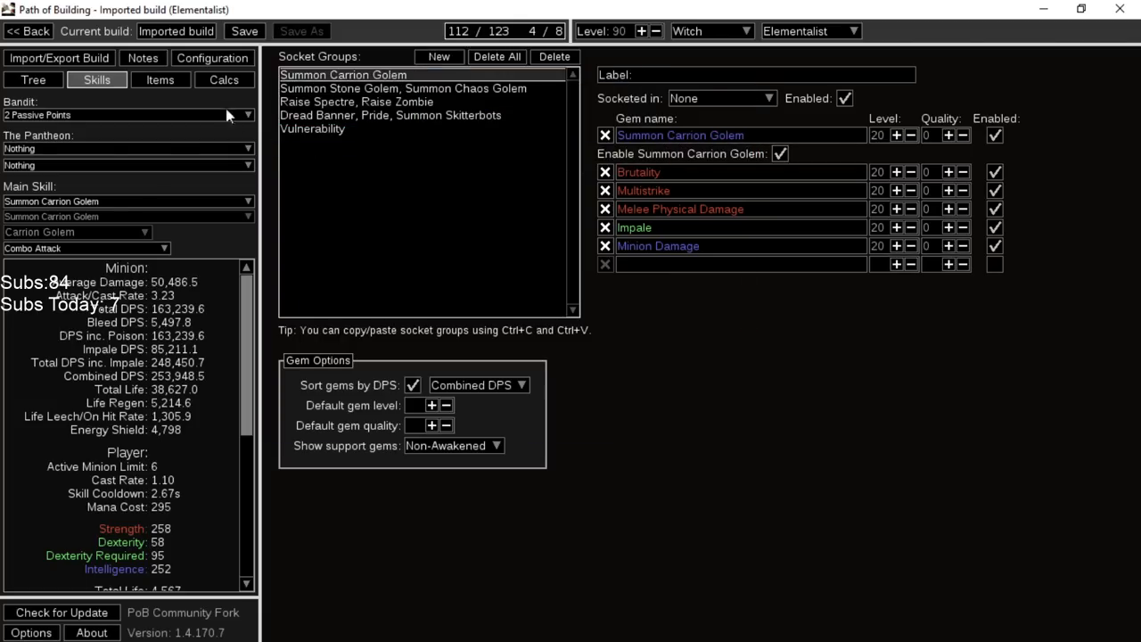
Show the equipped gear and select the Cold Iron Point weapon slot
{"action": "left_click", "coordinate": [160, 79]}
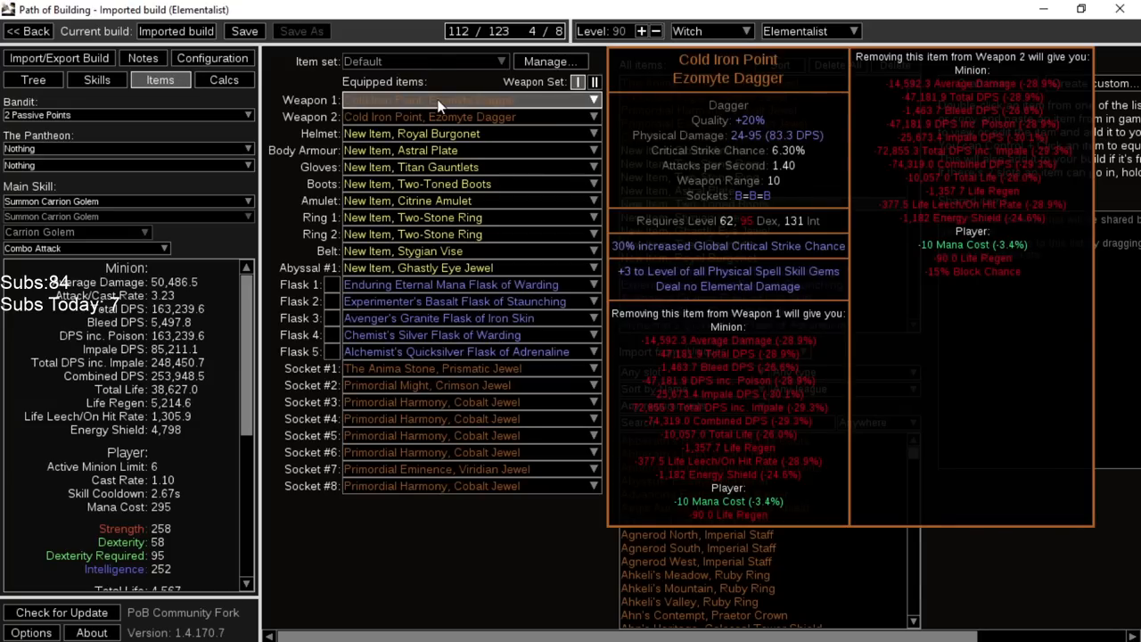
{"action": "left_click", "coordinate": [467, 100]}
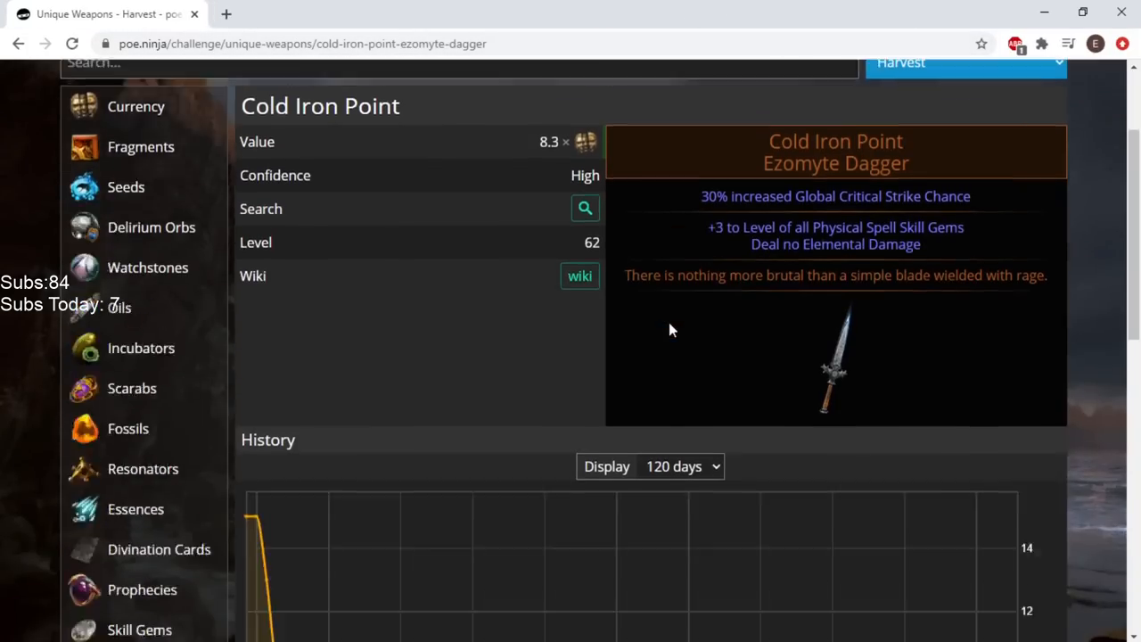
Review Cold Iron Point's price history chart on poe.ninja and open a second poe.ninja tab
{"action": "scroll", "scroll_direction": "down", "scroll_amount": 3}
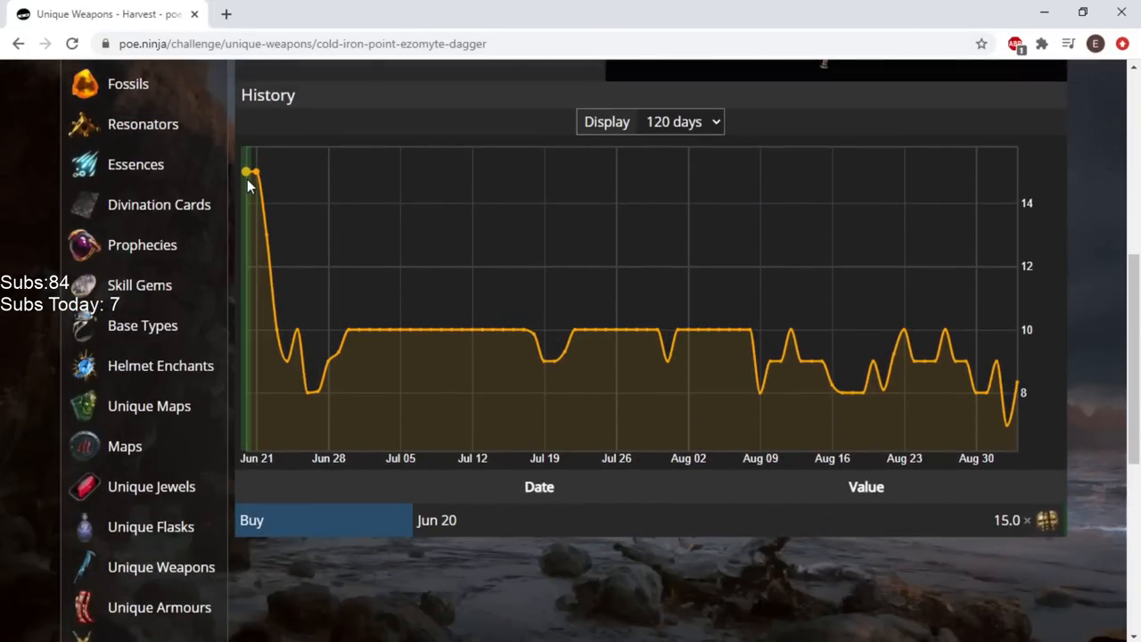
{"action": "mouse_move", "coordinate": [285, 289]}
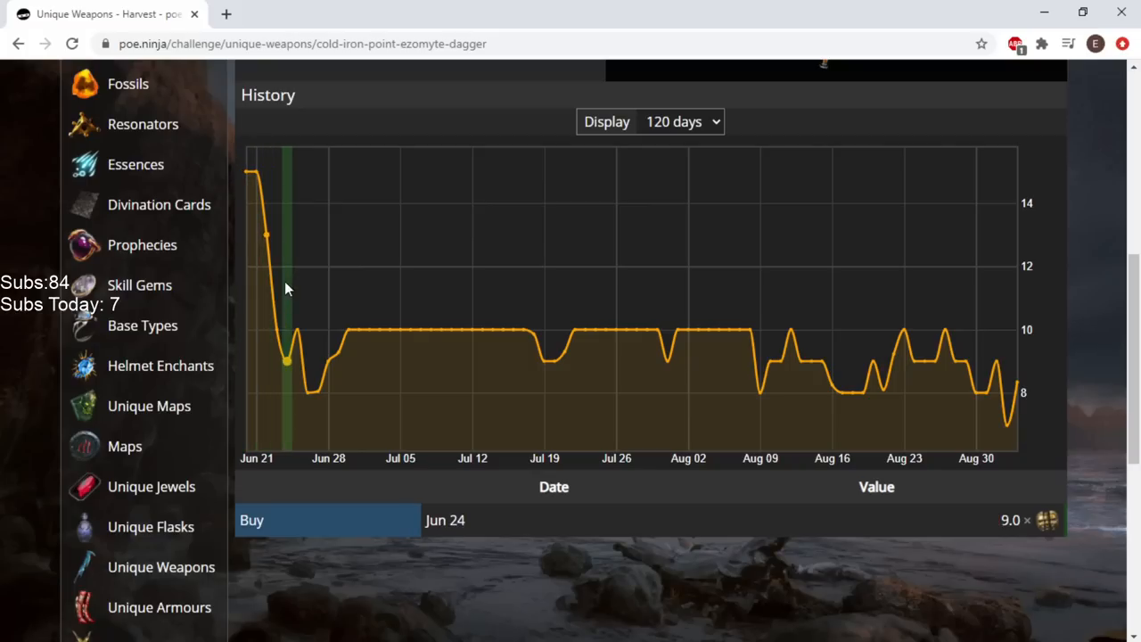
{"action": "mouse_move", "coordinate": [277, 292]}
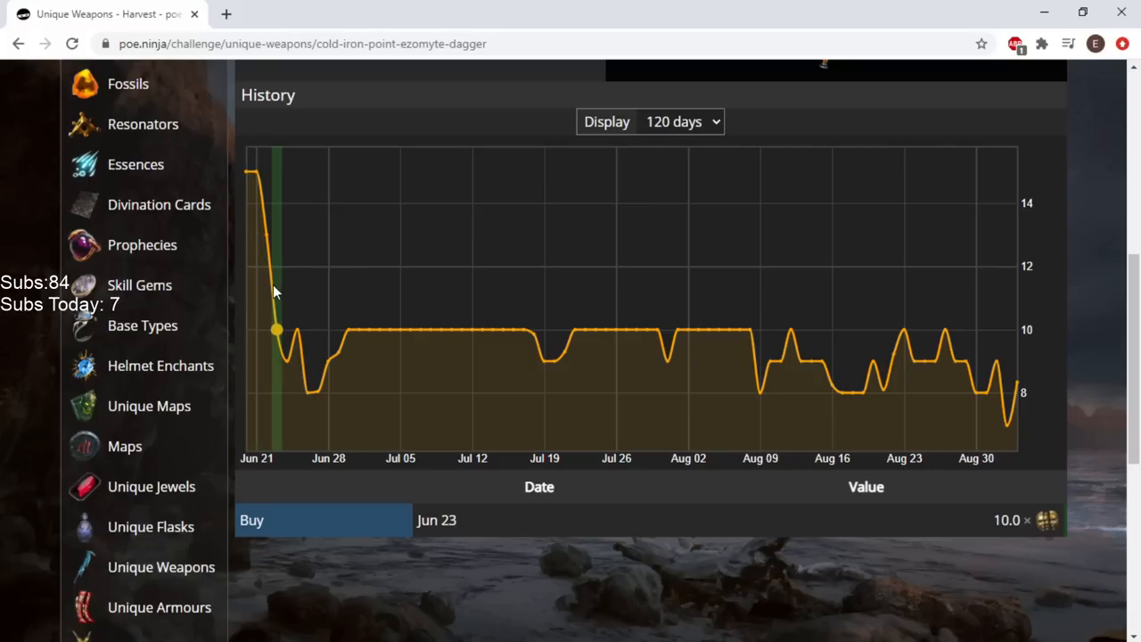
{"action": "mouse_move", "coordinate": [307, 317]}
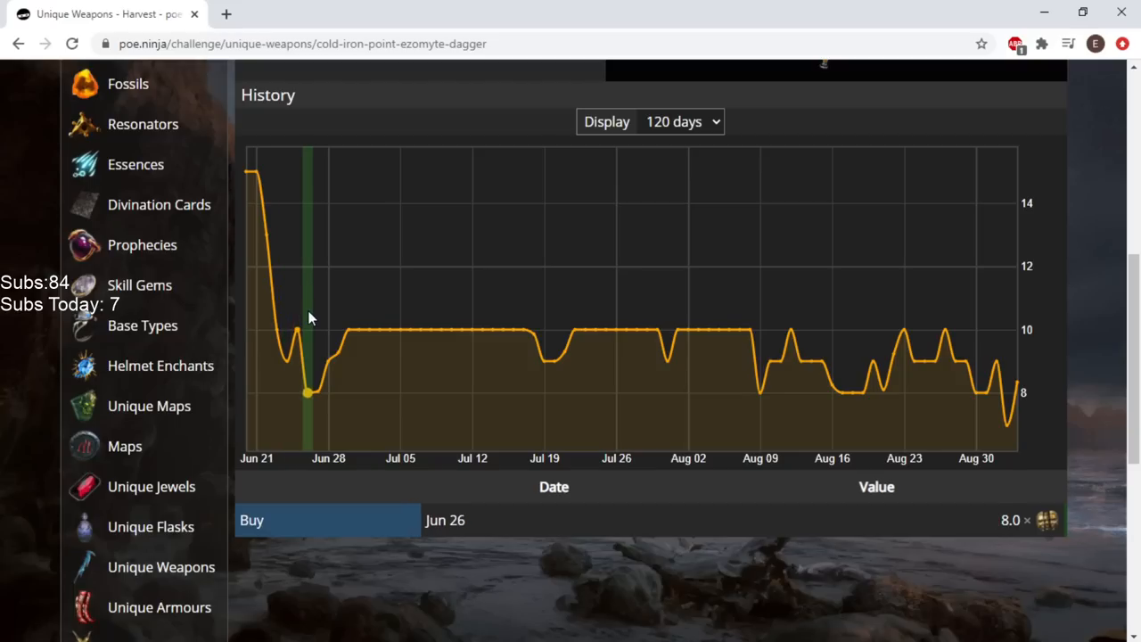
{"action": "mouse_move", "coordinate": [531, 265]}
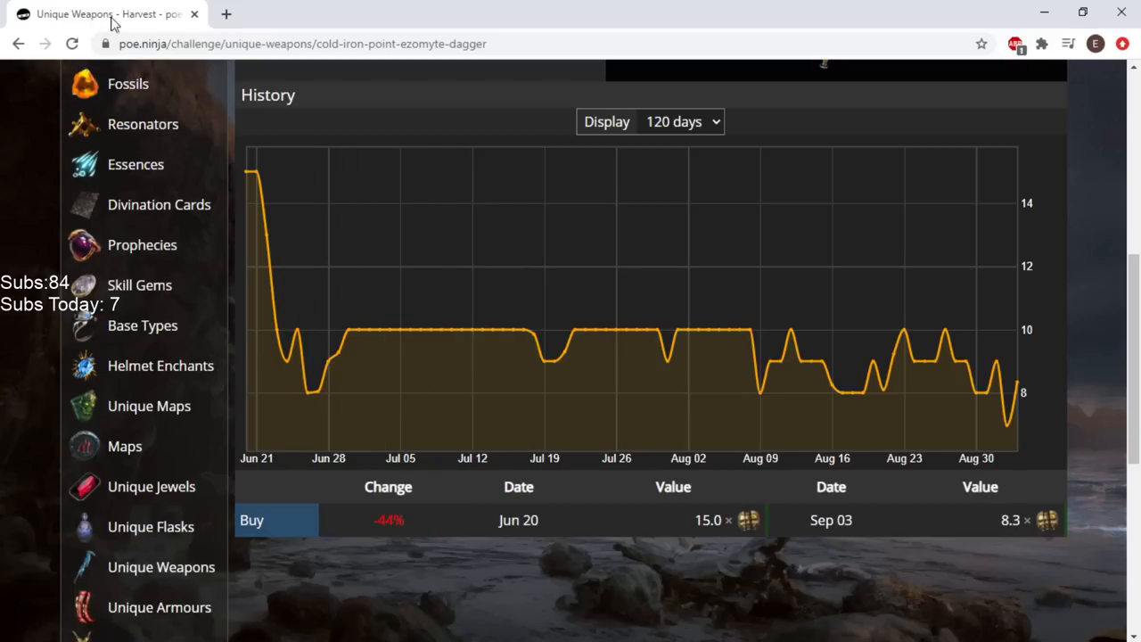
{"action": "scroll", "scroll_direction": "up", "scroll_amount": 3}
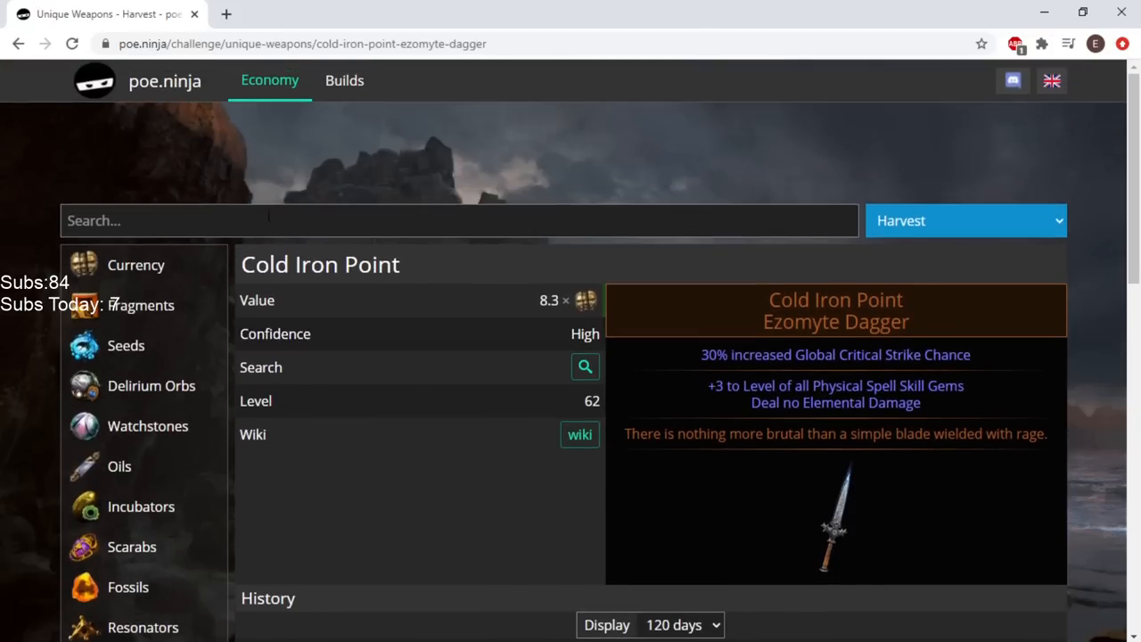
{"action": "left_click", "coordinate": [225, 14]}
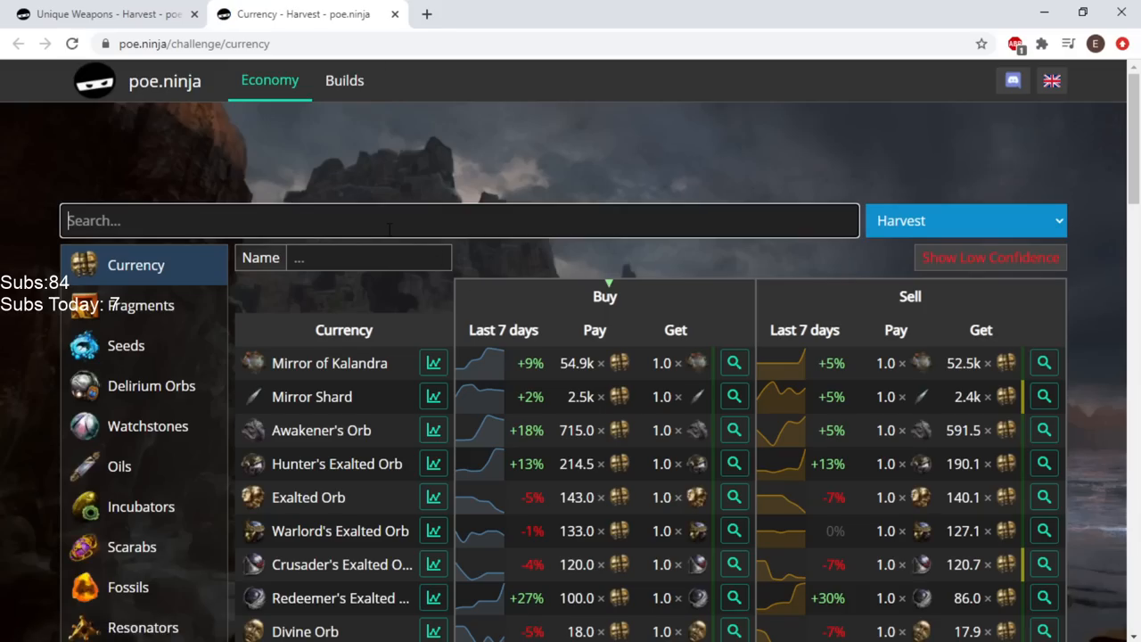
Search 'anima stone' and review The Anima Stone's 69.9 chaos value and price history
{"action": "type", "text": "anima stone"}
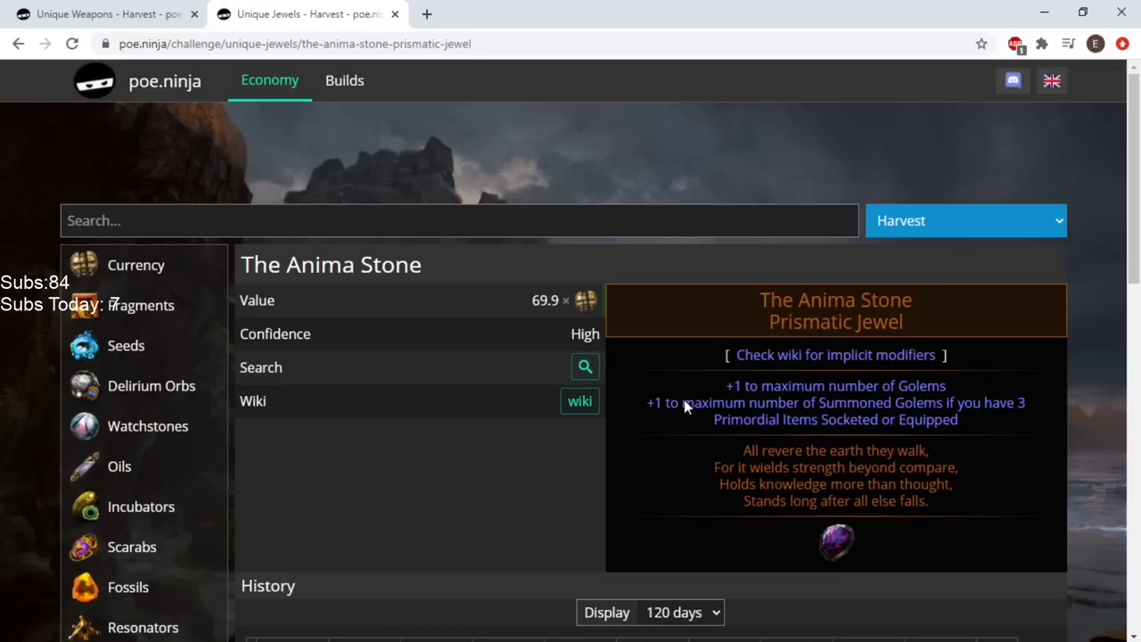
{"action": "scroll", "scroll_direction": "down", "scroll_amount": 3}
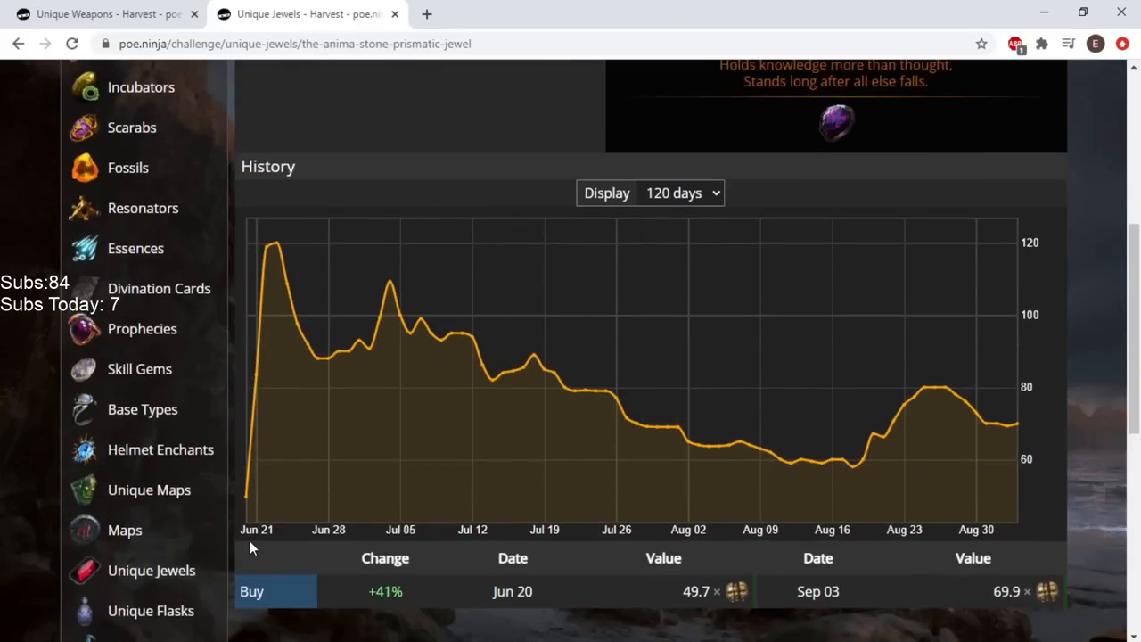
{"action": "mouse_move", "coordinate": [247, 453]}
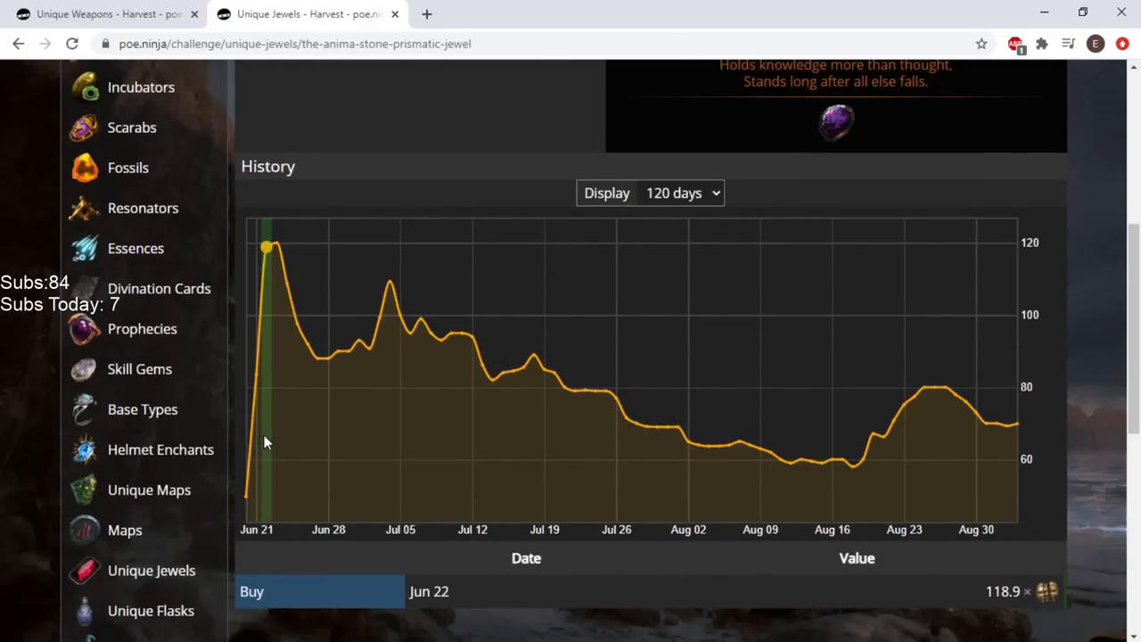
{"action": "mouse_move", "coordinate": [276, 442]}
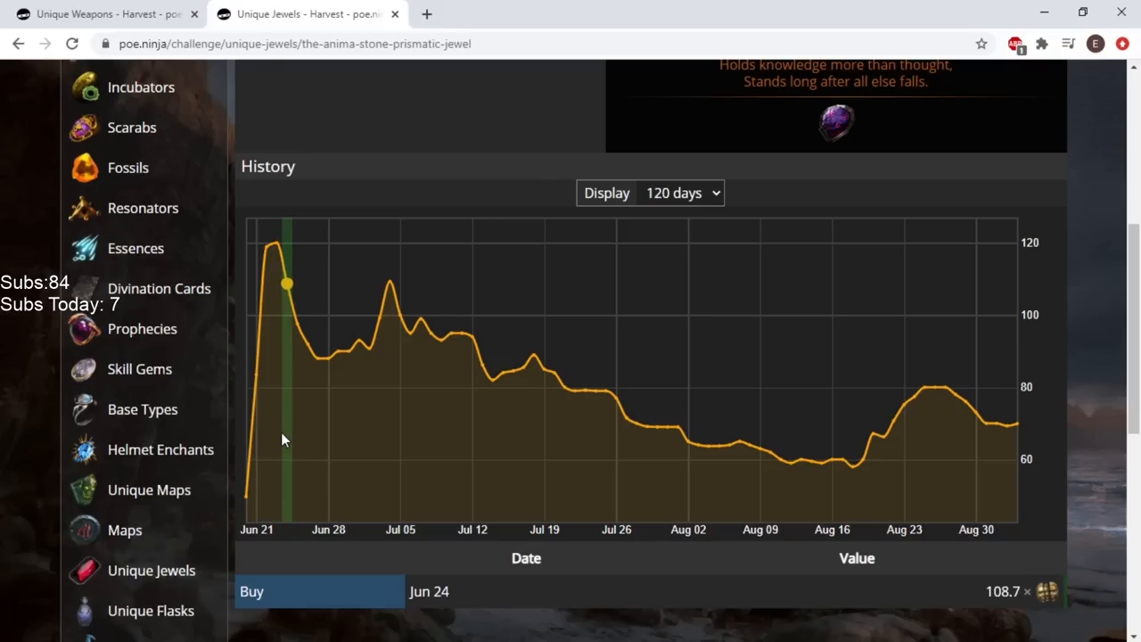
{"action": "mouse_move", "coordinate": [312, 447]}
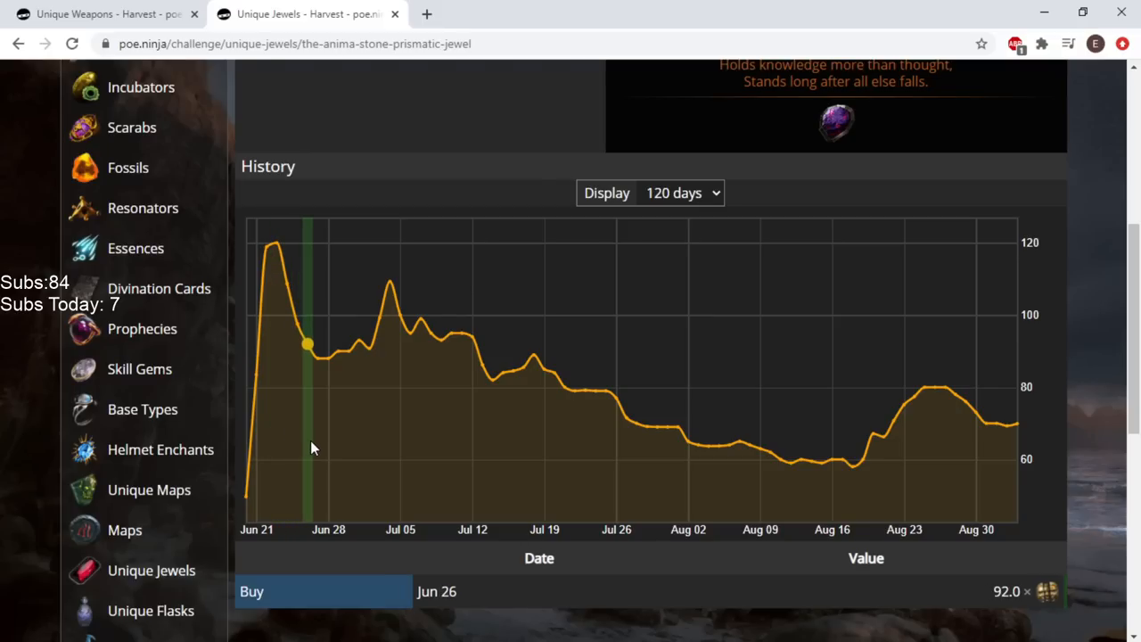
{"action": "mouse_move", "coordinate": [313, 454]}
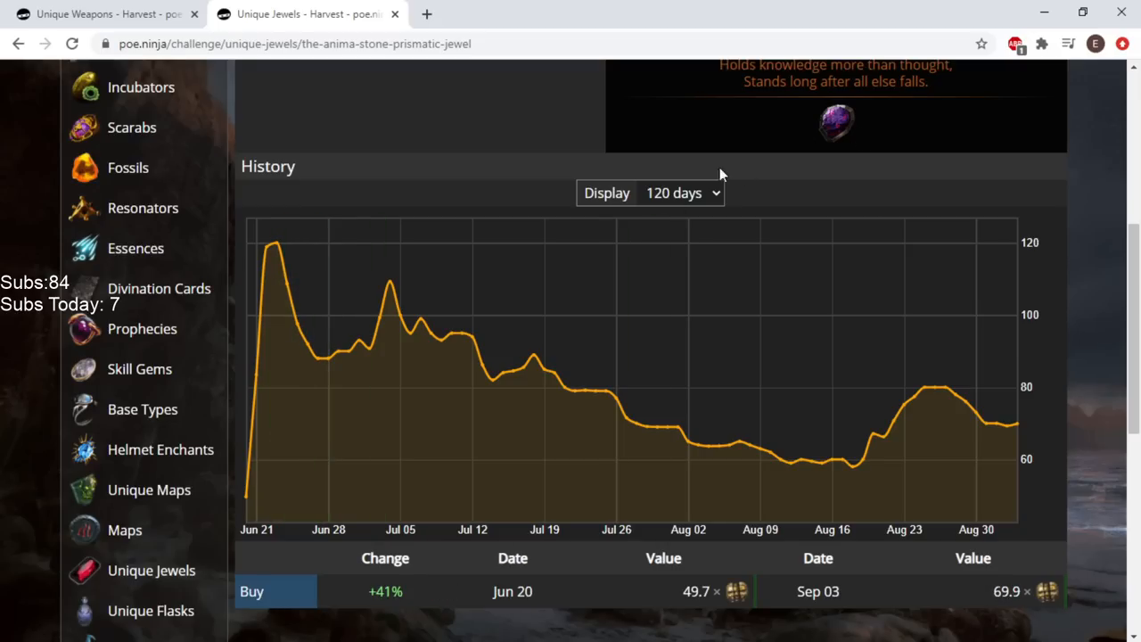
{"action": "scroll", "scroll_direction": "up", "scroll_amount": 3}
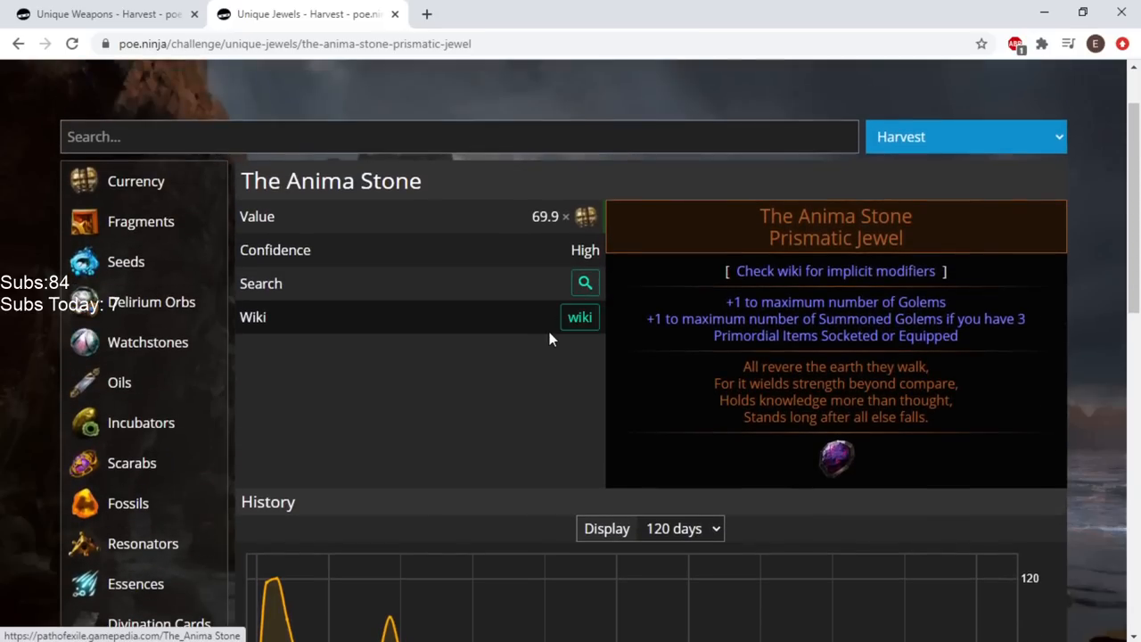
{"action": "mouse_move", "coordinate": [421, 341]}
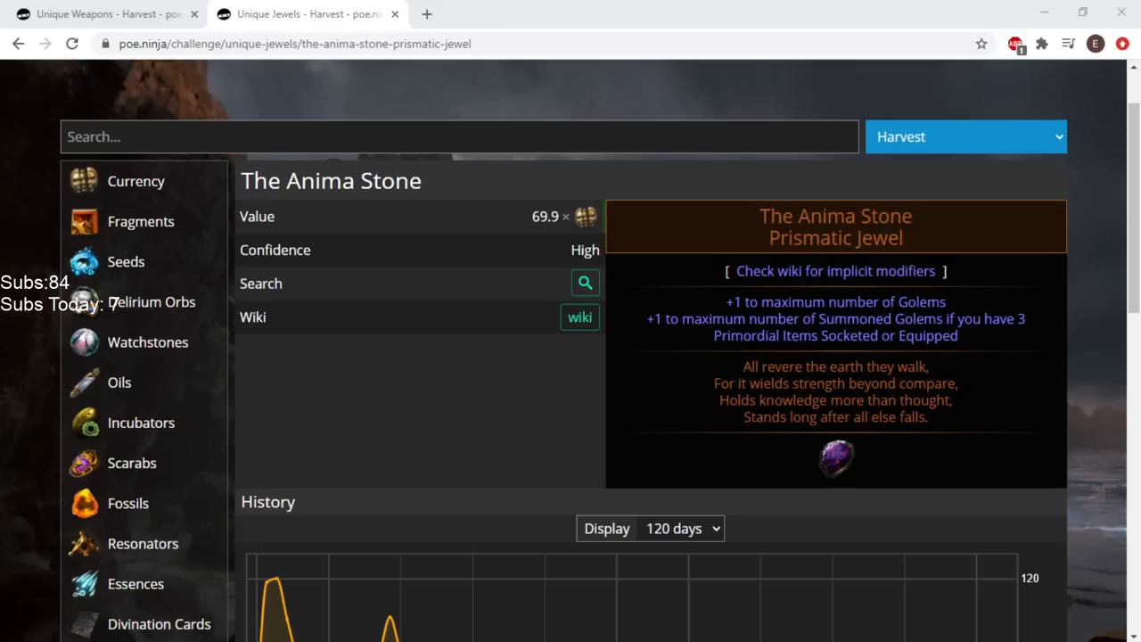
Read The Anima Stone wiki article's modifiers and upgrade paths from the three Primordial jewels
{"action": "left_click", "coordinate": [579, 317]}
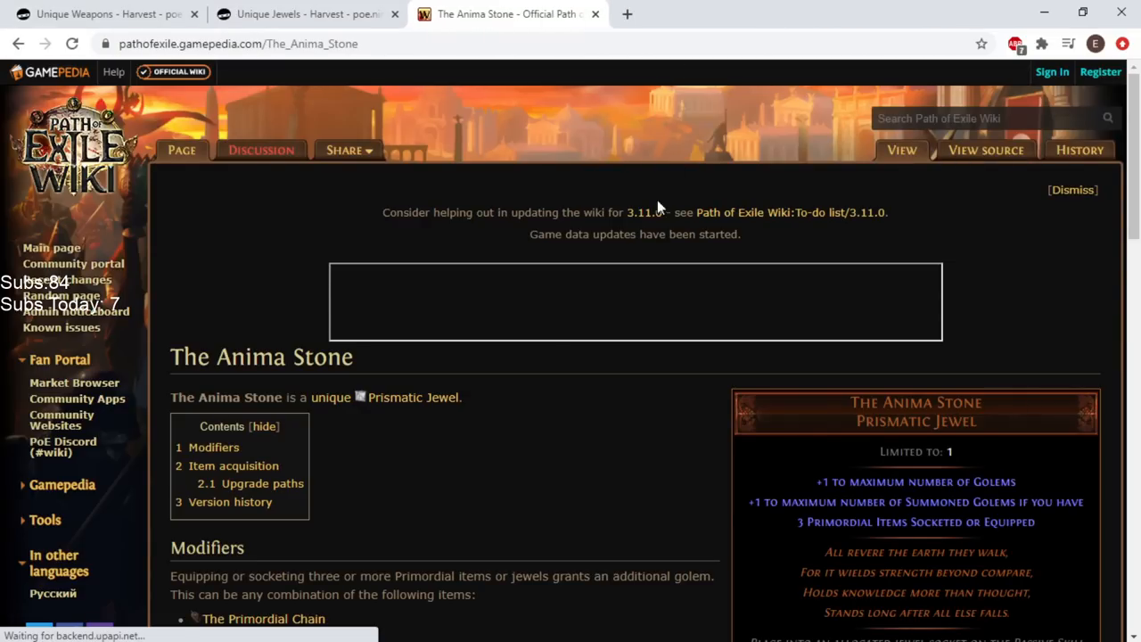
{"action": "scroll", "scroll_direction": "down", "scroll_amount": 3}
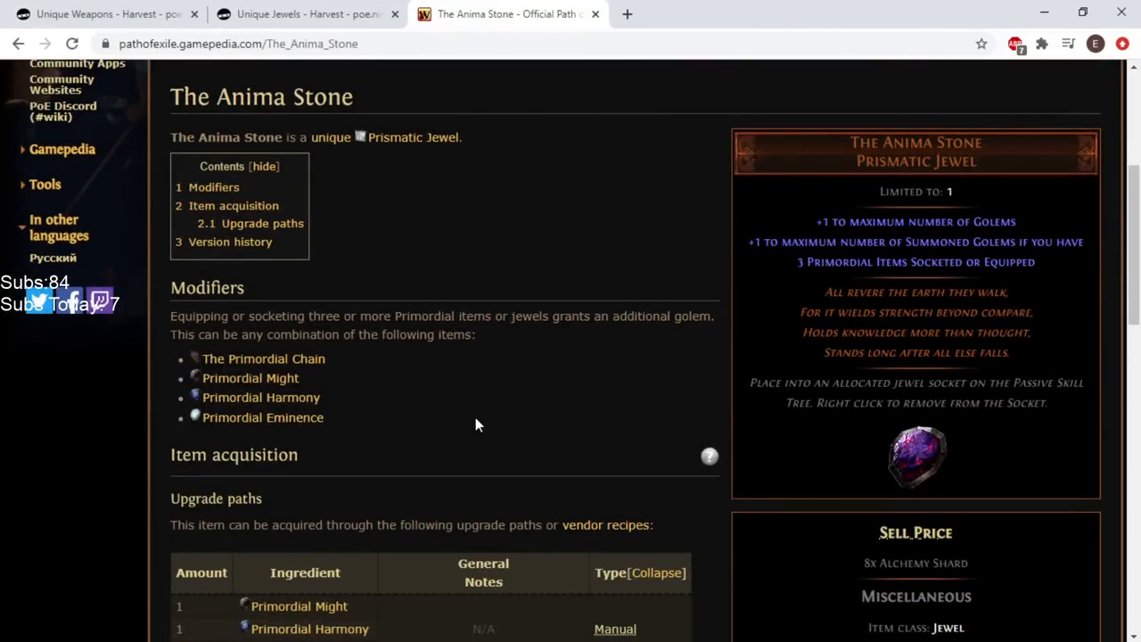
{"action": "mouse_move", "coordinate": [524, 342]}
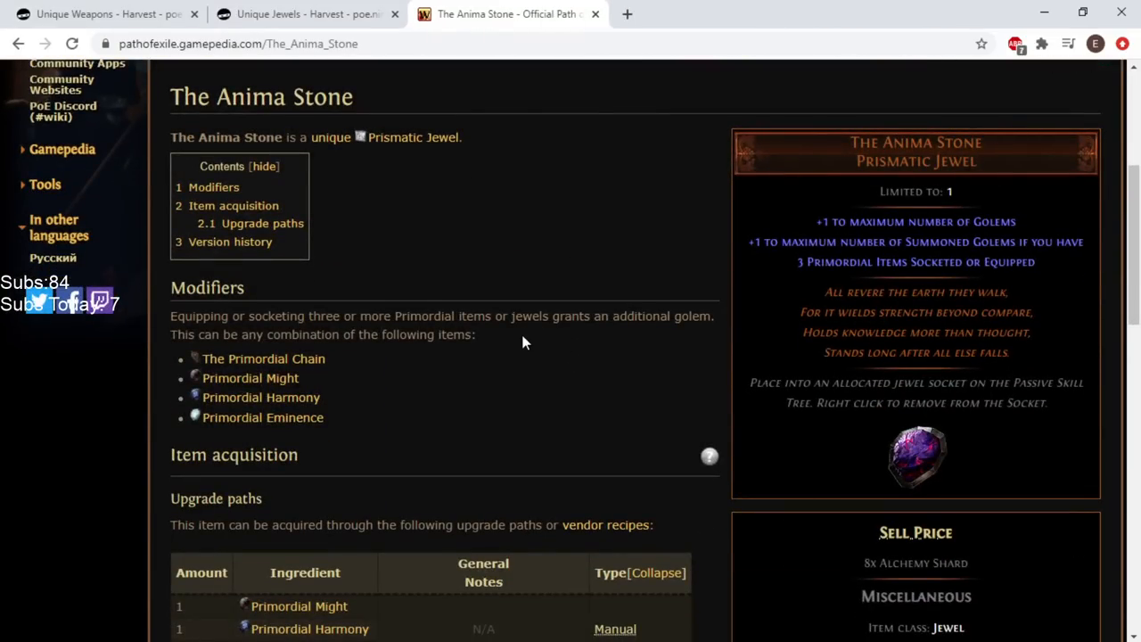
{"action": "scroll", "scroll_direction": "down", "scroll_amount": 3}
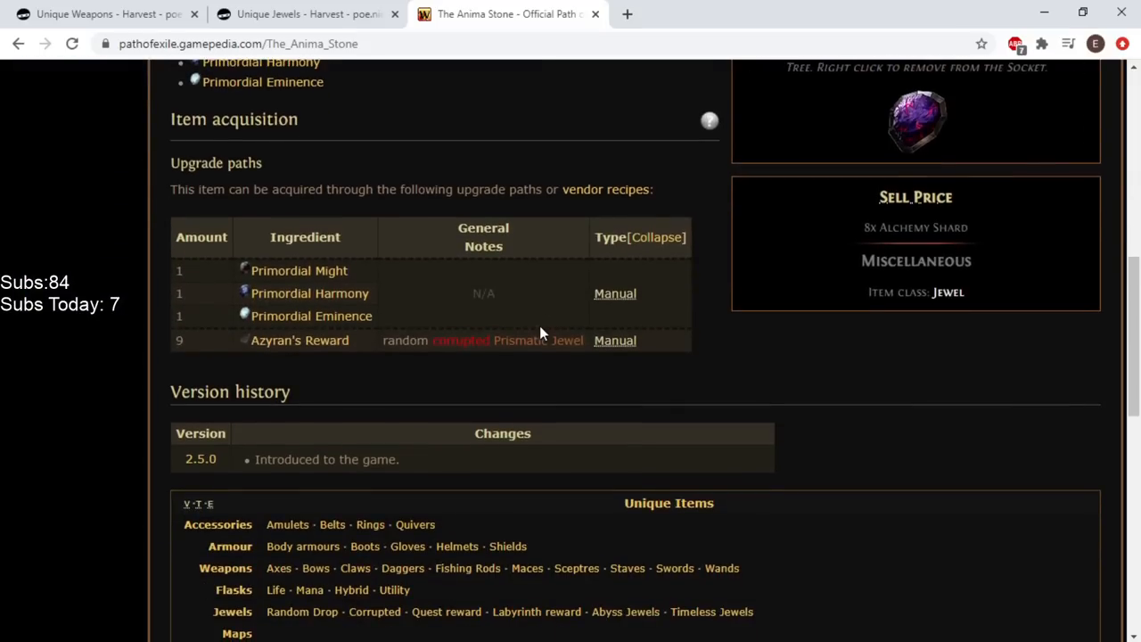
{"action": "scroll", "scroll_direction": "up", "scroll_amount": 3}
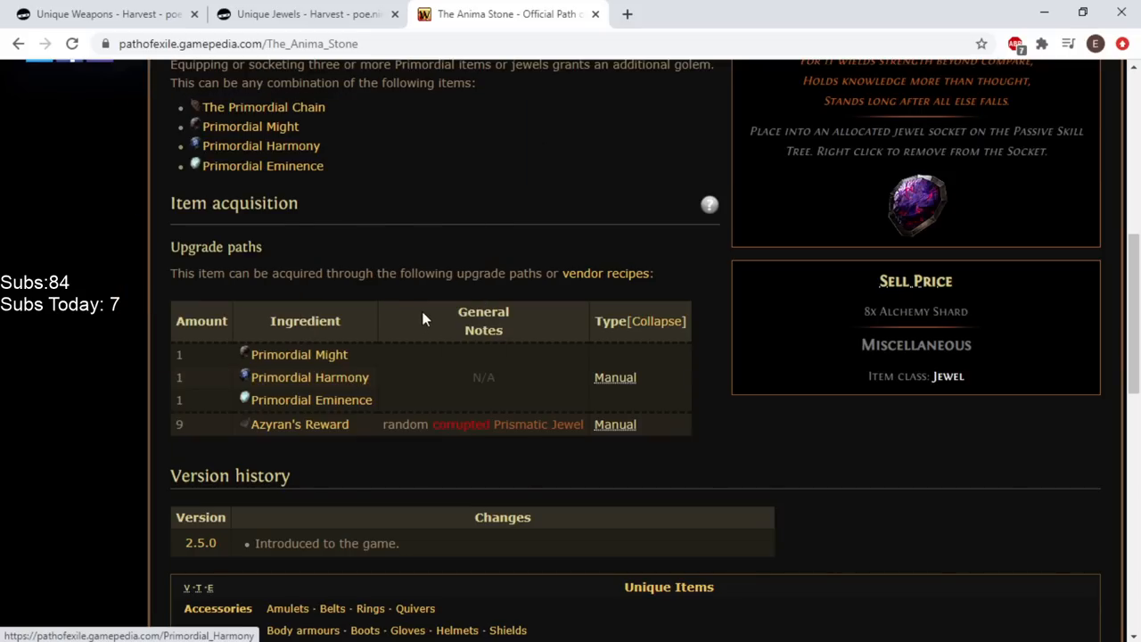
{"action": "mouse_move", "coordinate": [902, 196]}
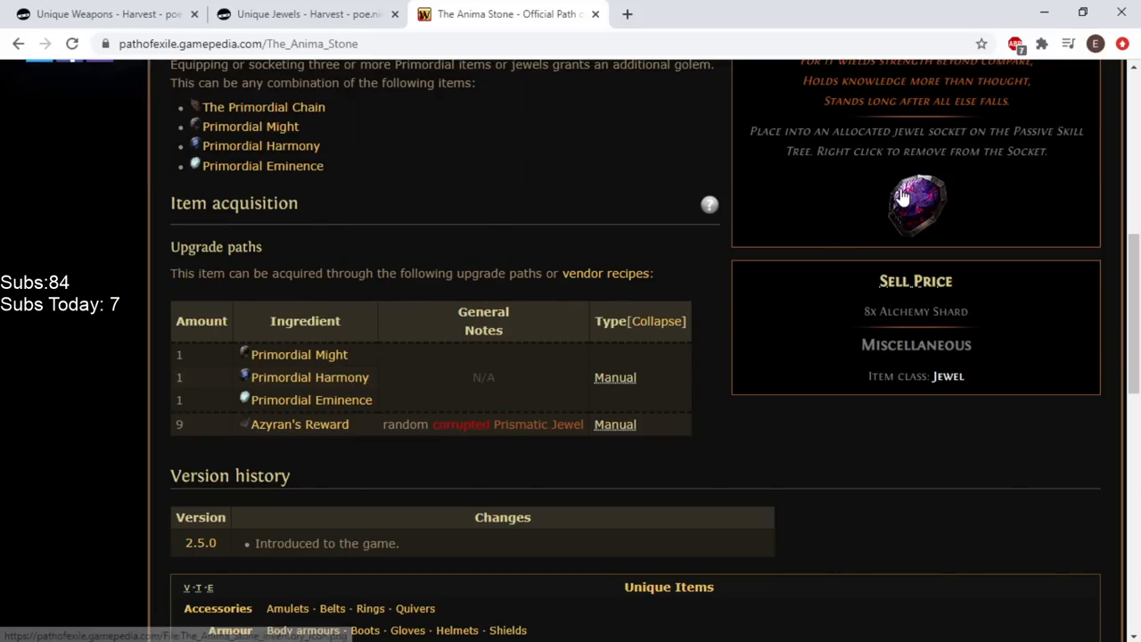
{"action": "scroll", "scroll_direction": "up", "scroll_amount": 3}
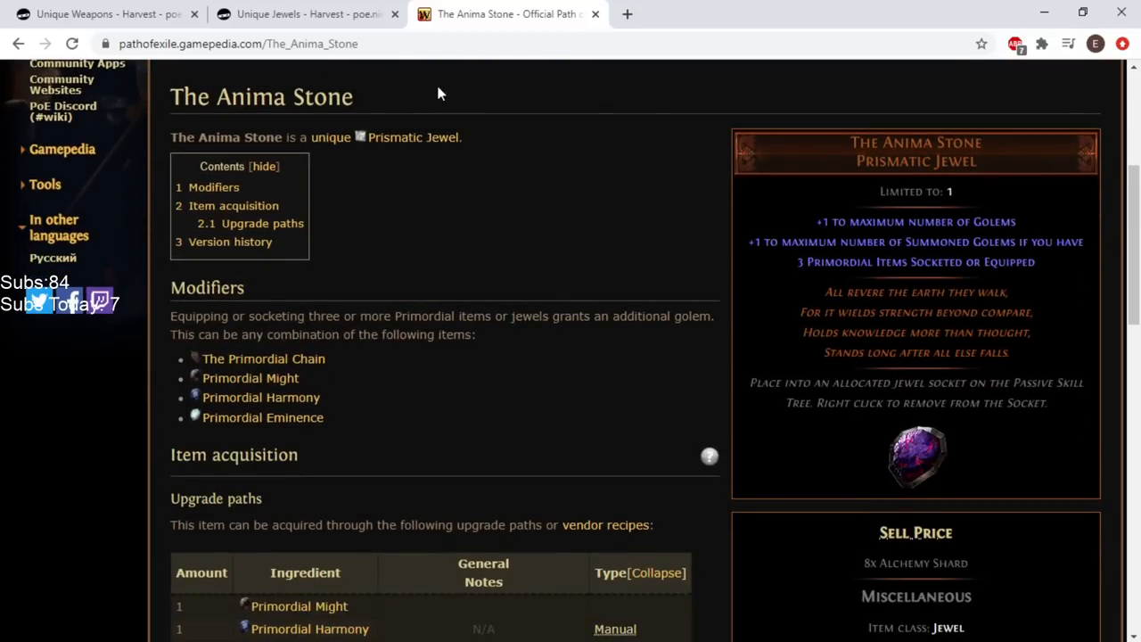
{"action": "mouse_move", "coordinate": [276, 14]}
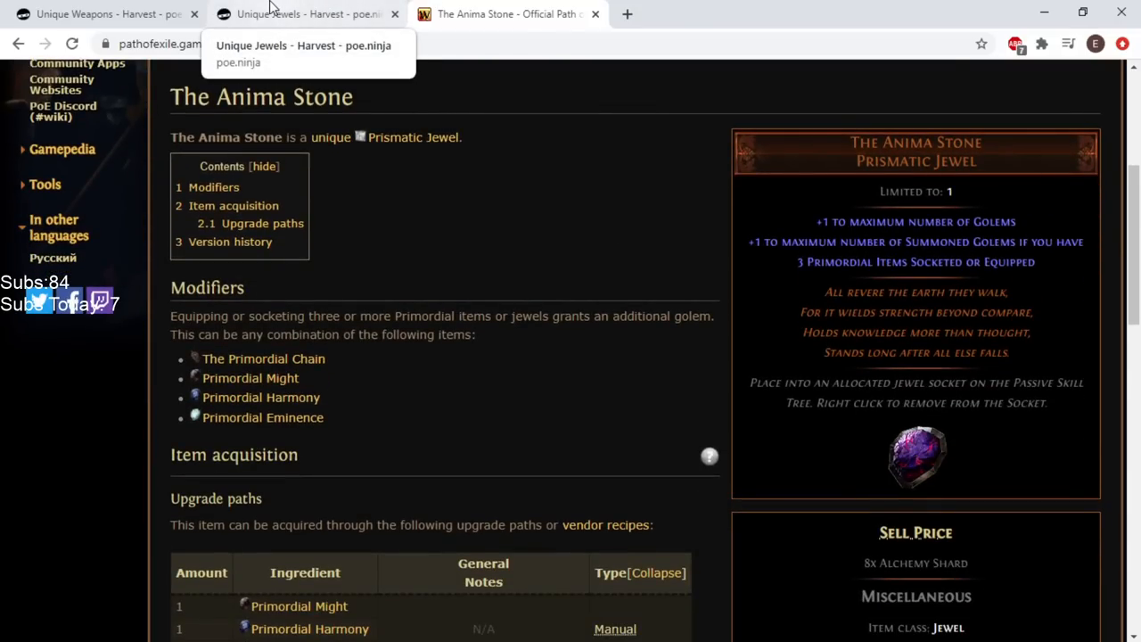
Return to poe.ninja and search 'primordial emin' to bring up the Primordial Harmony listing
{"action": "left_click", "coordinate": [307, 14]}
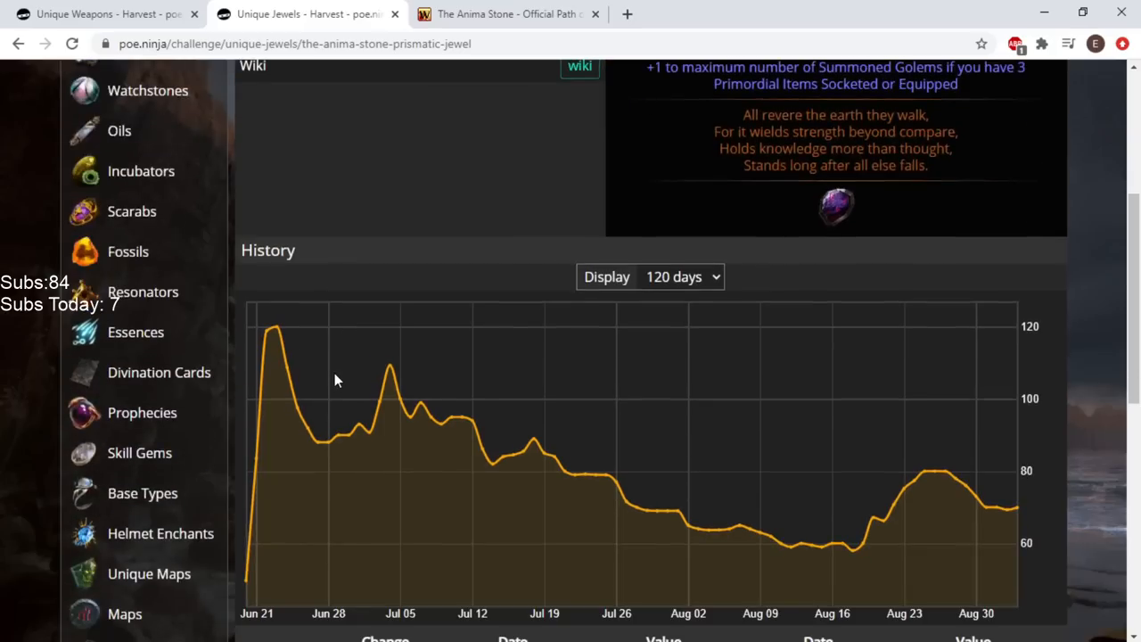
{"action": "scroll", "scroll_direction": "up", "scroll_amount": 3}
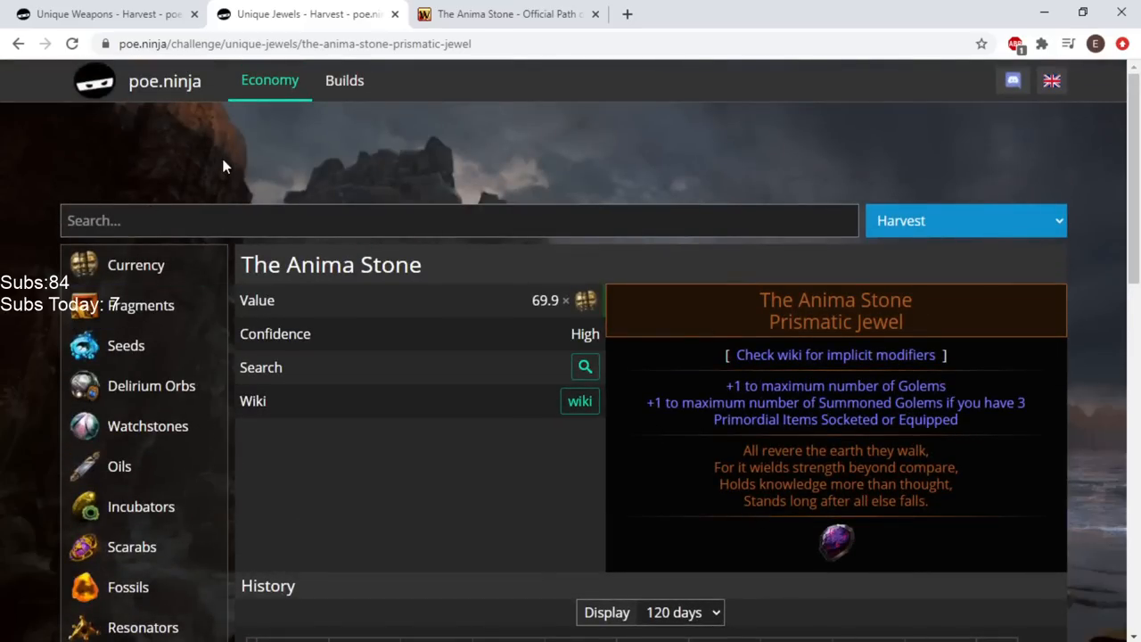
{"action": "left_click", "coordinate": [136, 264]}
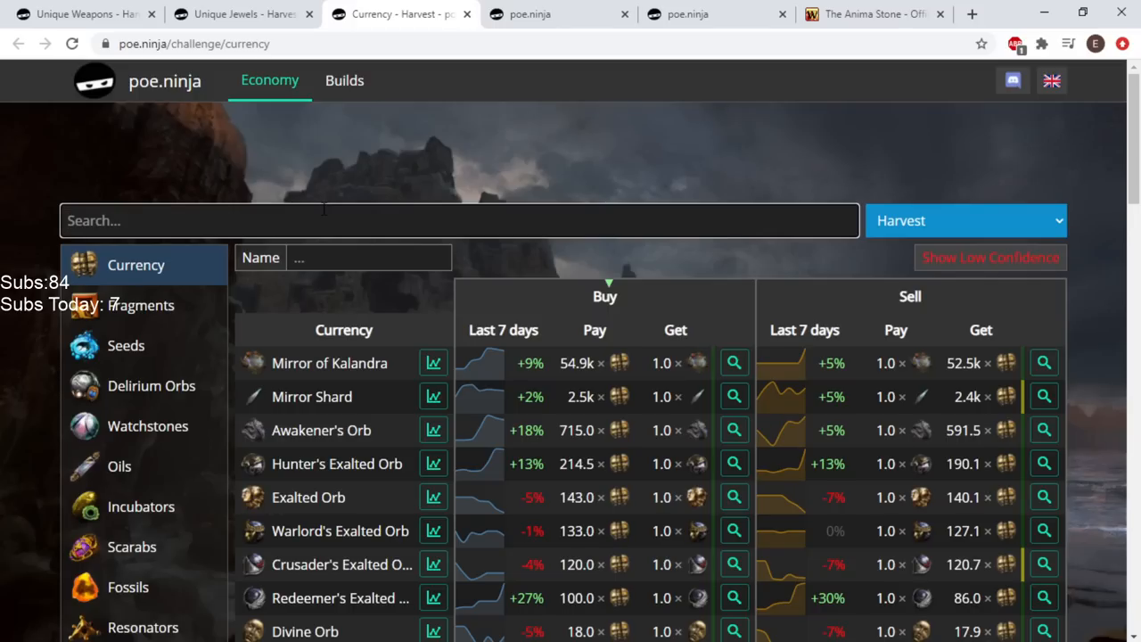
{"action": "type", "text": "primordial emin"}
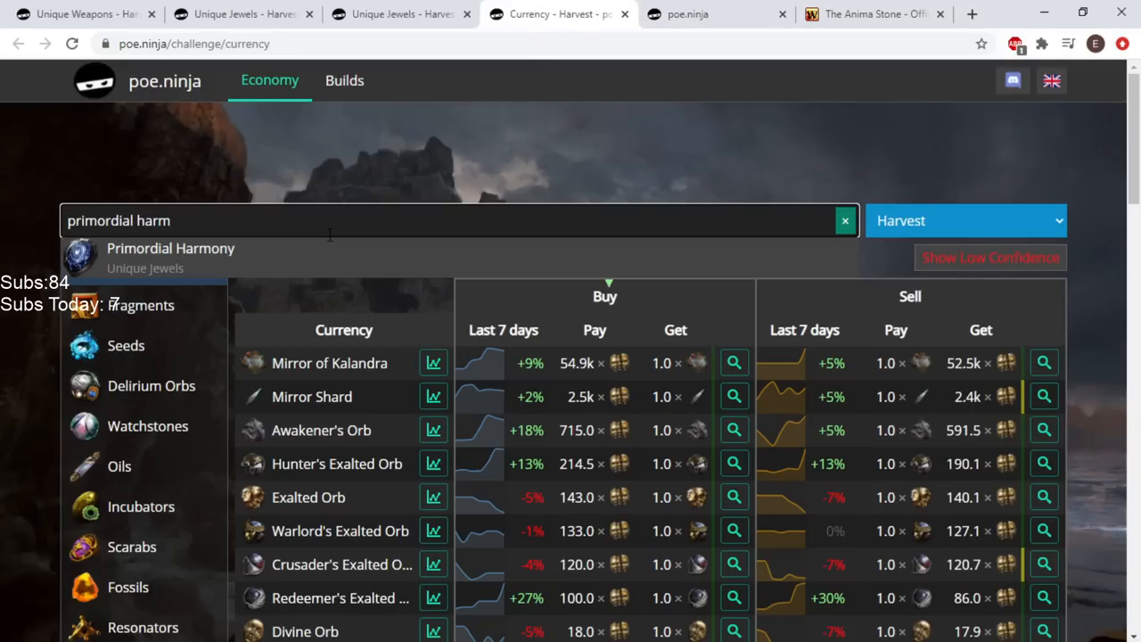
{"action": "left_click", "coordinate": [845, 222]}
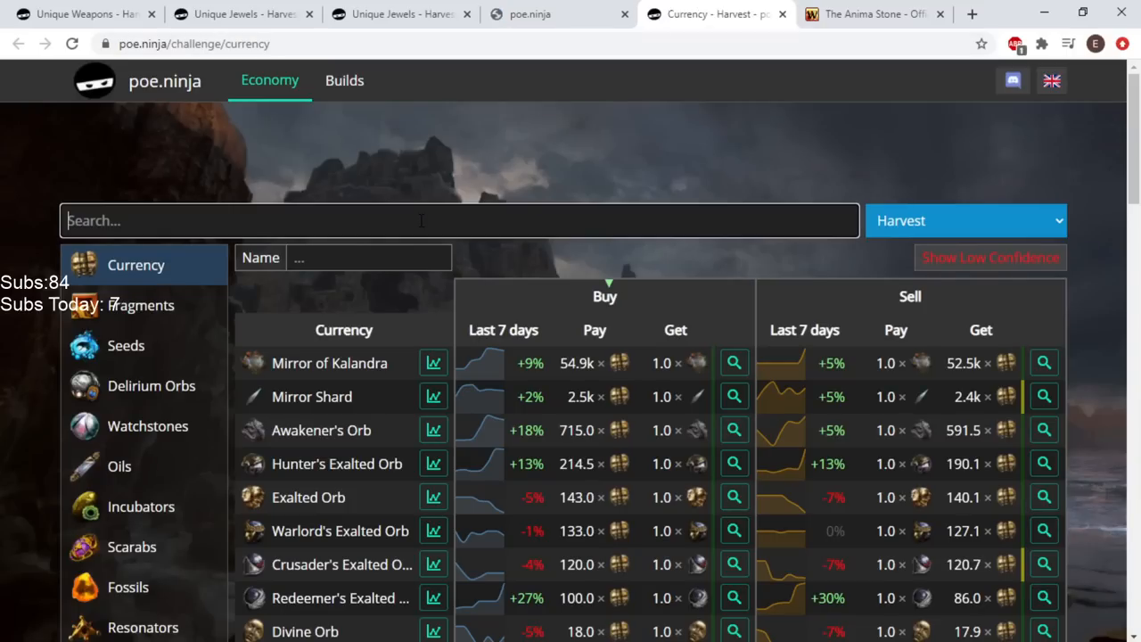
Search 'primordial might' and bring up the Primordial Might listing
{"action": "type", "text": "primordial"}
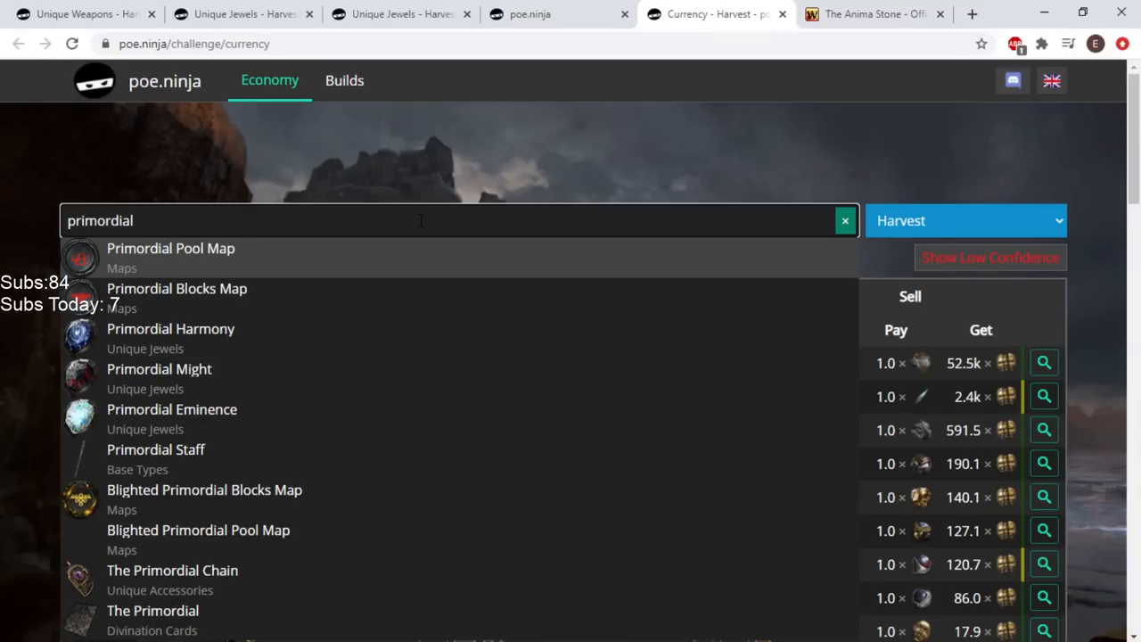
{"action": "type", "text": "might"}
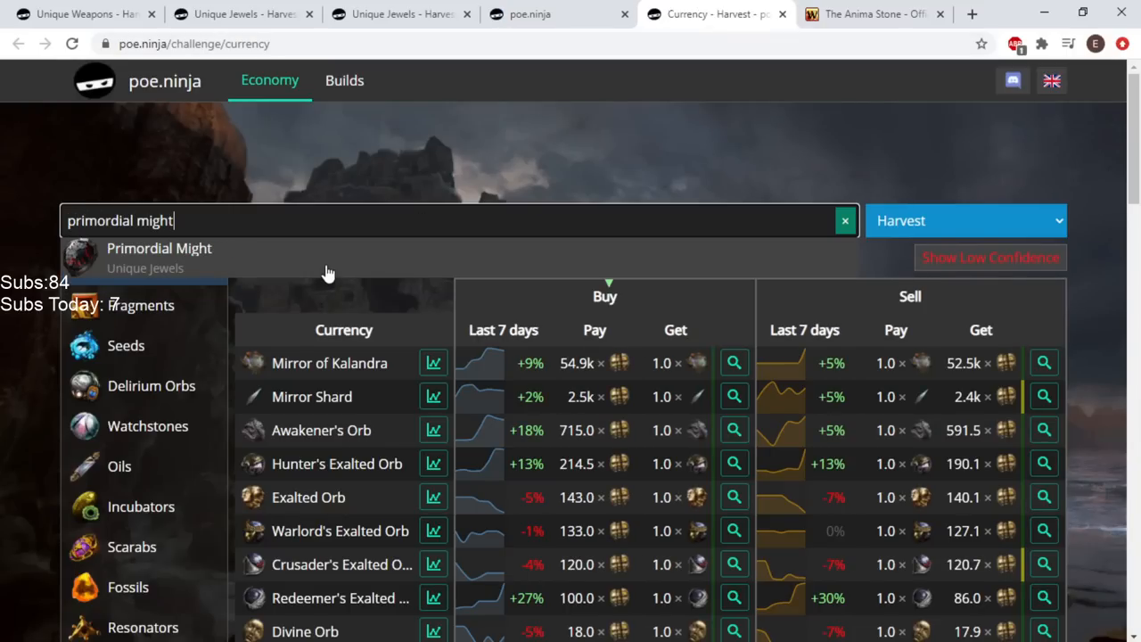
{"action": "left_click", "coordinate": [159, 257]}
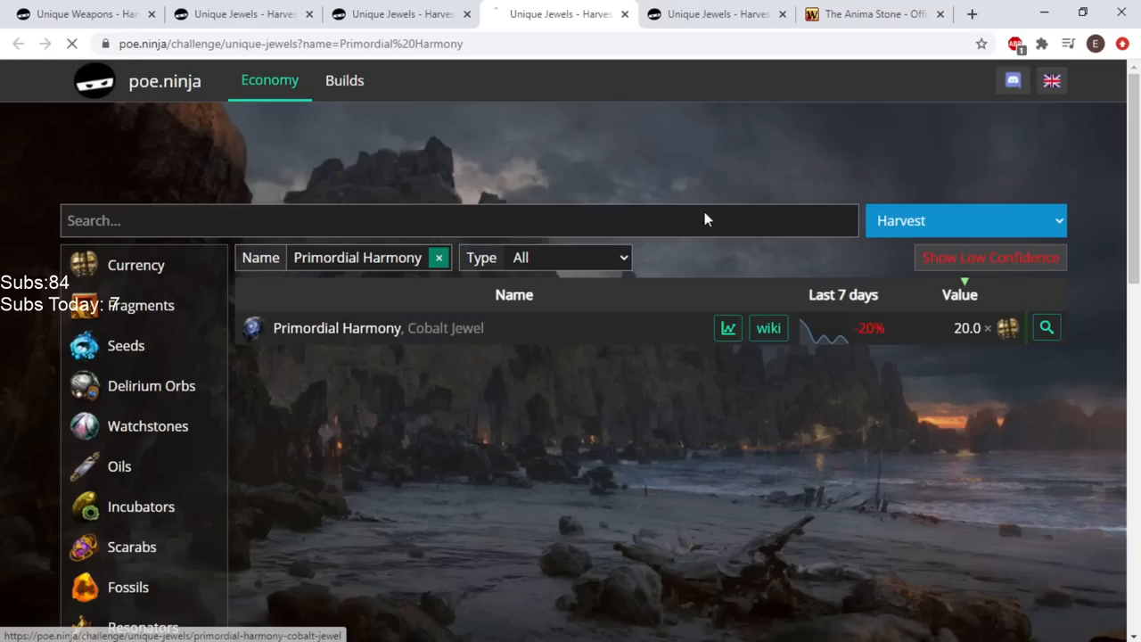
Read the Primordial Harmony detail page, then the Might and Eminence price histories
{"action": "left_click", "coordinate": [401, 14]}
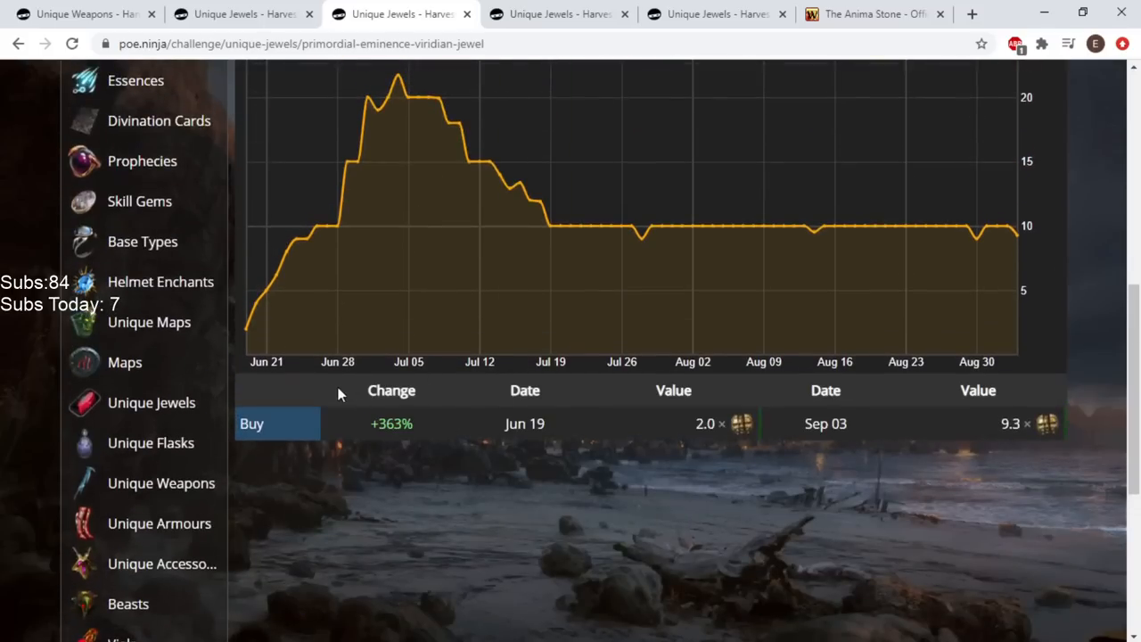
{"action": "mouse_move", "coordinate": [551, 225]}
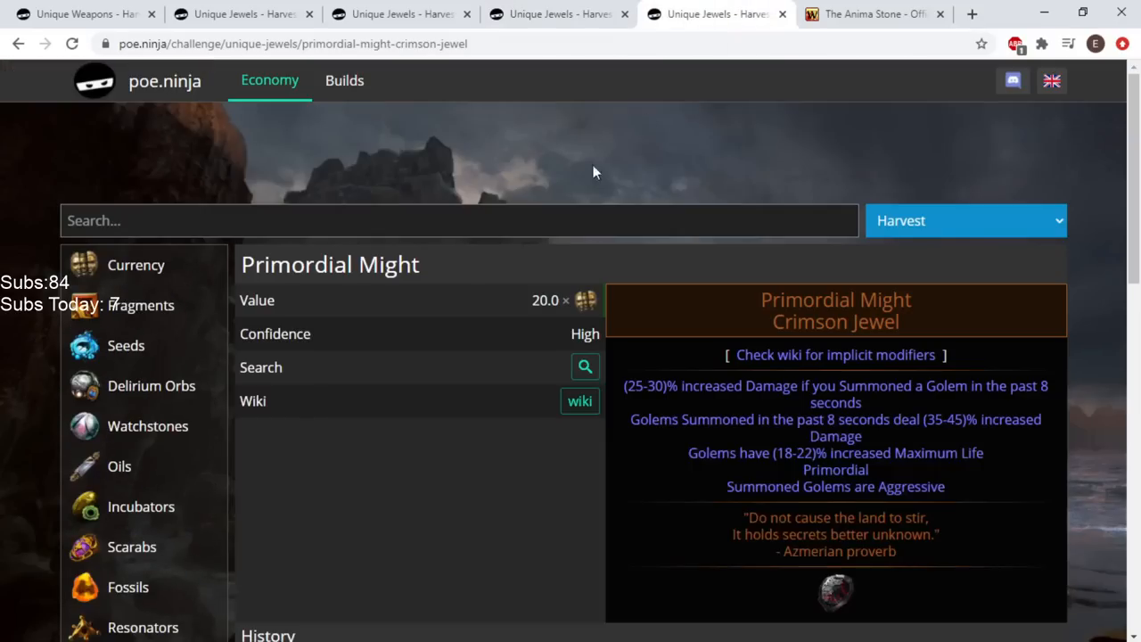
{"action": "scroll", "scroll_direction": "down", "scroll_amount": 3}
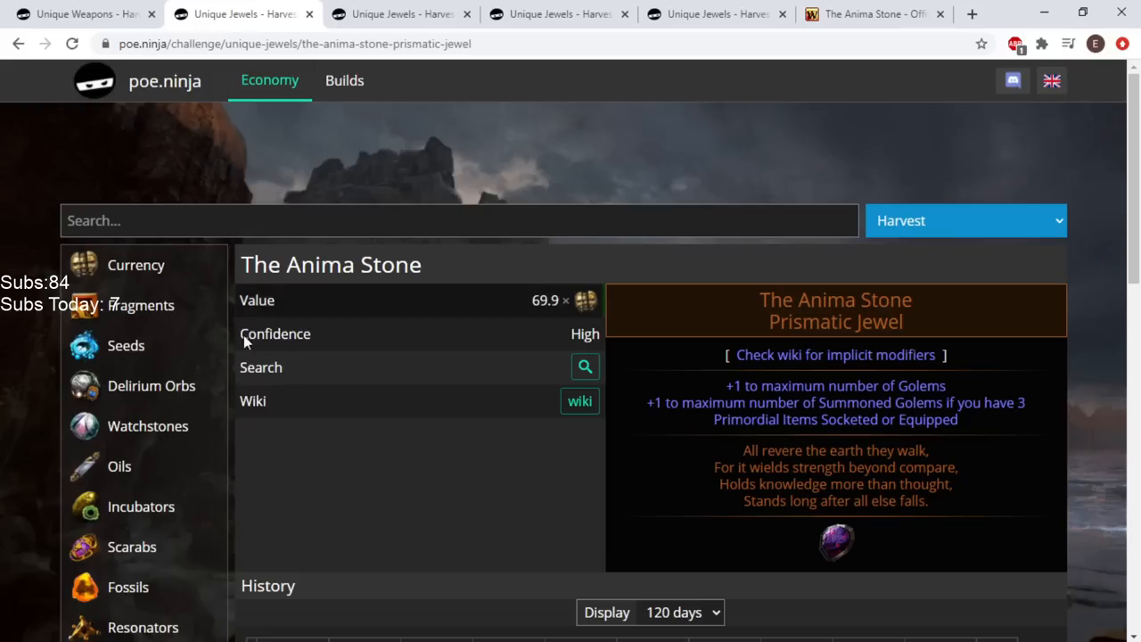
{"action": "scroll", "scroll_direction": "down", "scroll_amount": 3}
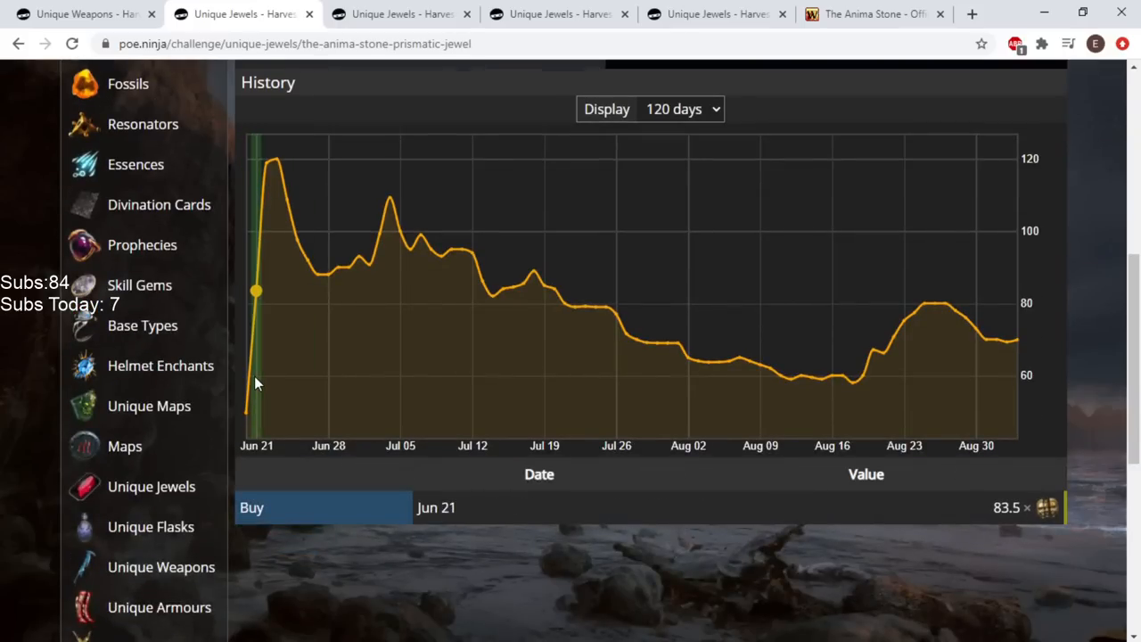
{"action": "mouse_move", "coordinate": [248, 382]}
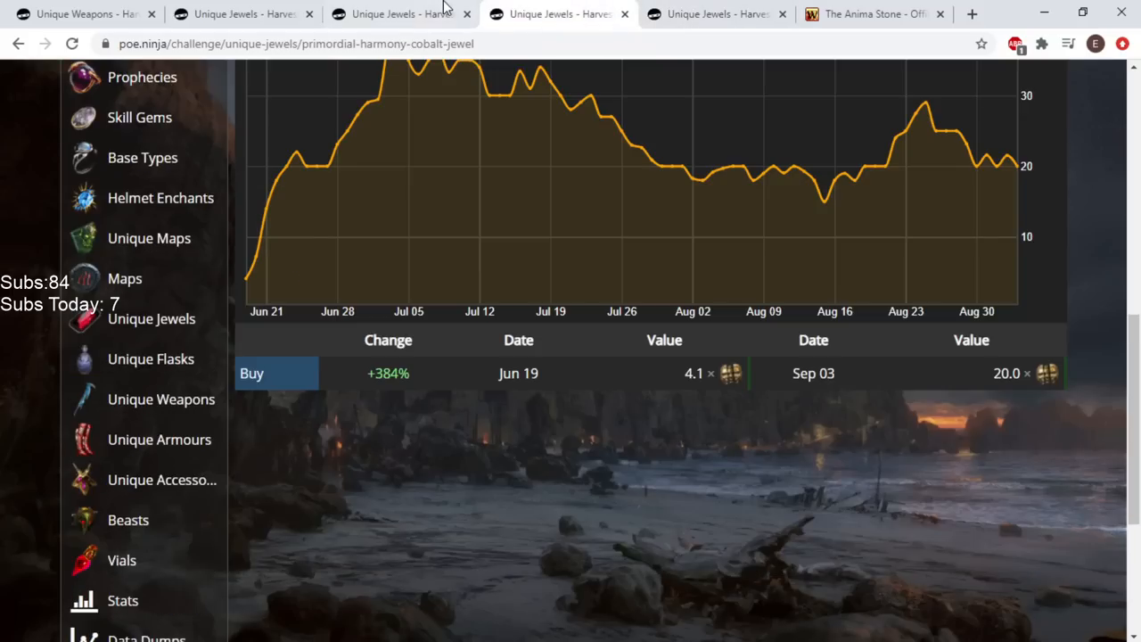
{"action": "left_click", "coordinate": [241, 14]}
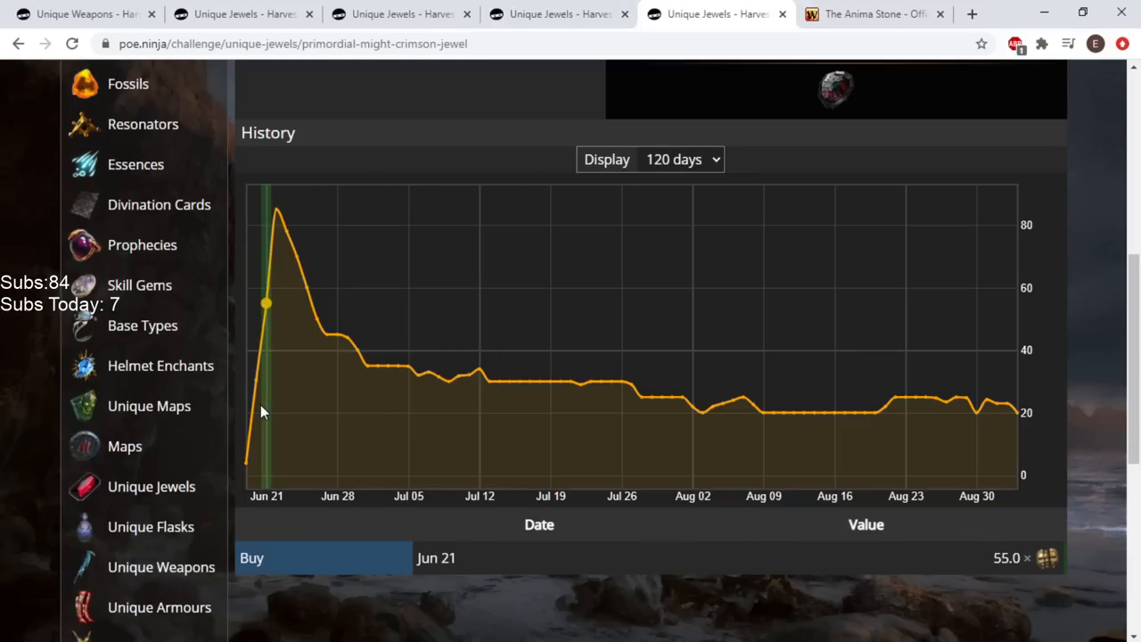
{"action": "mouse_move", "coordinate": [271, 406]}
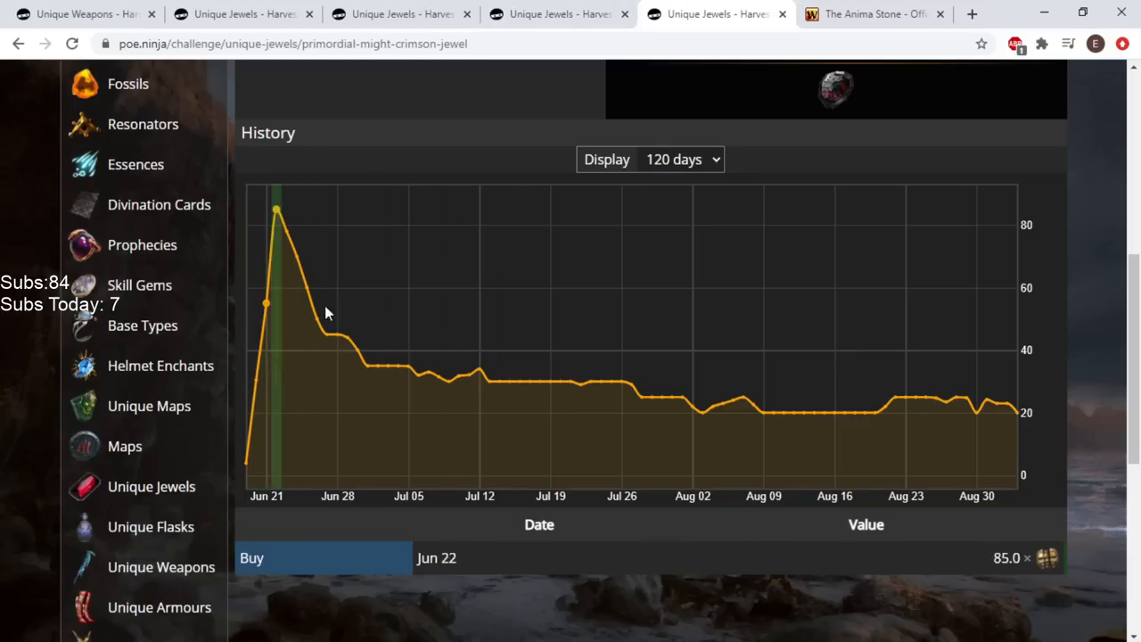
{"action": "left_click", "coordinate": [559, 14]}
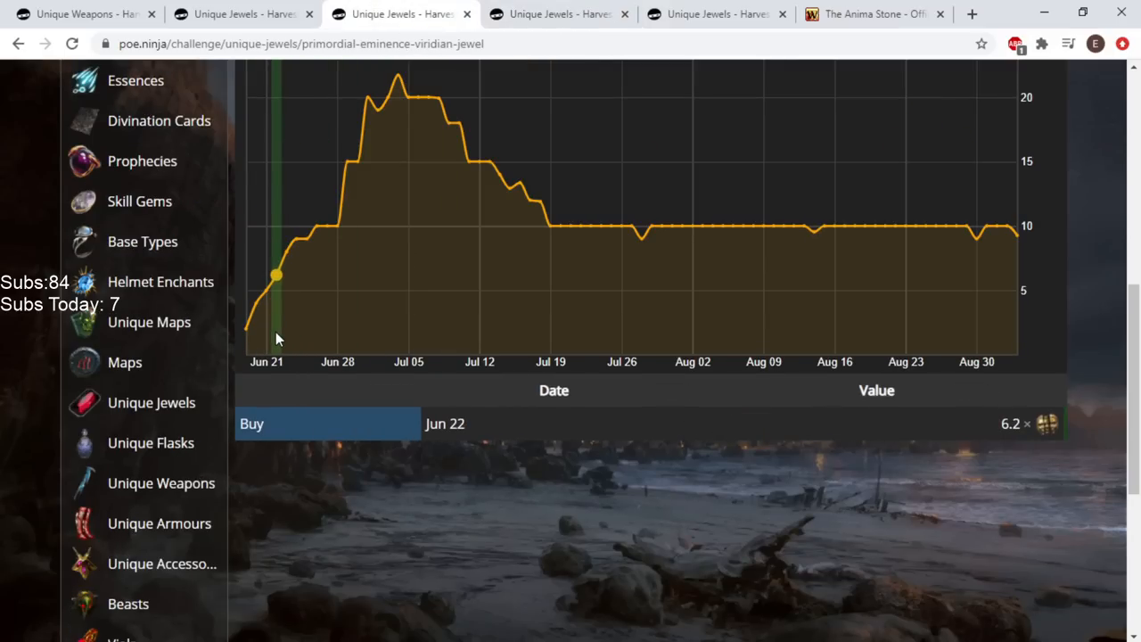
{"action": "mouse_move", "coordinate": [270, 339]}
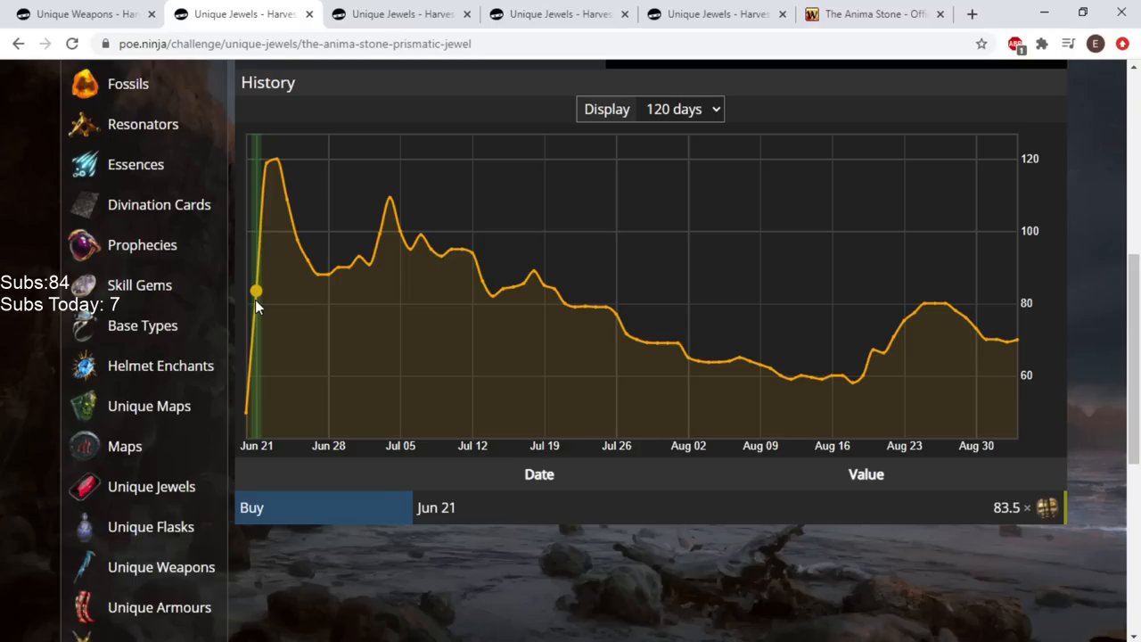
{"action": "mouse_move", "coordinate": [386, 306]}
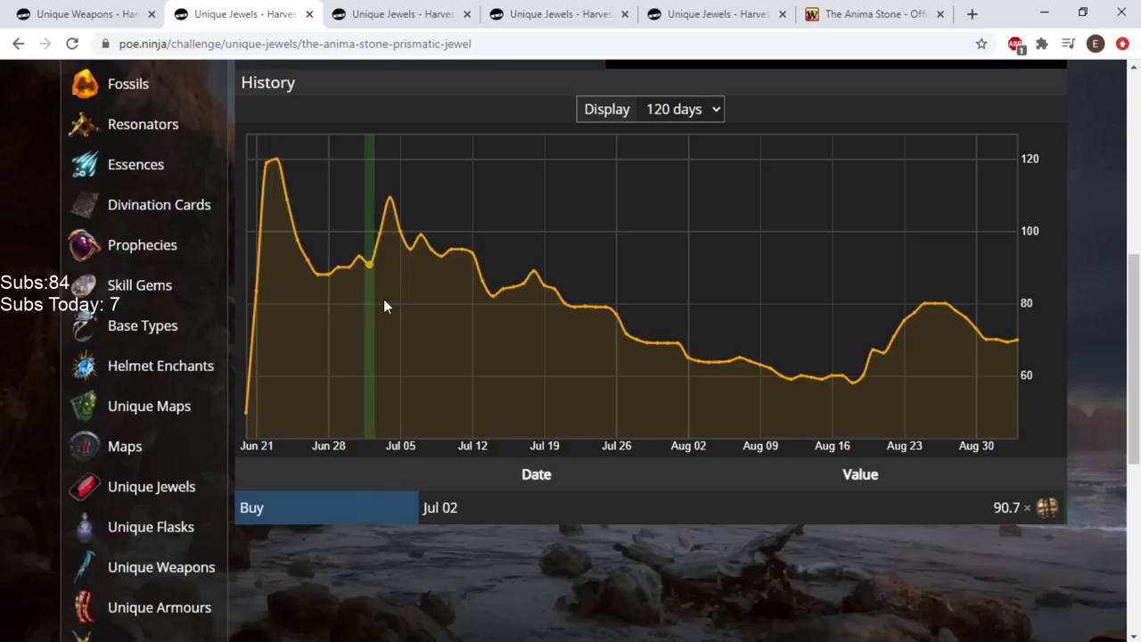
{"action": "scroll", "scroll_direction": "up", "scroll_amount": 3}
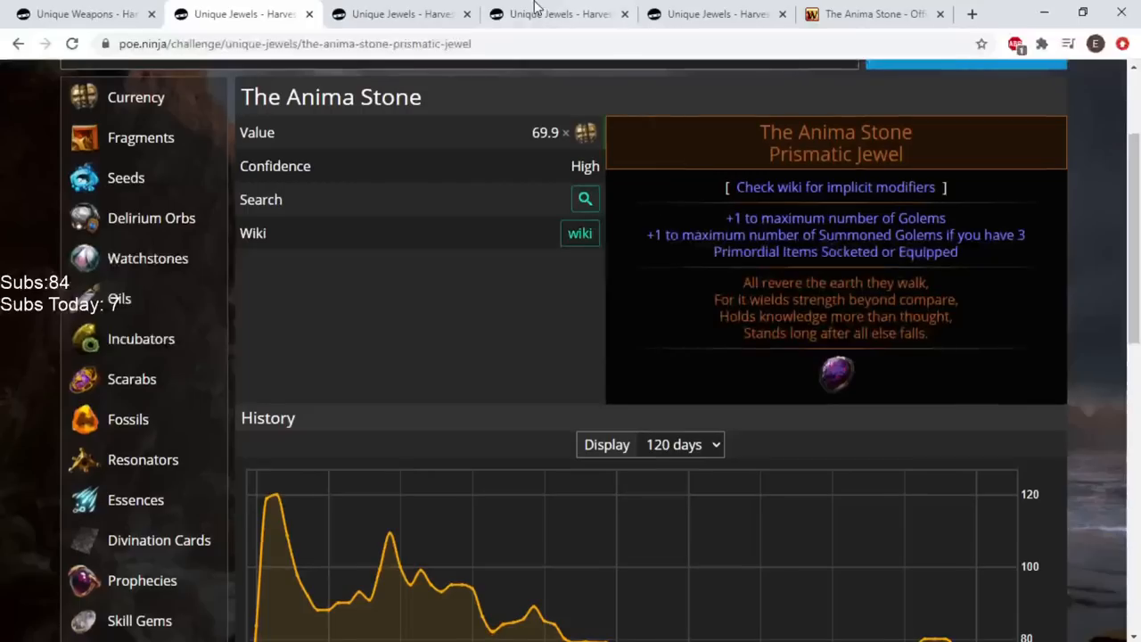
Compare the Primordial Eminence and Primordial Might price history charts
{"action": "left_click", "coordinate": [716, 14]}
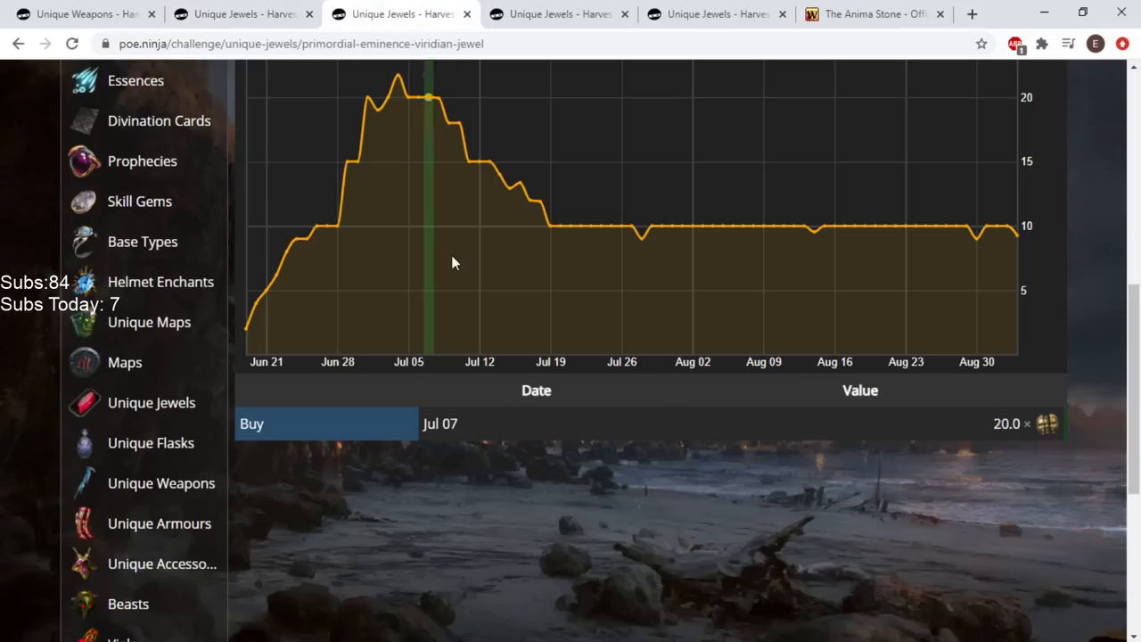
{"action": "left_click", "coordinate": [713, 14]}
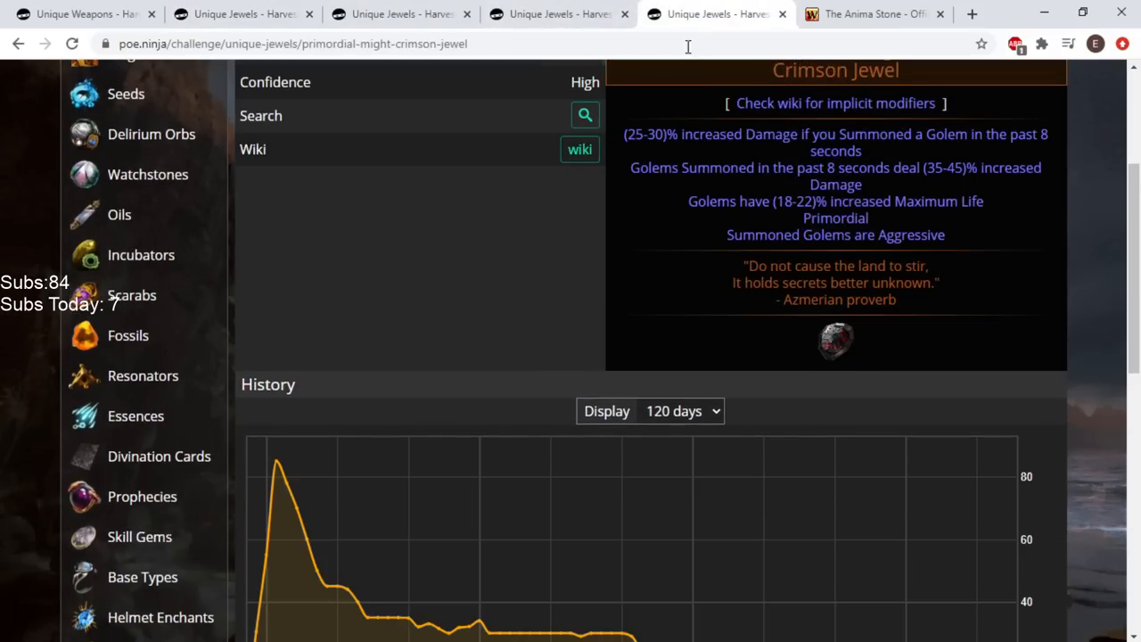
{"action": "scroll", "scroll_direction": "down", "scroll_amount": 3}
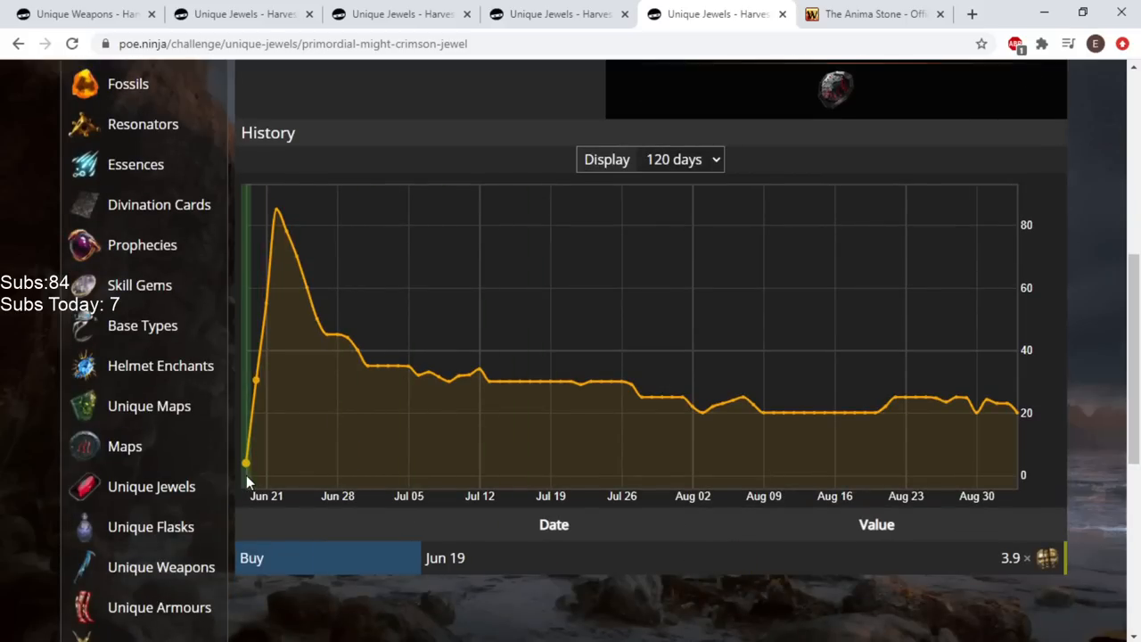
{"action": "mouse_move", "coordinate": [259, 429]}
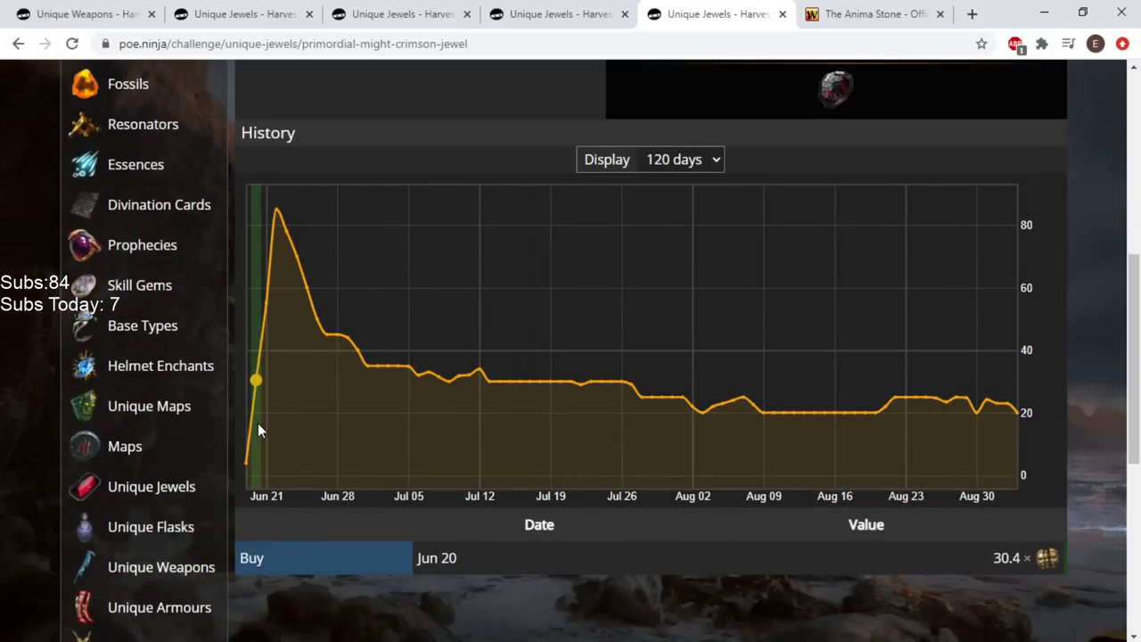
{"action": "mouse_move", "coordinate": [265, 339]}
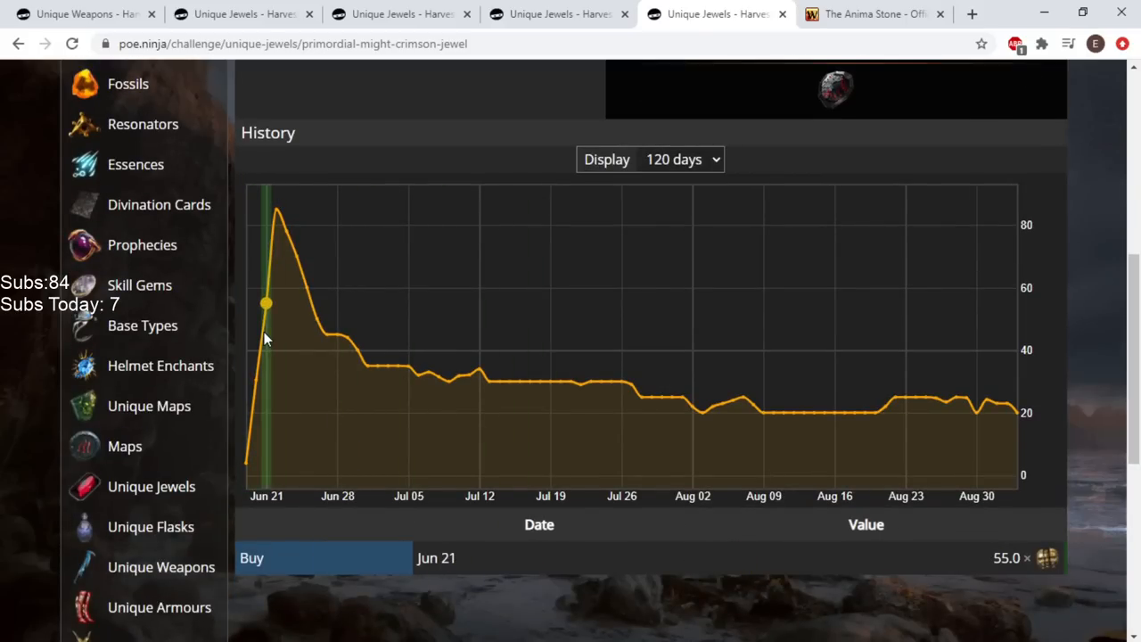
{"action": "mouse_move", "coordinate": [296, 246]}
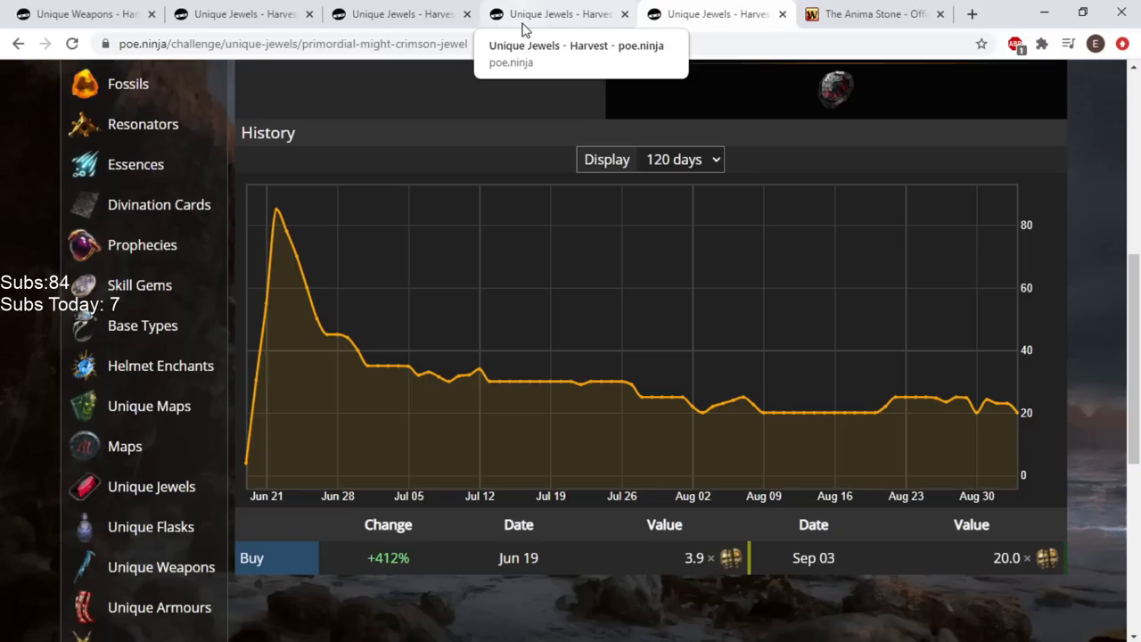
{"action": "mouse_move", "coordinate": [550, 12]}
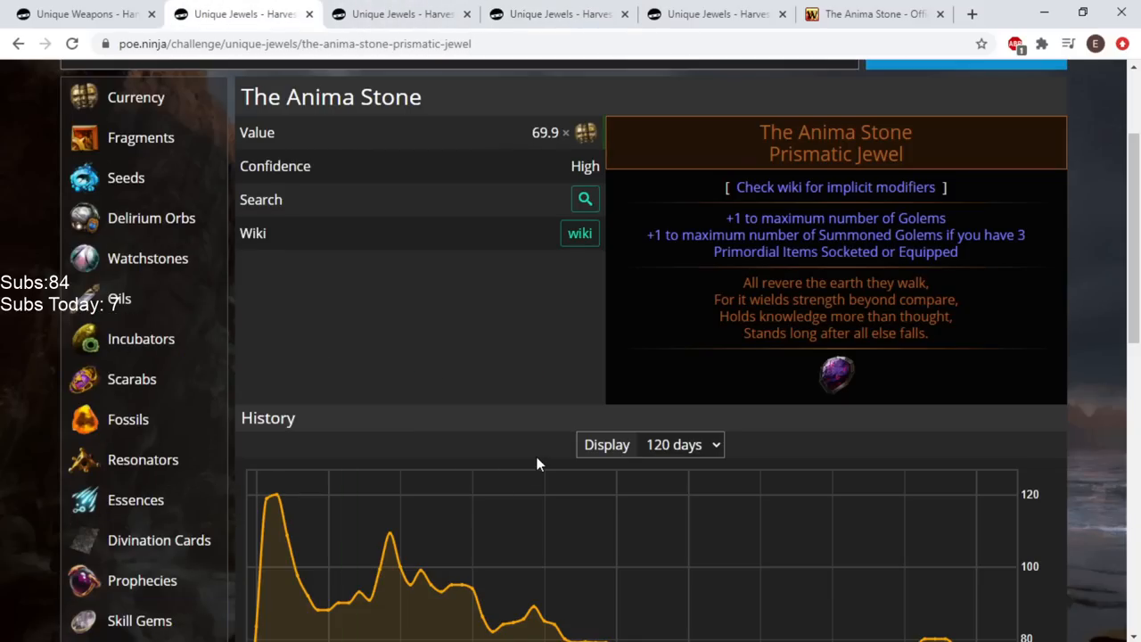
{"action": "scroll", "scroll_direction": "down", "scroll_amount": 3}
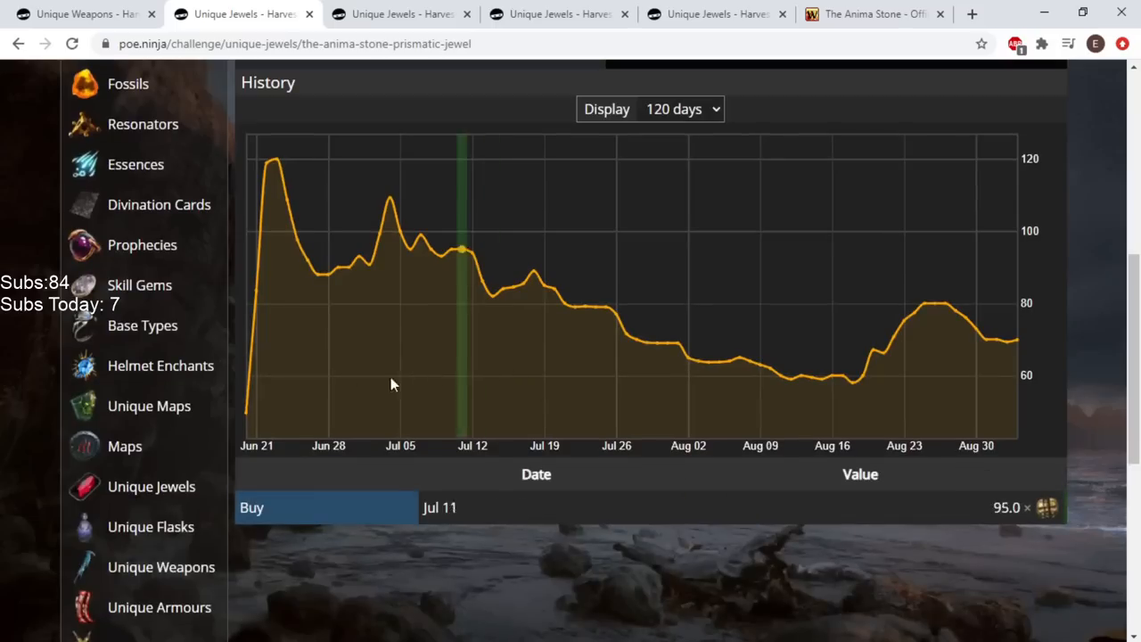
{"action": "mouse_move", "coordinate": [257, 388]}
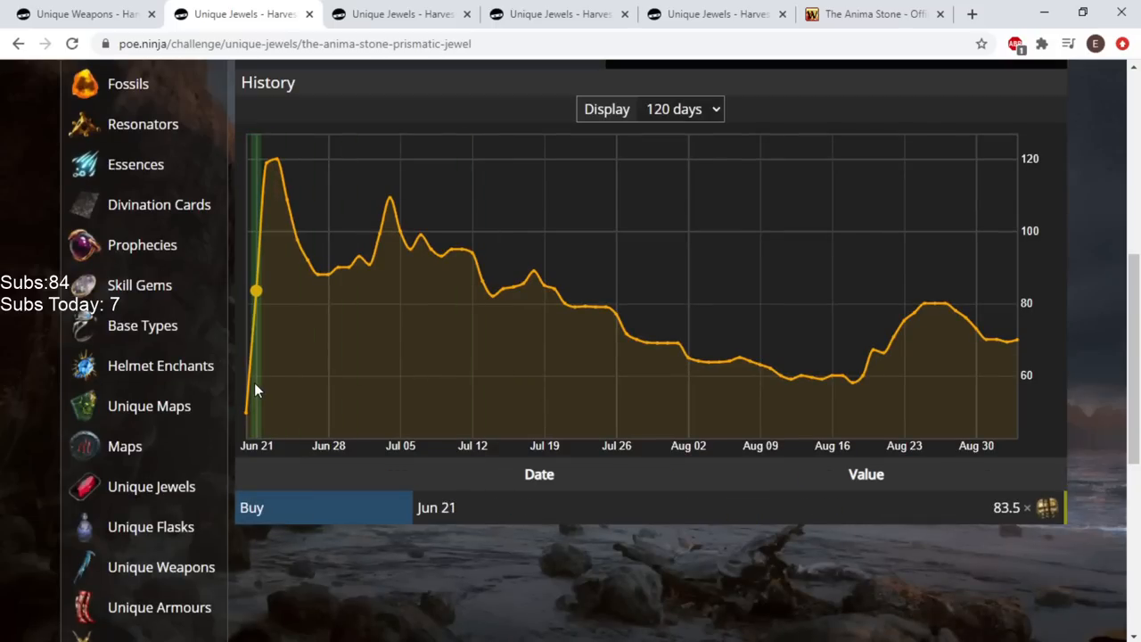
{"action": "mouse_move", "coordinate": [246, 419]}
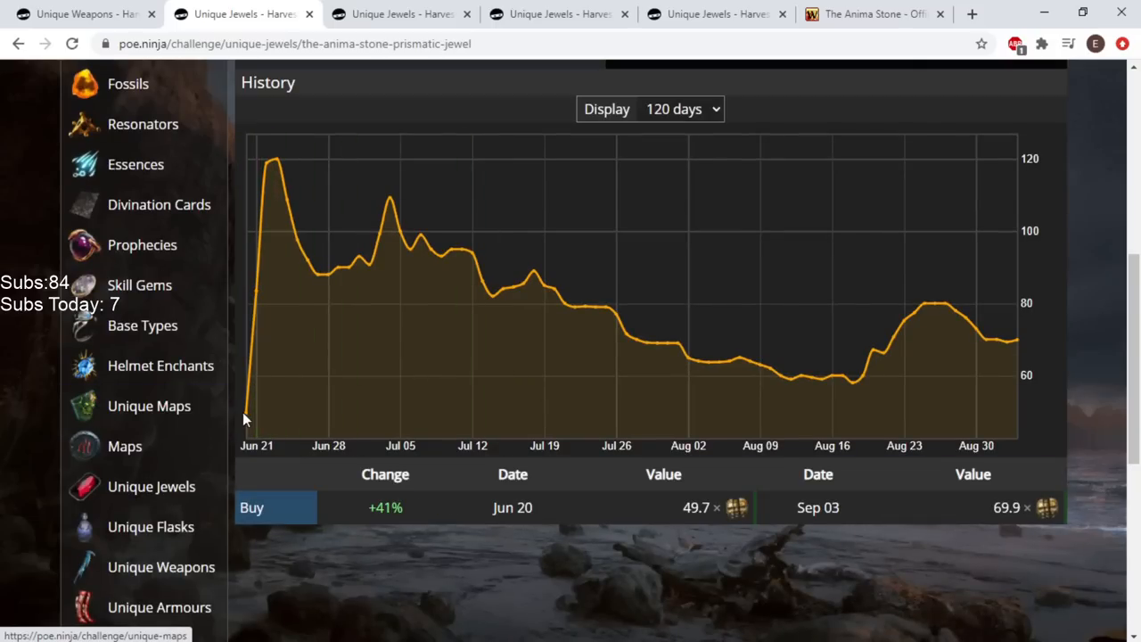
{"action": "left_click", "coordinate": [716, 15]}
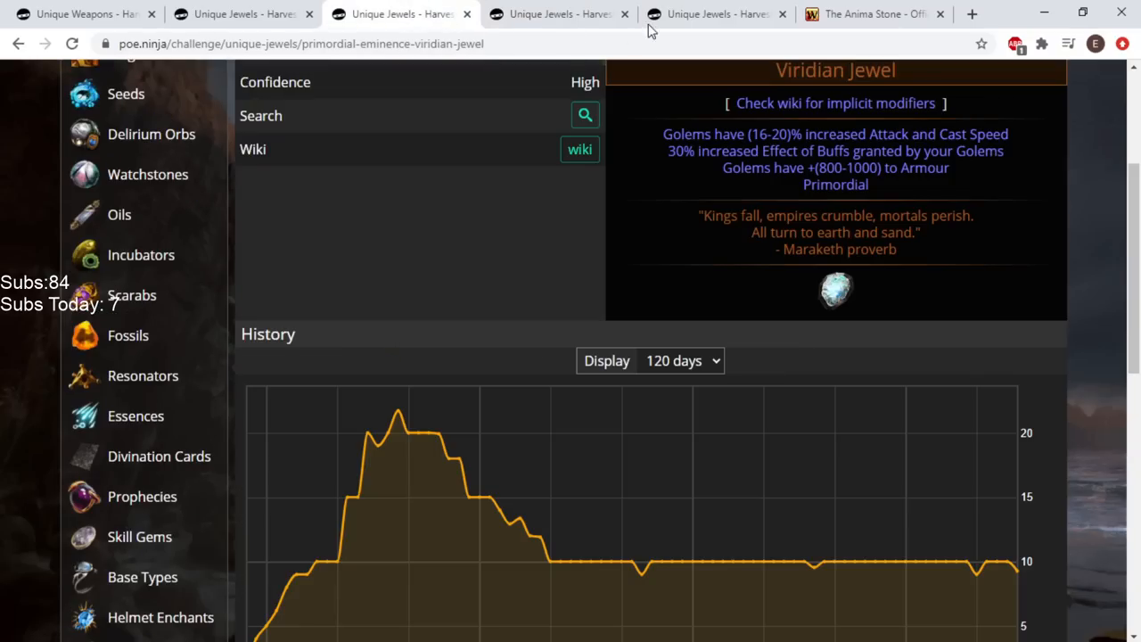
{"action": "left_click", "coordinate": [713, 14]}
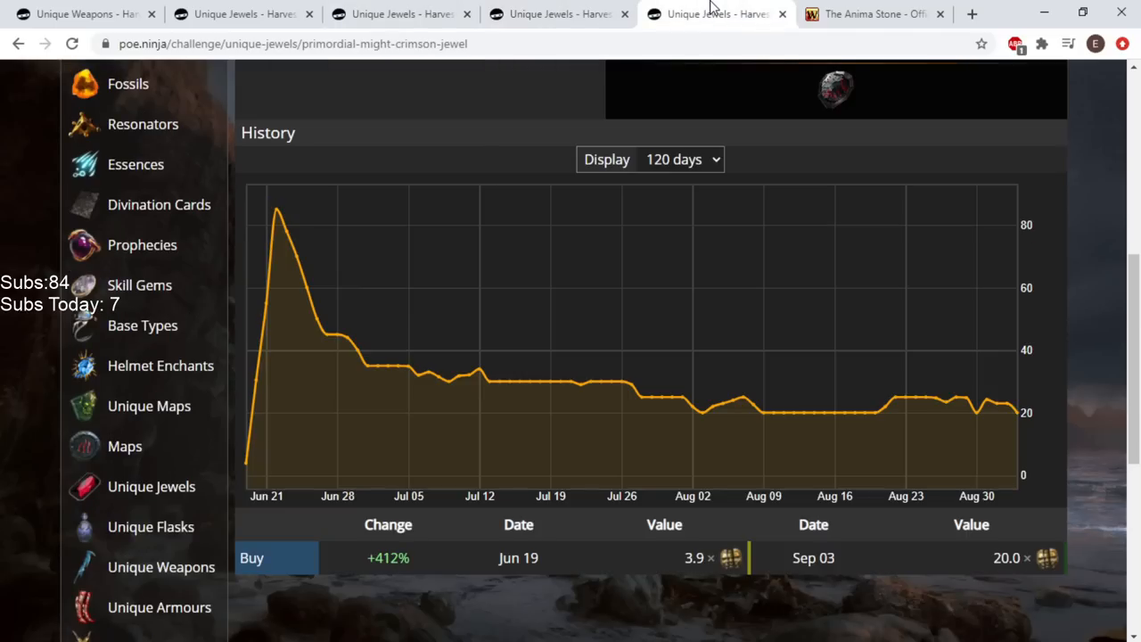
{"action": "mouse_move", "coordinate": [228, 438]}
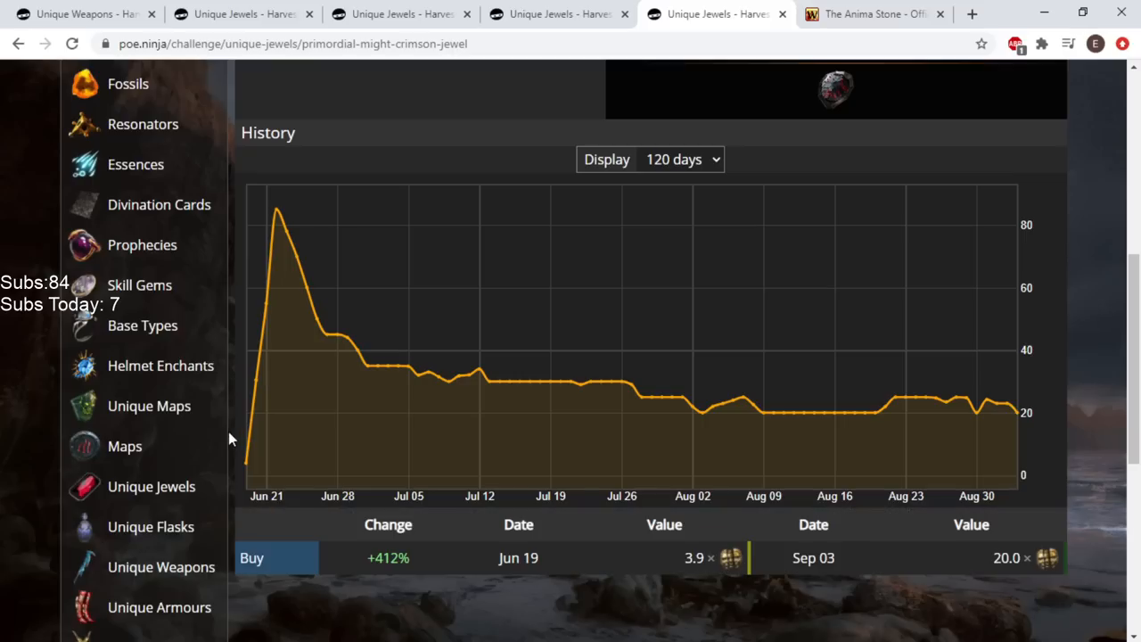
{"action": "mouse_move", "coordinate": [278, 392]}
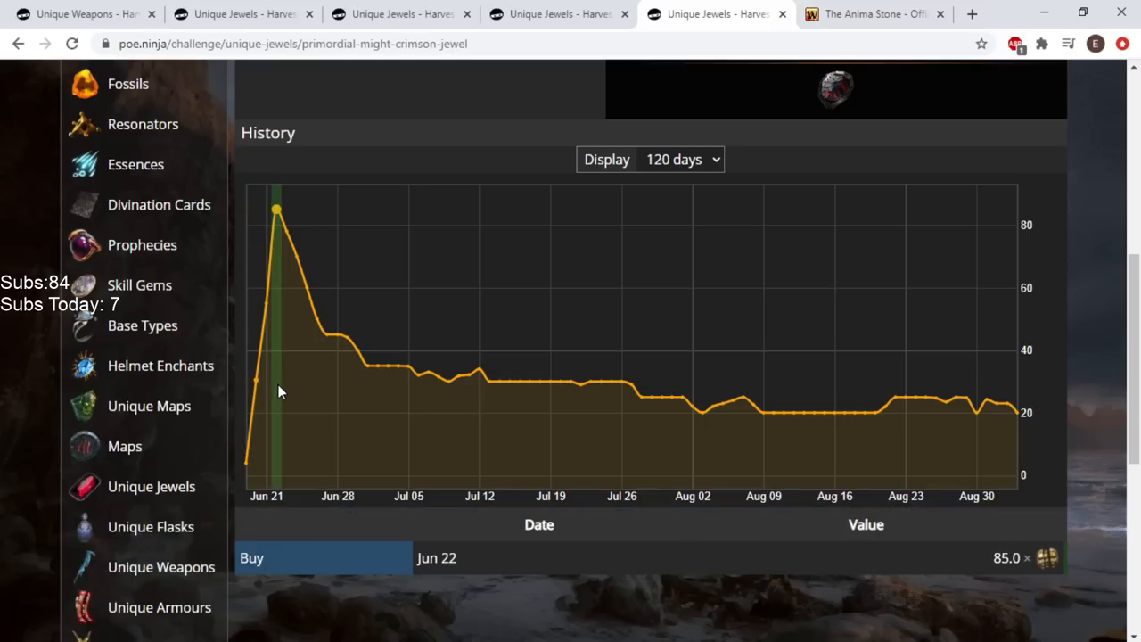
{"action": "mouse_move", "coordinate": [289, 334]}
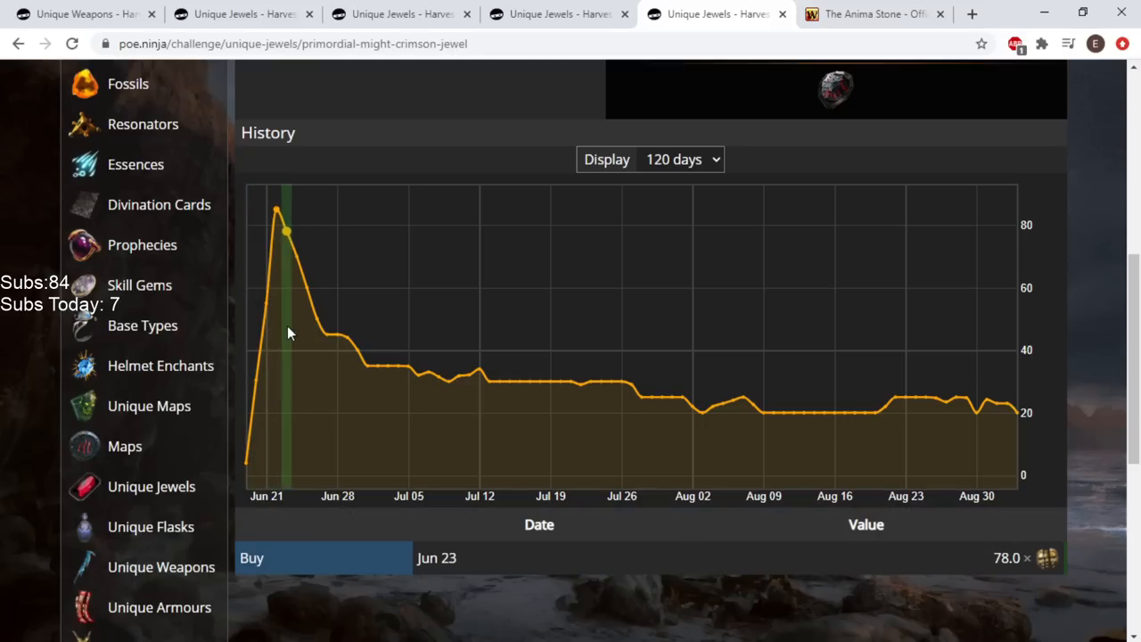
Check Primordial Eminence's history again, then land on the Cold Iron Point 8.3 chaos page
{"action": "left_click", "coordinate": [401, 14]}
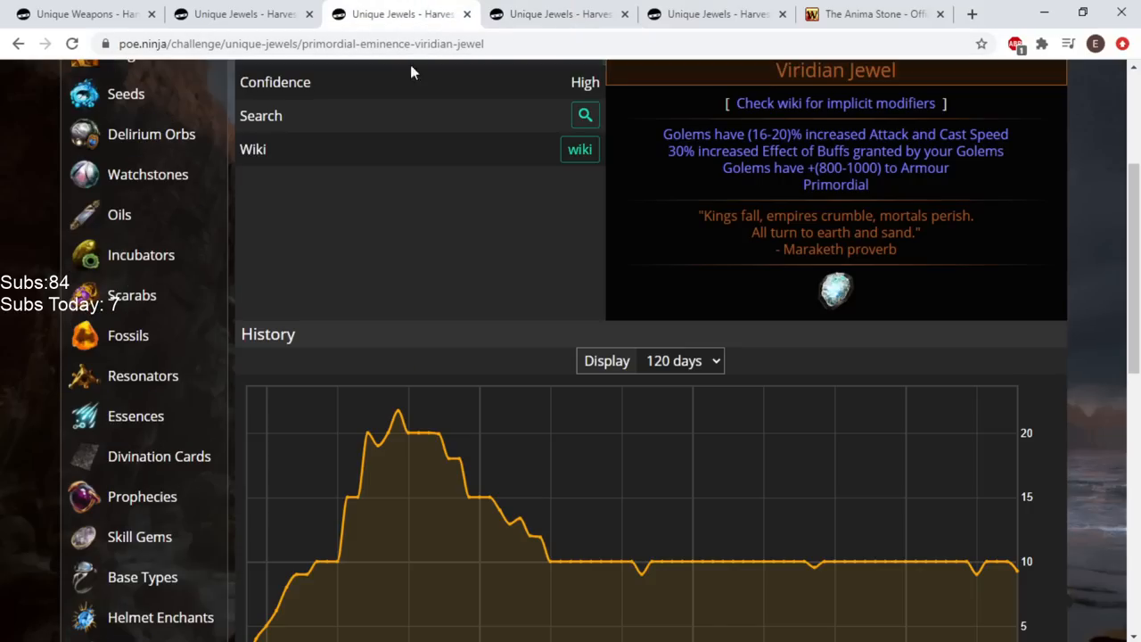
{"action": "scroll", "scroll_direction": "down", "scroll_amount": 3}
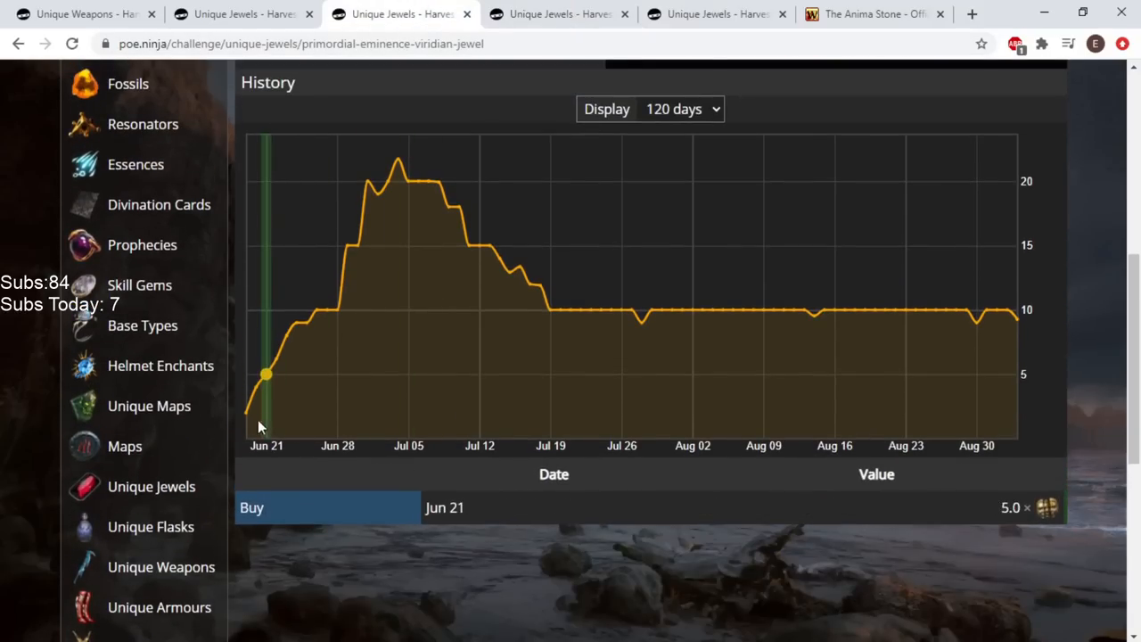
{"action": "mouse_move", "coordinate": [258, 428]}
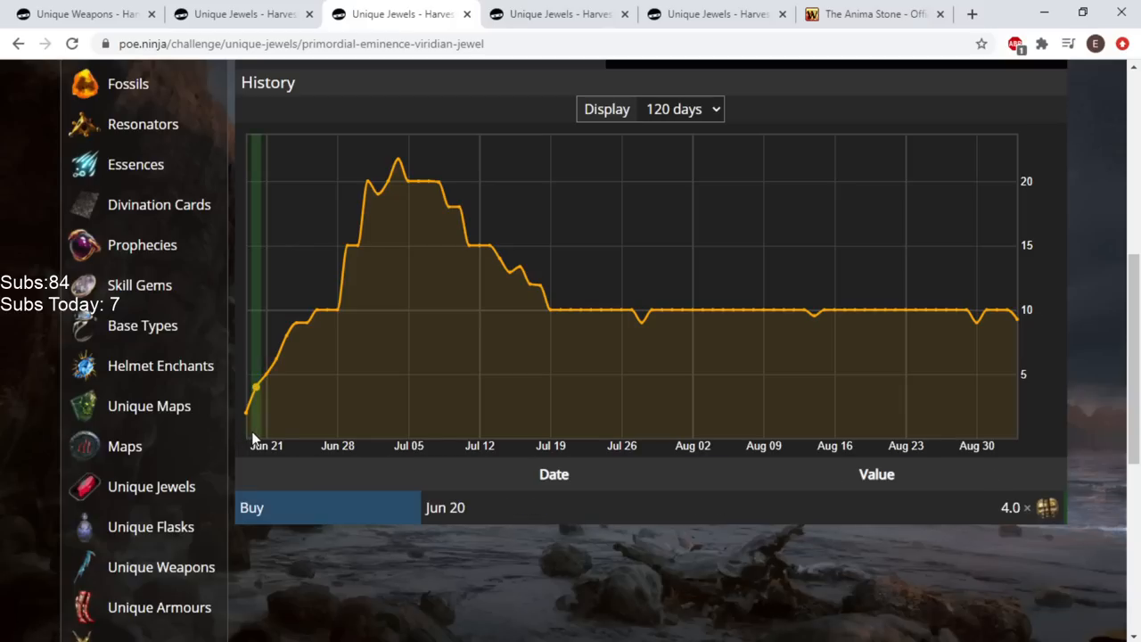
{"action": "mouse_move", "coordinate": [276, 378]}
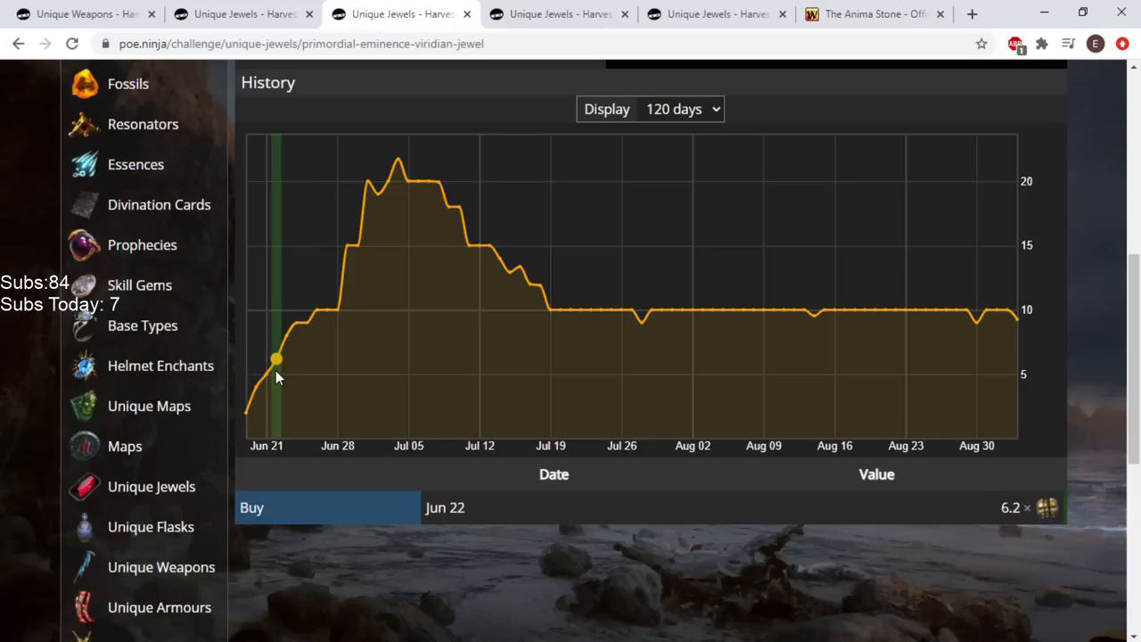
{"action": "scroll", "scroll_direction": "up", "scroll_amount": 3}
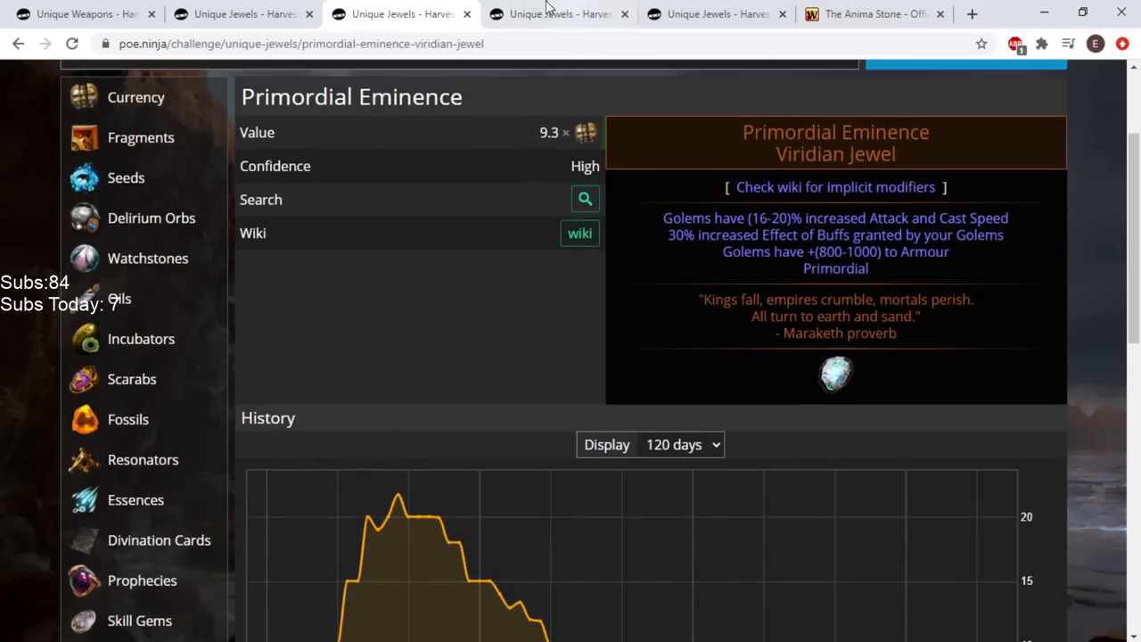
{"action": "left_click", "coordinate": [716, 14]}
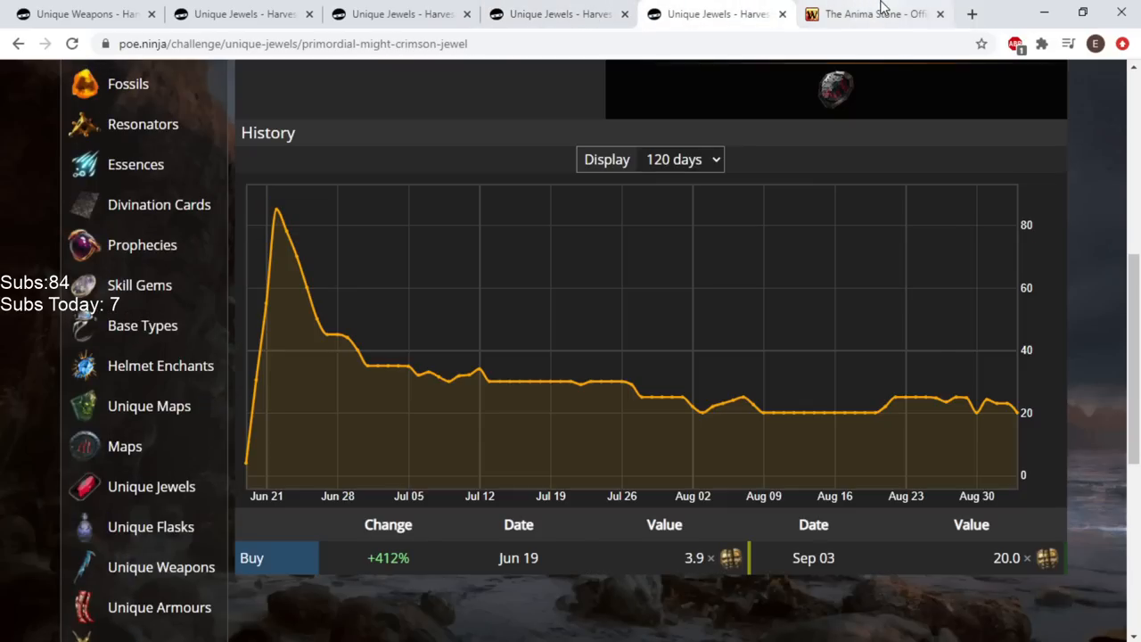
{"action": "left_click", "coordinate": [870, 14]}
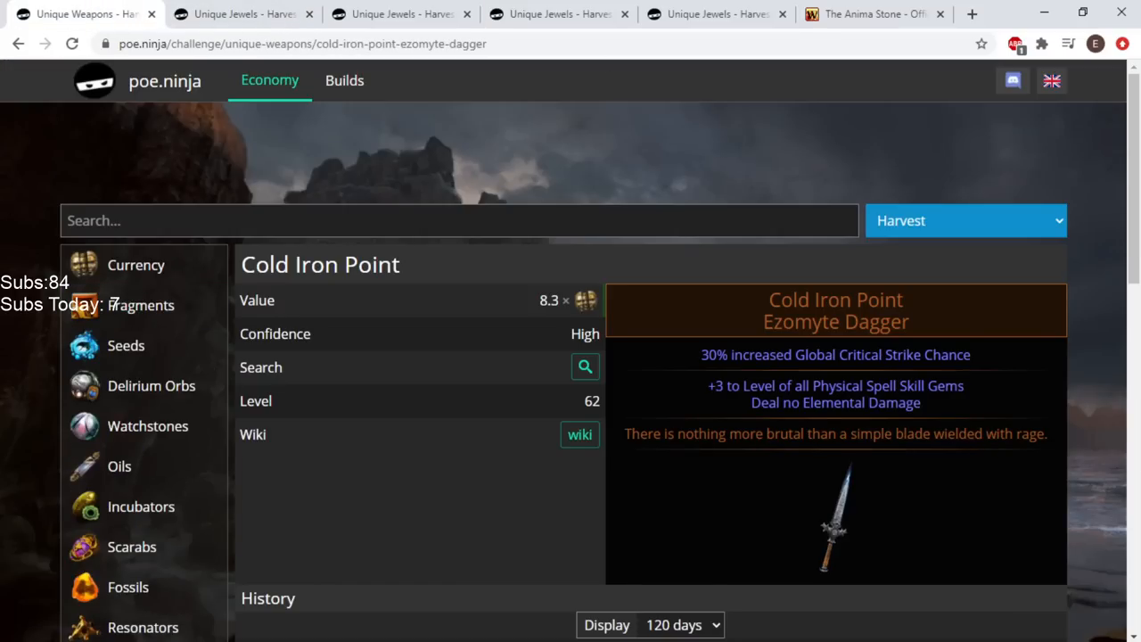
Return to poe.ninja and check the Primordial Might and Primordial Eminence chaos values
{"action": "key", "text": "alt+tab"}
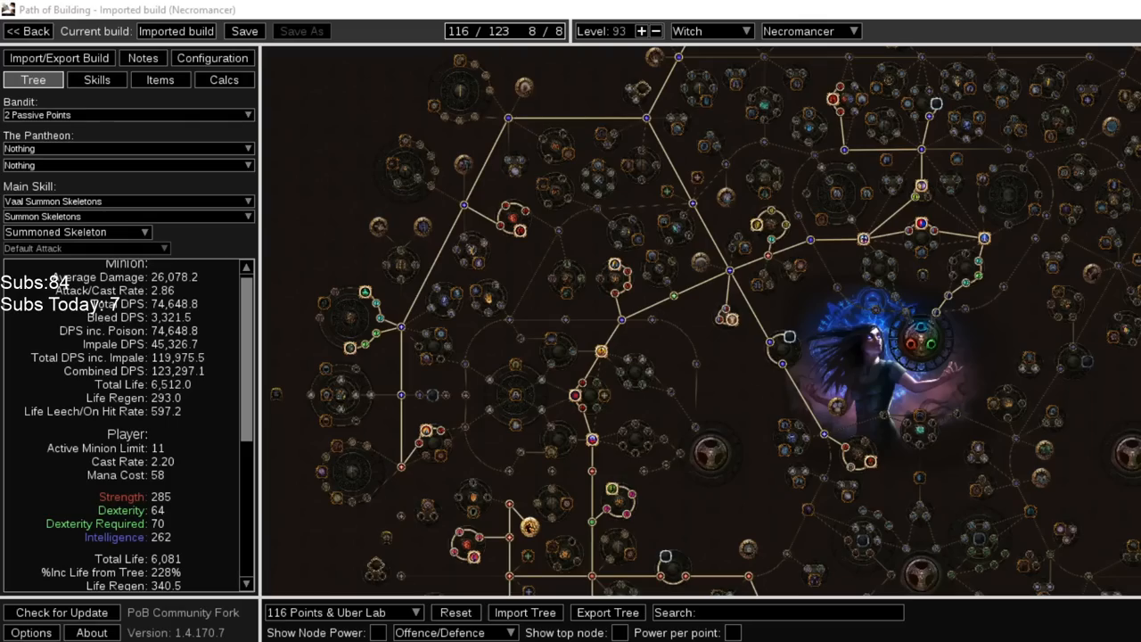
{"action": "left_click", "coordinate": [160, 79]}
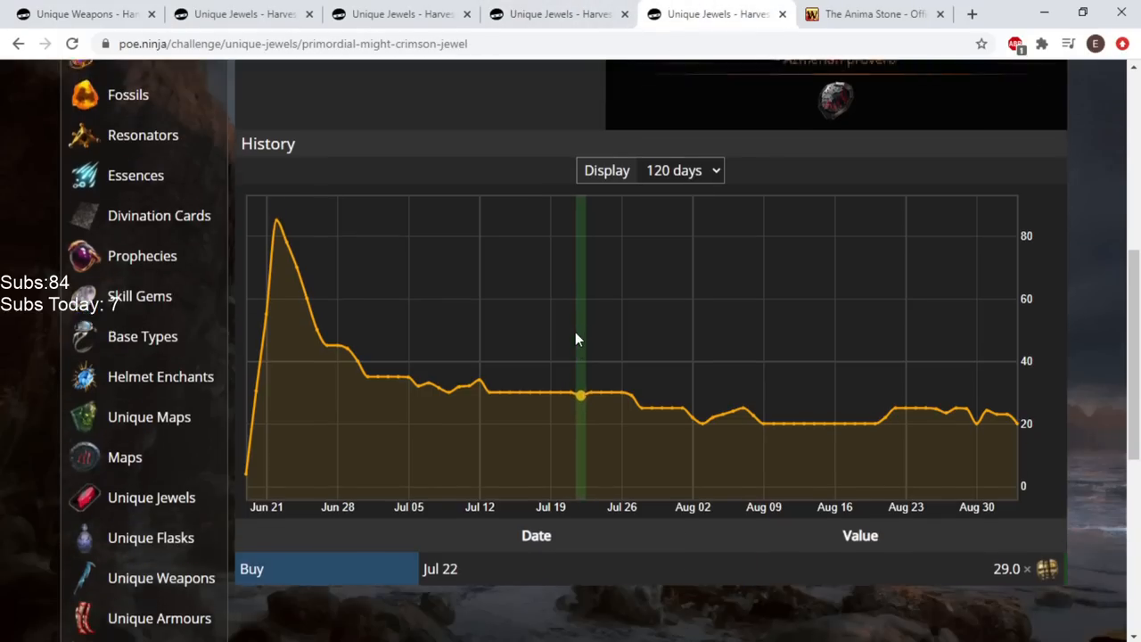
{"action": "left_click", "coordinate": [556, 14]}
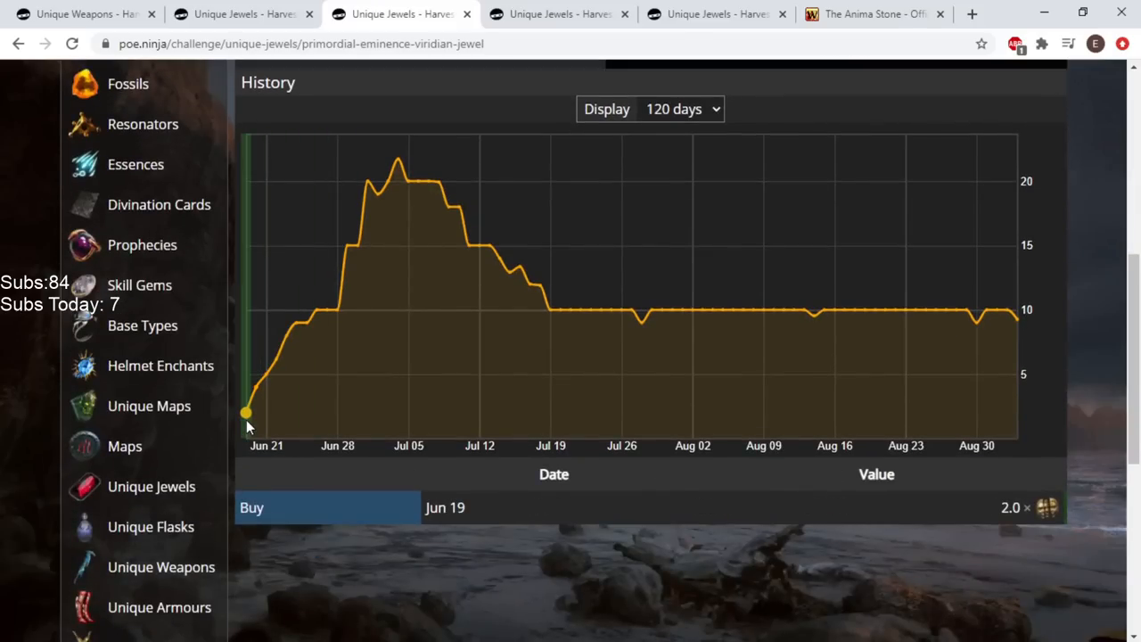
{"action": "mouse_move", "coordinate": [264, 428]}
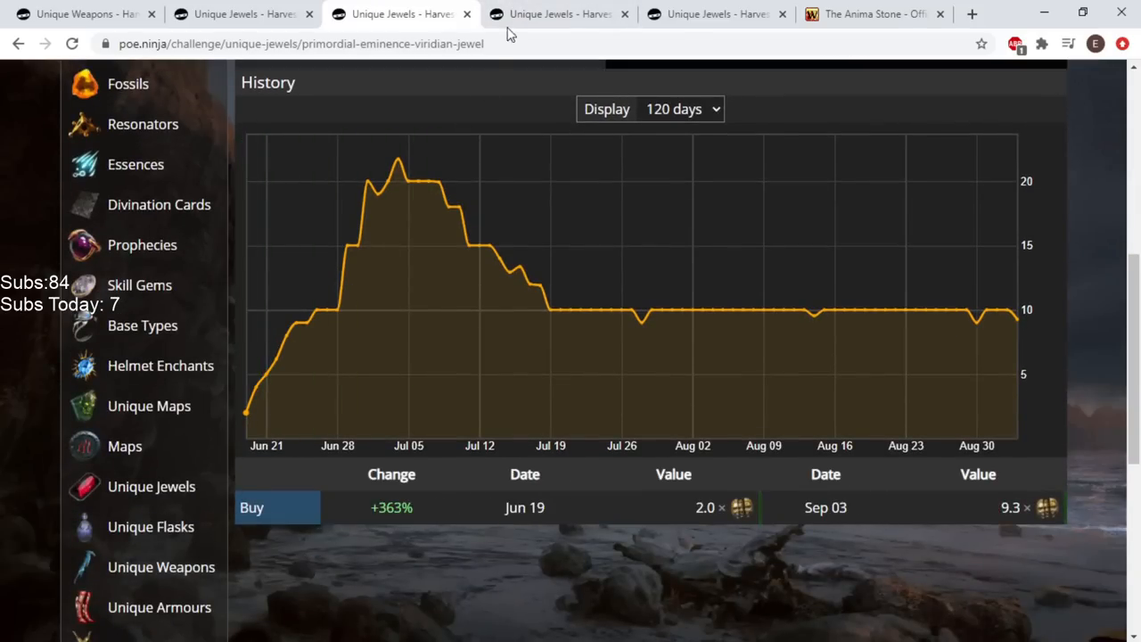
{"action": "left_click", "coordinate": [560, 14]}
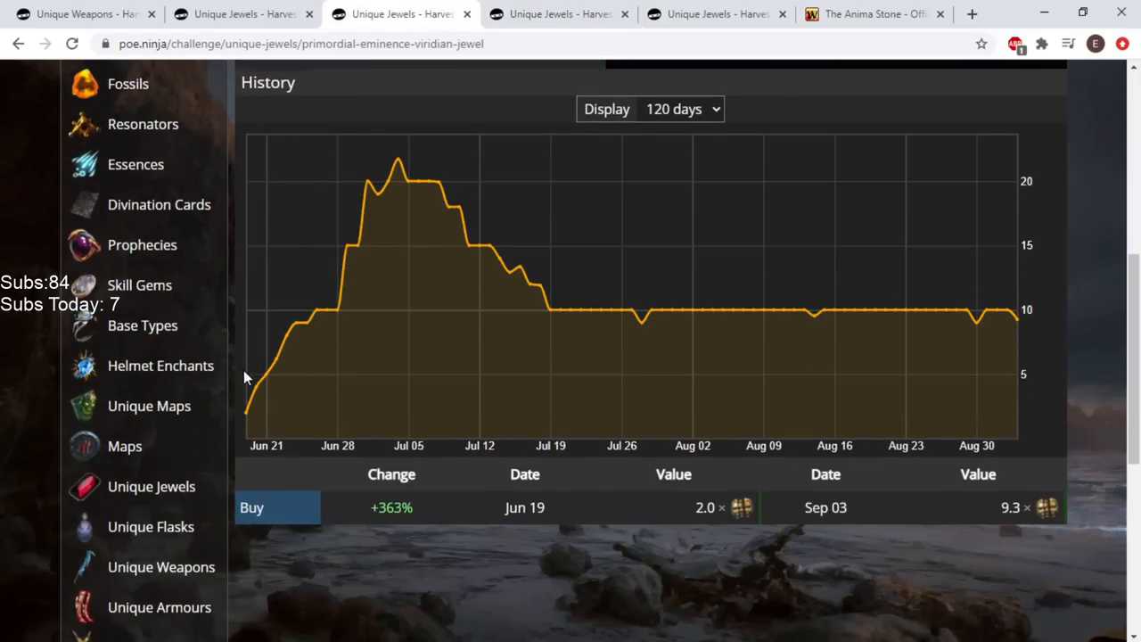
{"action": "mouse_move", "coordinate": [257, 392]}
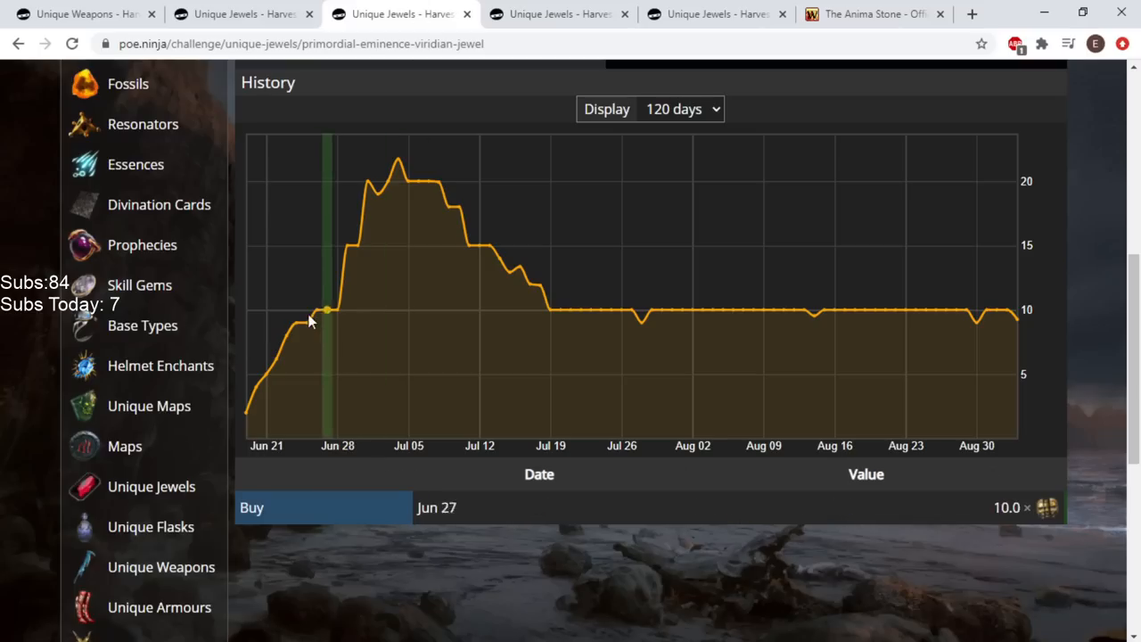
{"action": "mouse_move", "coordinate": [282, 358]}
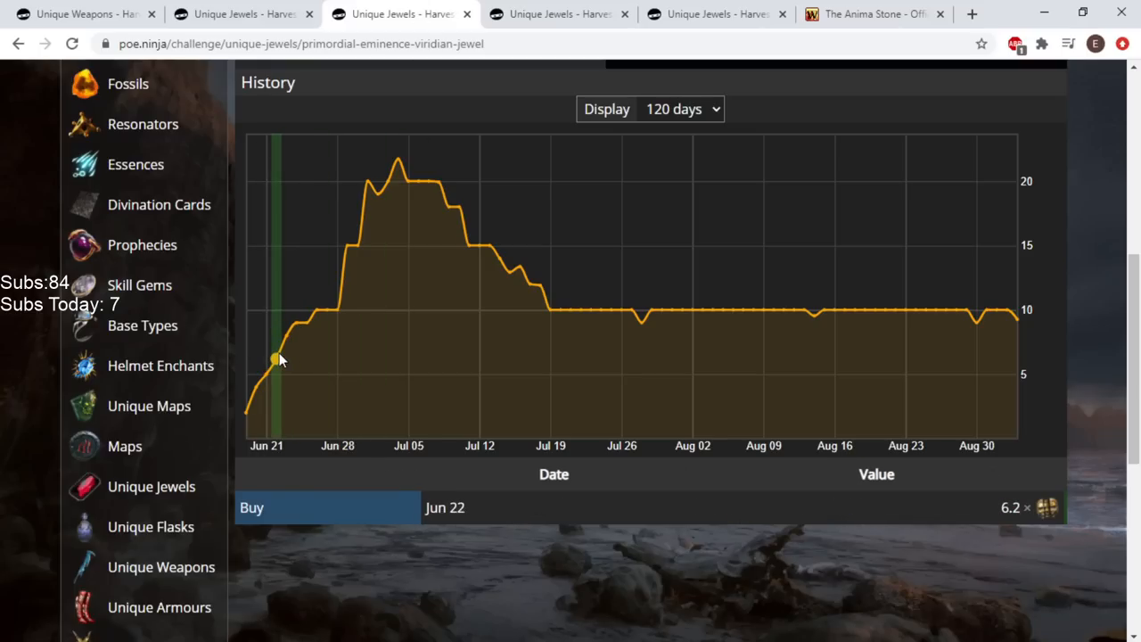
{"action": "left_click", "coordinate": [559, 14]}
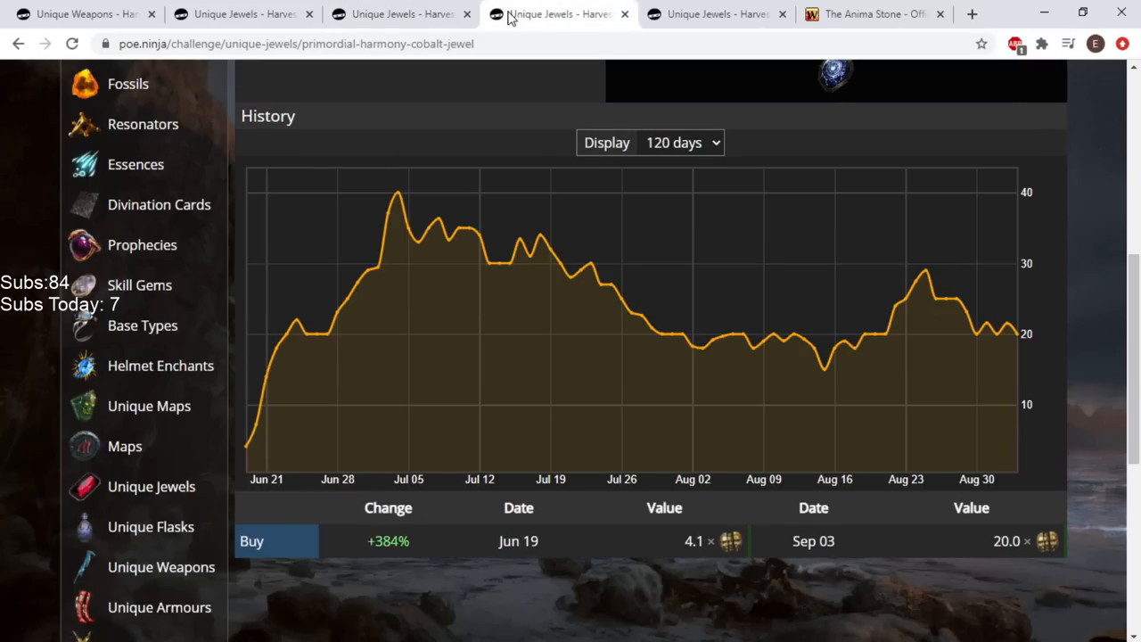
{"action": "mouse_move", "coordinate": [257, 419]}
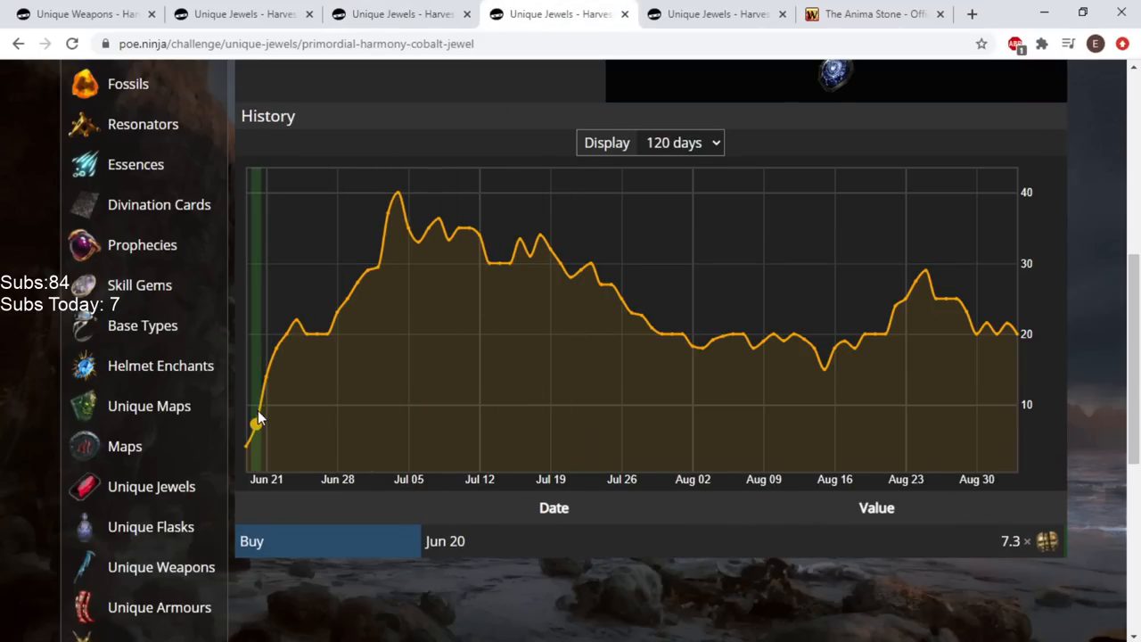
Review Primordial Harmony's rise from 4.1 to 20 chaos, ending on Primordial Might's page
{"action": "scroll", "scroll_direction": "up", "scroll_amount": 3}
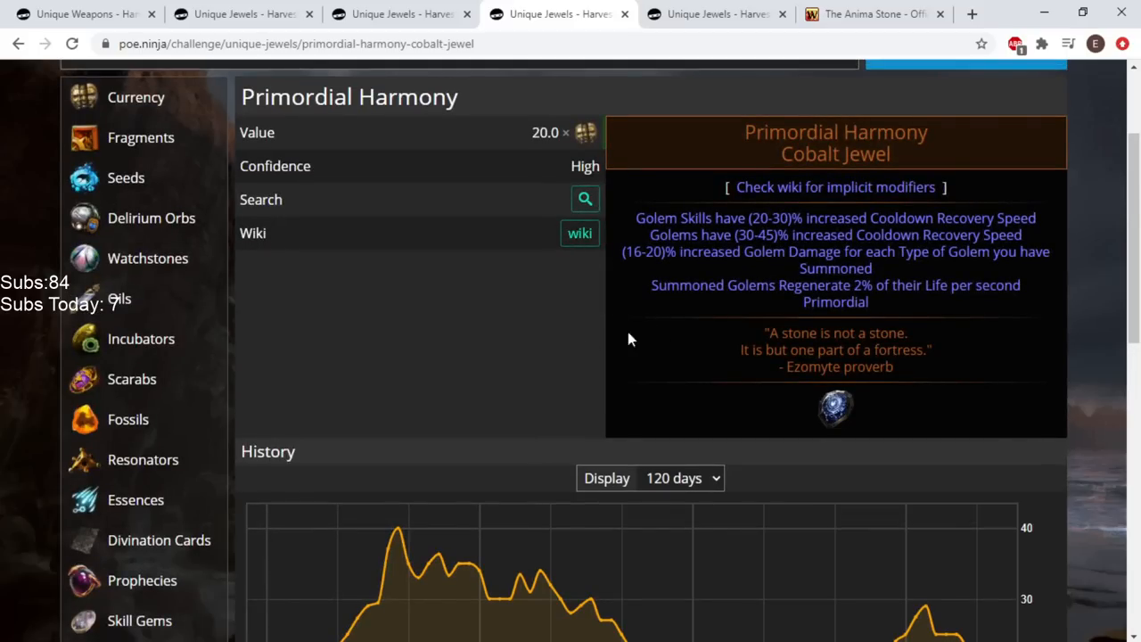
{"action": "mouse_move", "coordinate": [784, 288]}
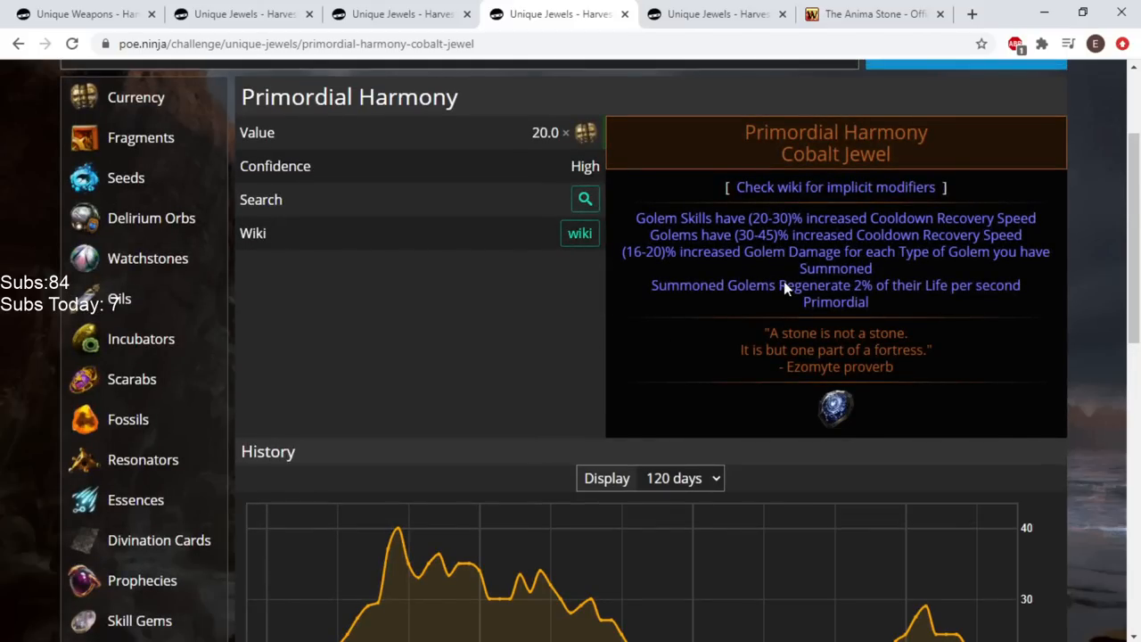
{"action": "mouse_move", "coordinate": [745, 328]}
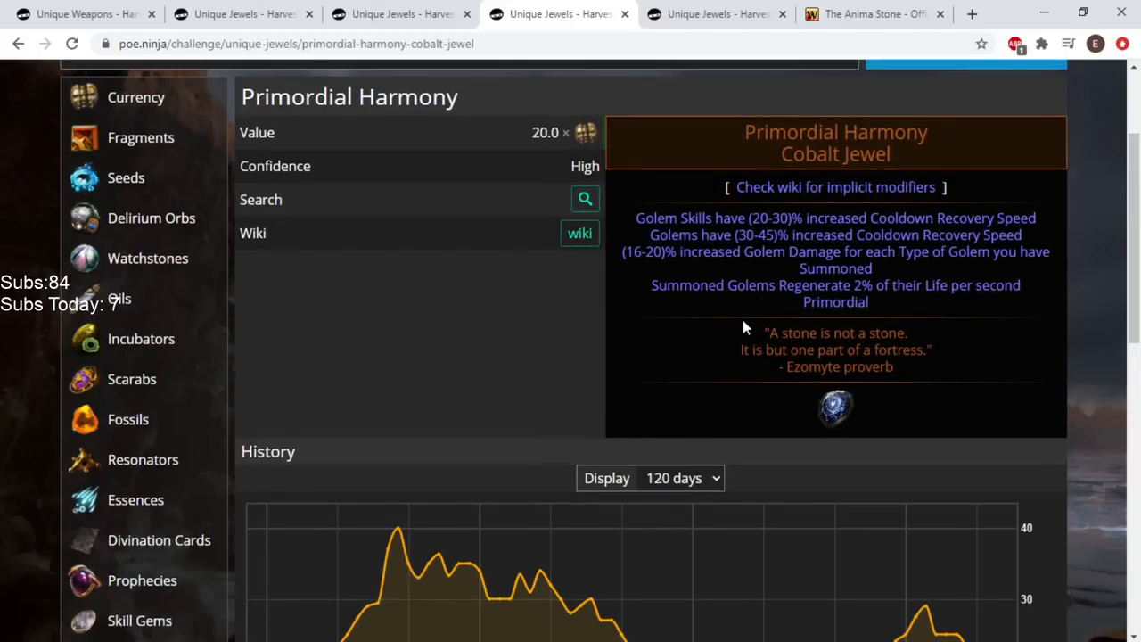
{"action": "left_click", "coordinate": [396, 15]}
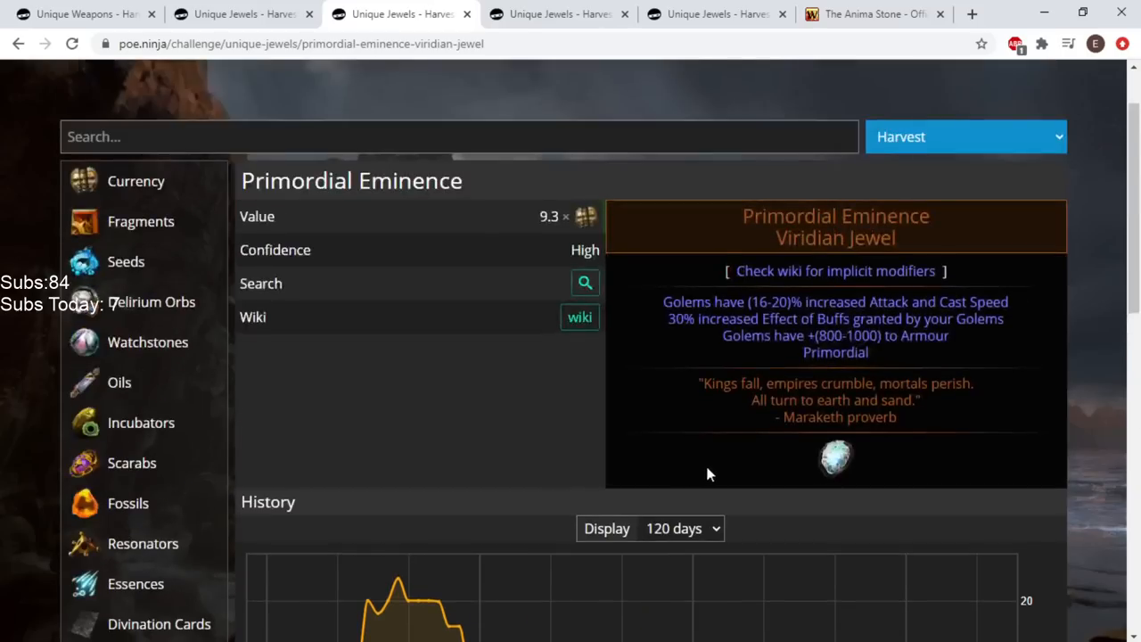
{"action": "scroll", "scroll_direction": "up", "scroll_amount": 3}
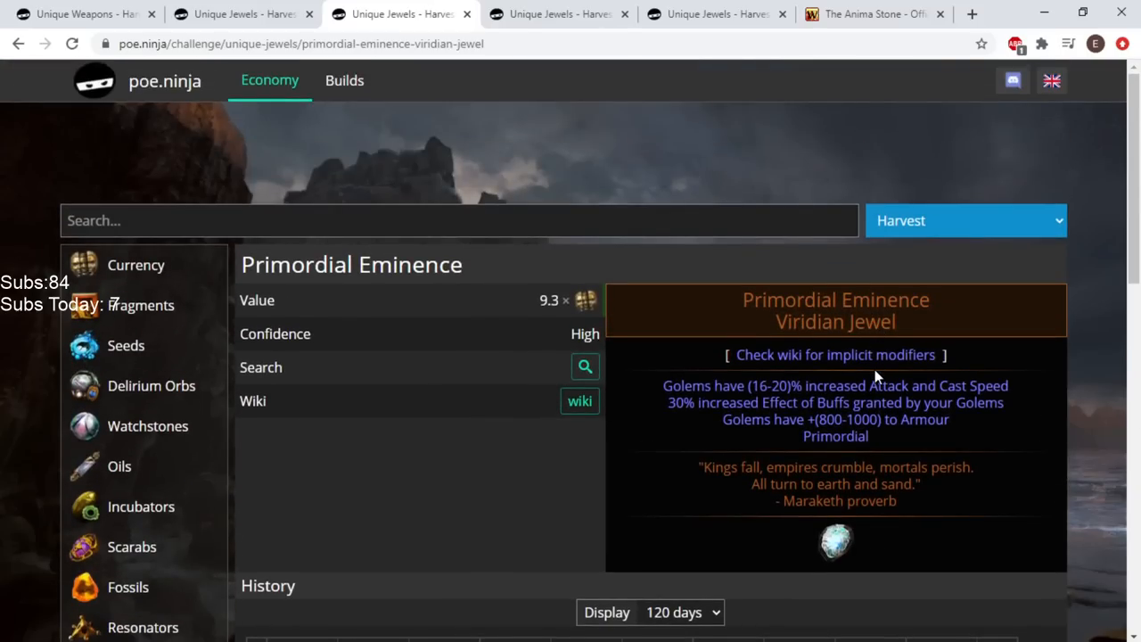
{"action": "left_click", "coordinate": [716, 14]}
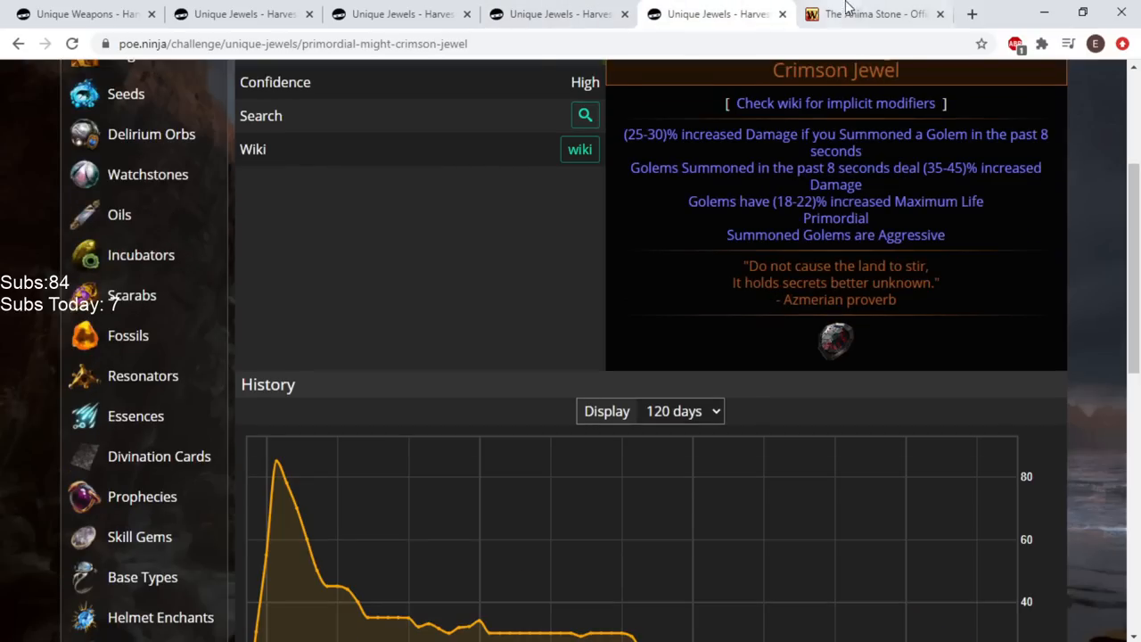
Switch to The Anima Stone wiki article listing the Primordial items for an extra golem
{"action": "left_click", "coordinate": [870, 14]}
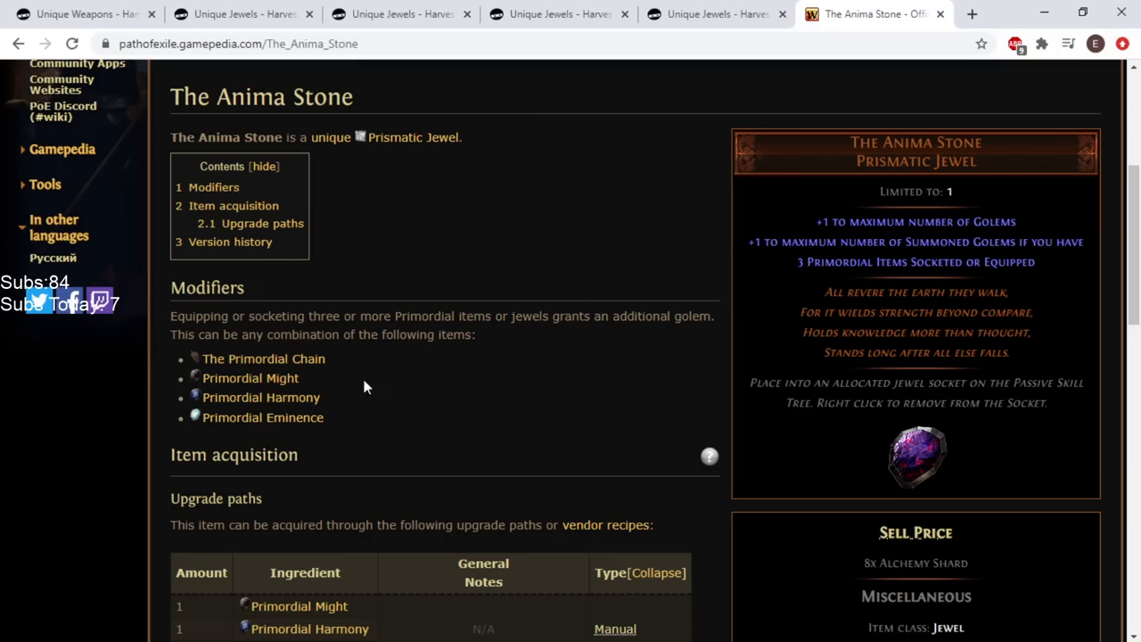
{"action": "mouse_move", "coordinate": [552, 339]}
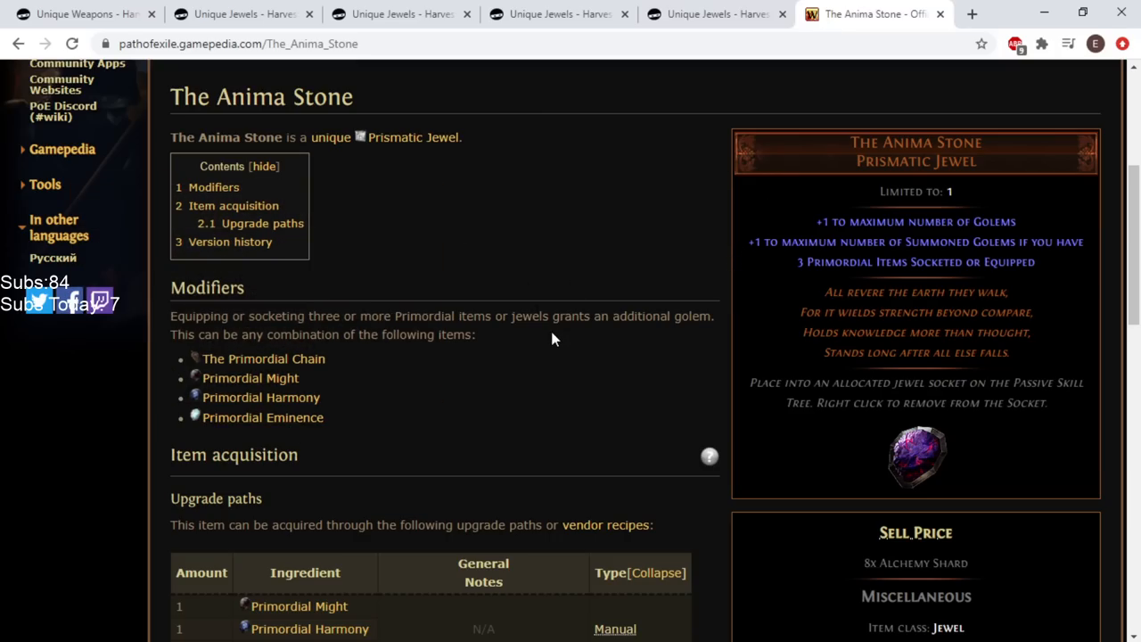
{"action": "mouse_move", "coordinate": [250, 378]}
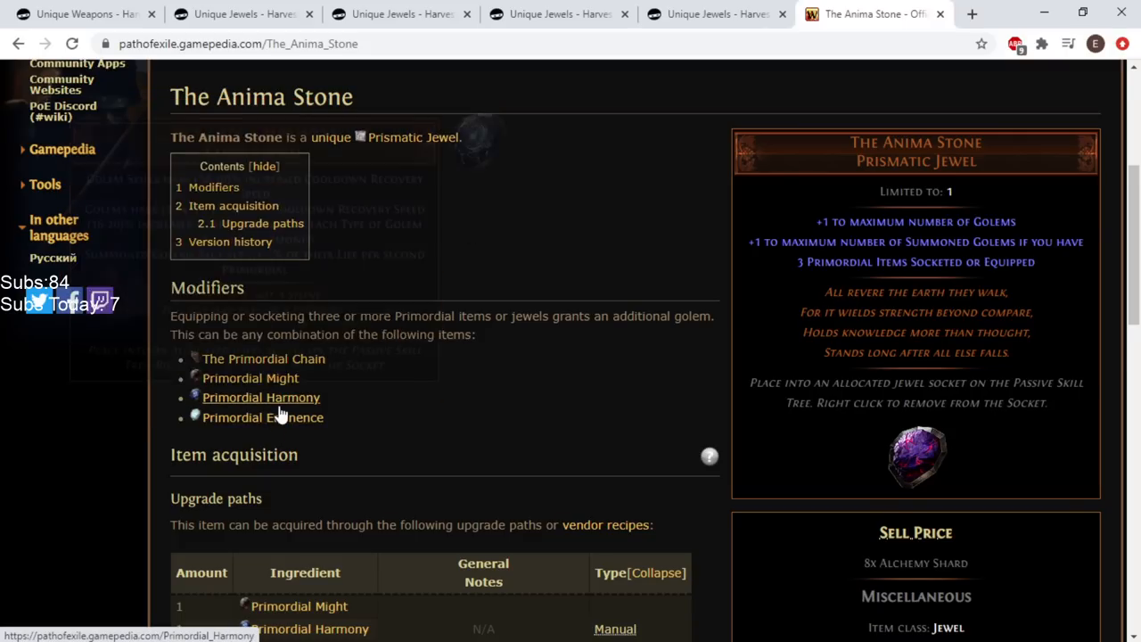
{"action": "mouse_move", "coordinate": [249, 378]}
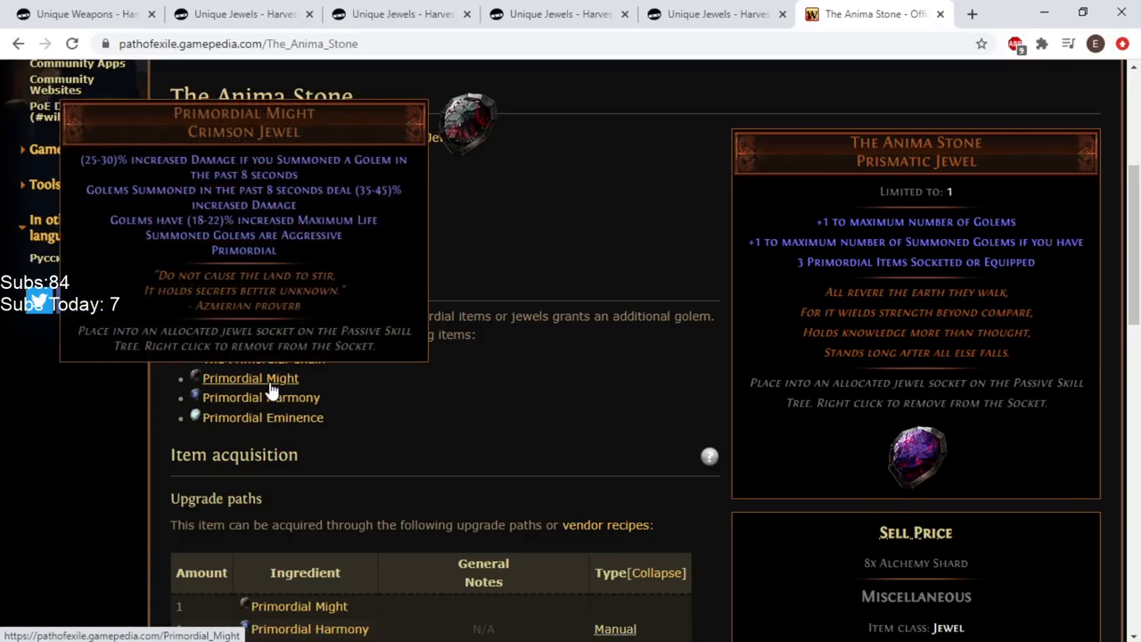
{"action": "mouse_move", "coordinate": [918, 454]}
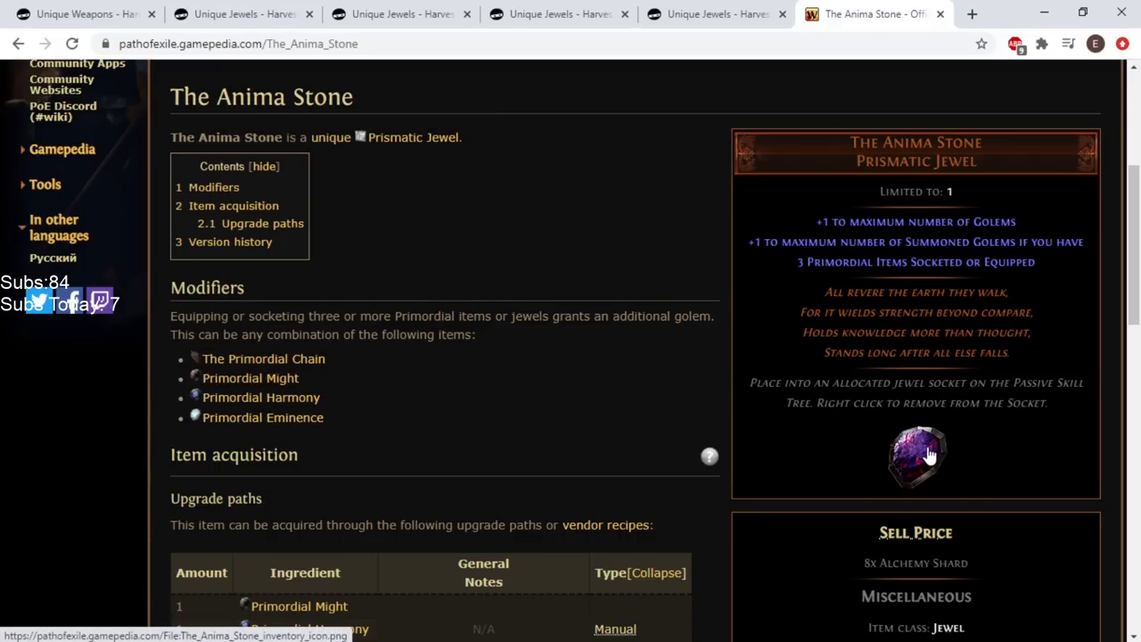
{"action": "mouse_move", "coordinate": [262, 417]}
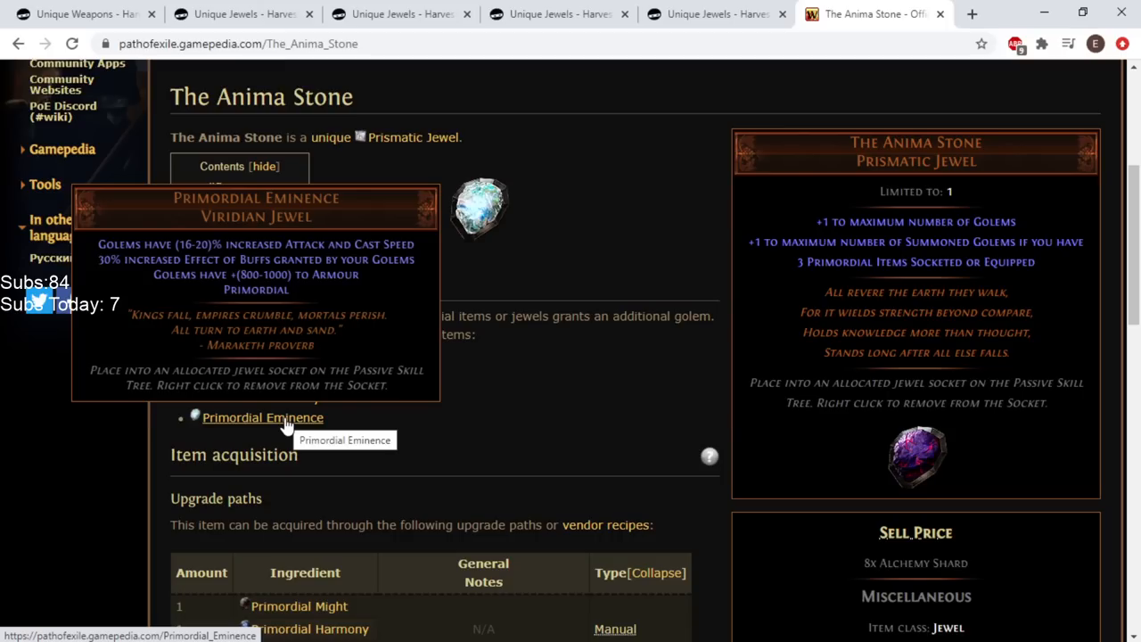
{"action": "mouse_move", "coordinate": [874, 425]}
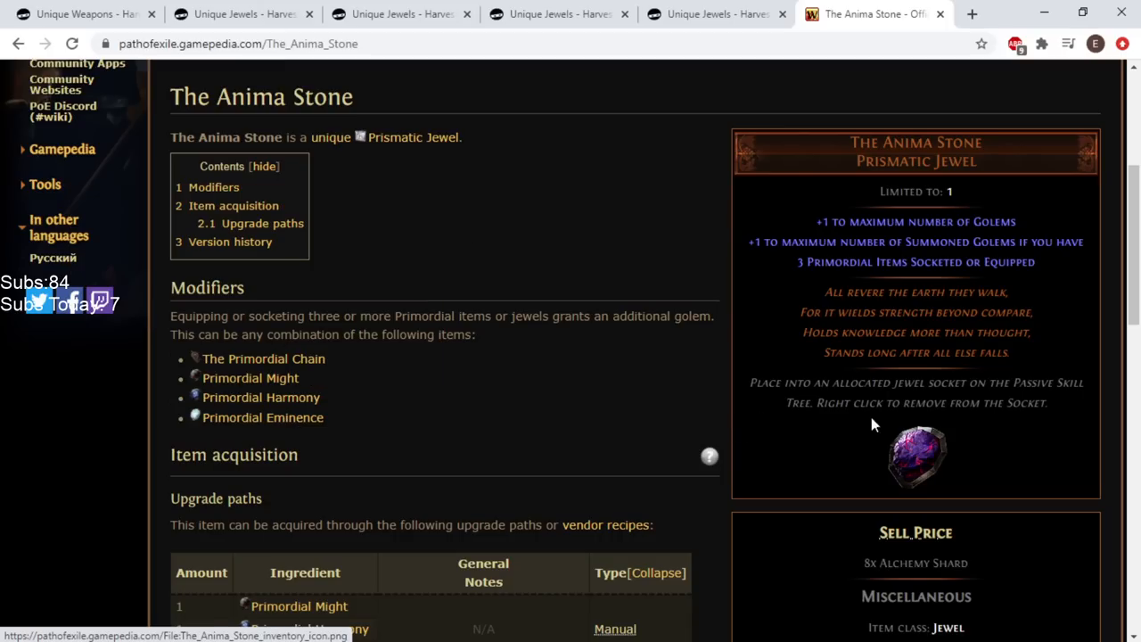
{"action": "mouse_move", "coordinate": [888, 438]}
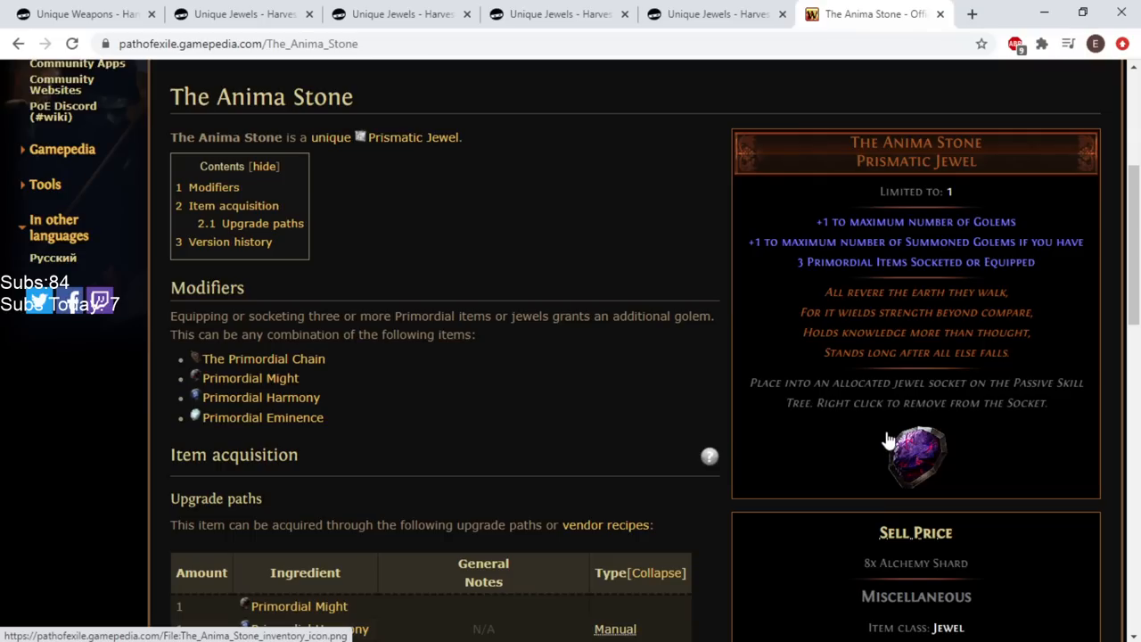
{"action": "mouse_move", "coordinate": [262, 417]}
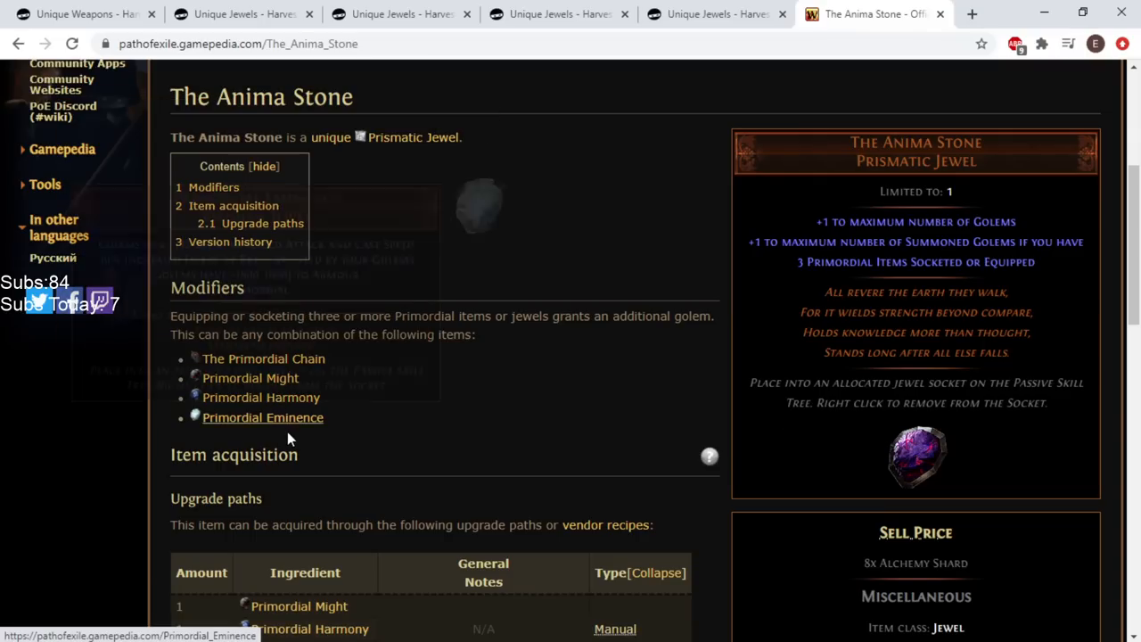
{"action": "mouse_move", "coordinate": [934, 453]}
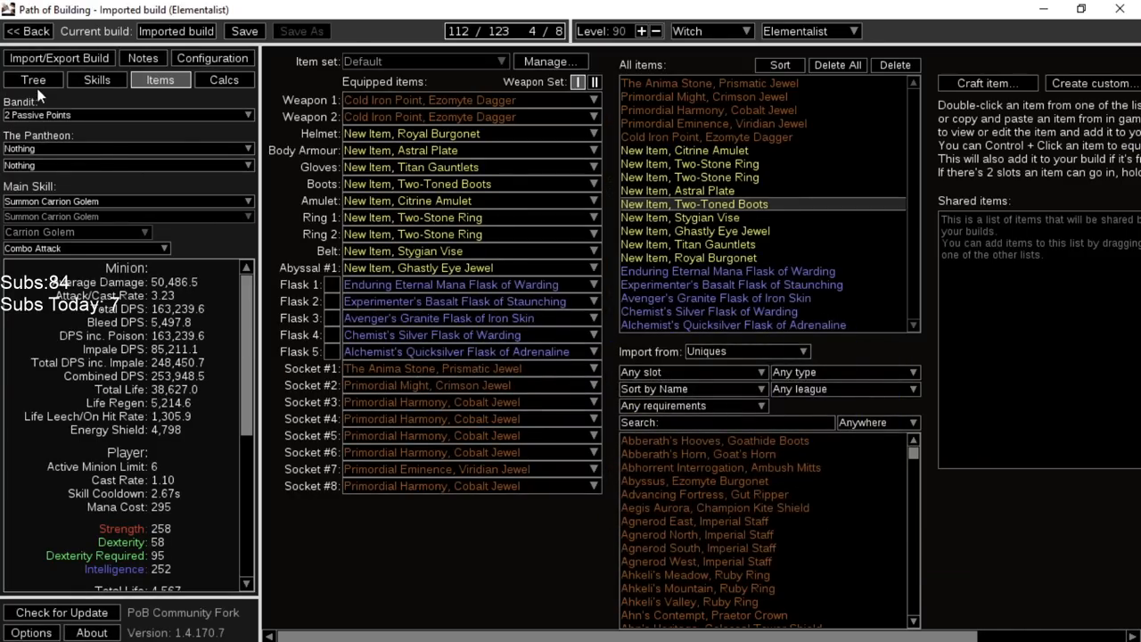
{"action": "left_click", "coordinate": [32, 78]}
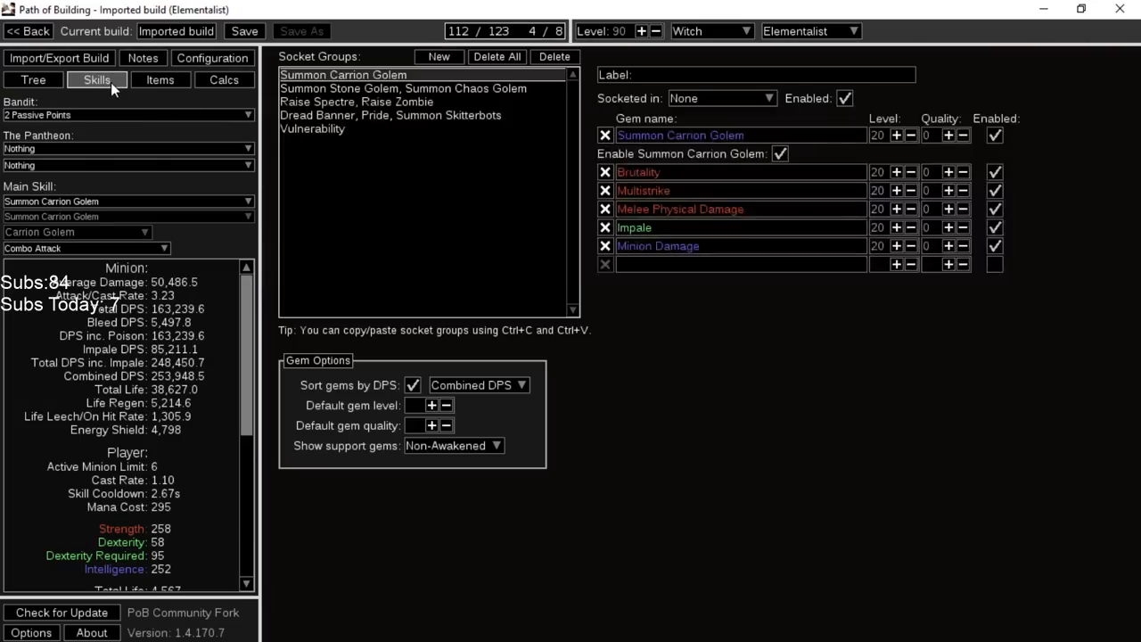
{"action": "left_click", "coordinate": [161, 78]}
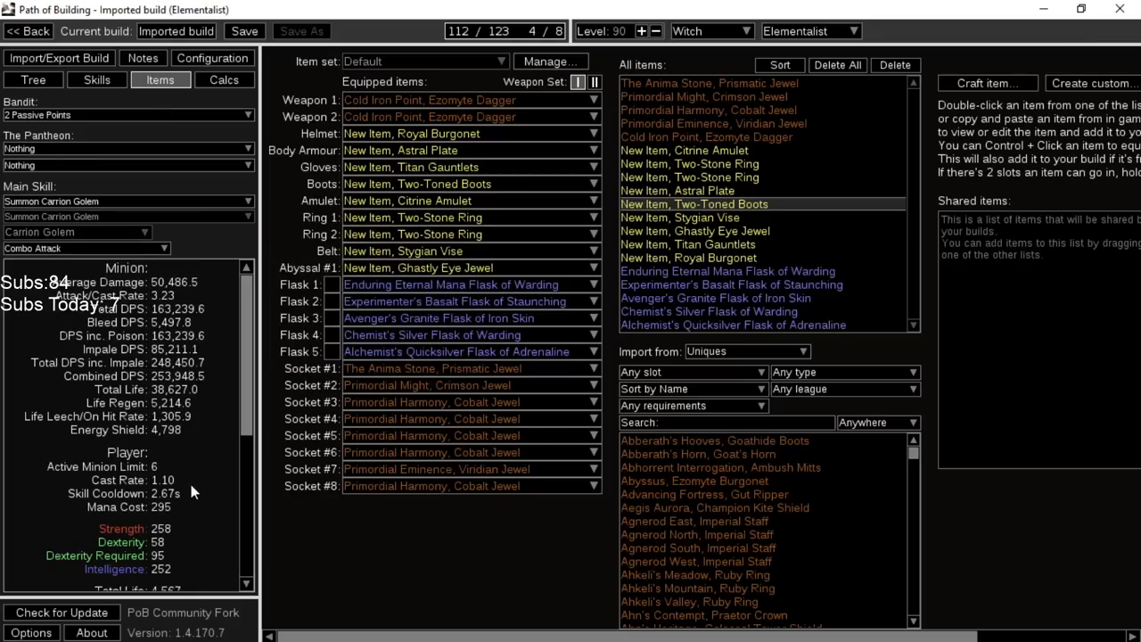
{"action": "mouse_move", "coordinate": [171, 388]}
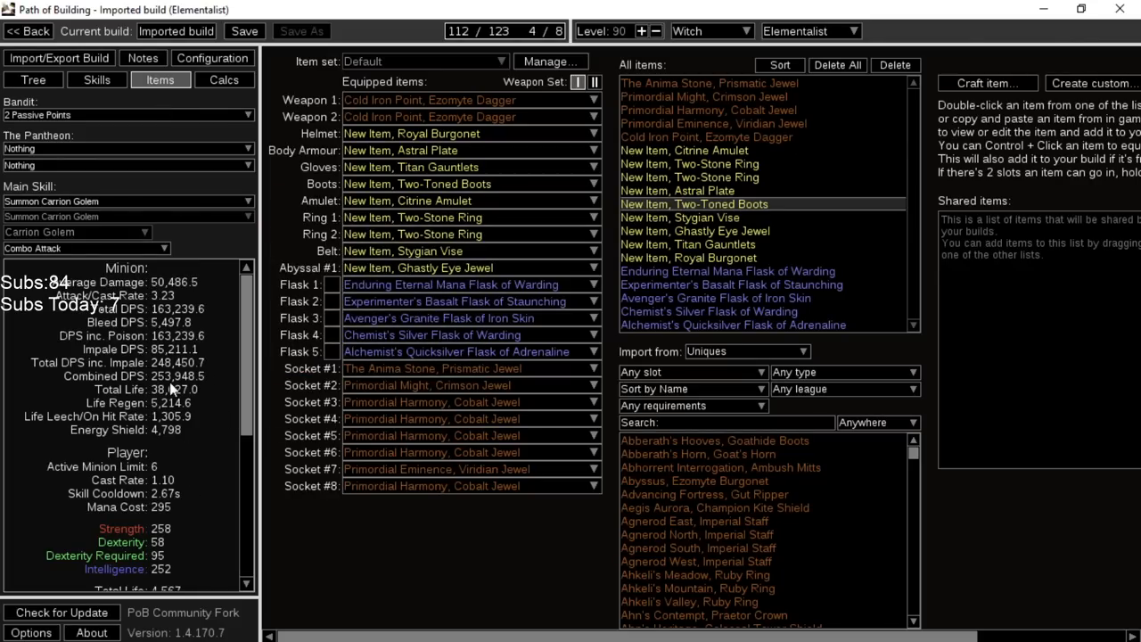
{"action": "mouse_move", "coordinate": [197, 388]}
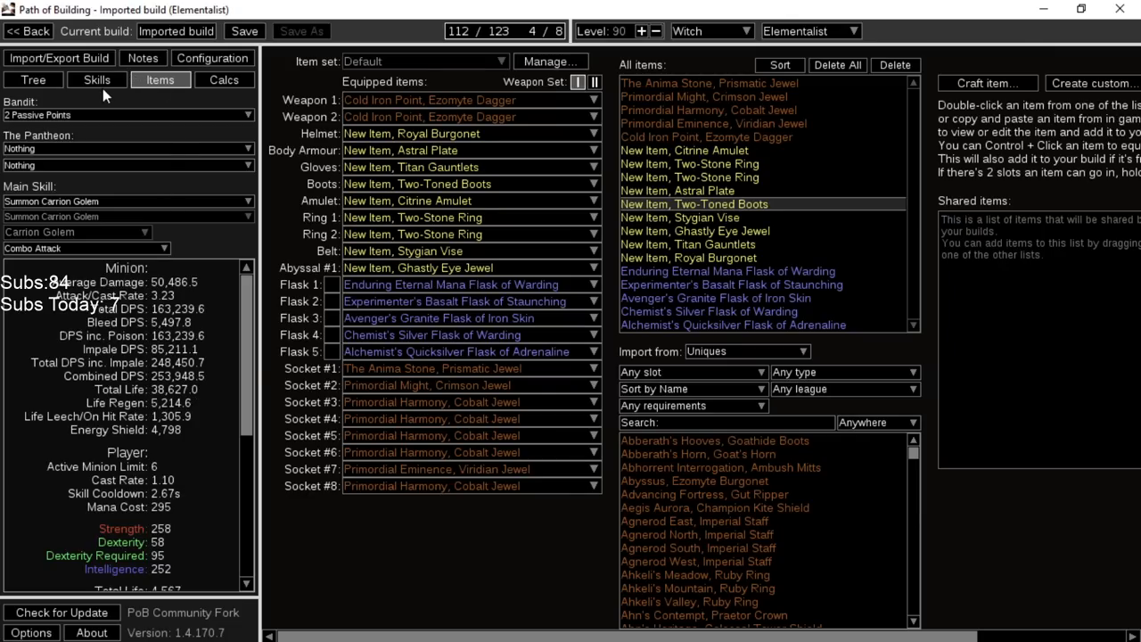
{"action": "left_click", "coordinate": [97, 78]}
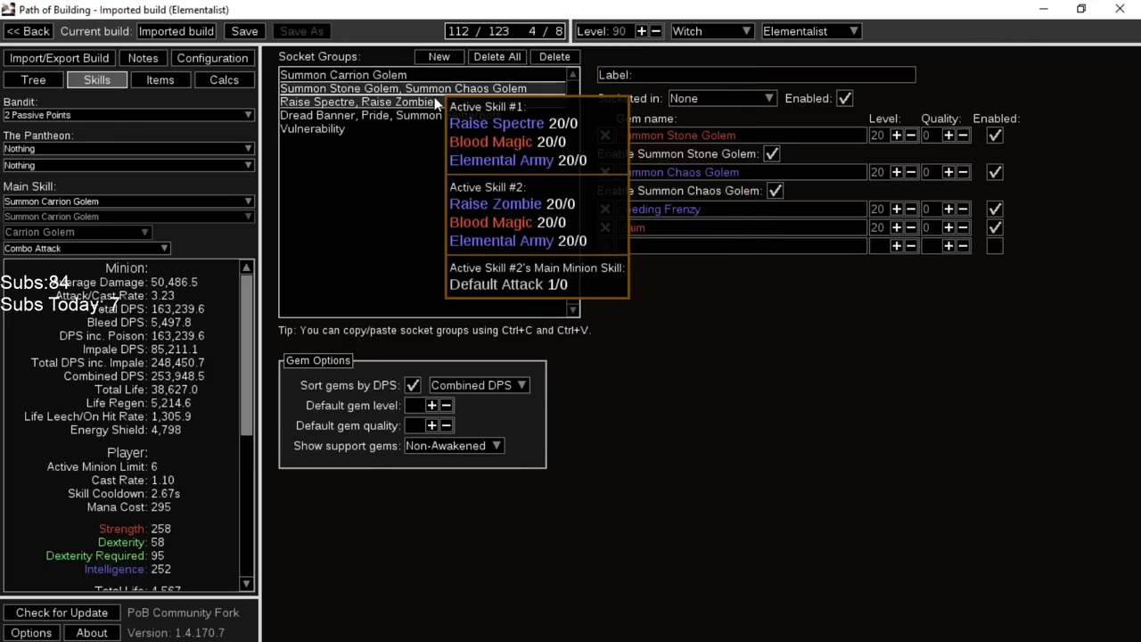
{"action": "left_click", "coordinate": [360, 102]}
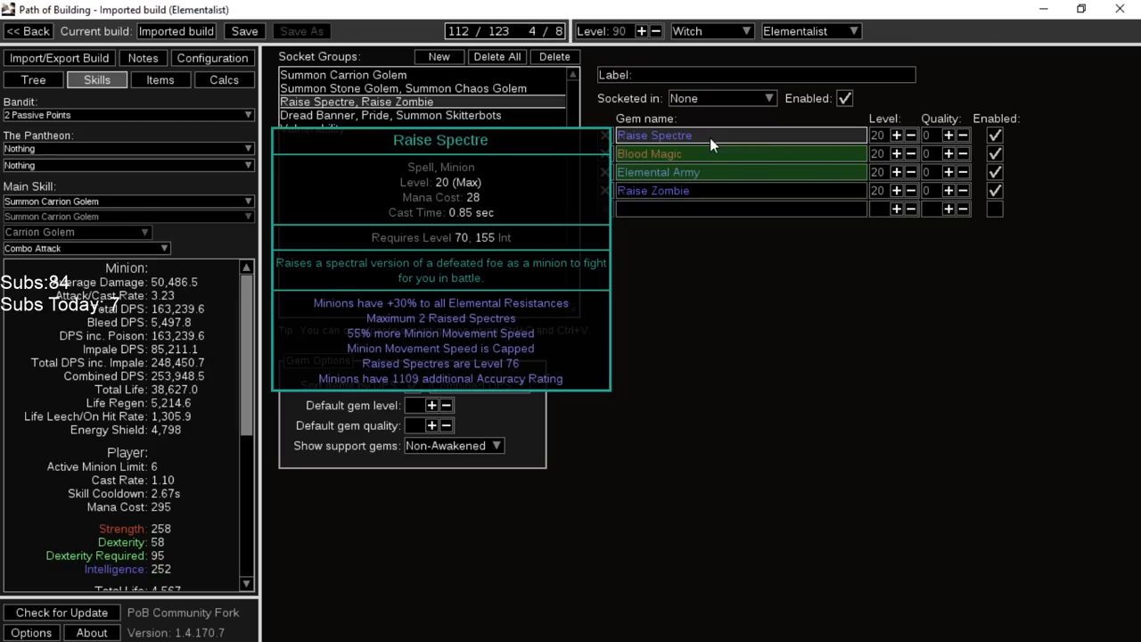
{"action": "left_click", "coordinate": [159, 78]}
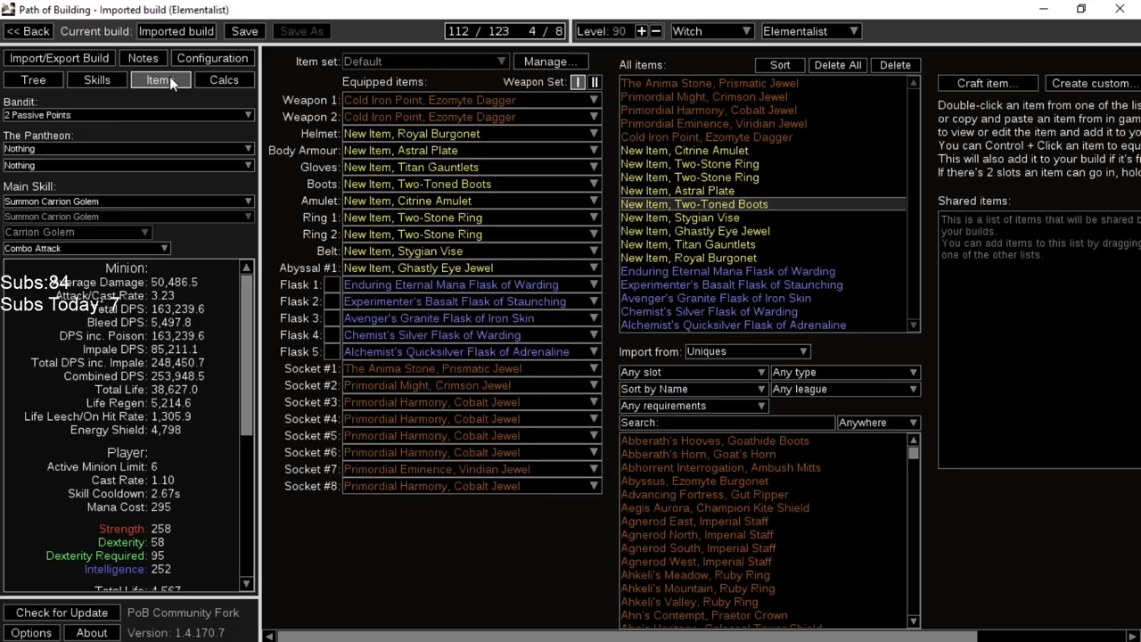
{"action": "mouse_move", "coordinate": [436, 318]}
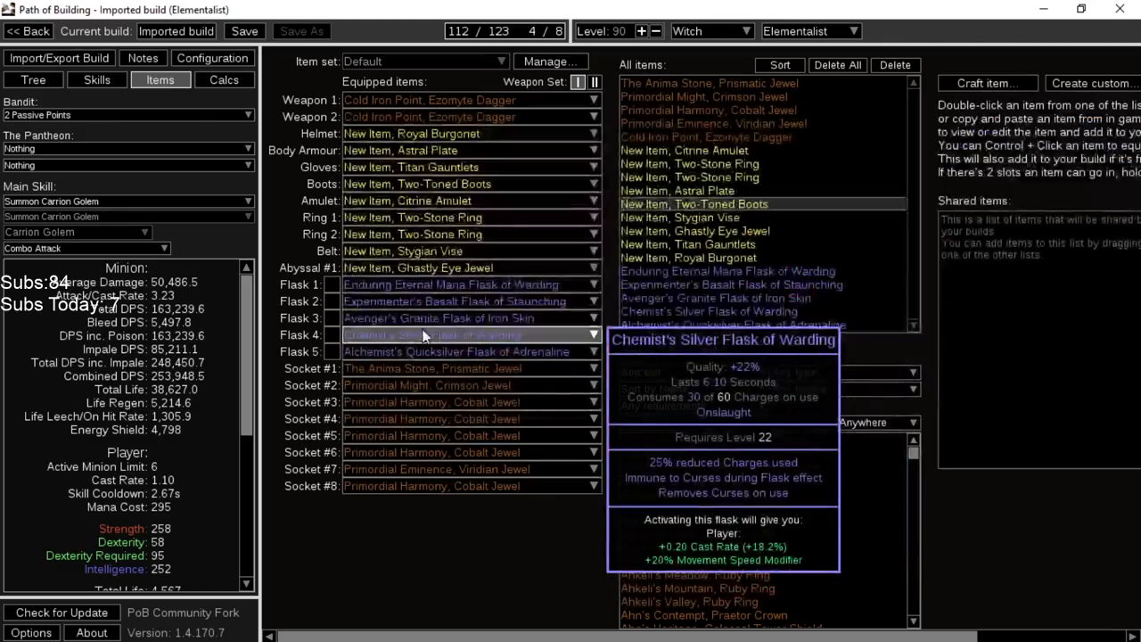
{"action": "mouse_move", "coordinate": [428, 284]}
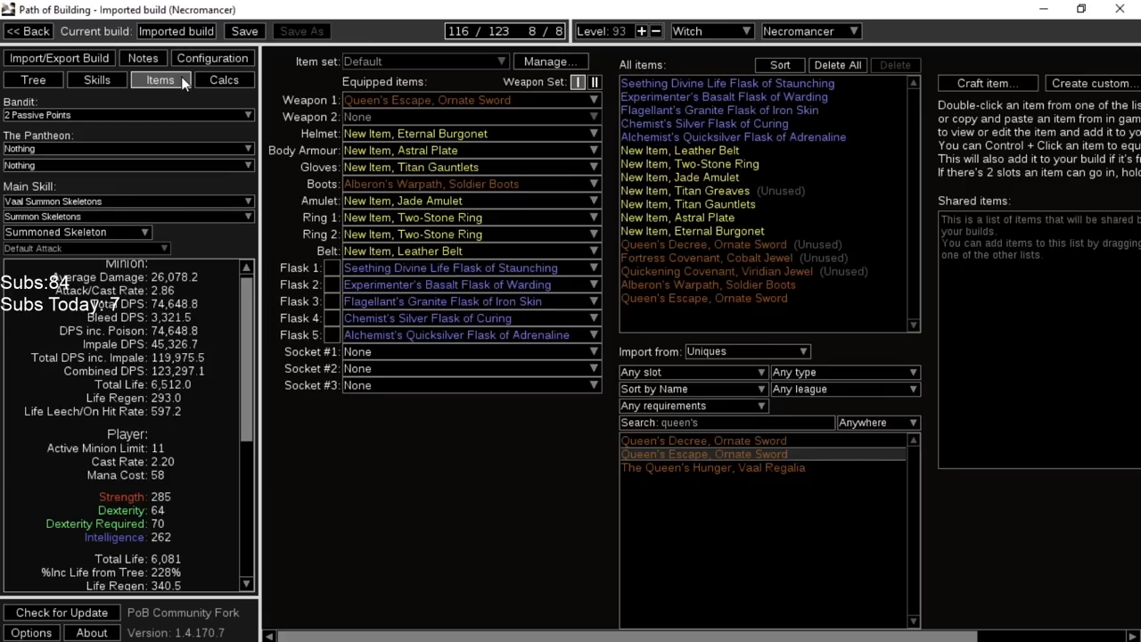
{"action": "mouse_move", "coordinate": [450, 268]}
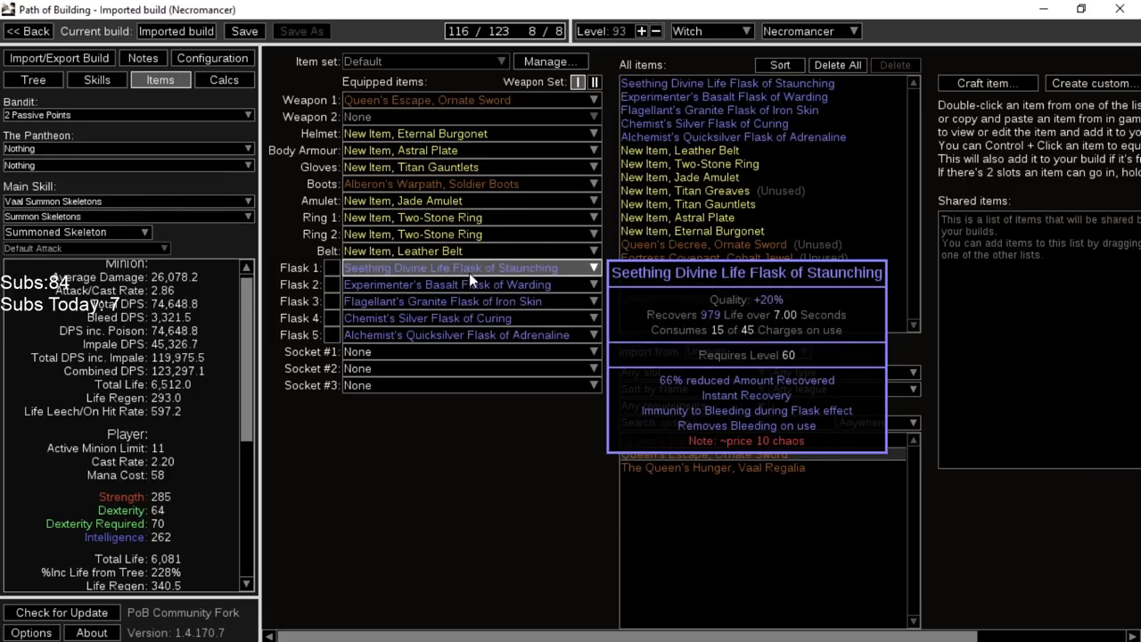
{"action": "mouse_move", "coordinate": [467, 285]}
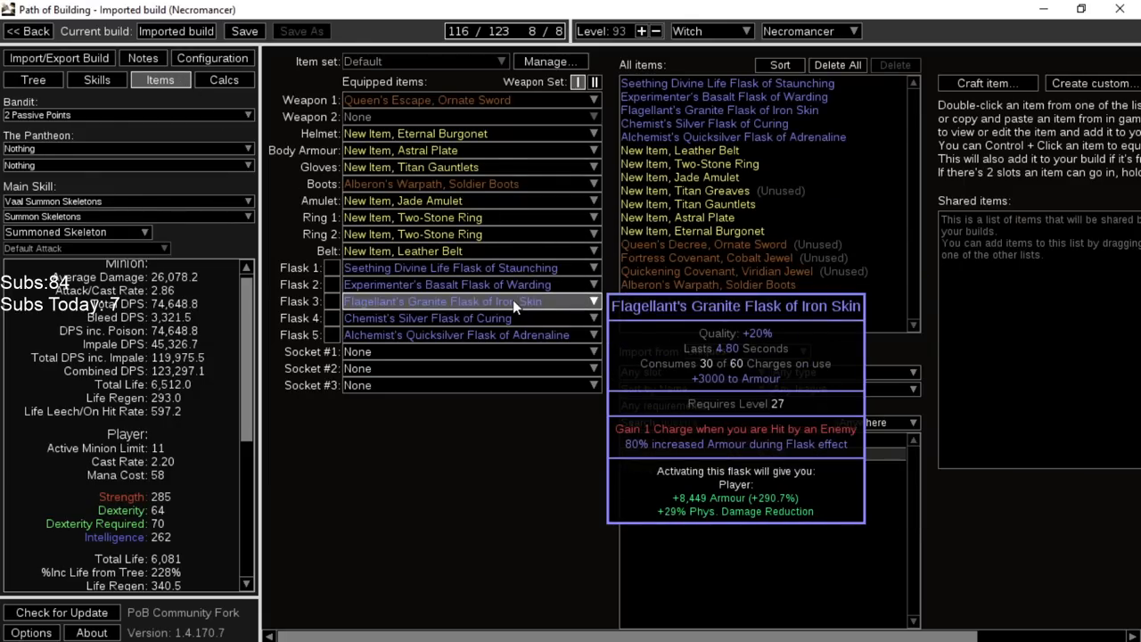
{"action": "mouse_move", "coordinate": [538, 318]}
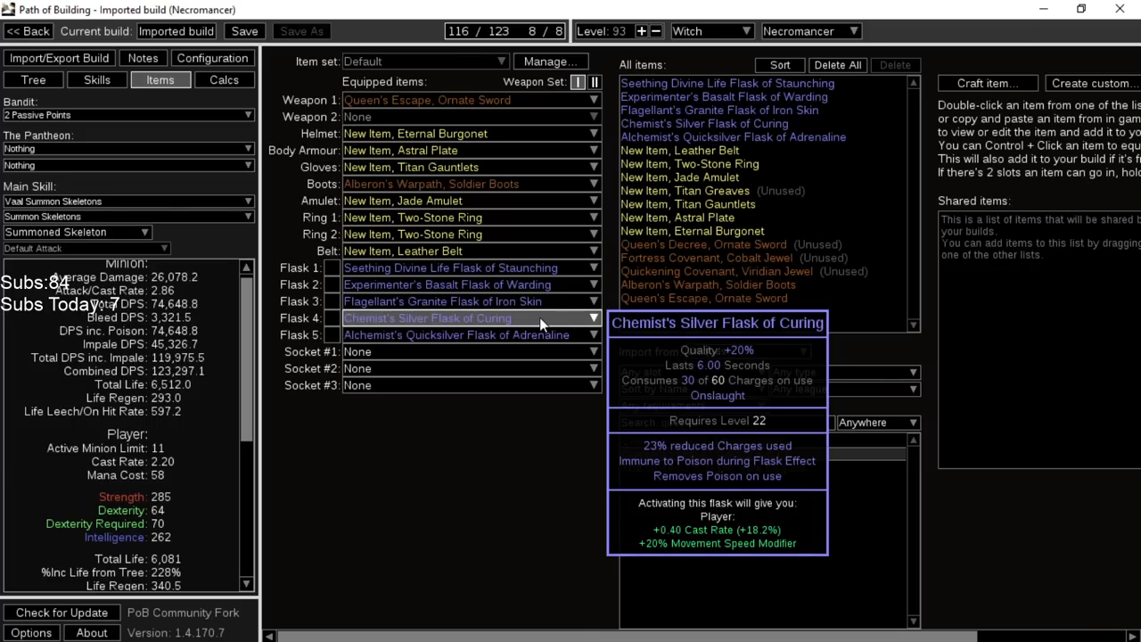
{"action": "mouse_move", "coordinate": [513, 307]}
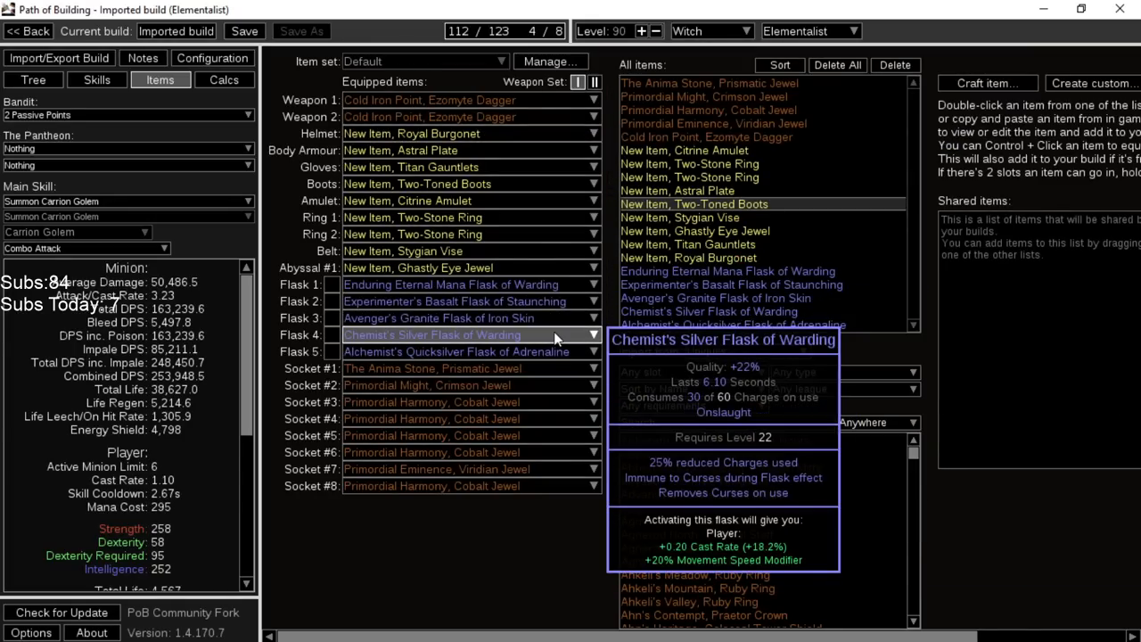
{"action": "mouse_move", "coordinate": [467, 283]}
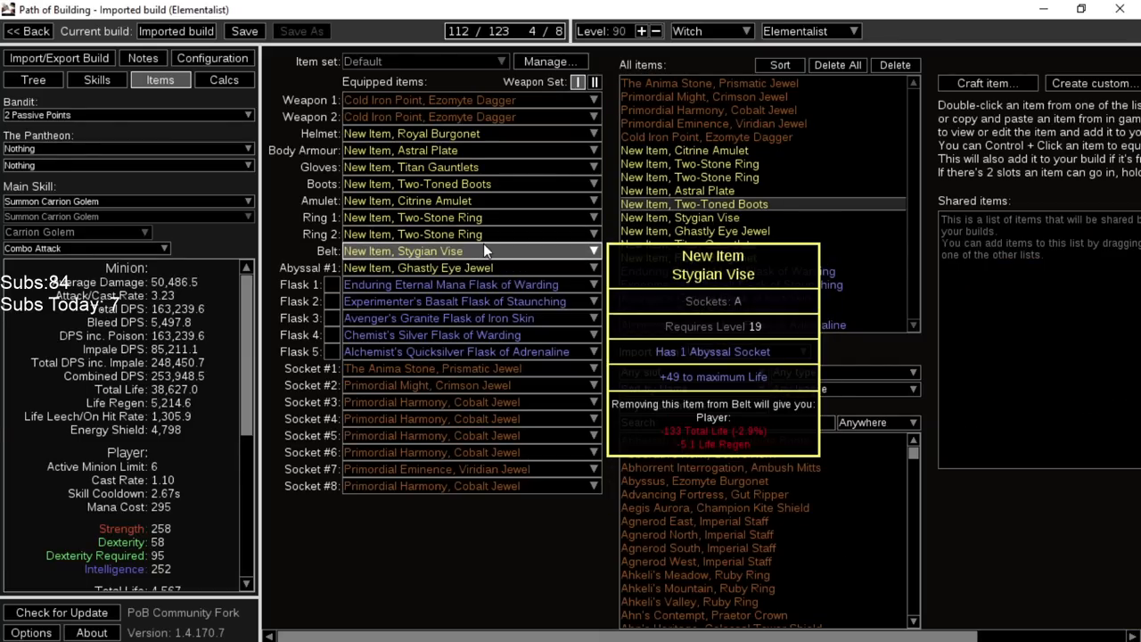
{"action": "mouse_move", "coordinate": [485, 264]}
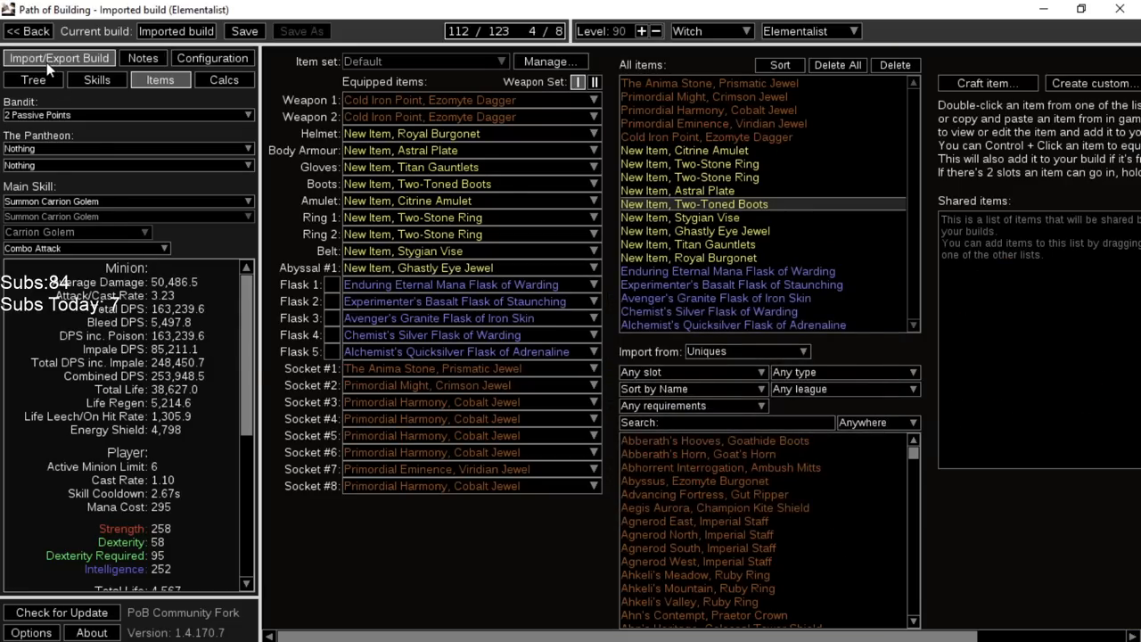
Bring up the minor Pantheon soul list to choose Soul of Abberath
{"action": "left_click", "coordinate": [32, 79]}
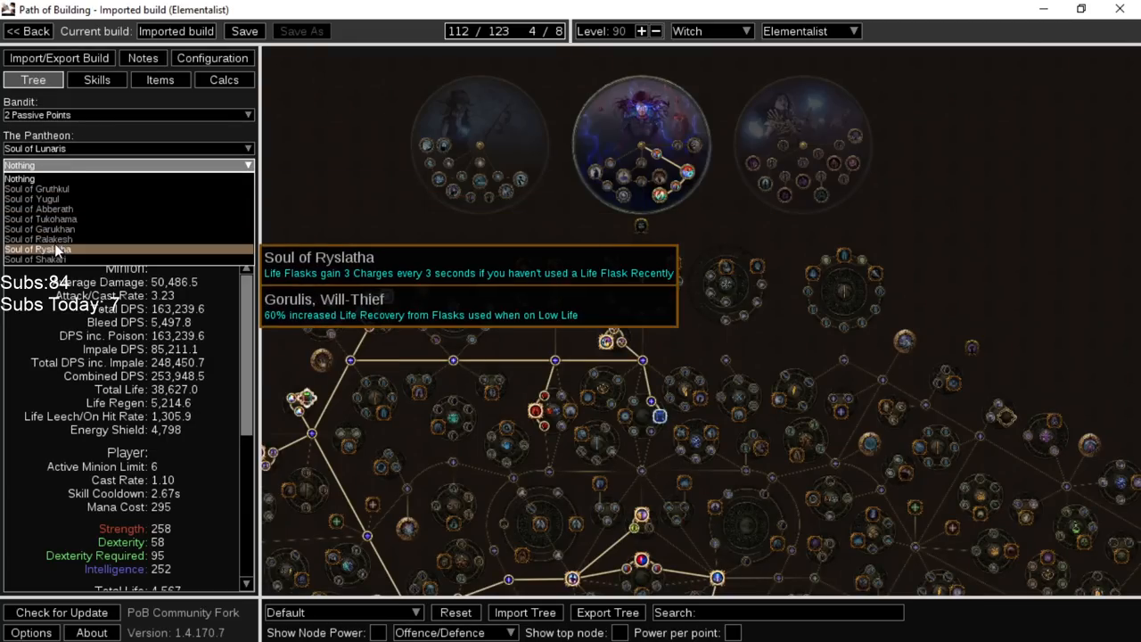
{"action": "mouse_move", "coordinate": [32, 198]}
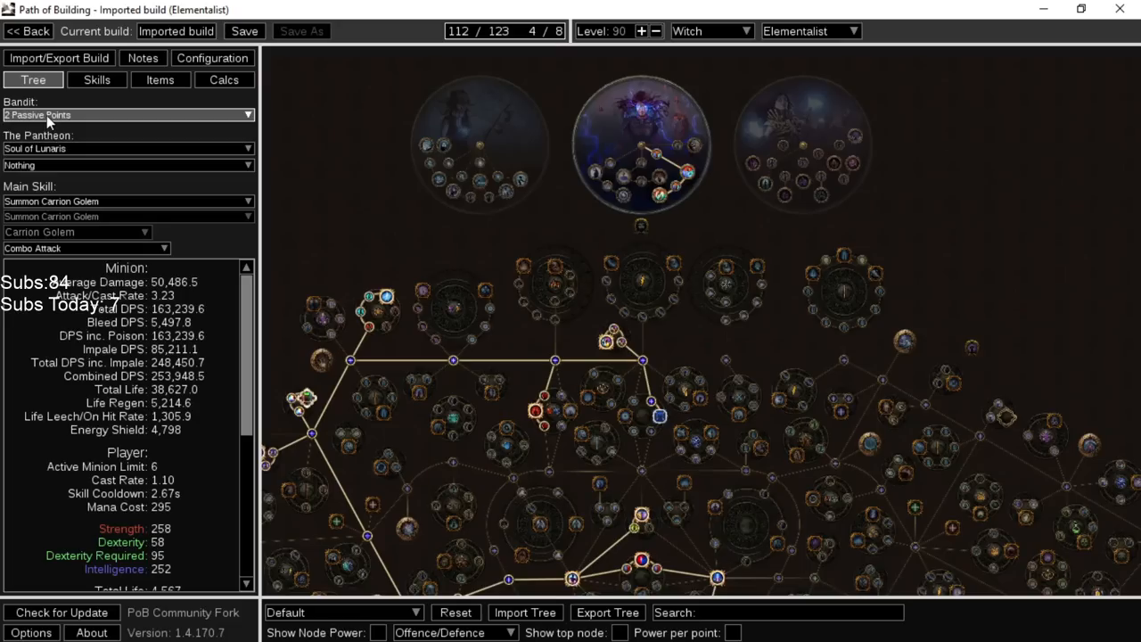
{"action": "left_click", "coordinate": [125, 164]}
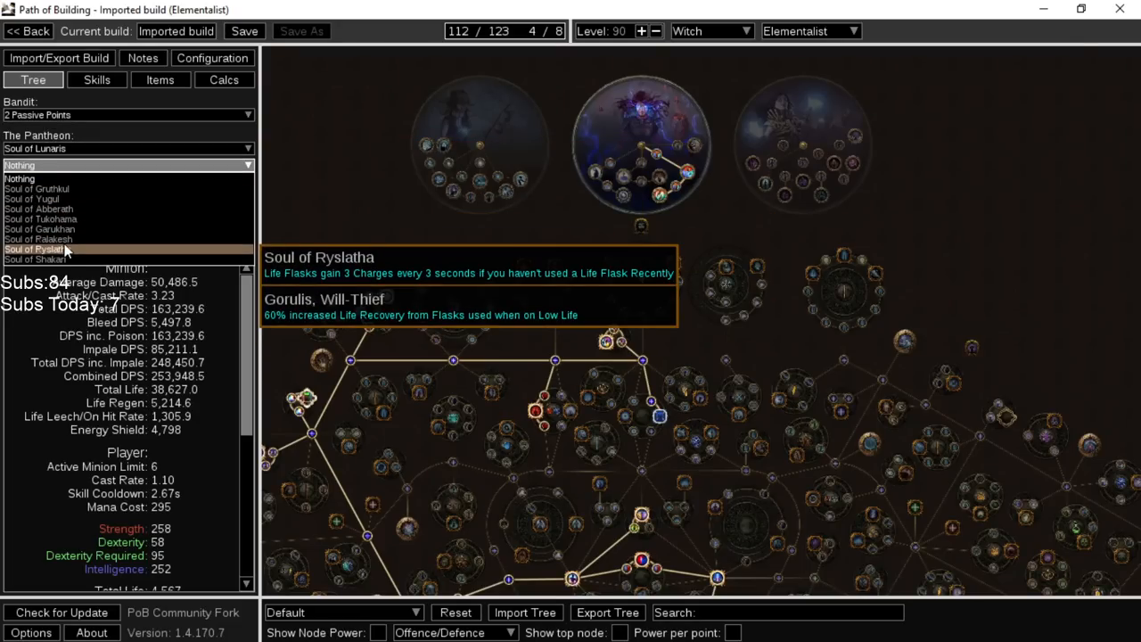
{"action": "mouse_move", "coordinate": [38, 258]}
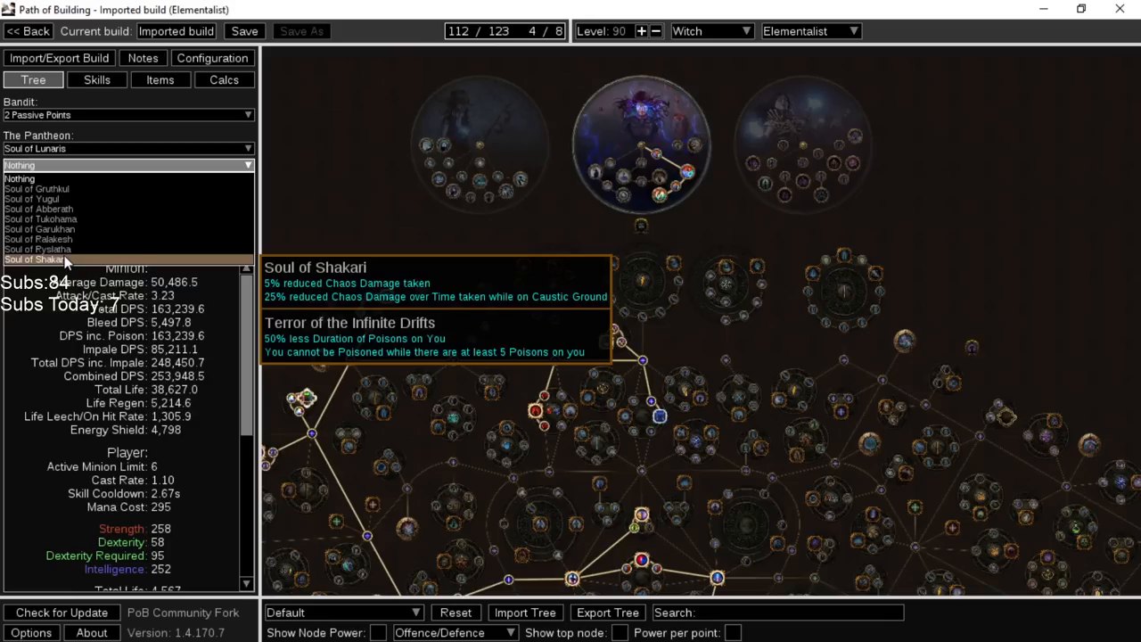
{"action": "mouse_move", "coordinate": [39, 209]}
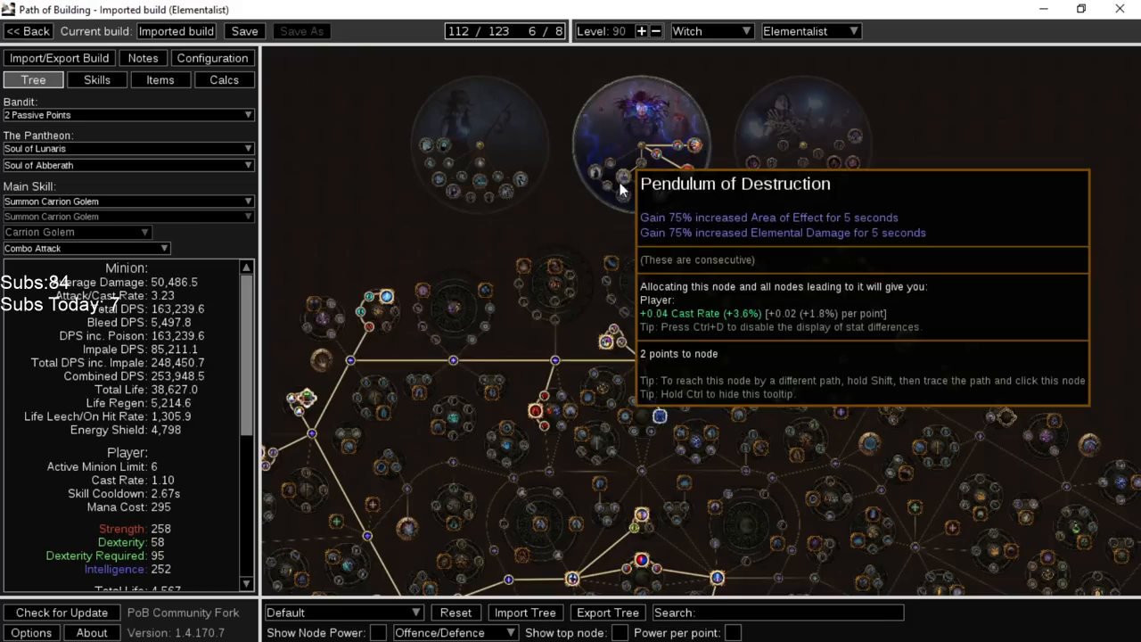
Allocate the Pendulum of Destruction node and review the ascendancy stats
{"action": "left_click", "coordinate": [622, 177]}
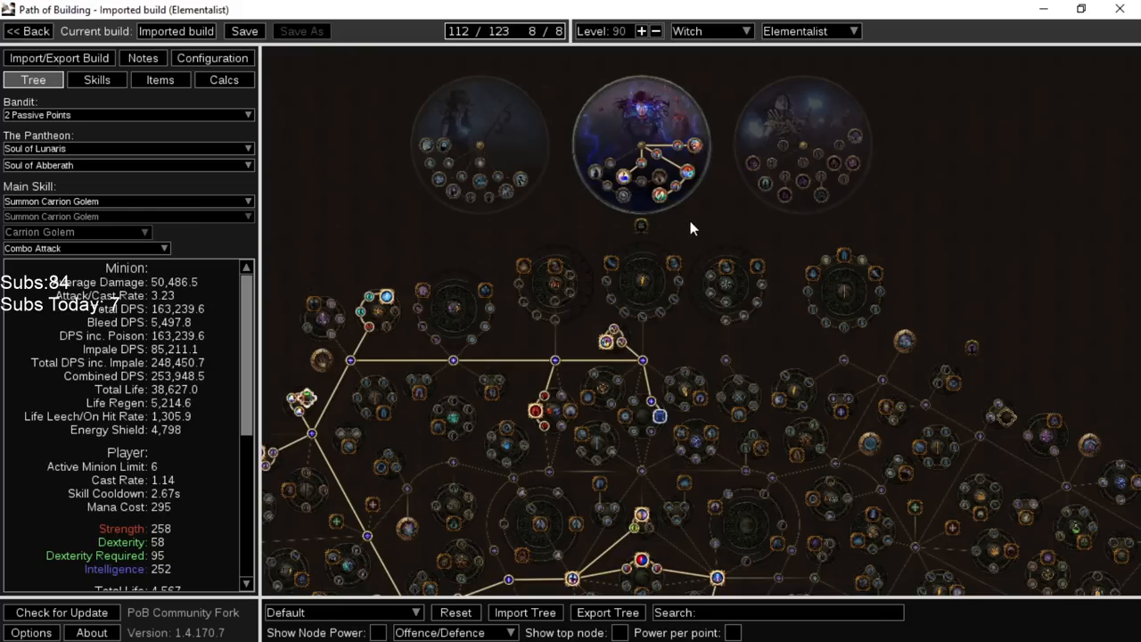
{"action": "mouse_move", "coordinate": [666, 194]}
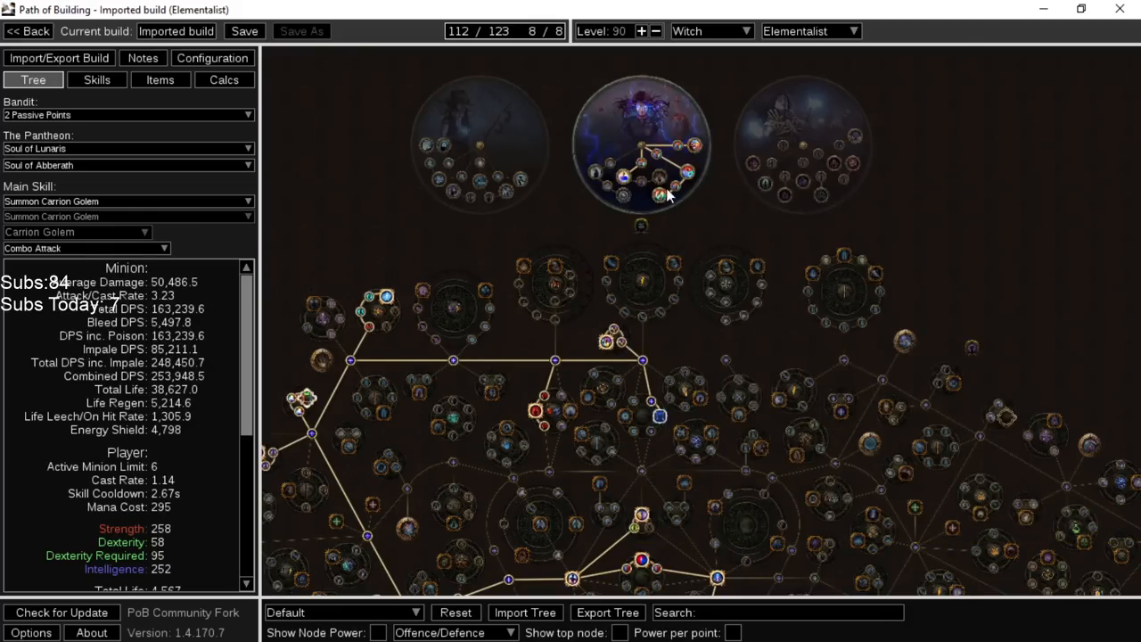
{"action": "mouse_move", "coordinate": [678, 186]}
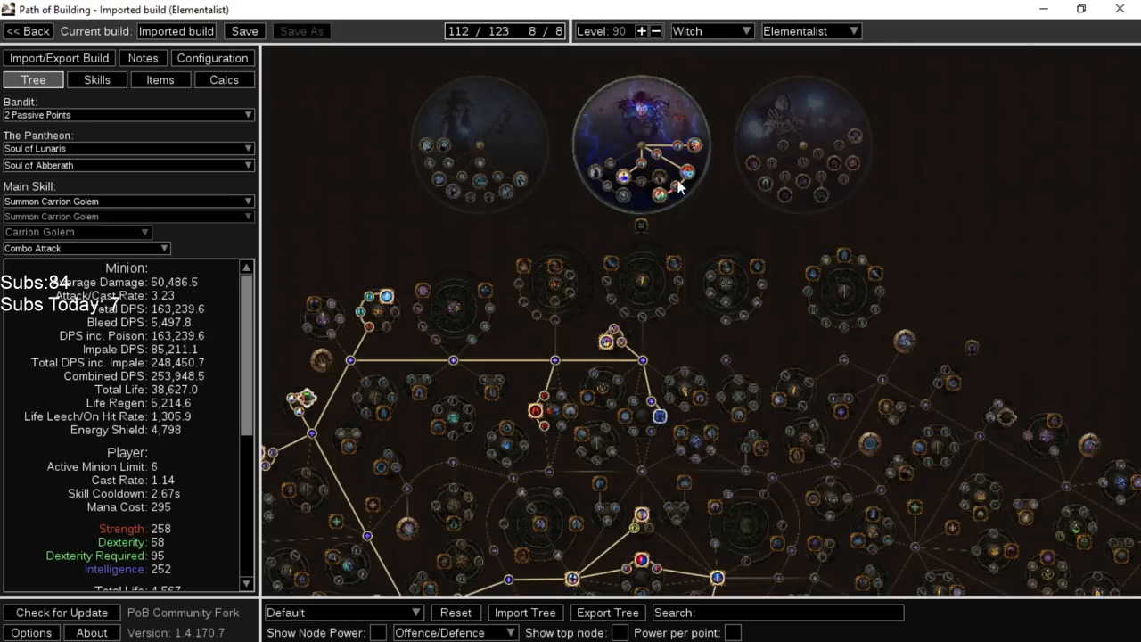
{"action": "mouse_move", "coordinate": [742, 282]}
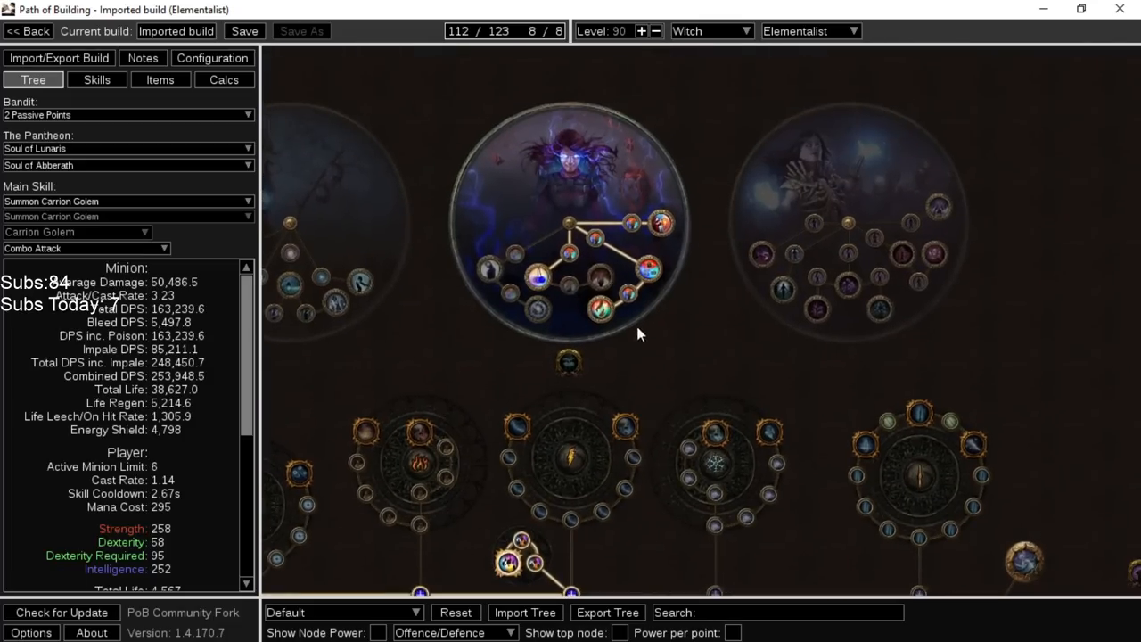
{"action": "mouse_move", "coordinate": [640, 302]}
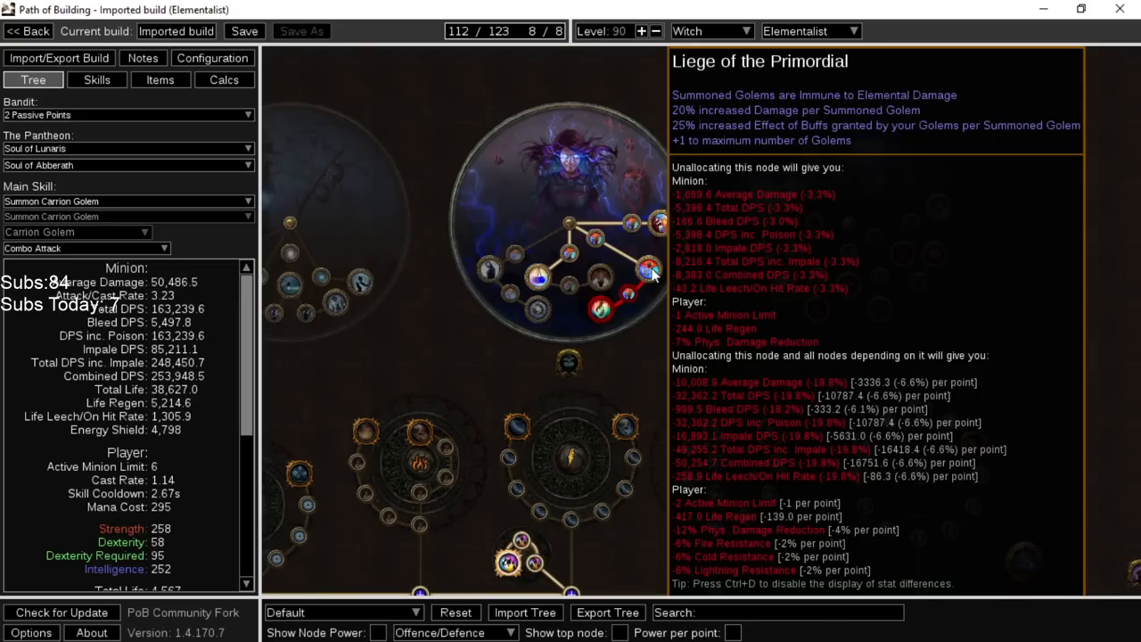
{"action": "mouse_move", "coordinate": [603, 310]}
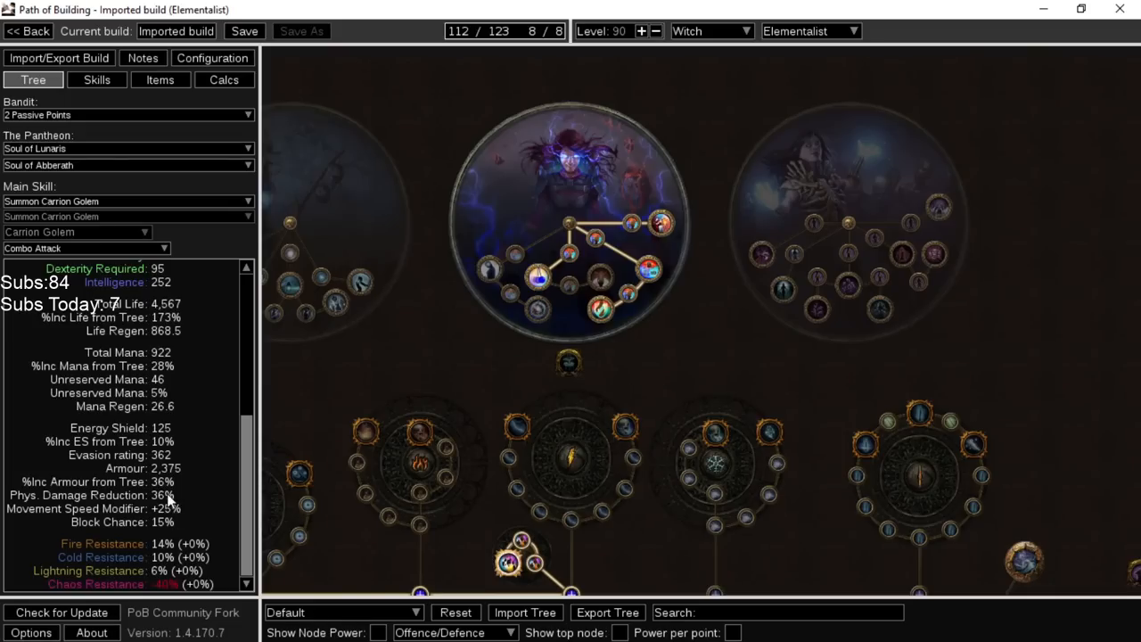
{"action": "scroll", "scroll_direction": "up", "scroll_amount": 3}
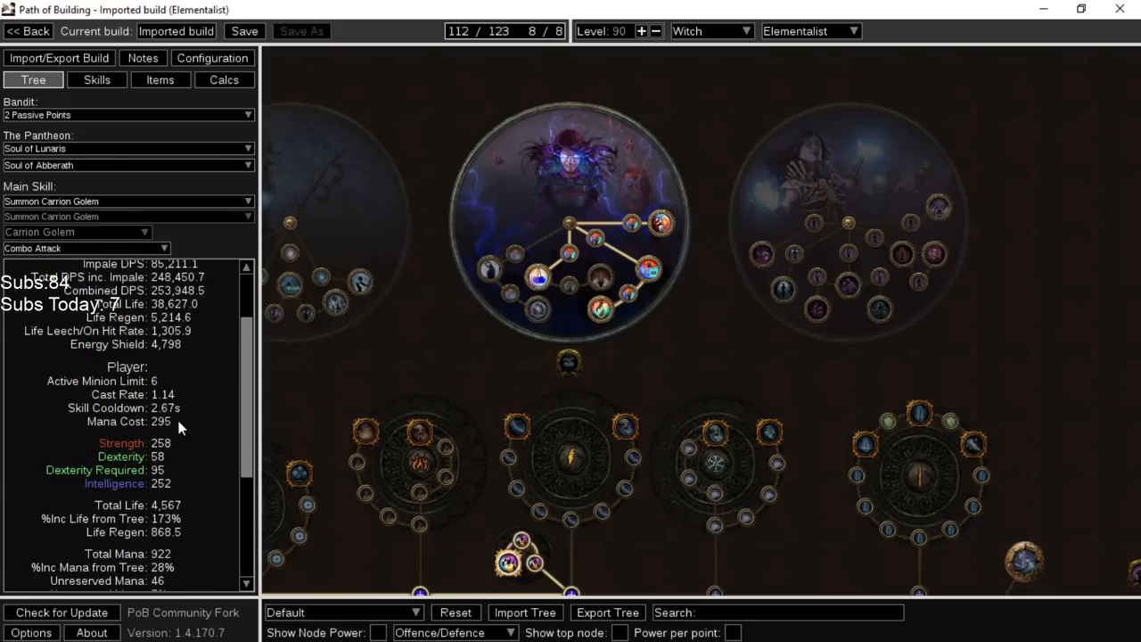
{"action": "scroll", "scroll_direction": "up", "scroll_amount": 3}
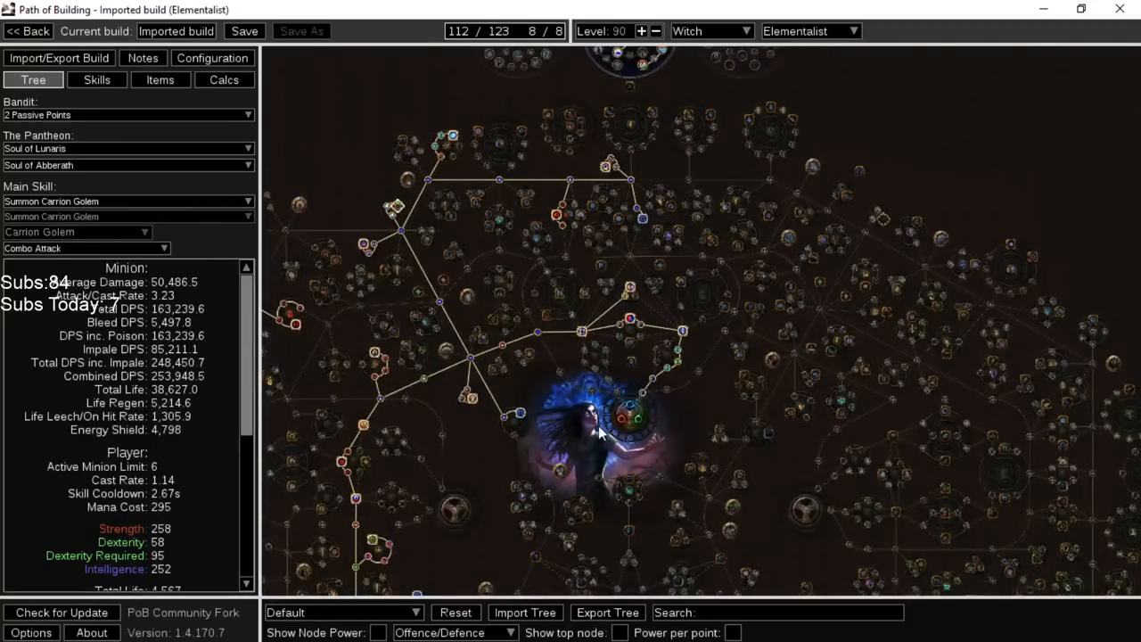
{"action": "left_click_drag", "start_coordinate": [598, 434], "coordinate": [638, 300]}
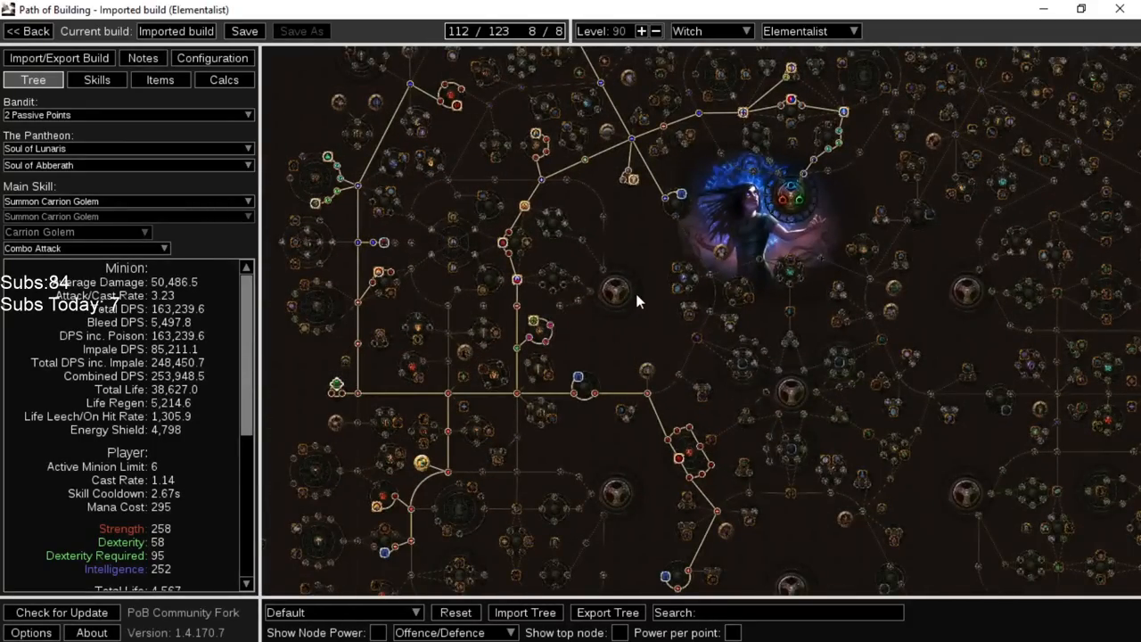
{"action": "left_click_drag", "start_coordinate": [638, 301], "coordinate": [595, 399]}
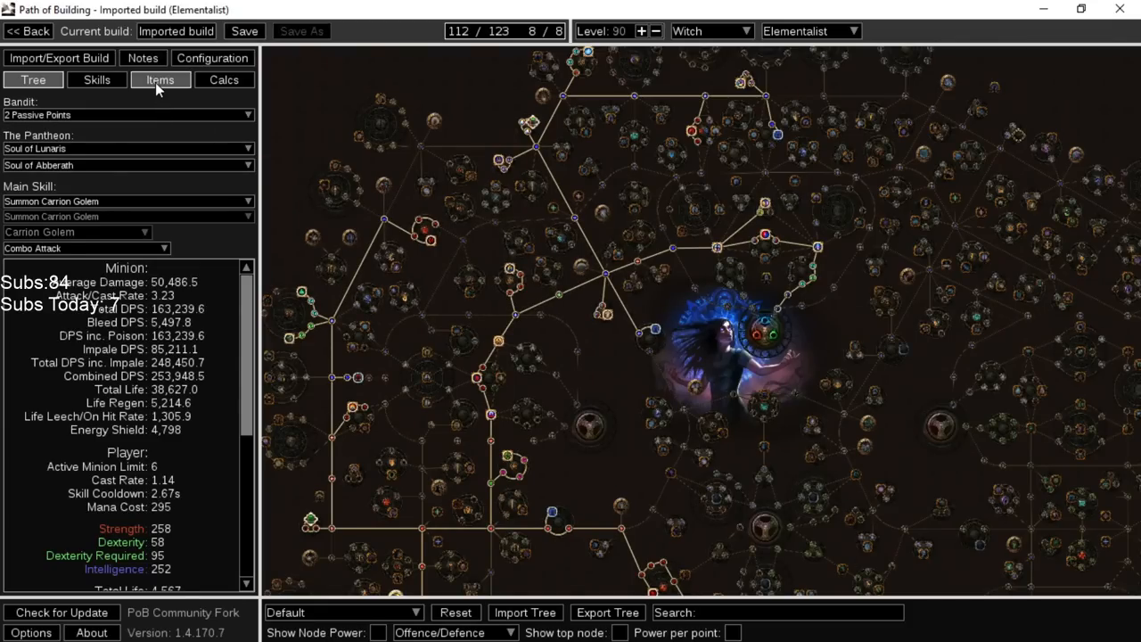
{"action": "left_click", "coordinate": [96, 79]}
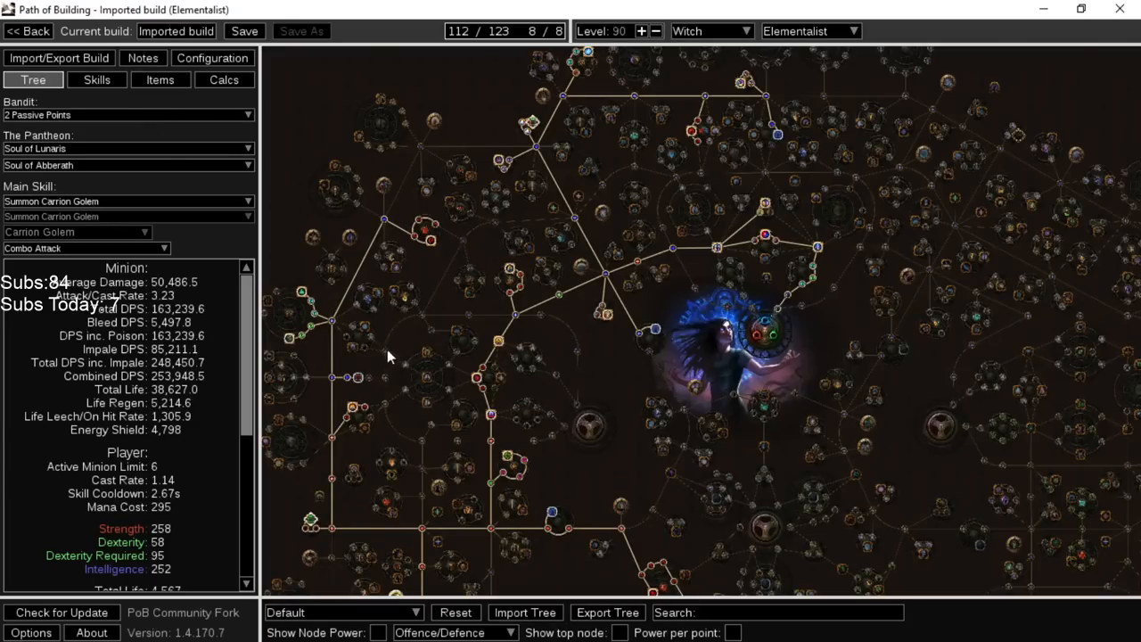
{"action": "mouse_move", "coordinate": [599, 460]}
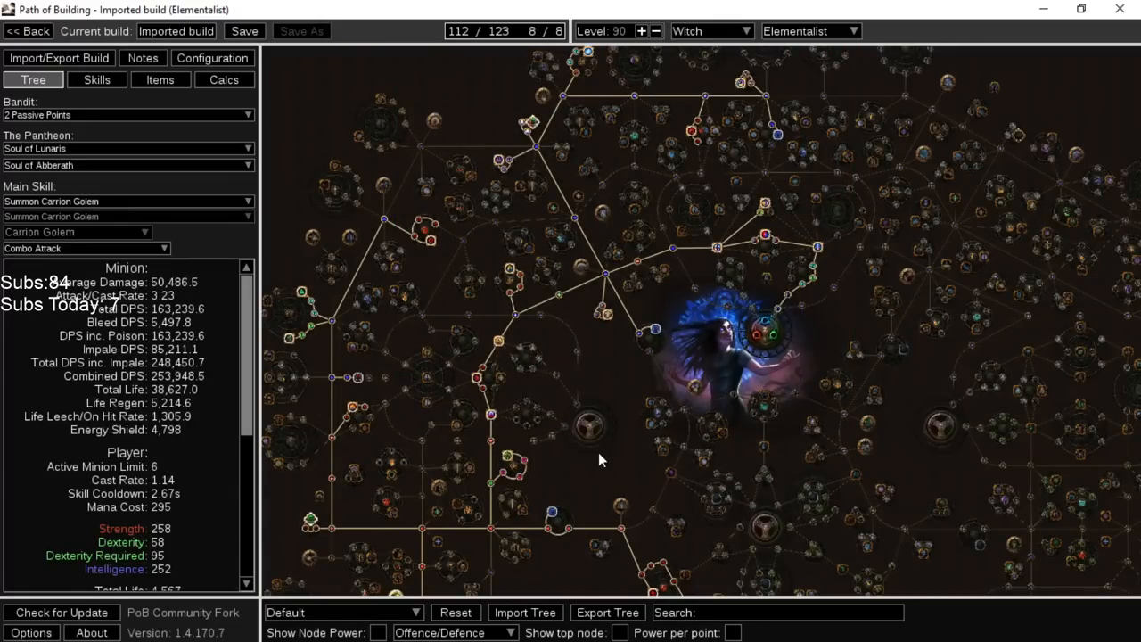
{"action": "mouse_move", "coordinate": [620, 401]}
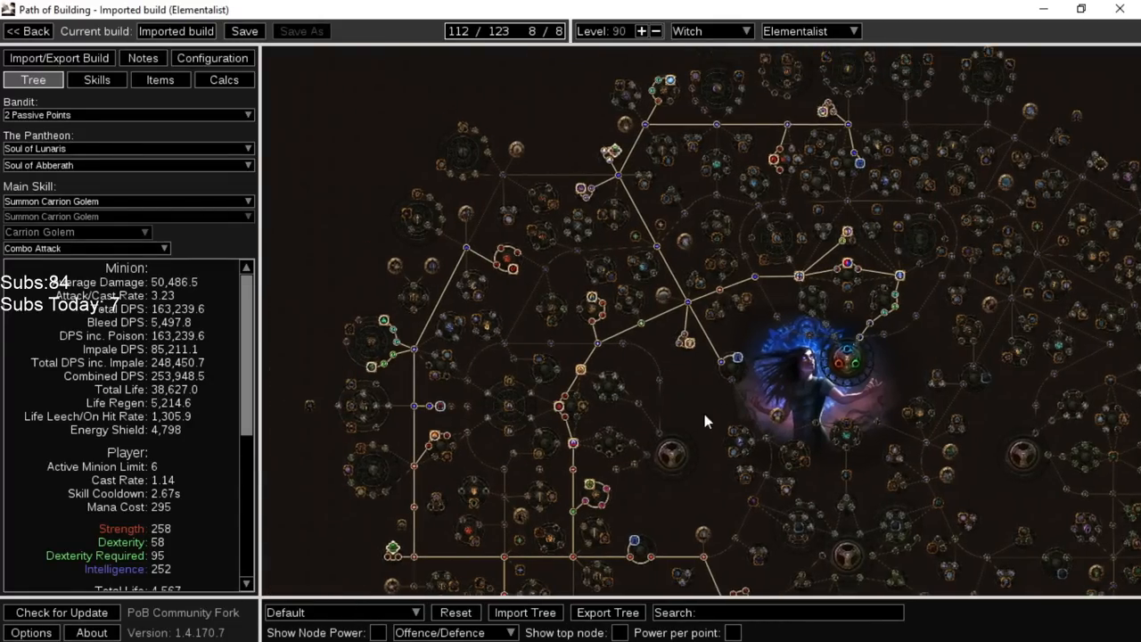
{"action": "mouse_move", "coordinate": [768, 372]}
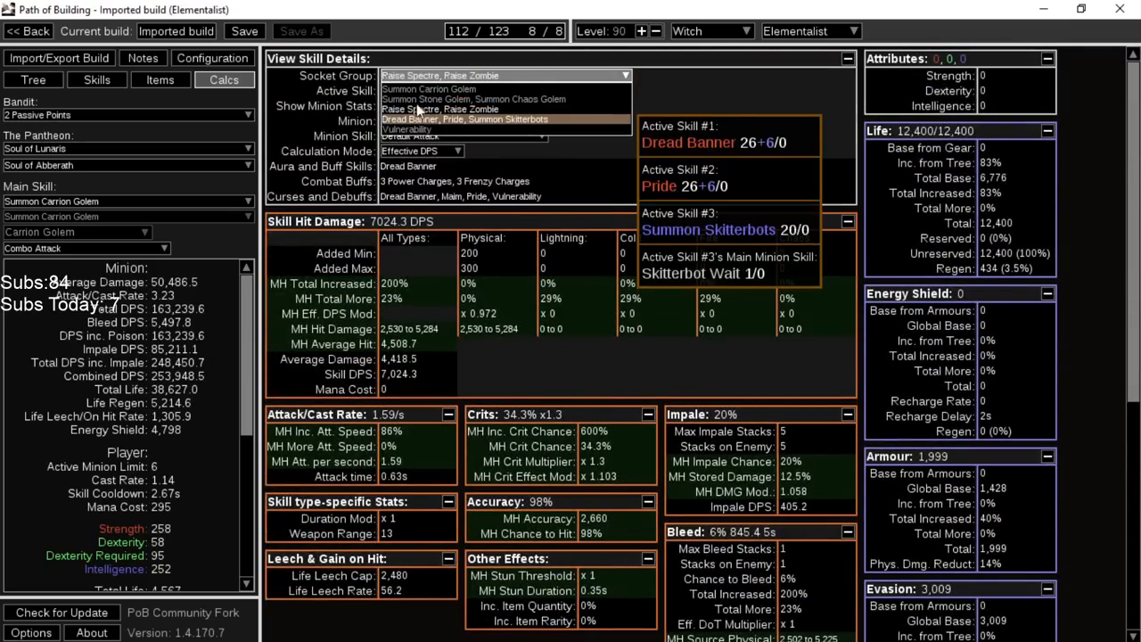
Select the Dread Banner, Pride and Summon Skitterbots socket group
{"action": "left_click", "coordinate": [464, 119]}
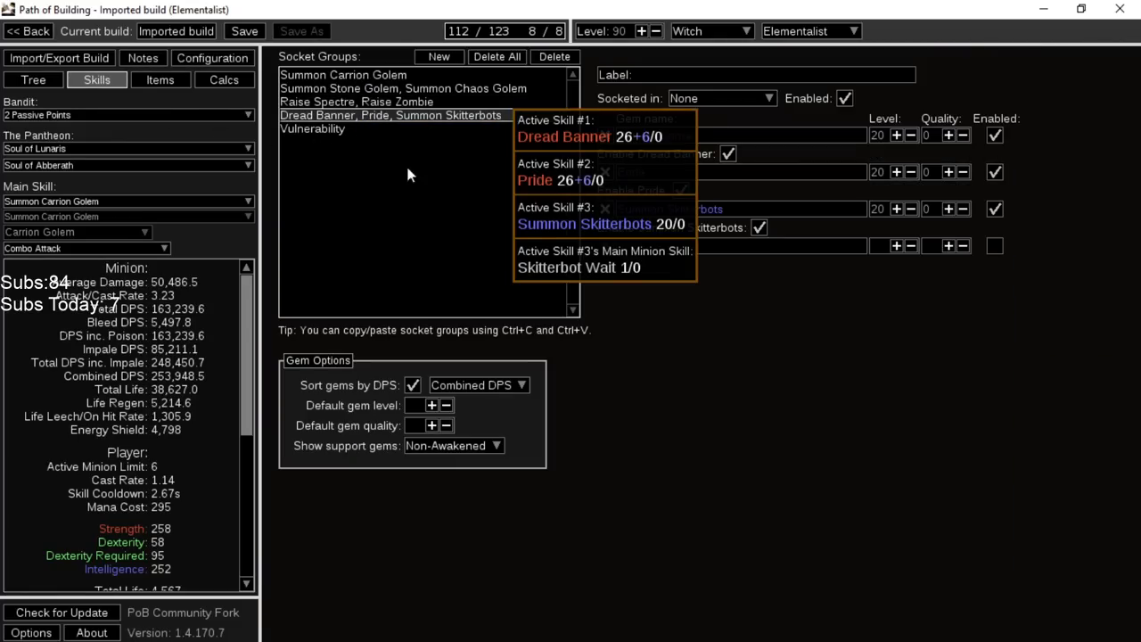
Add Generosity to the aura group, then select the Summon Carrion Golem group
{"action": "type", "text": "g"}
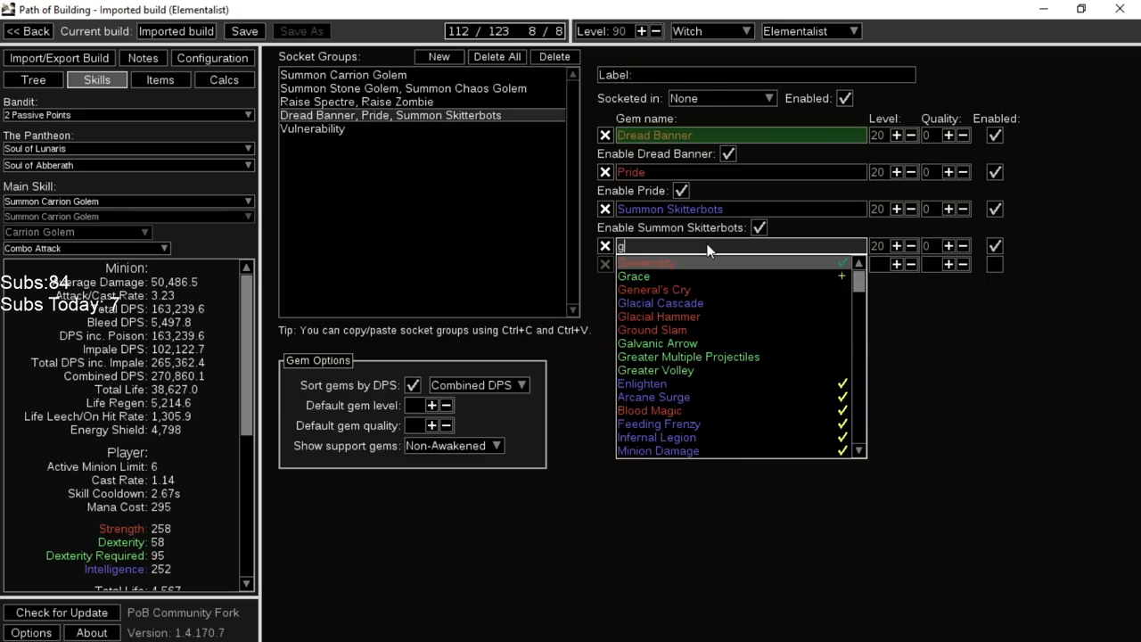
{"action": "left_click", "coordinate": [645, 264]}
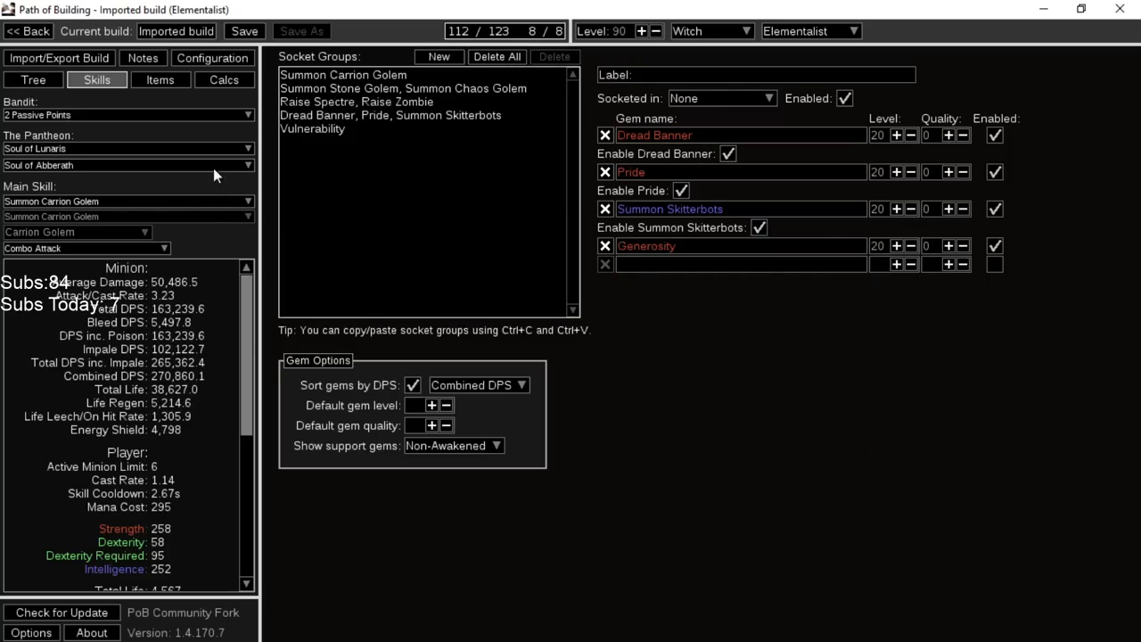
{"action": "left_click", "coordinate": [160, 78]}
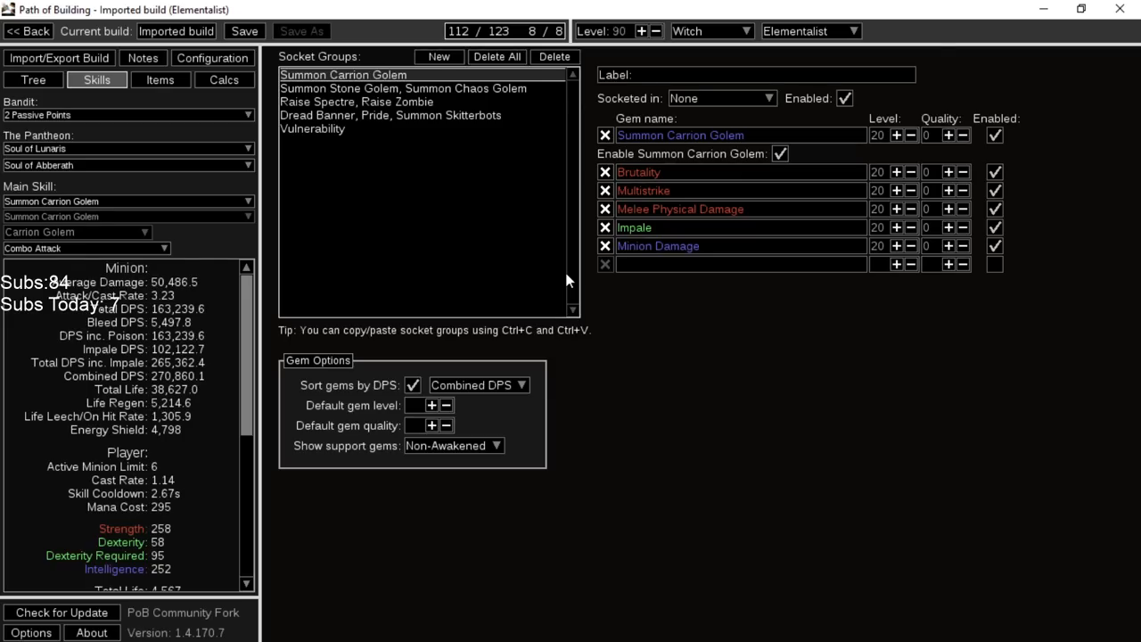
{"action": "mouse_move", "coordinate": [829, 152]}
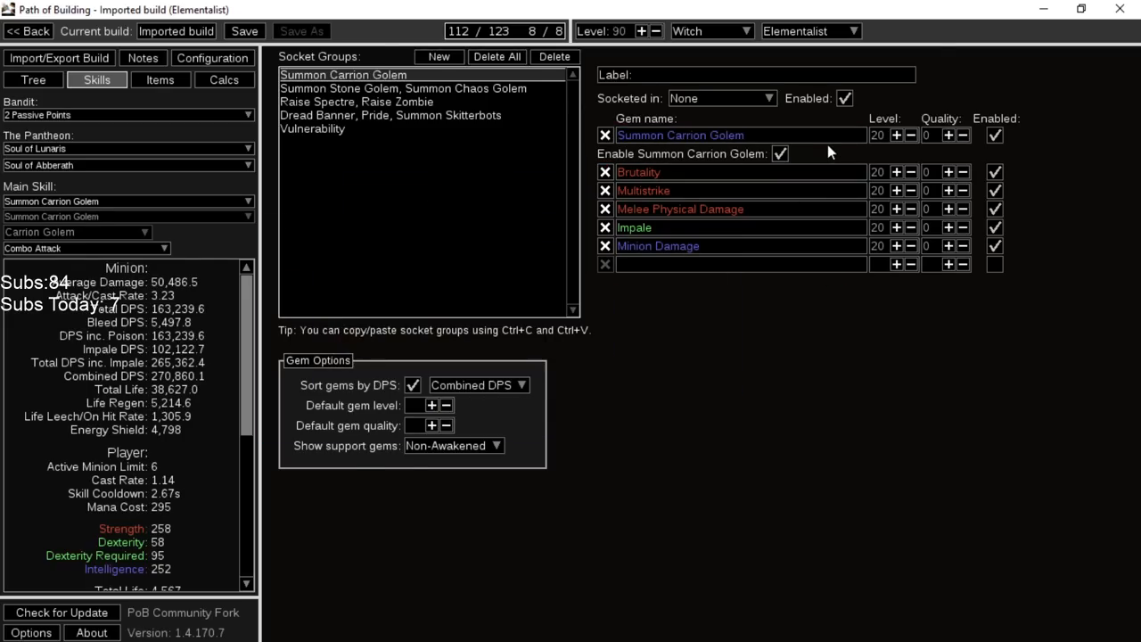
{"action": "mouse_move", "coordinate": [877, 170]}
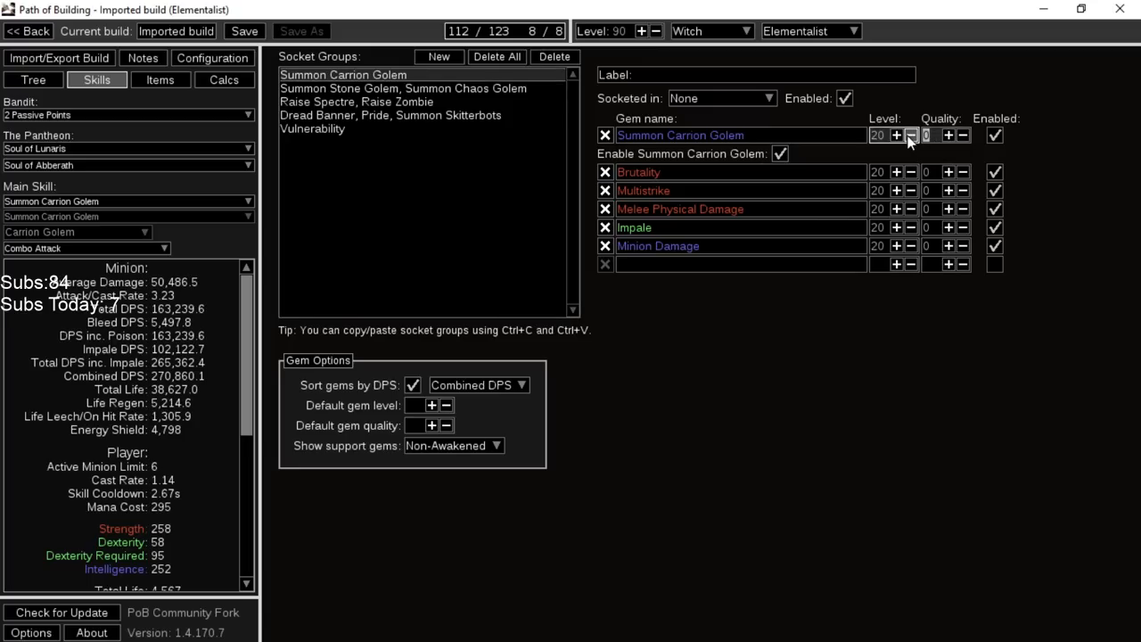
Test Summon Carrion Golem at level 21, then return it to level 20
{"action": "left_click", "coordinate": [948, 136]}
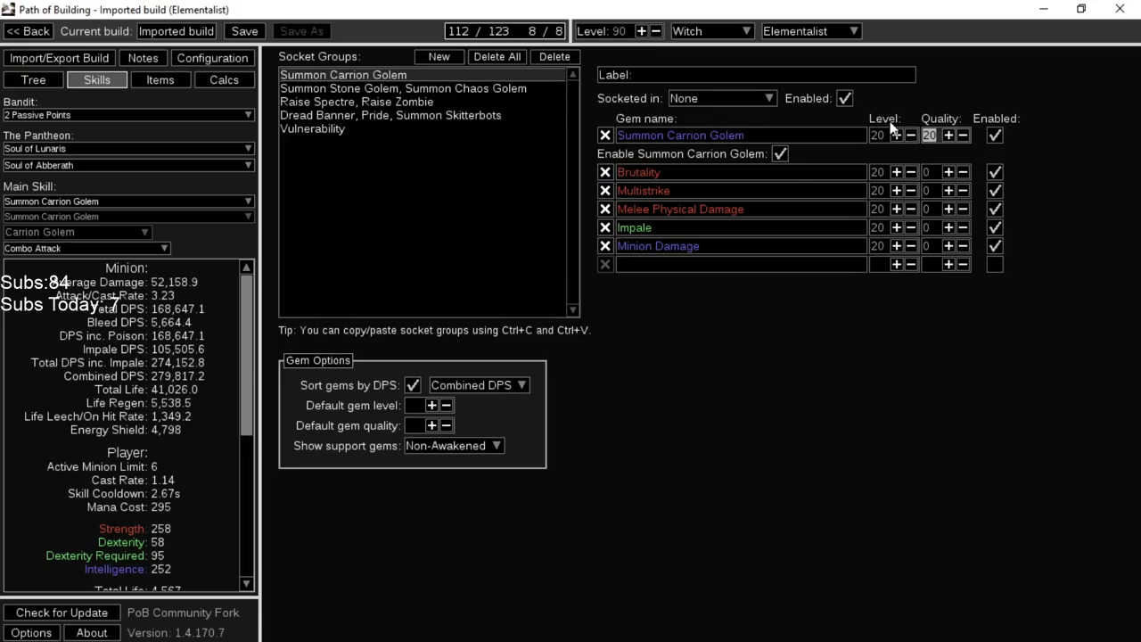
{"action": "left_click", "coordinate": [963, 135]}
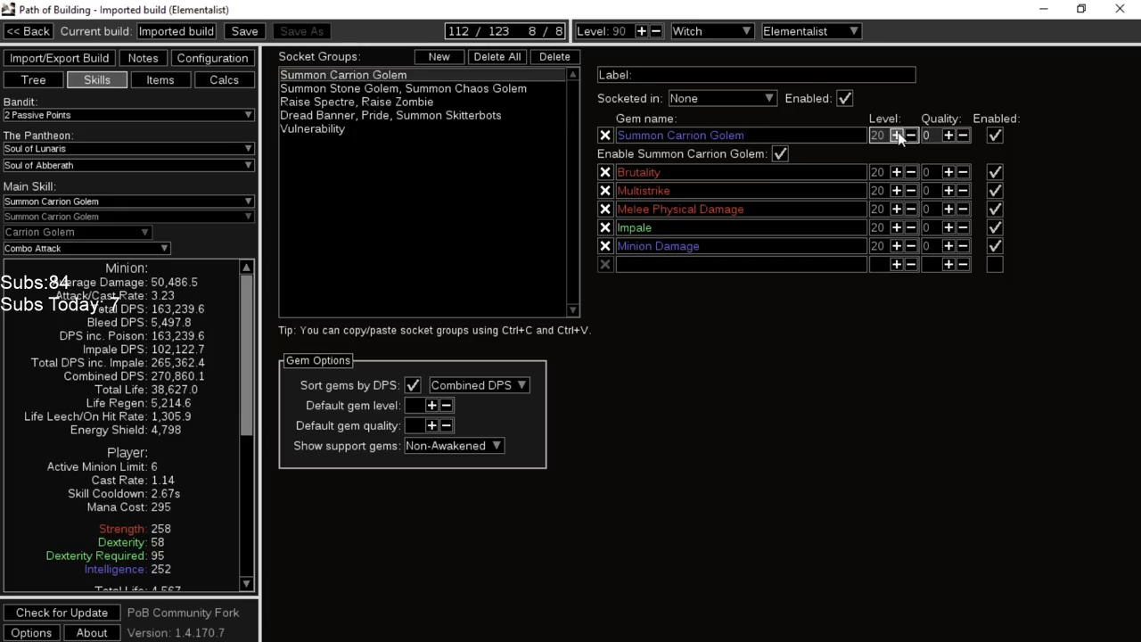
{"action": "left_click", "coordinate": [897, 136]}
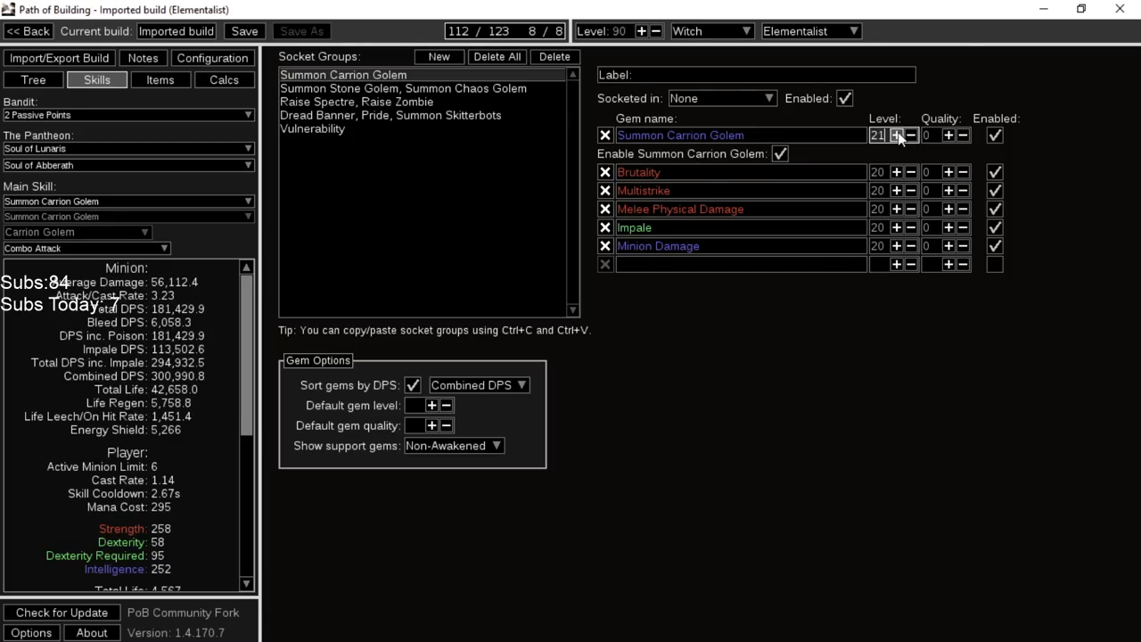
{"action": "mouse_move", "coordinate": [178, 384]}
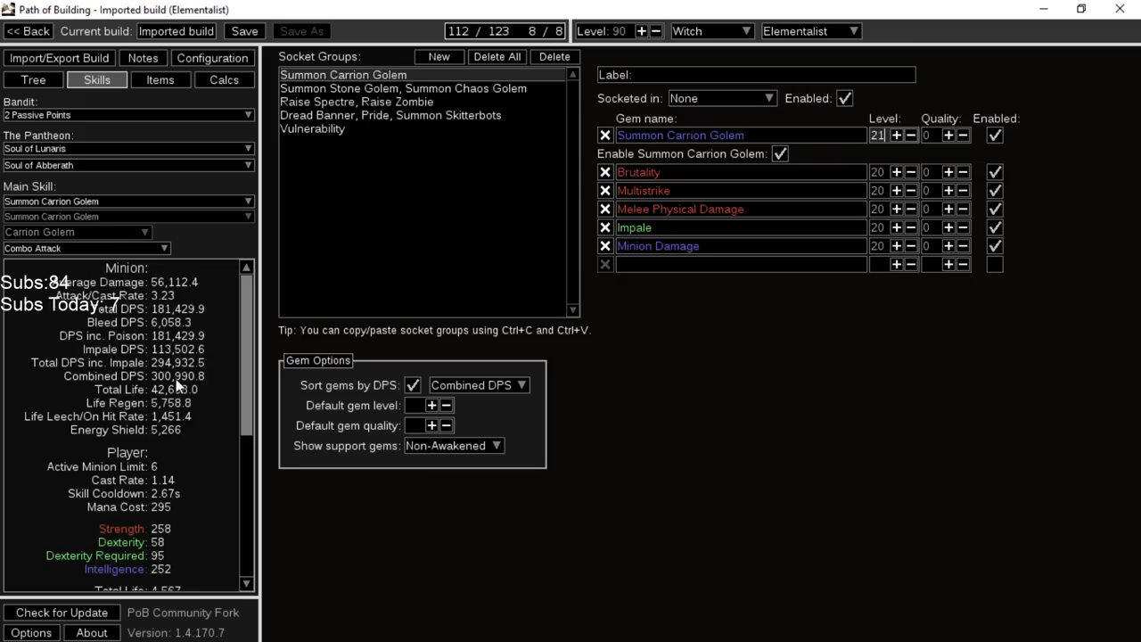
{"action": "left_click", "coordinate": [911, 135]}
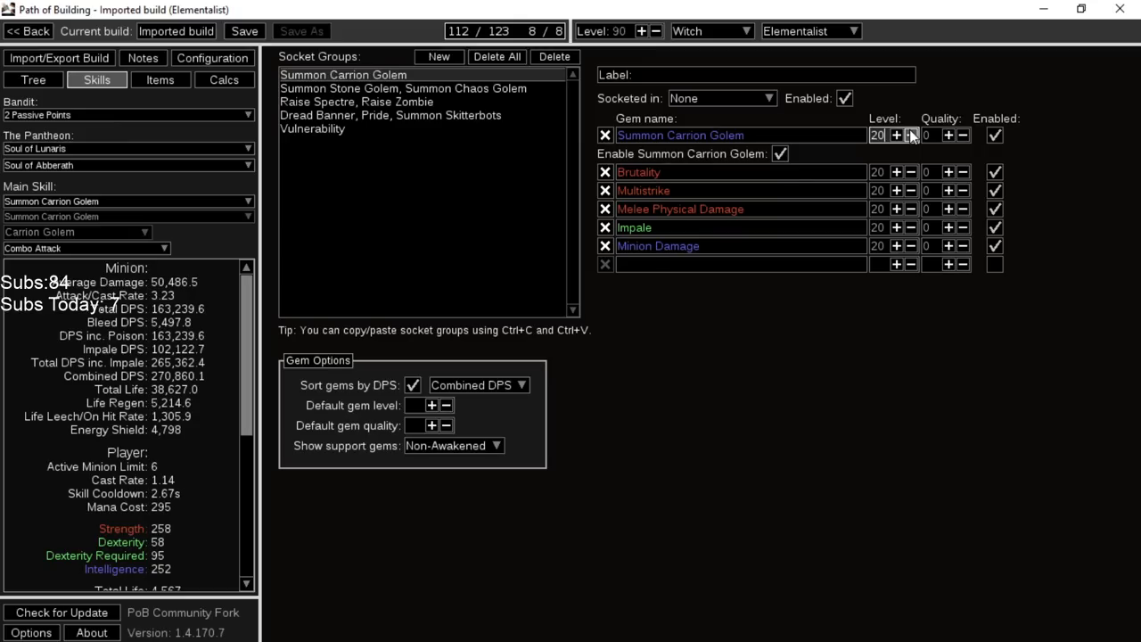
{"action": "left_click", "coordinate": [895, 136]}
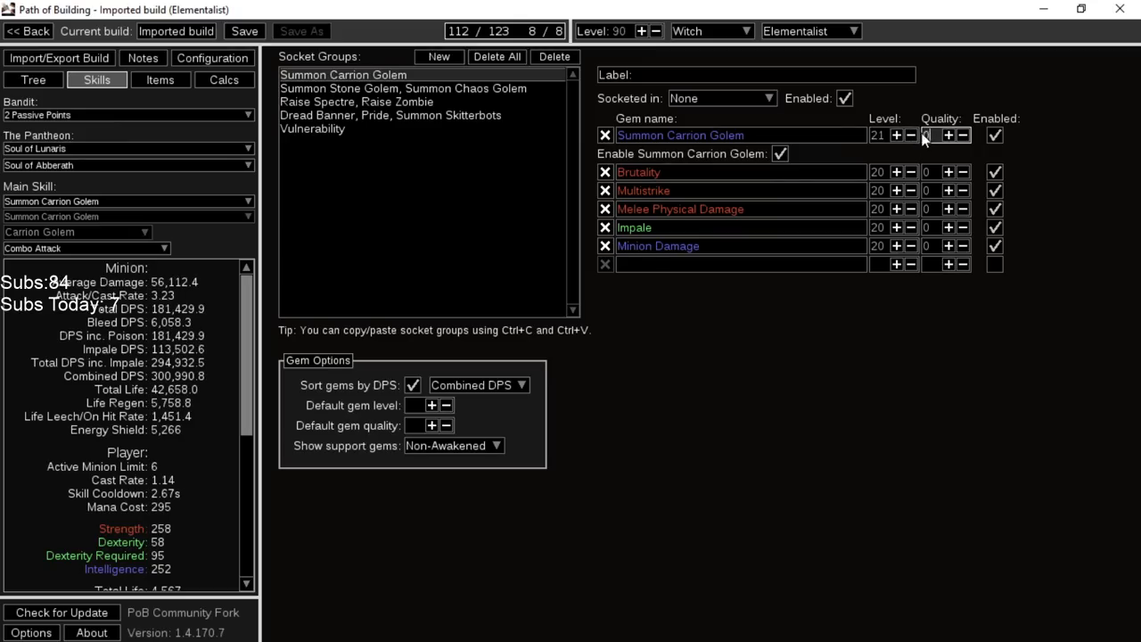
{"action": "left_click", "coordinate": [911, 136]}
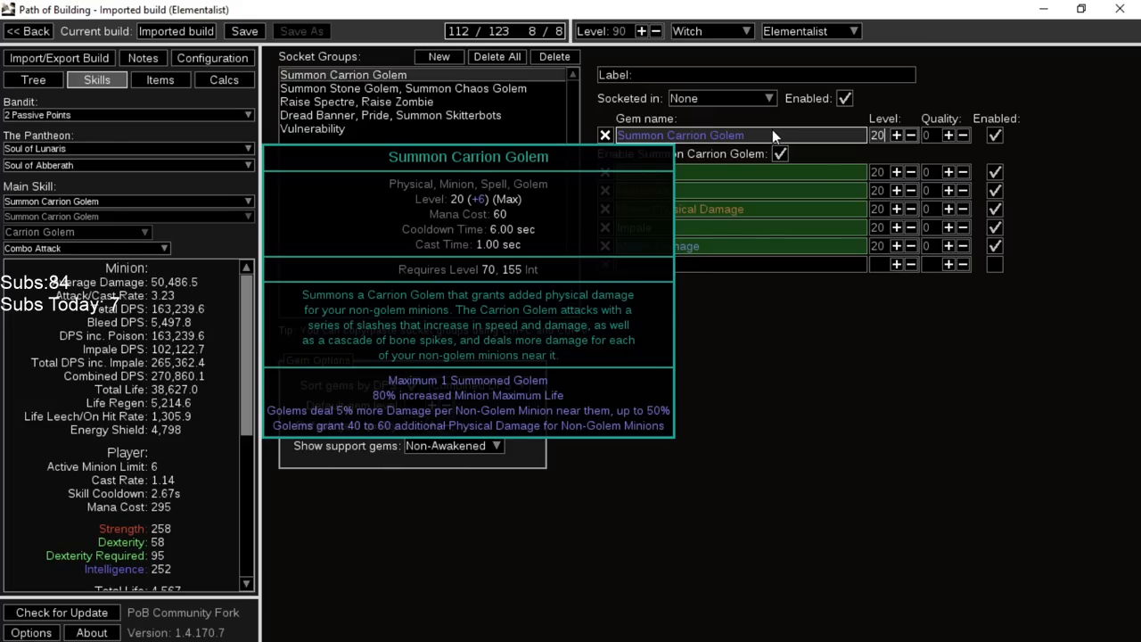
Switch to the Summon Stone Golem, Summon Chaos Golem socket group
{"action": "left_click", "coordinate": [403, 89]}
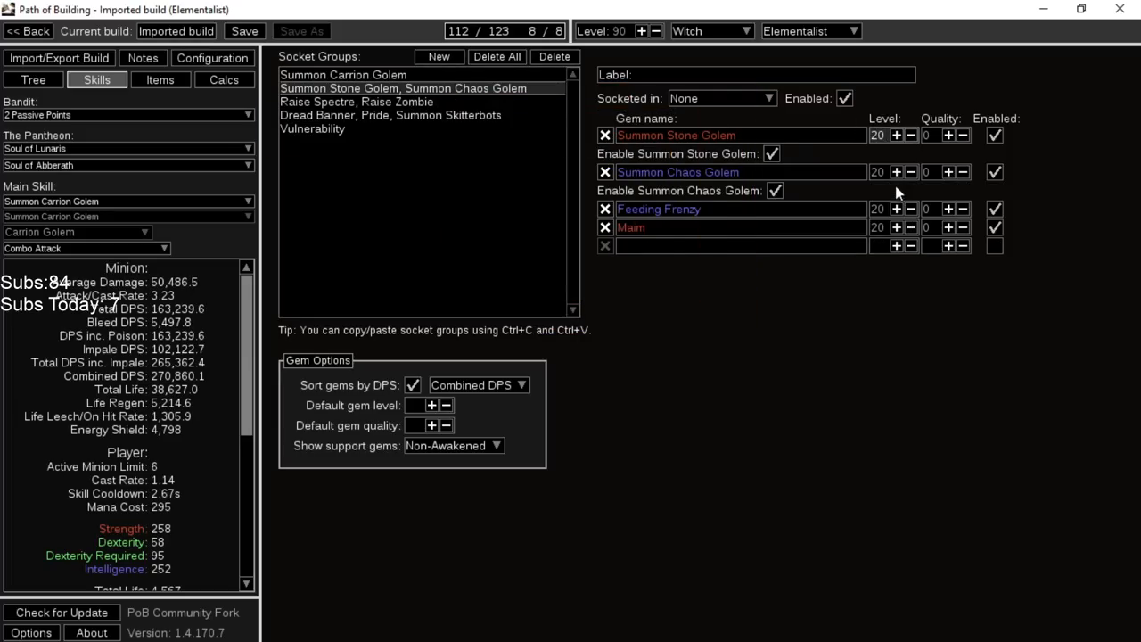
{"action": "mouse_move", "coordinate": [838, 171]}
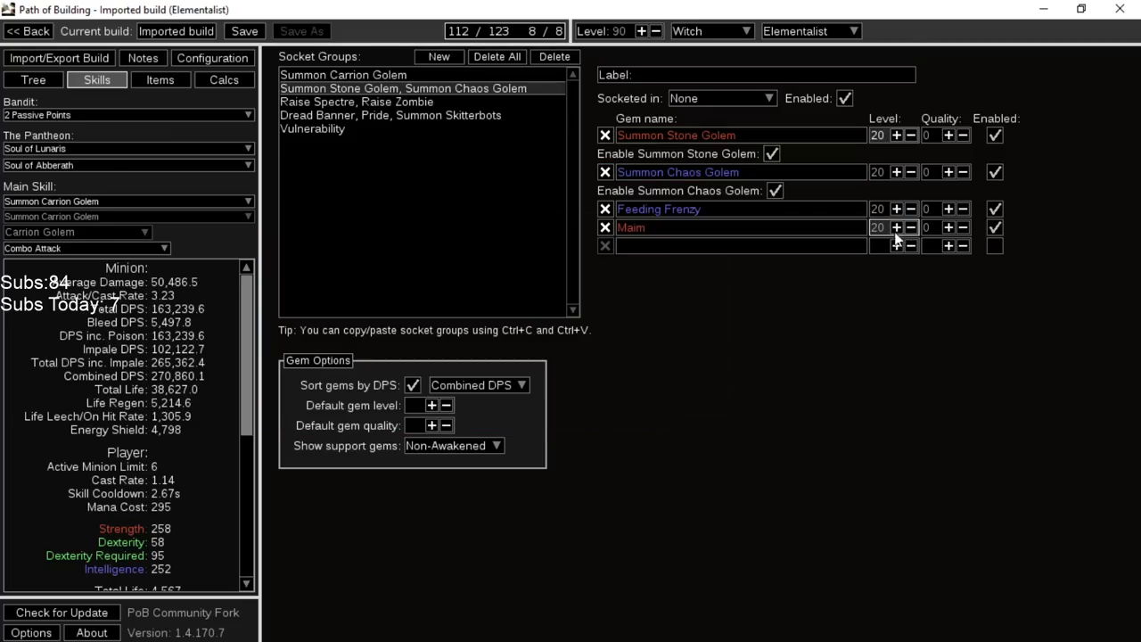
Raise Elemental Army to level 21 in the Raise Spectre group, then return to the Dread Banner group
{"action": "left_click", "coordinate": [356, 102]}
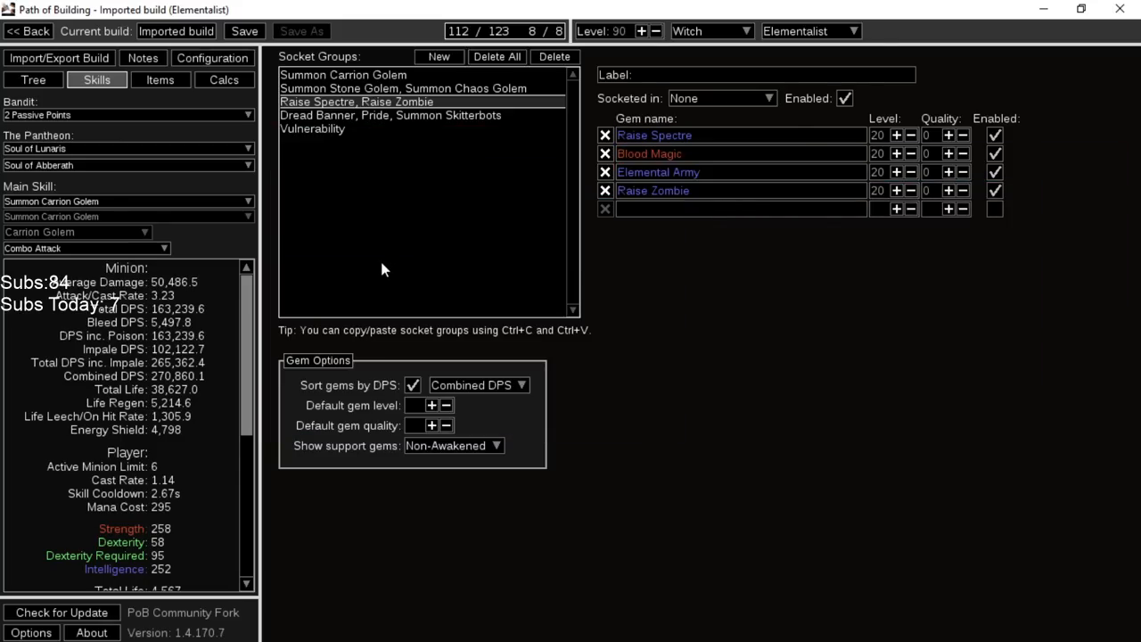
{"action": "mouse_move", "coordinate": [796, 178]}
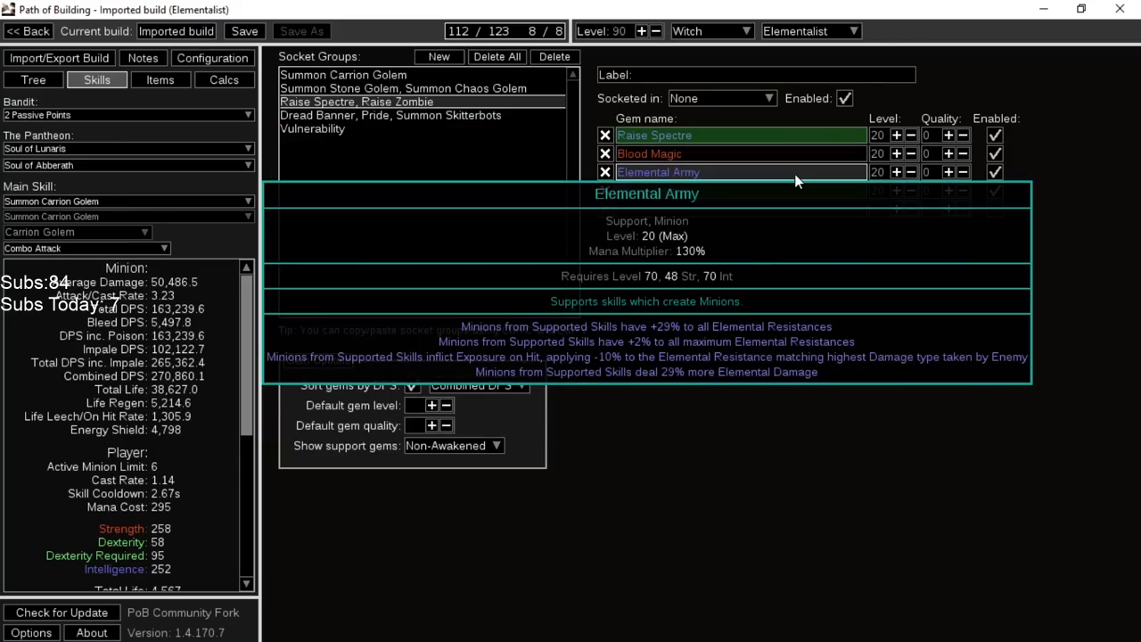
{"action": "left_click", "coordinate": [895, 171]}
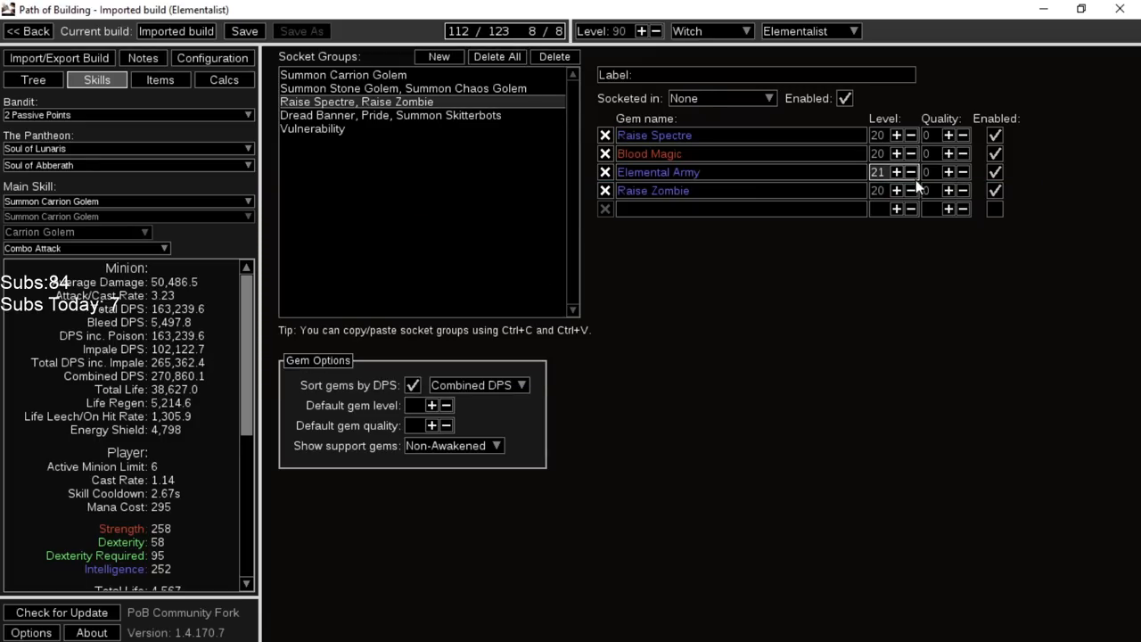
{"action": "left_click", "coordinate": [389, 114]}
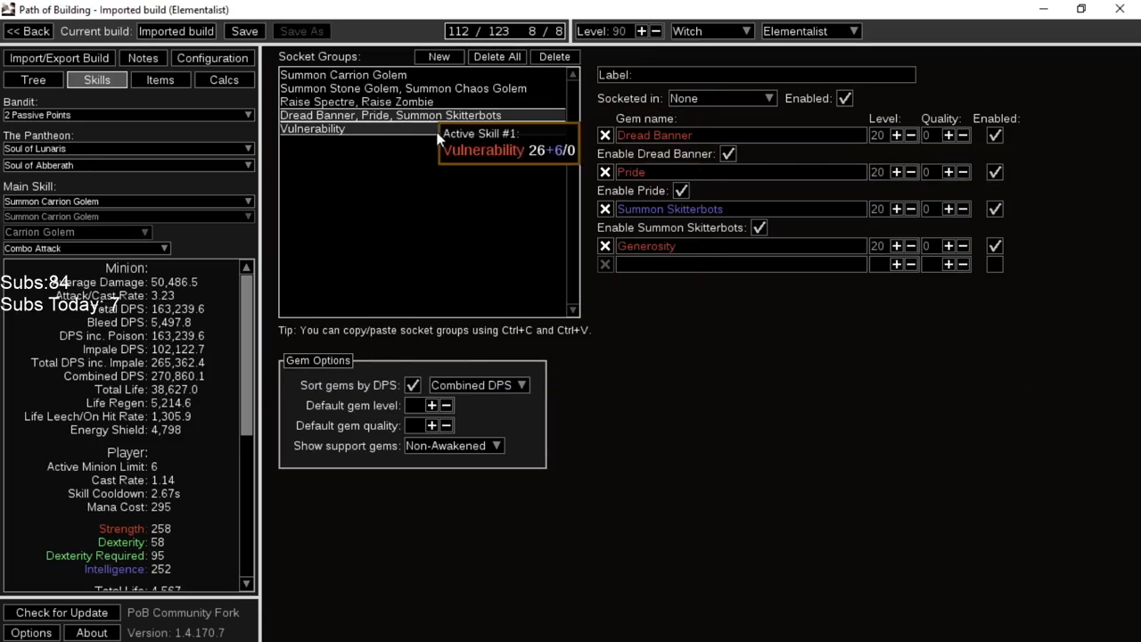
Review the Vulnerability socket group's single level 20 gem
{"action": "left_click", "coordinate": [161, 79]}
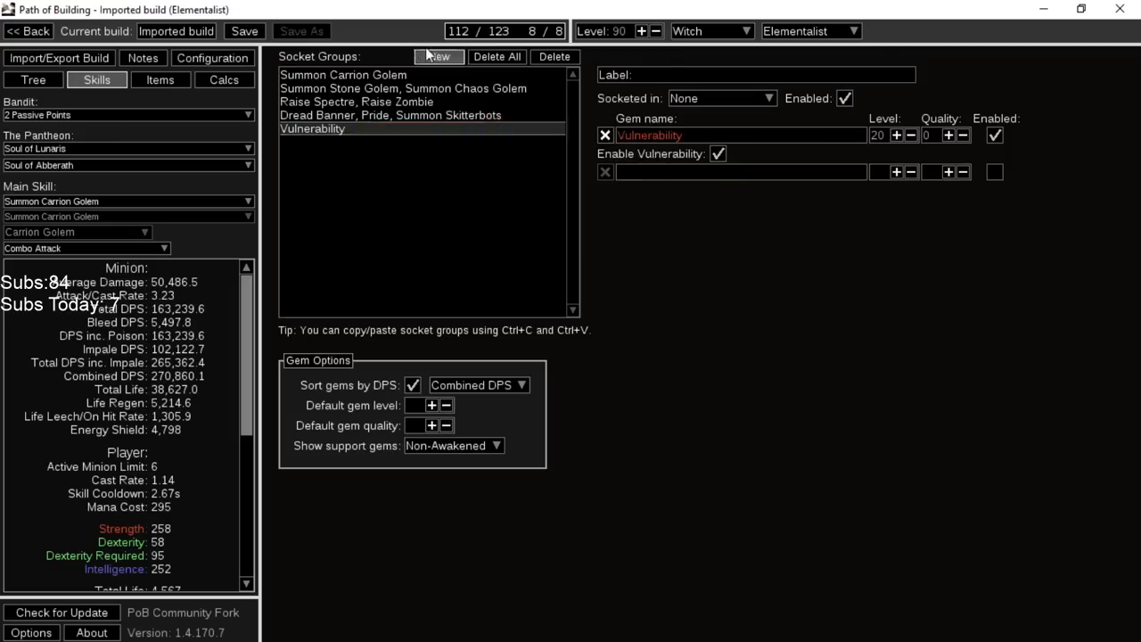
{"action": "mouse_move", "coordinate": [422, 146]}
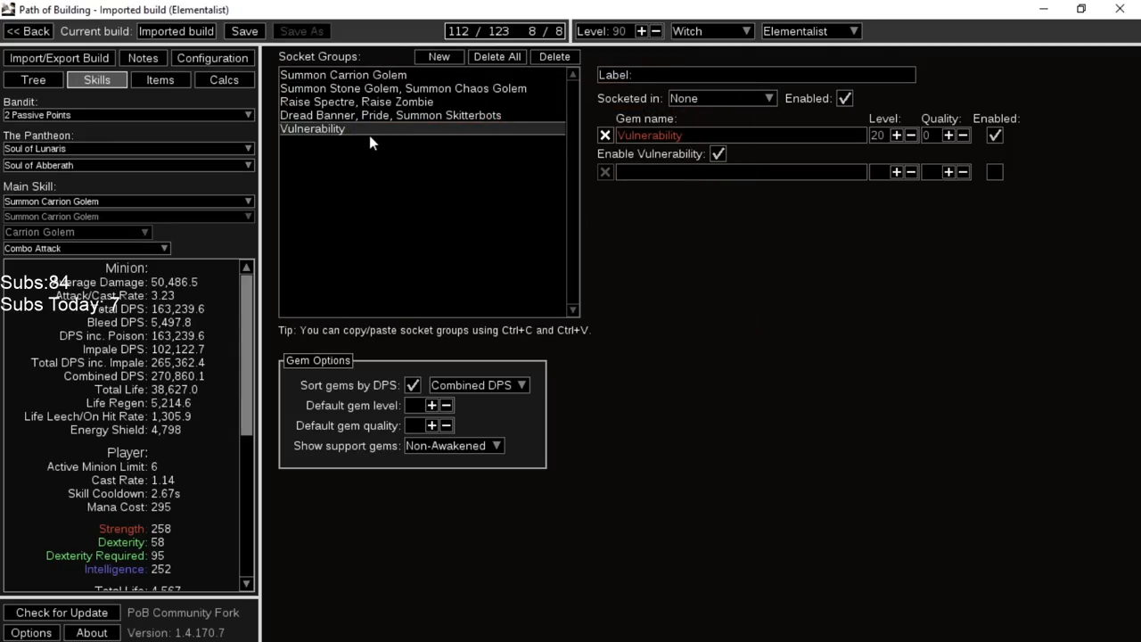
{"action": "mouse_move", "coordinate": [516, 146]}
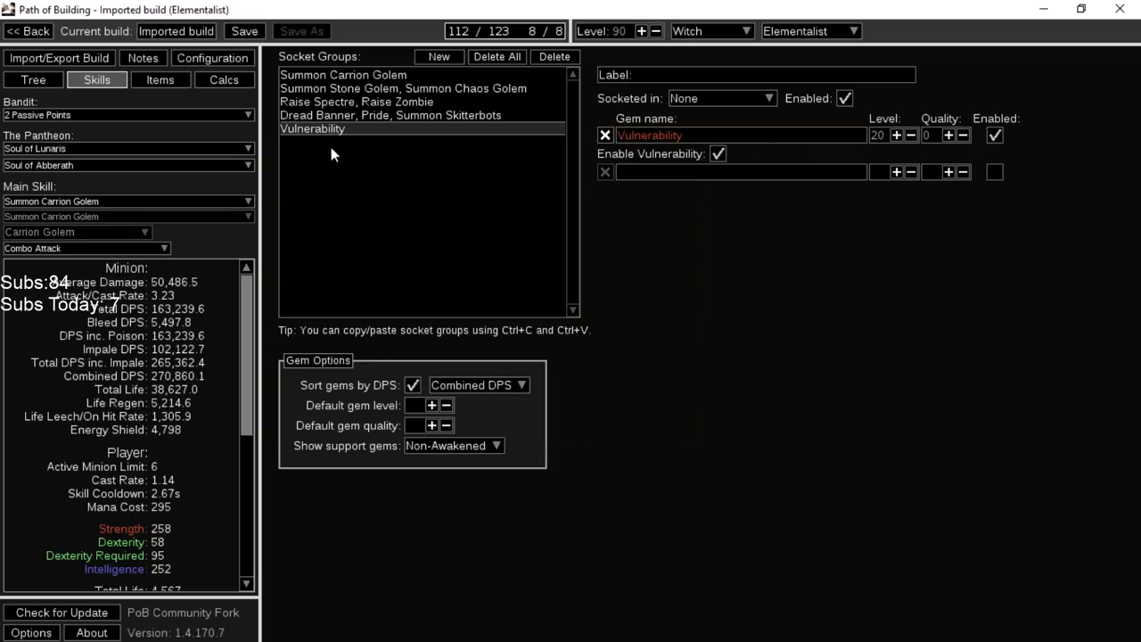
{"action": "mouse_move", "coordinate": [396, 223]}
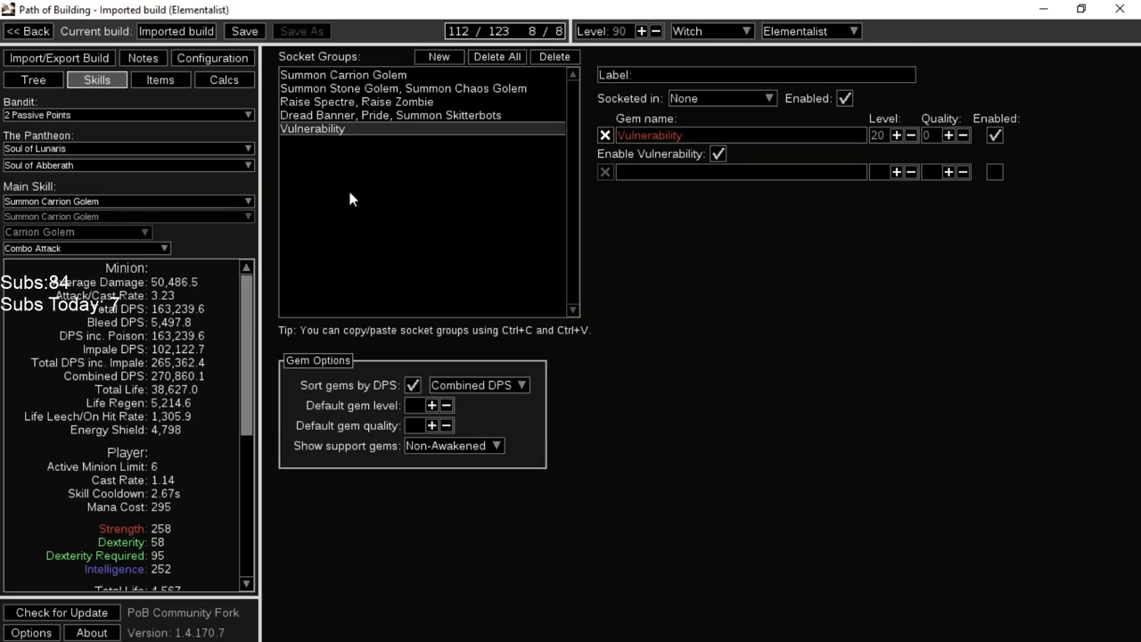
{"action": "mouse_move", "coordinate": [373, 243]}
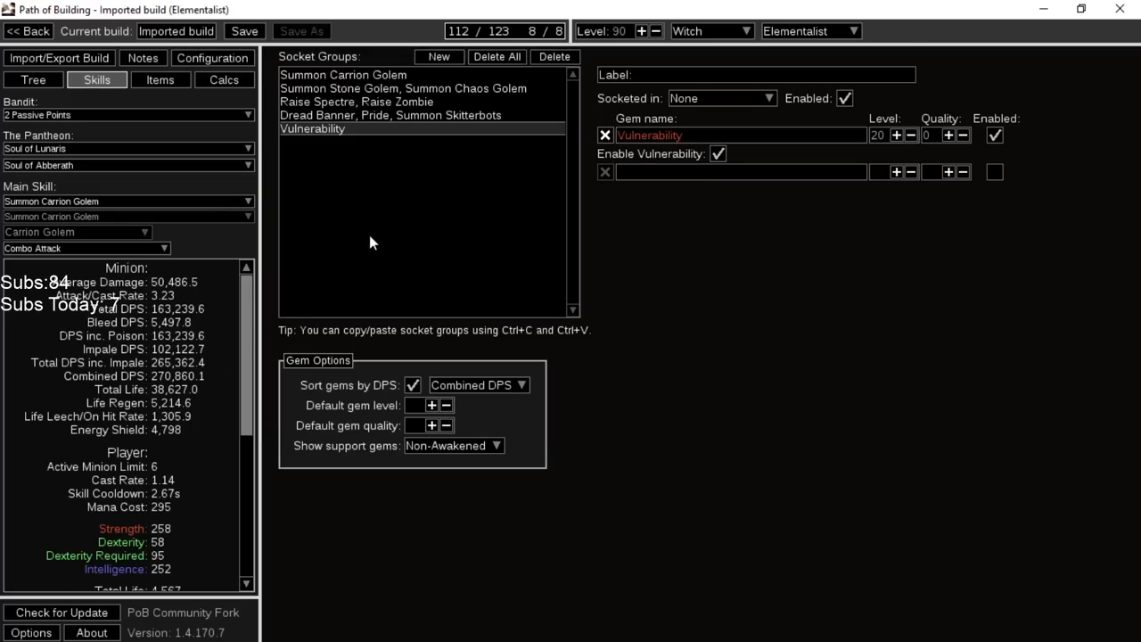
{"action": "mouse_move", "coordinate": [161, 79]}
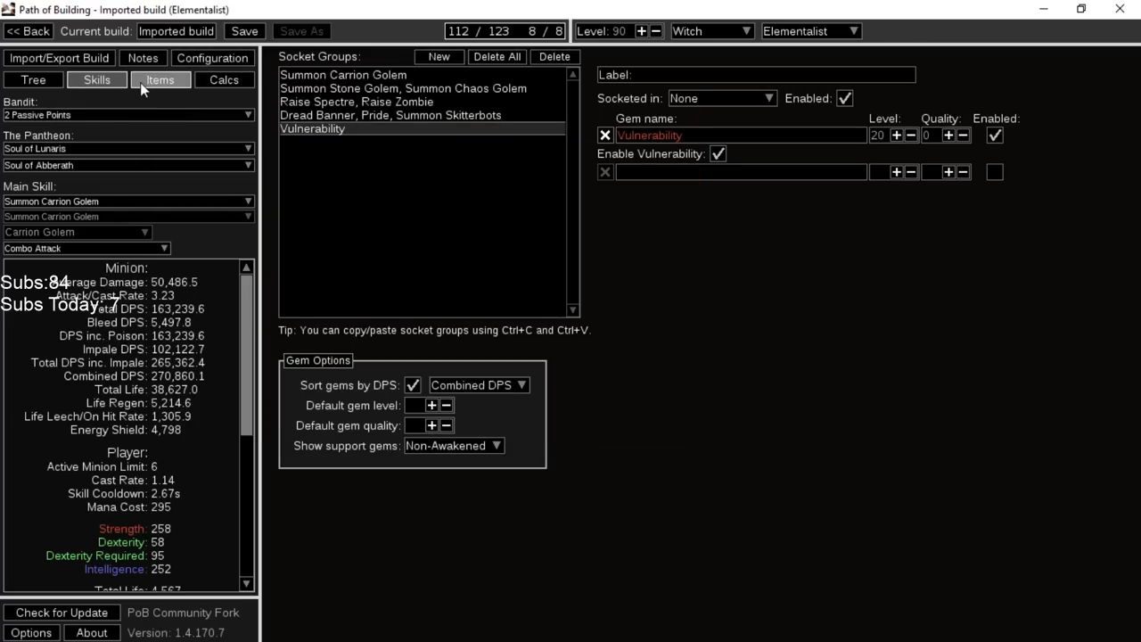
Search poe.ninja Currency for 'profane p' and view Profane Proxy's price history
{"action": "left_click", "coordinate": [160, 78]}
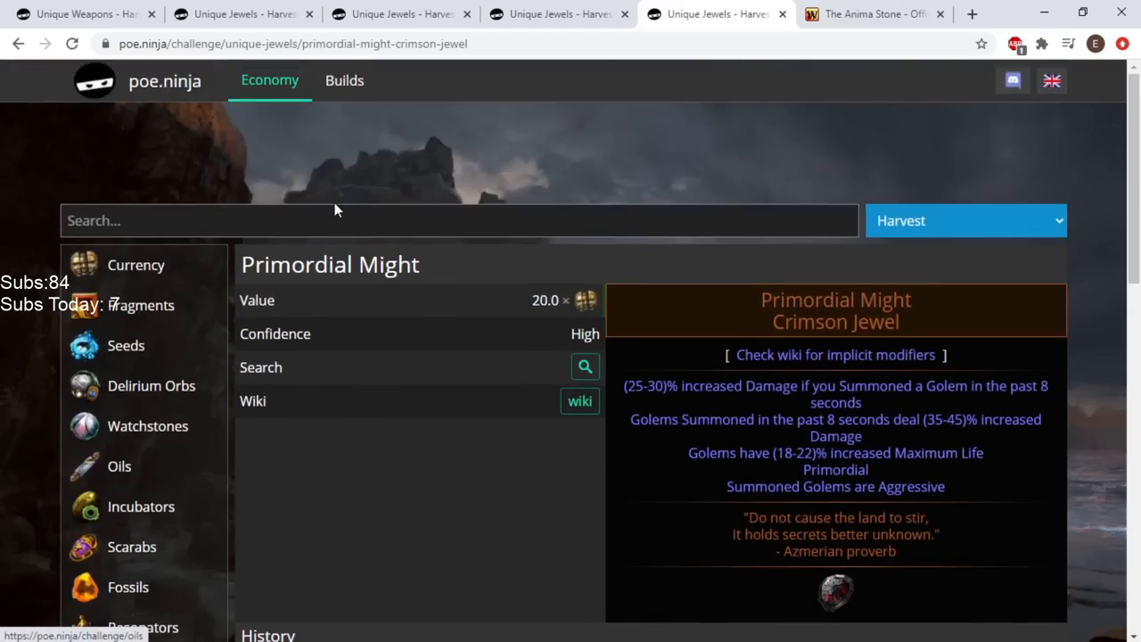
{"action": "left_click", "coordinate": [135, 264]}
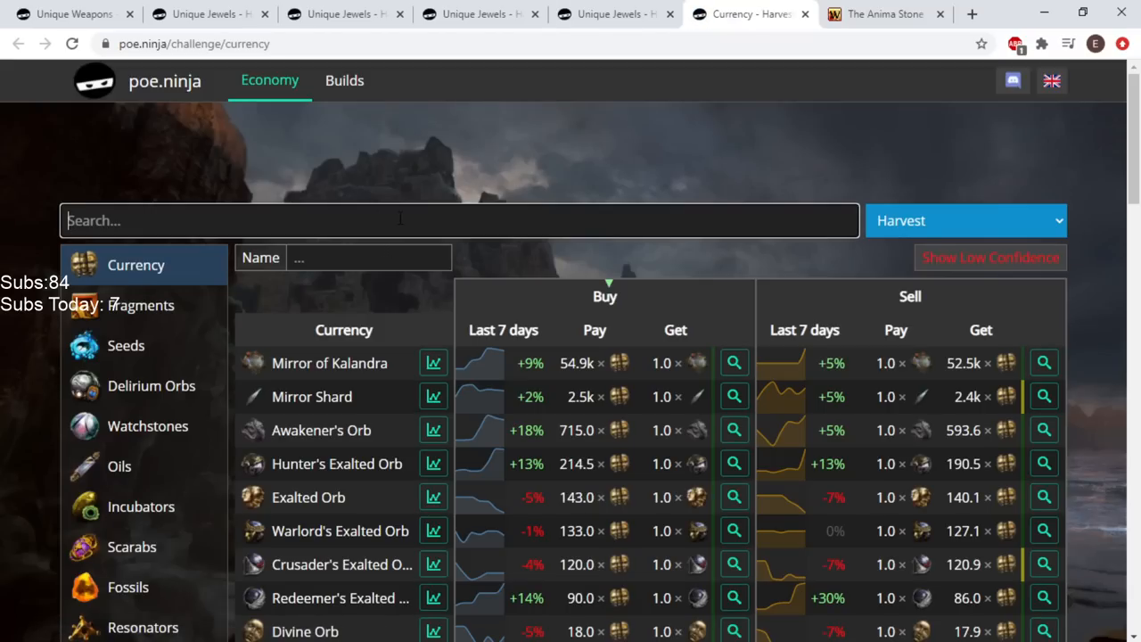
{"action": "type", "text": "profane p"}
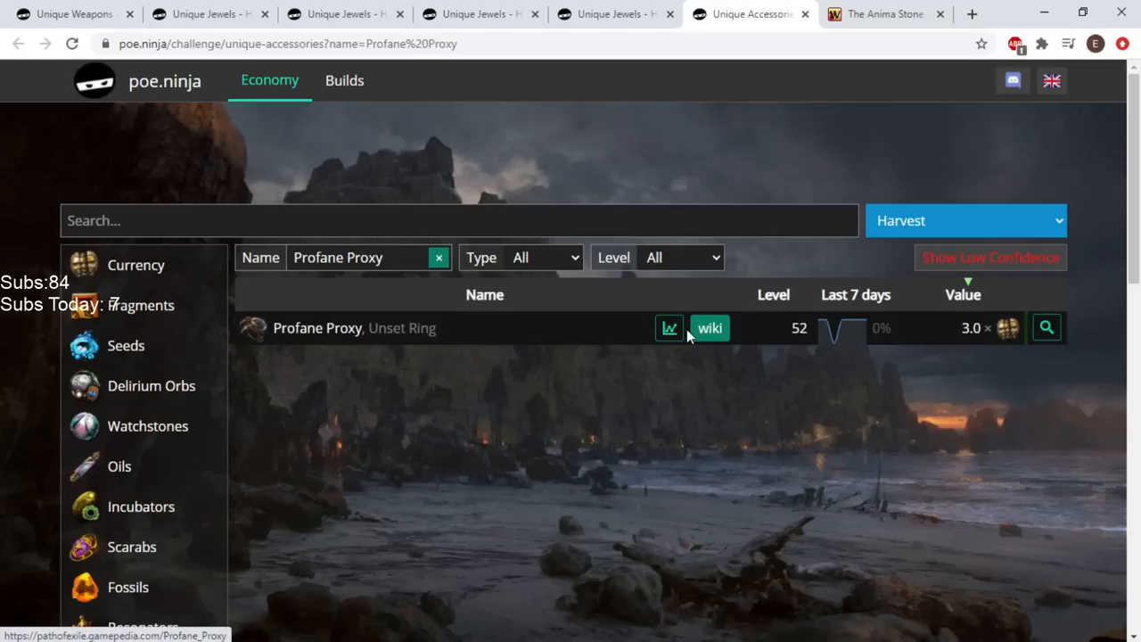
{"action": "left_click", "coordinate": [669, 328]}
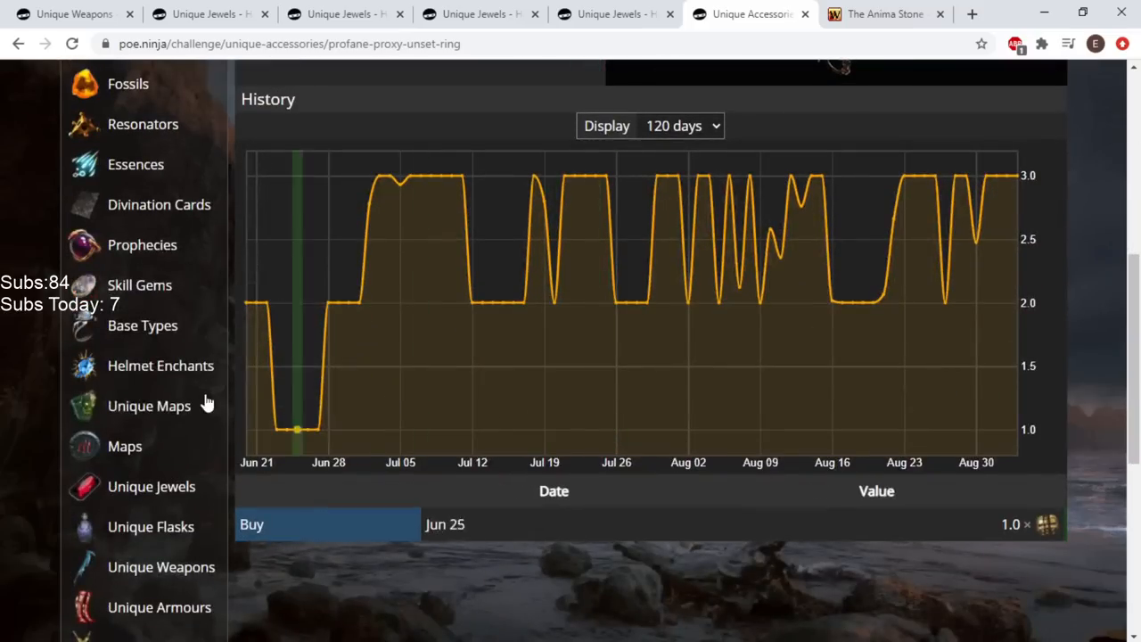
{"action": "mouse_move", "coordinate": [246, 306]}
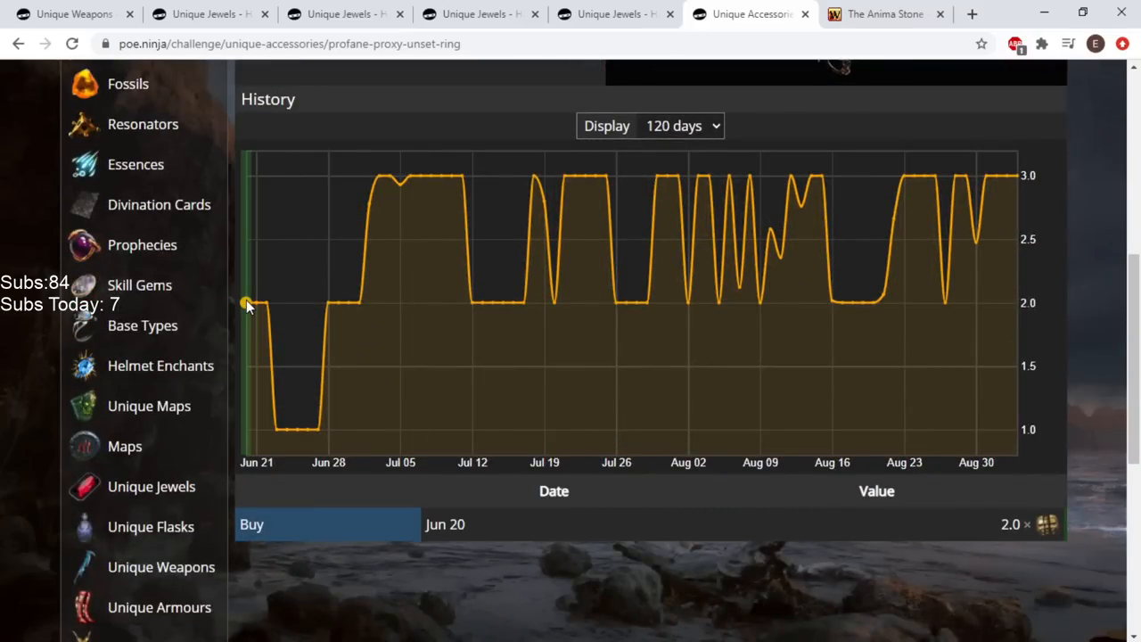
{"action": "mouse_move", "coordinate": [278, 403]}
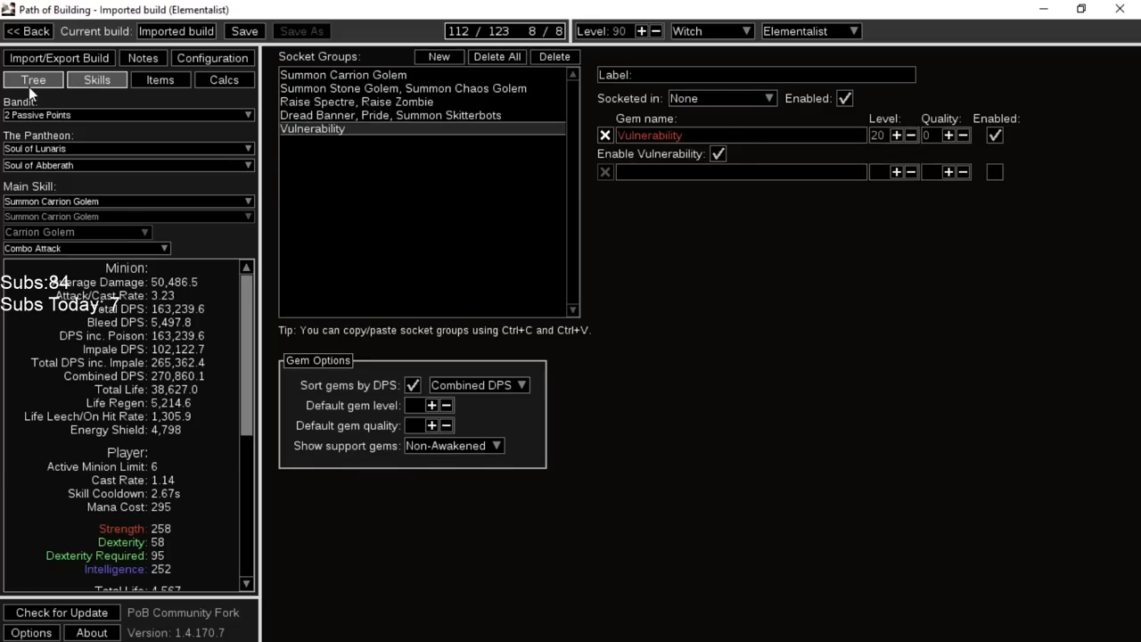
Show the Elementalist build's passive skill tree
{"action": "left_click", "coordinate": [32, 78]}
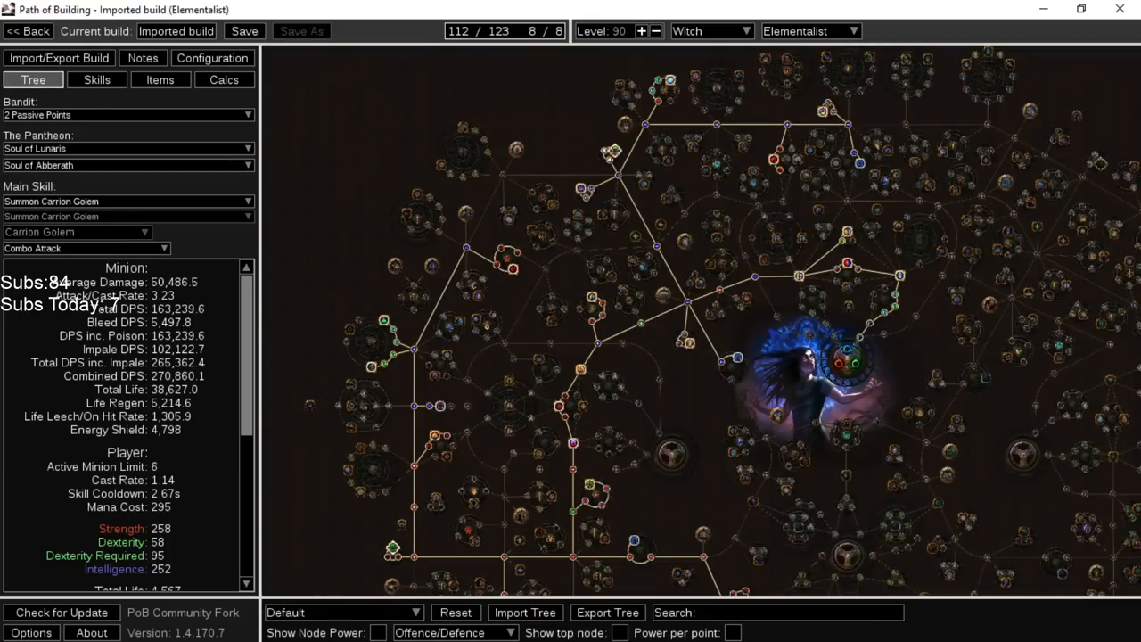
{"action": "mouse_move", "coordinate": [783, 360]}
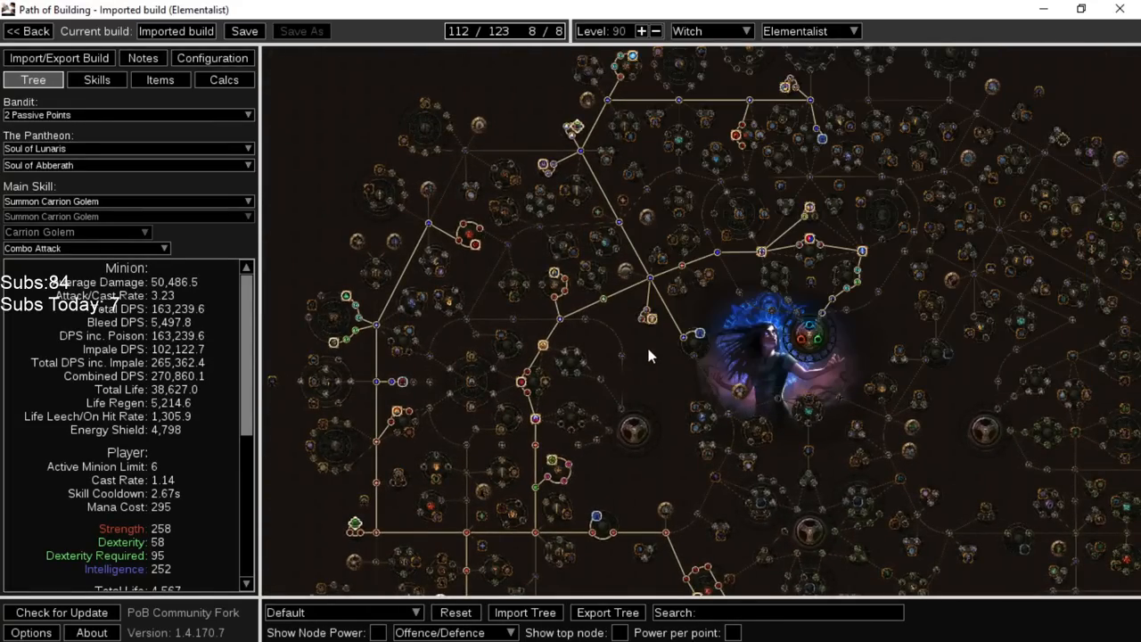
{"action": "mouse_move", "coordinate": [633, 355]}
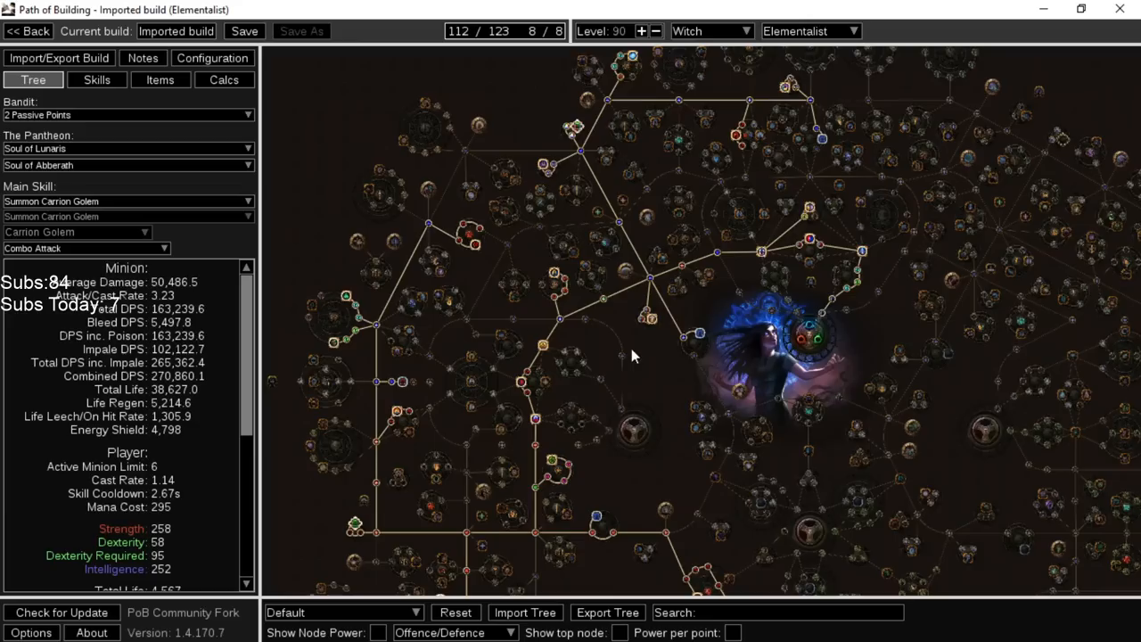
{"action": "mouse_move", "coordinate": [605, 345]}
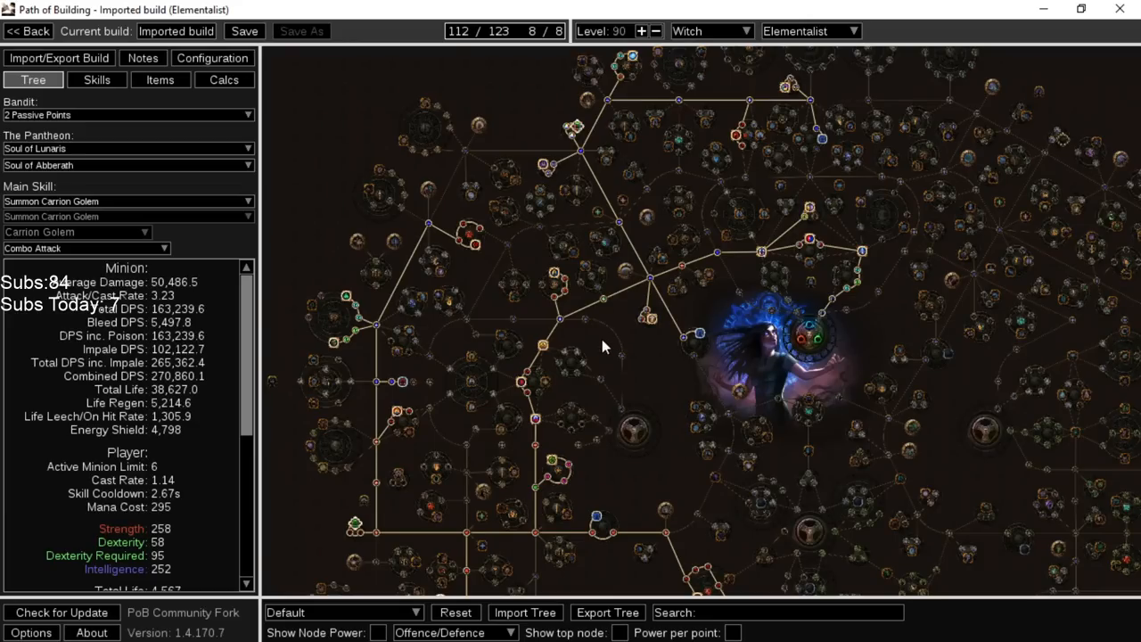
{"action": "mouse_move", "coordinate": [563, 399]}
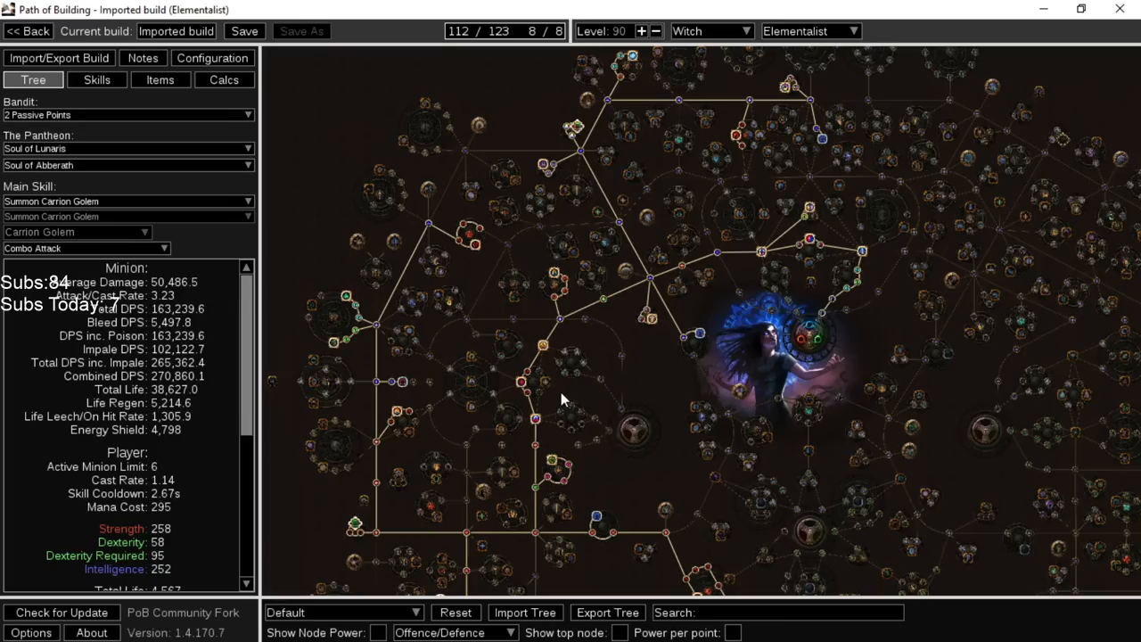
{"action": "mouse_move", "coordinate": [561, 354]}
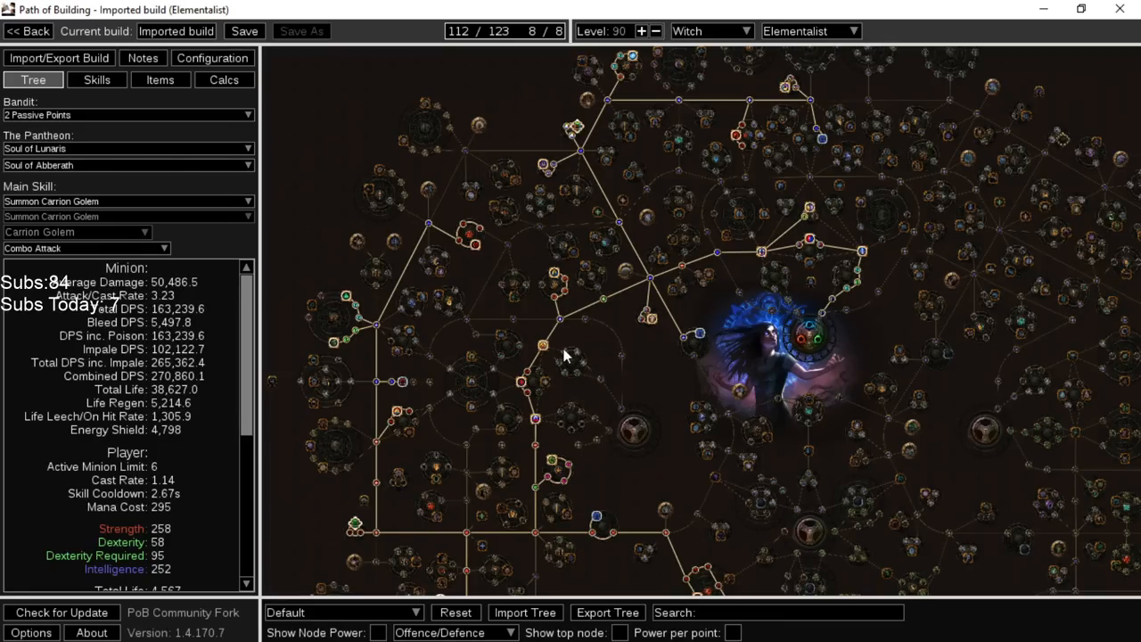